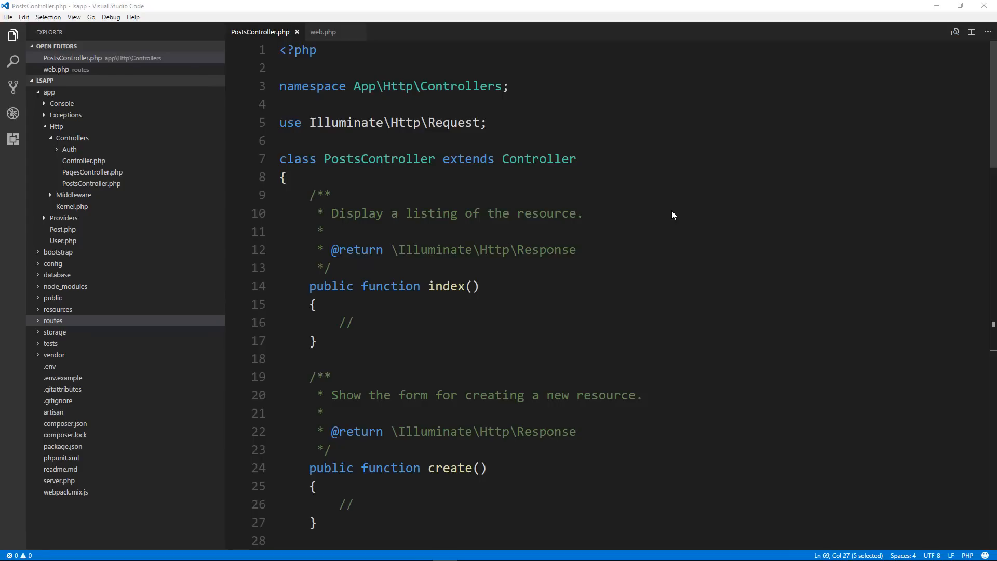
Show the Route::resource('posts', 'PostsController') line in routes/web.php.
scroll(down, 3)
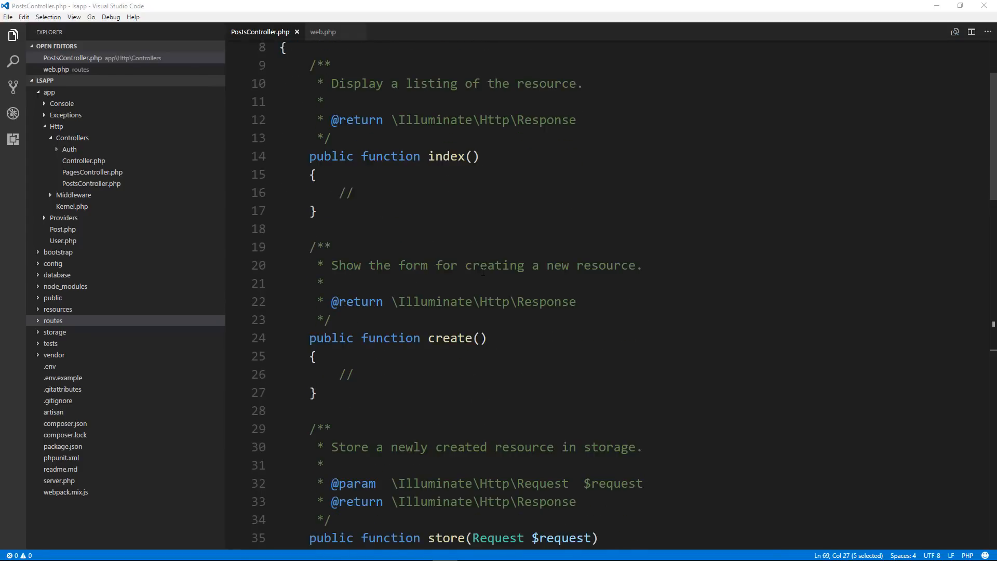
scroll(down, 3)
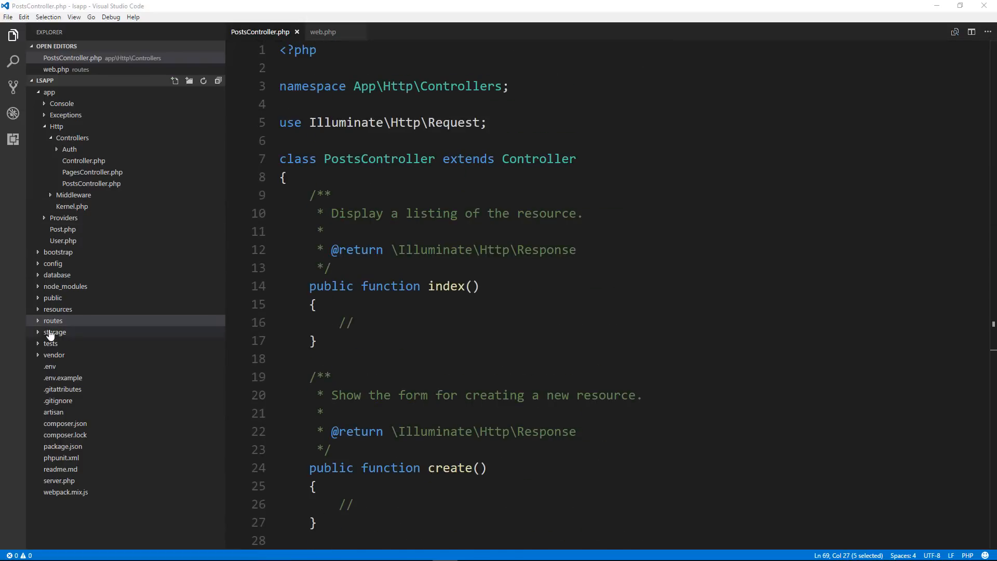
click(323, 32)
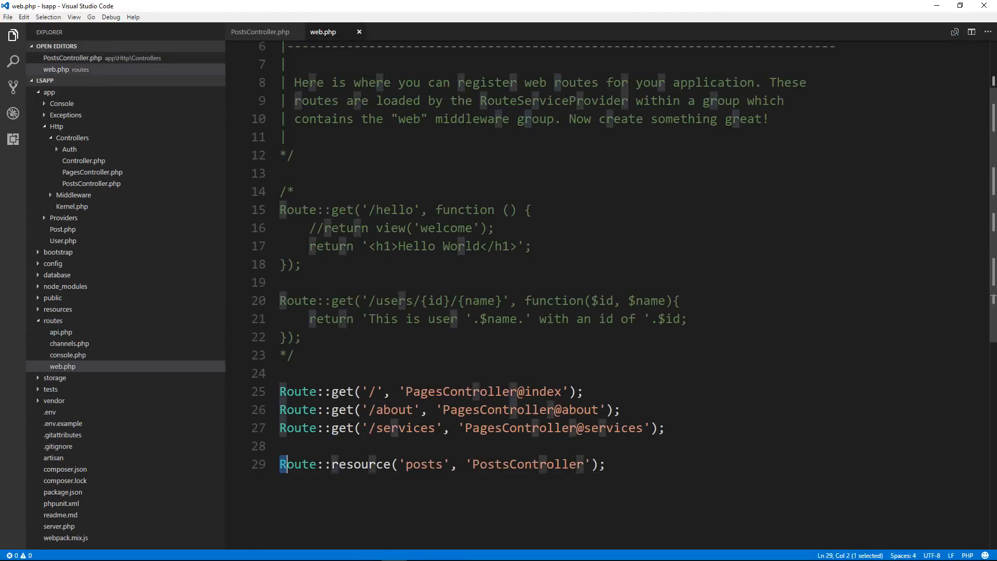
drag(286, 464, 604, 464)
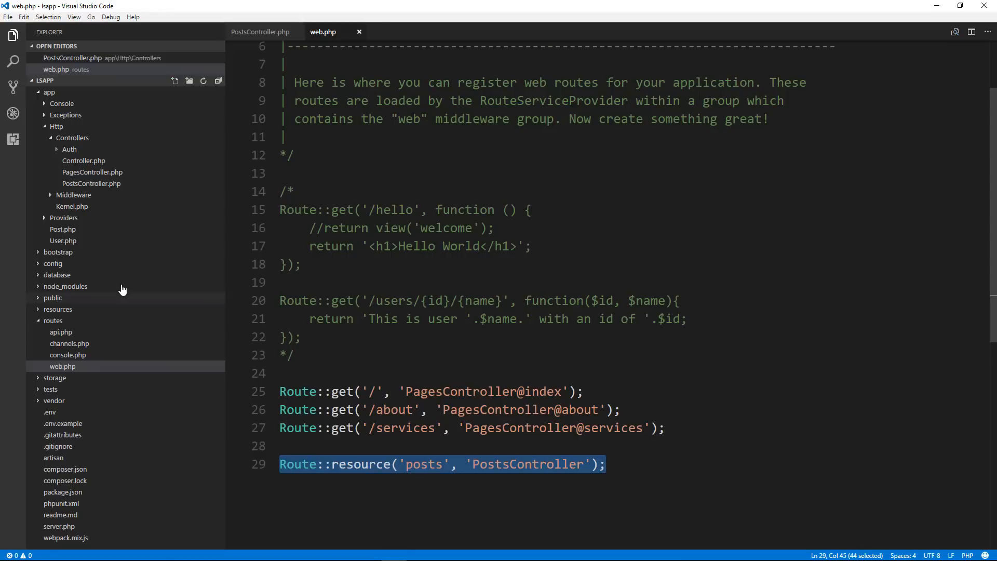
click(63, 233)
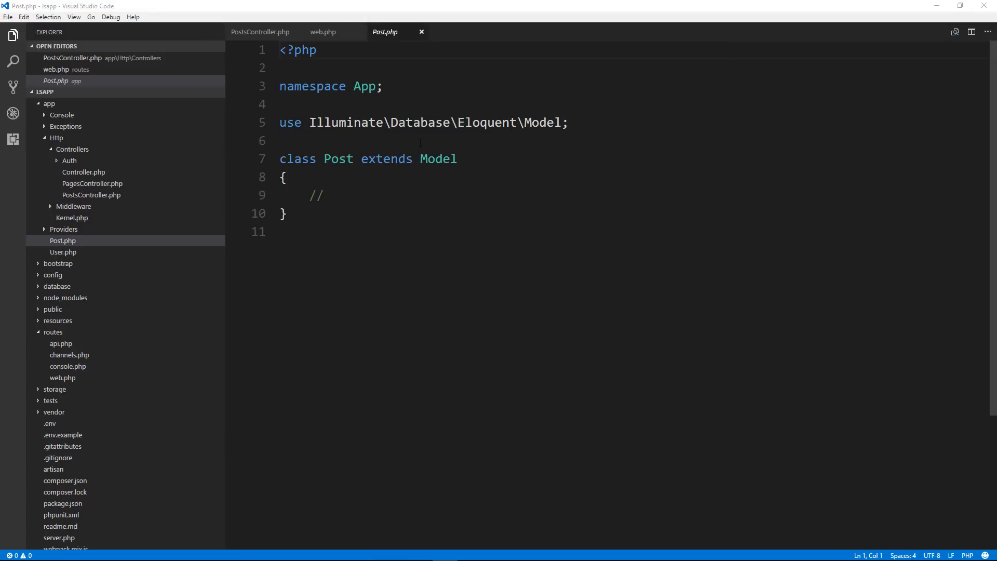
Try a Post::all(); line below the Post class, then select it for removal.
double_click(437, 159)
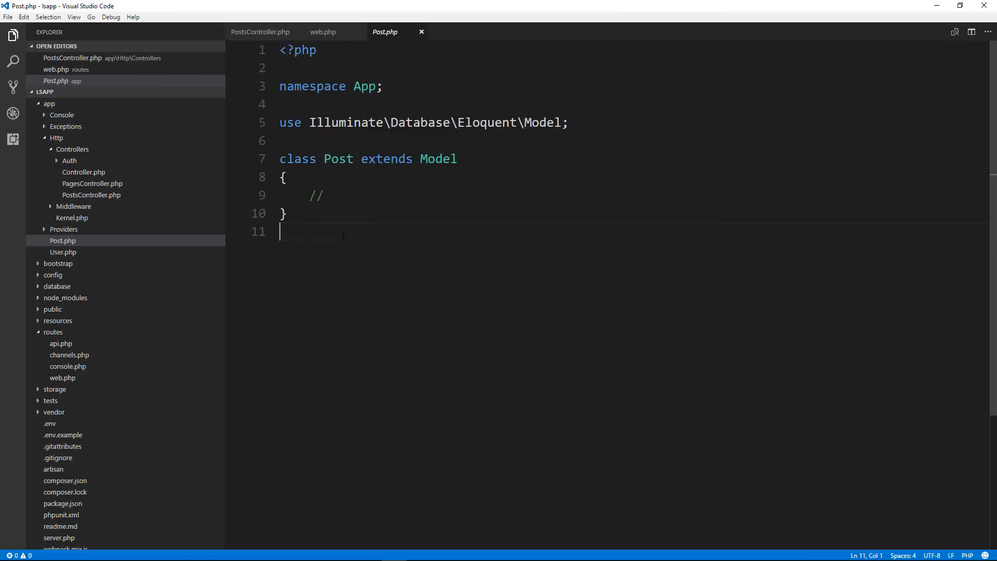
text(Post:)
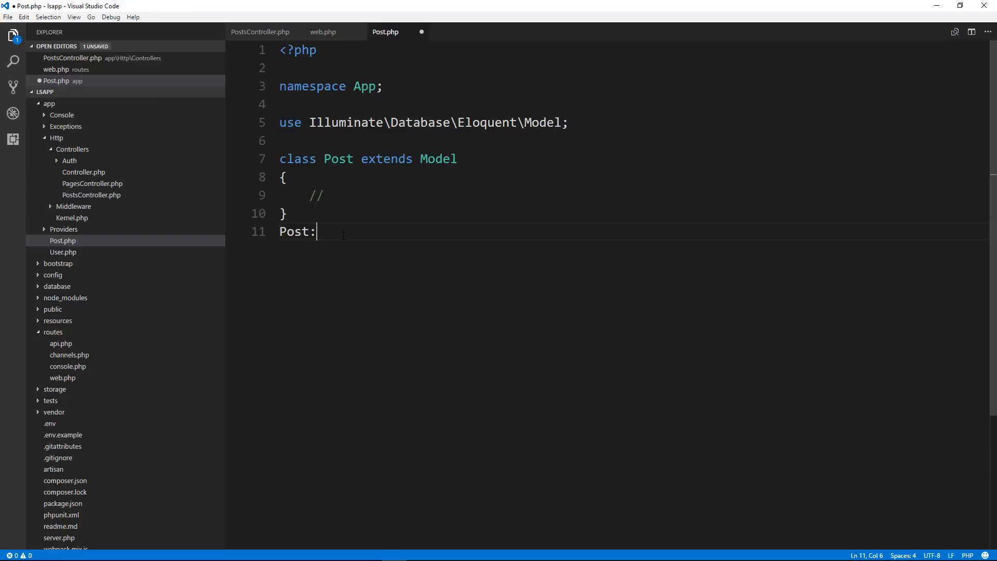
text(:a)
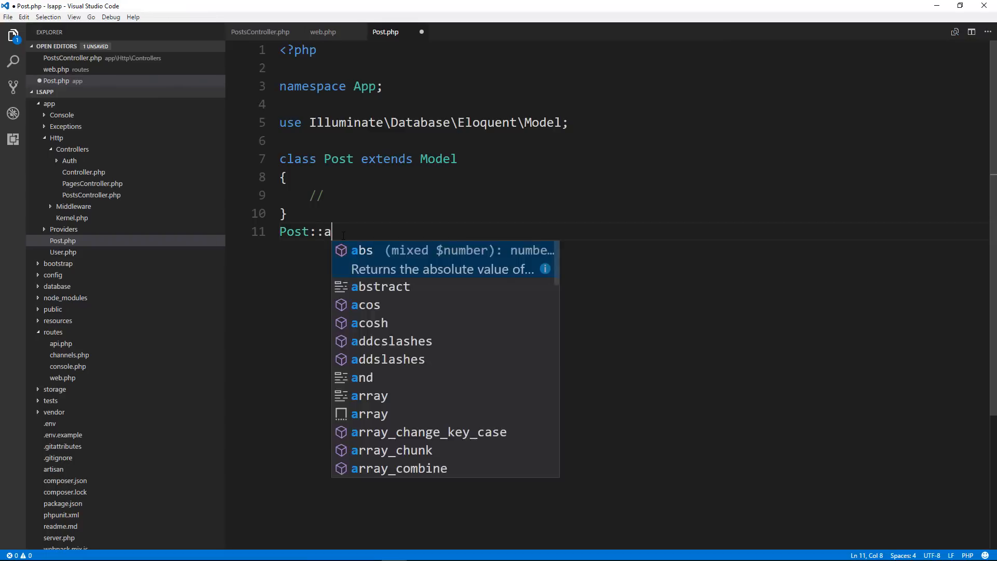
text(ll();)
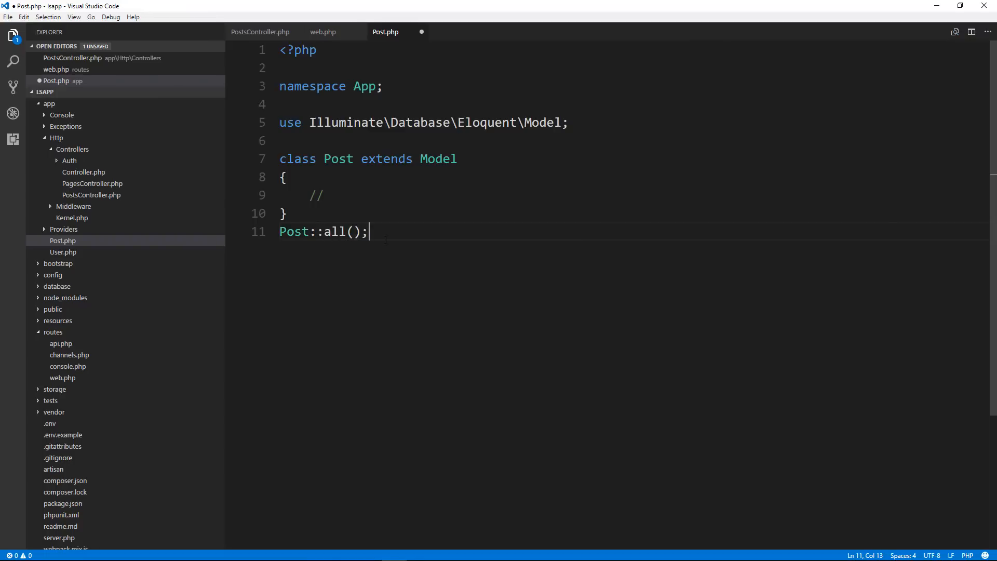
double_click(438, 158)
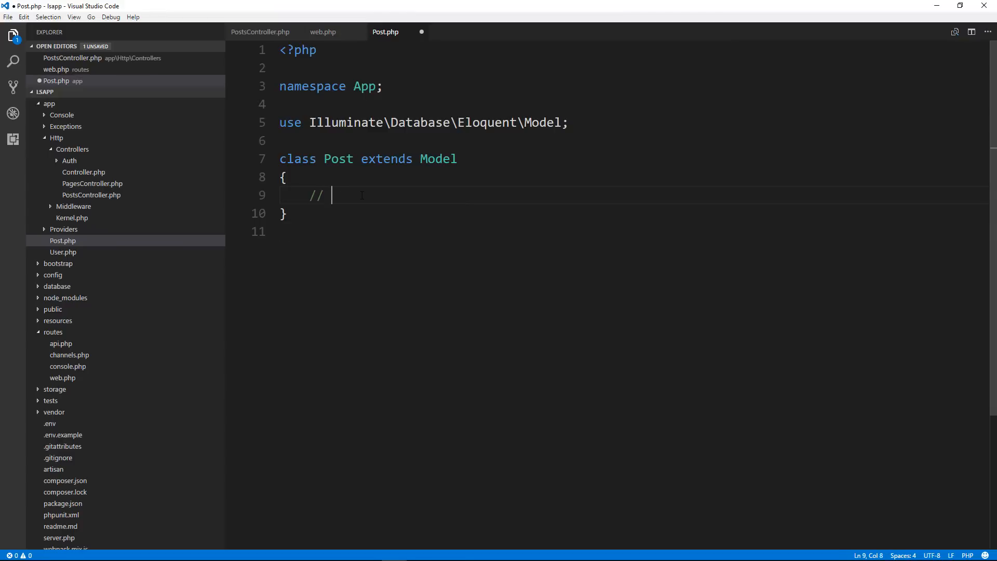
Add a // Table Name comment and protected $table = 'posts'; to the Post model.
text(Table Name)
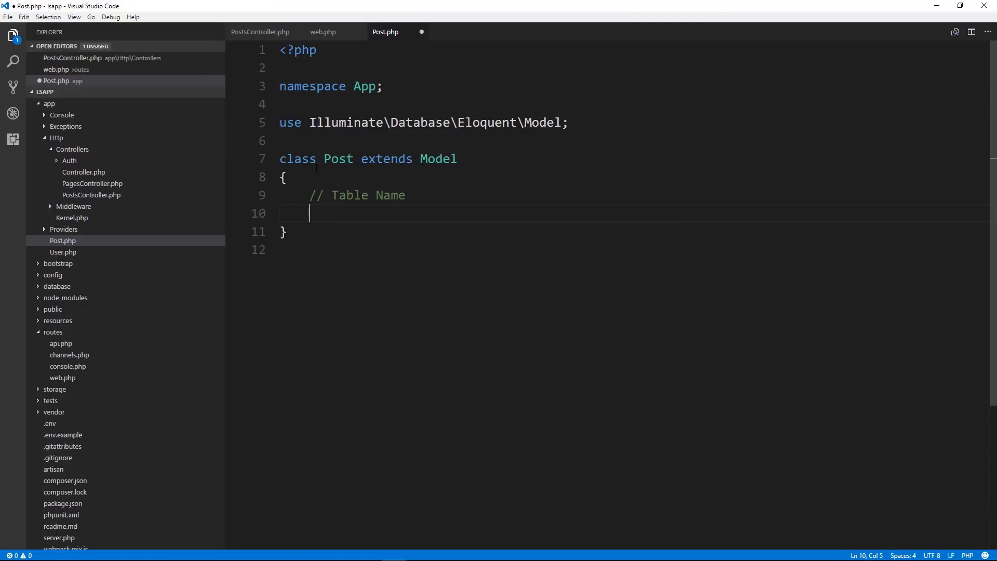
double_click(338, 158)
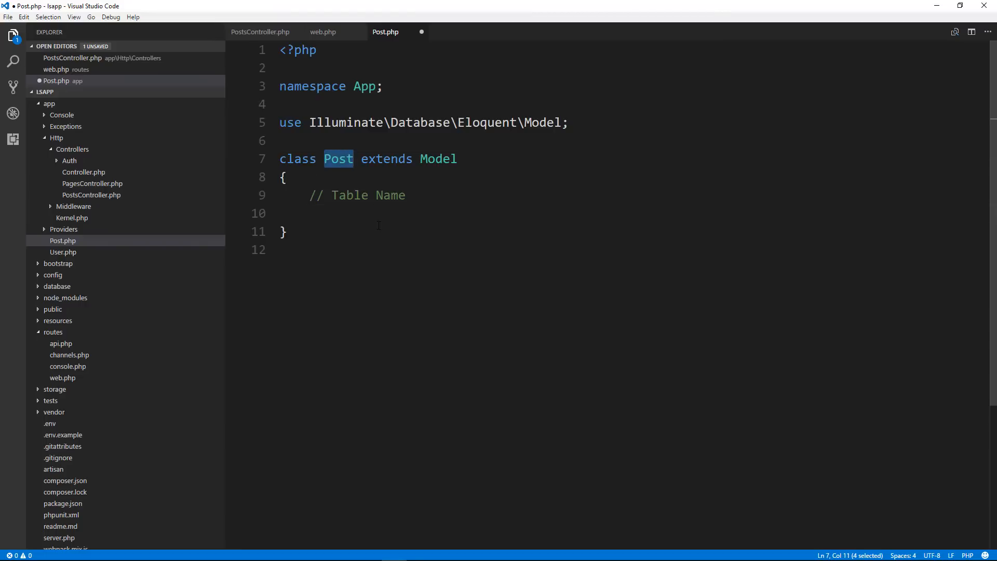
mouse_move(368, 235)
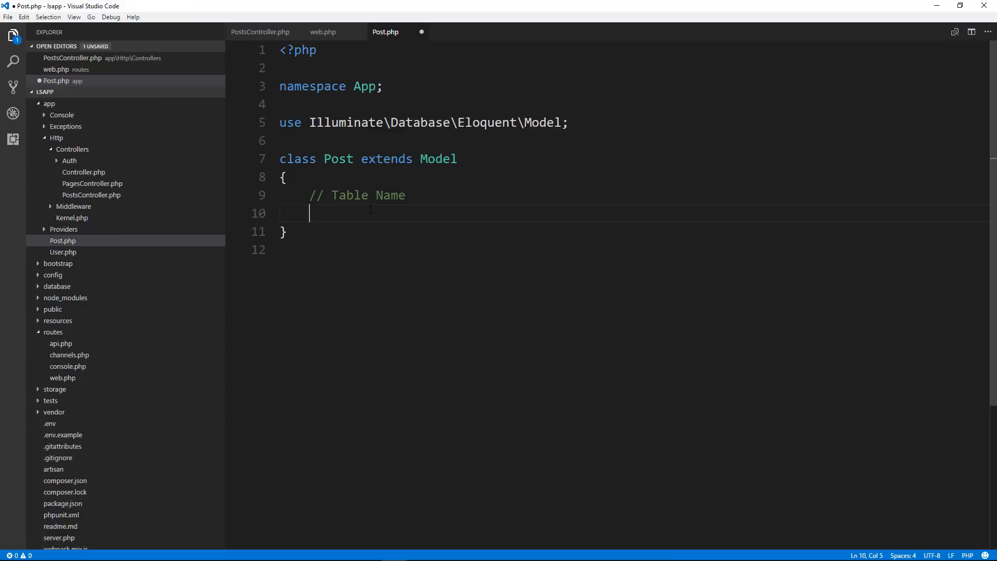
text(protected)
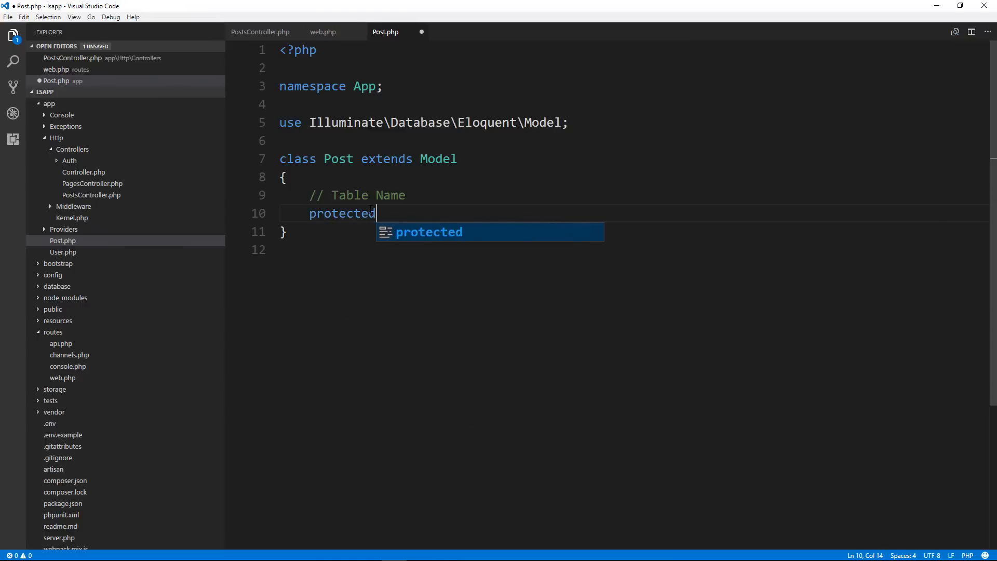
text($)
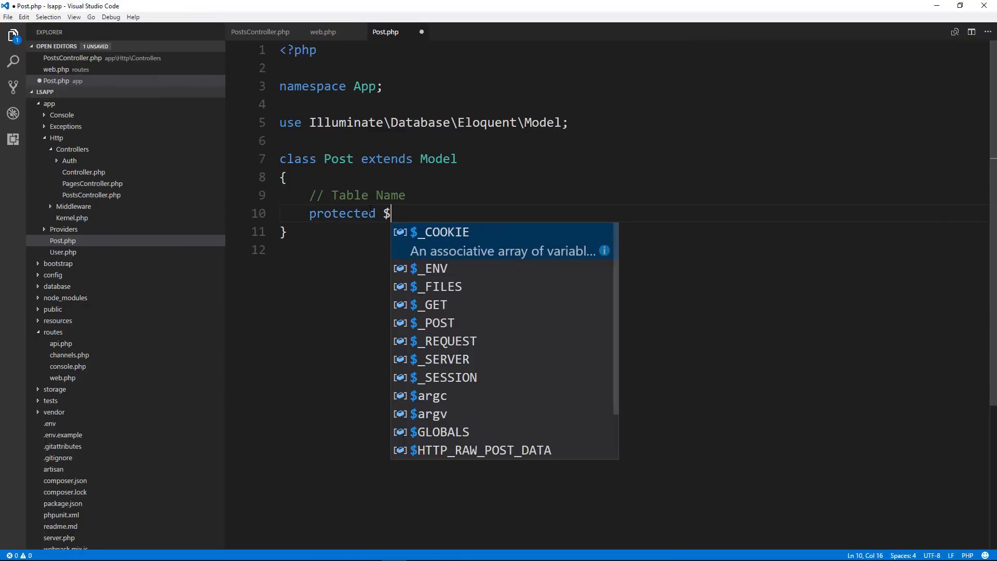
text(table = ')
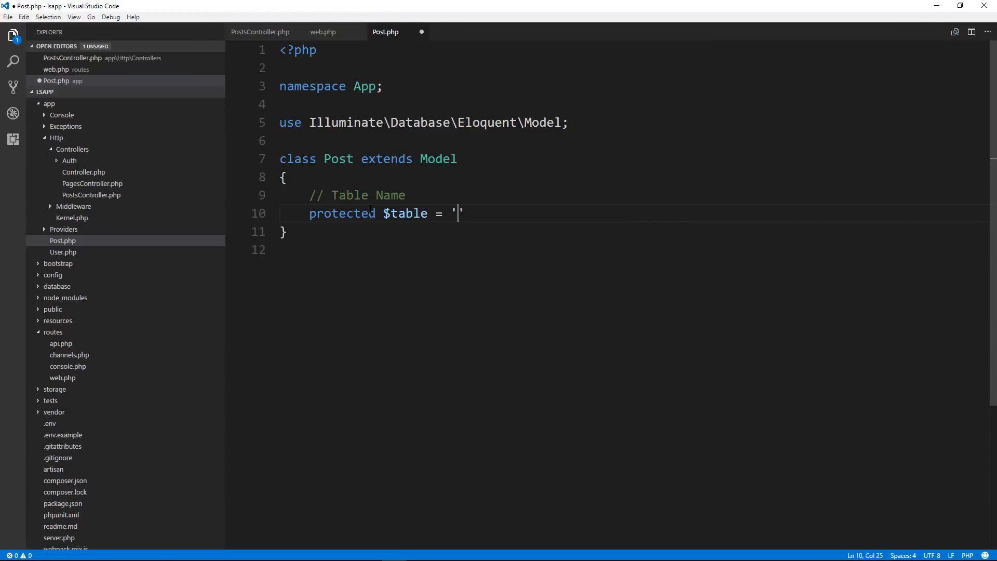
text(posts)
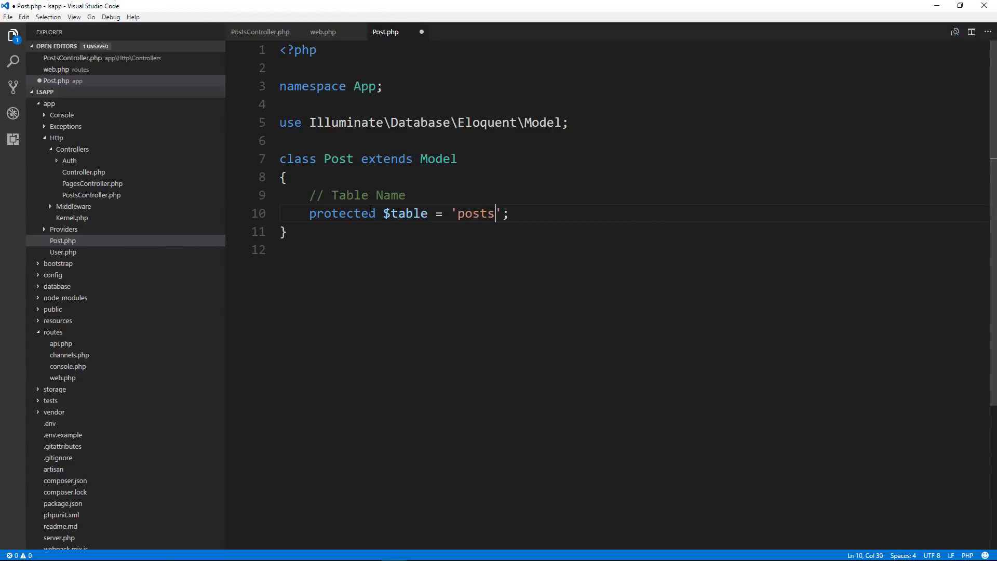
double_click(474, 213)
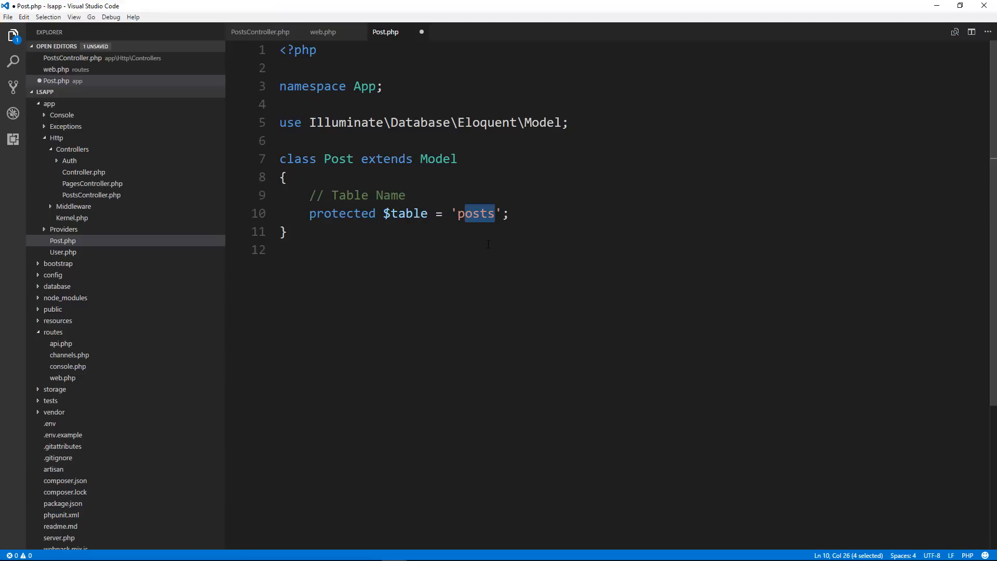
click(509, 213)
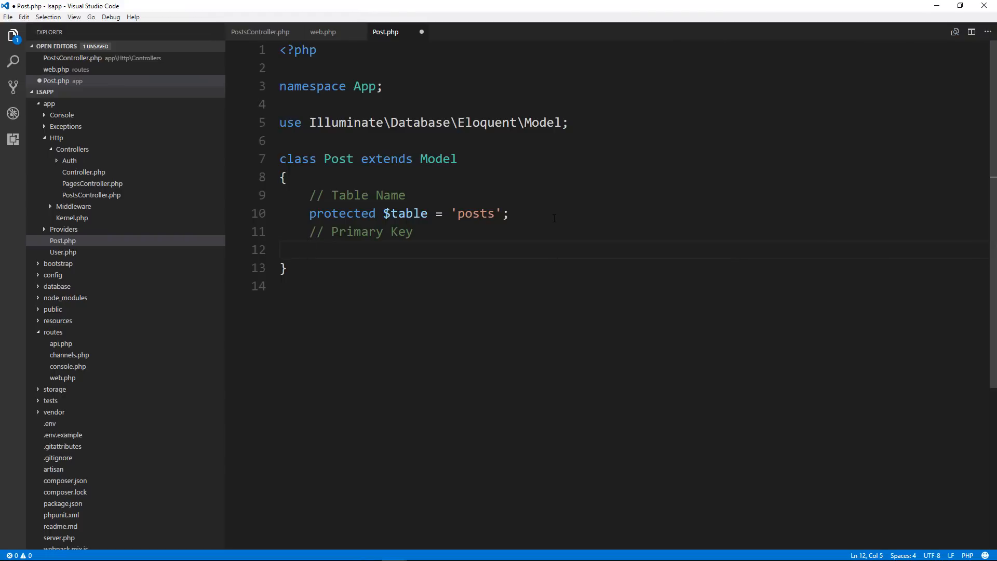
Declare public $primaryKey = 'id'; under the Primary Key comment in Post.php.
text(protected)
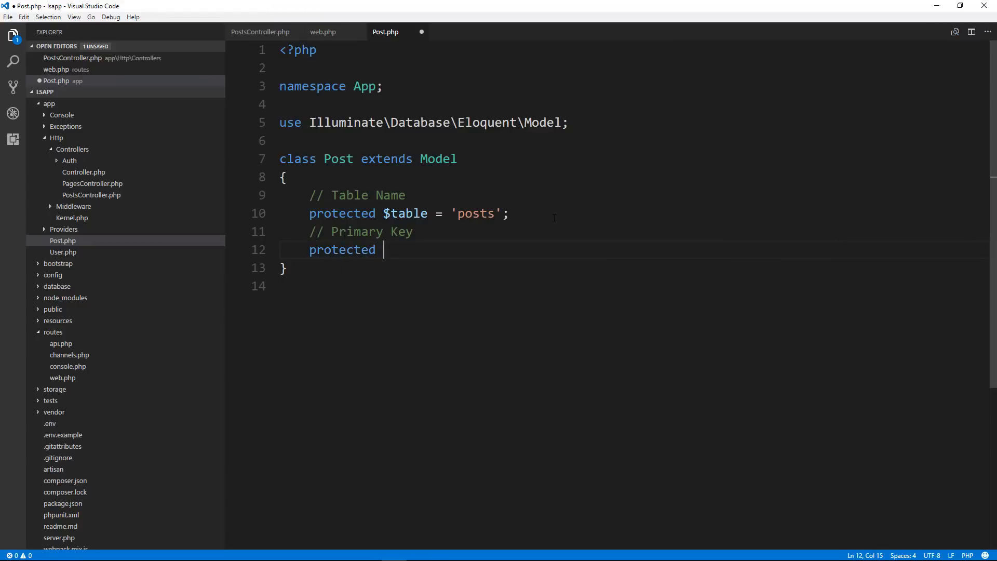
text($pr)
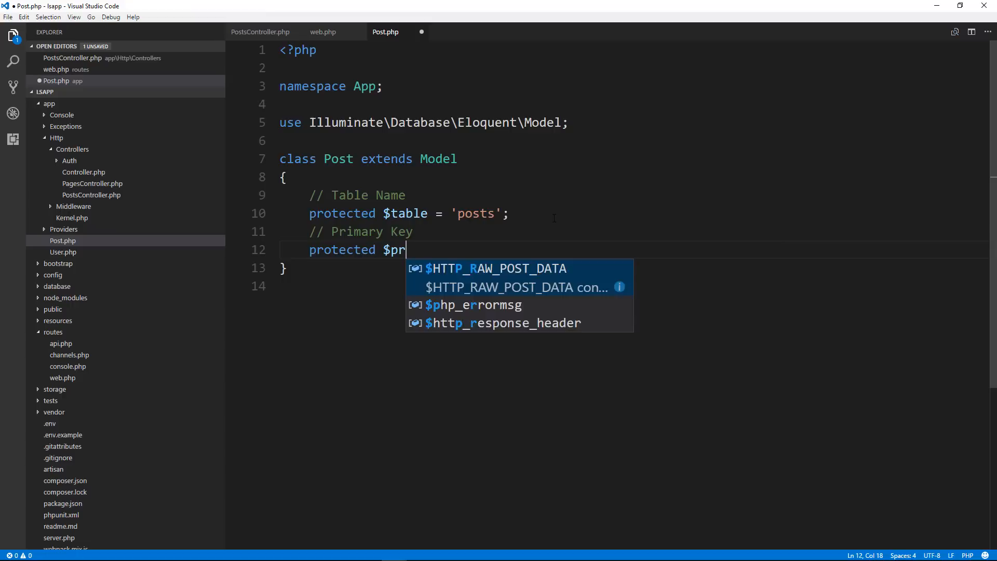
text(imary)
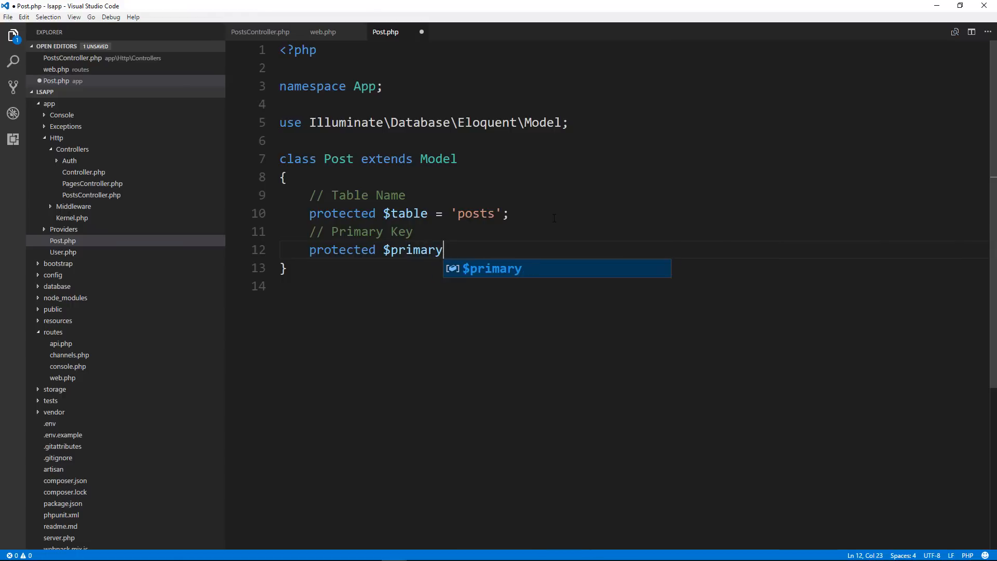
text(Key)
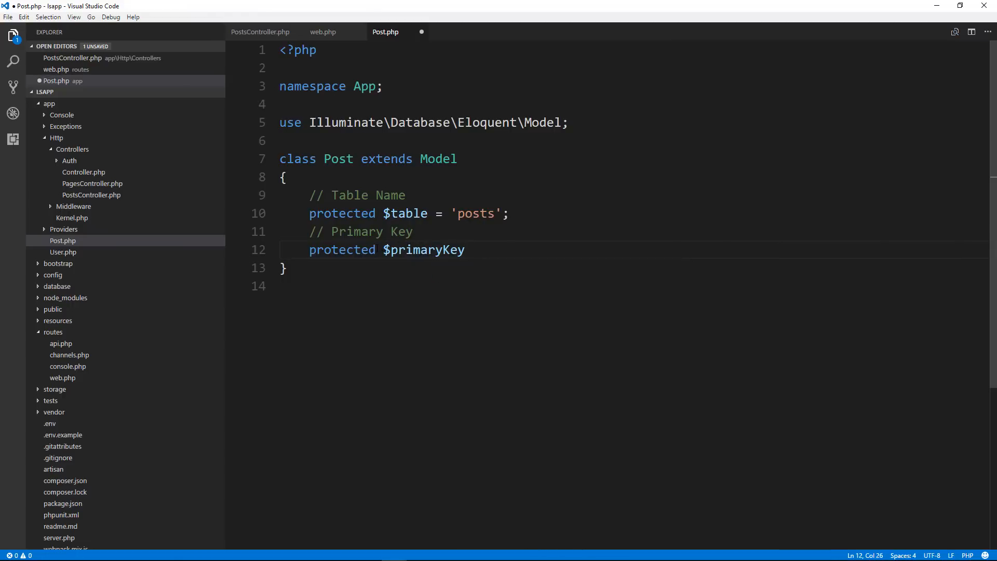
text(publ)
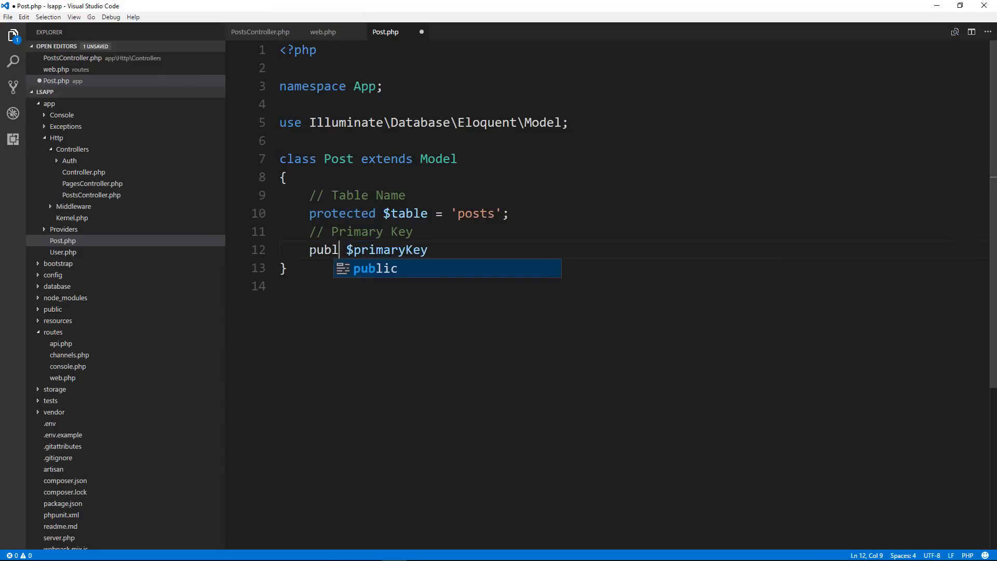
key(Tab)
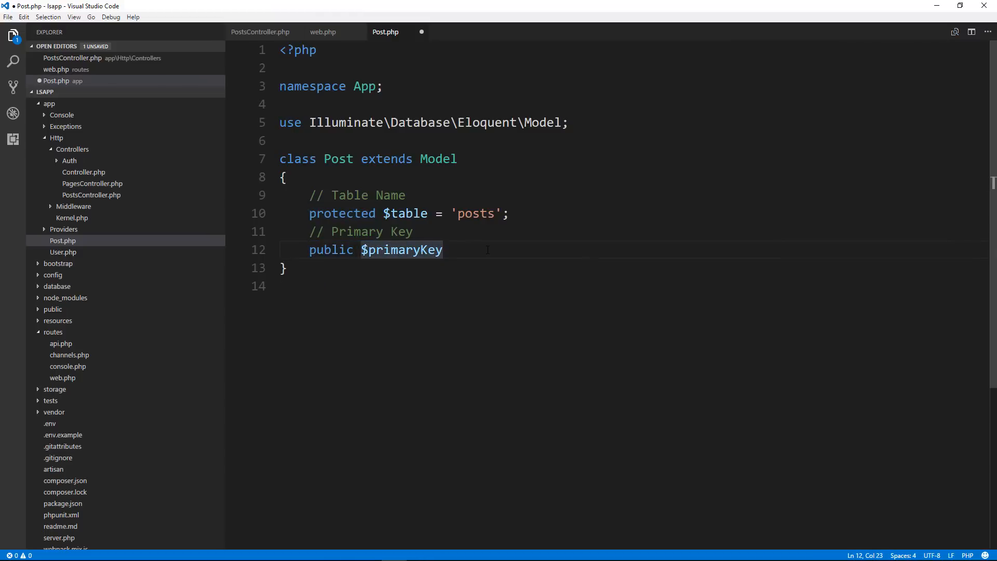
text(= '';)
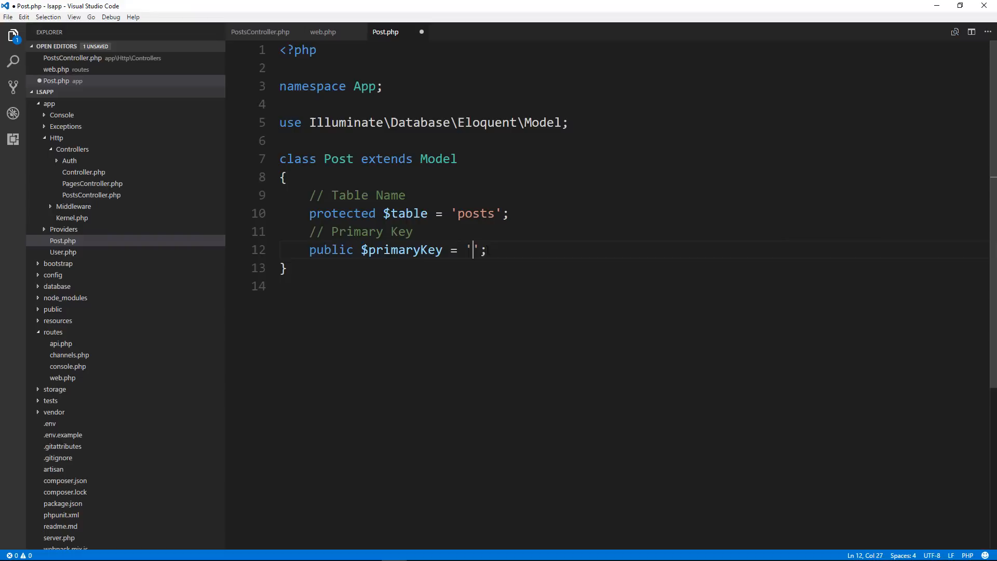
text(id)
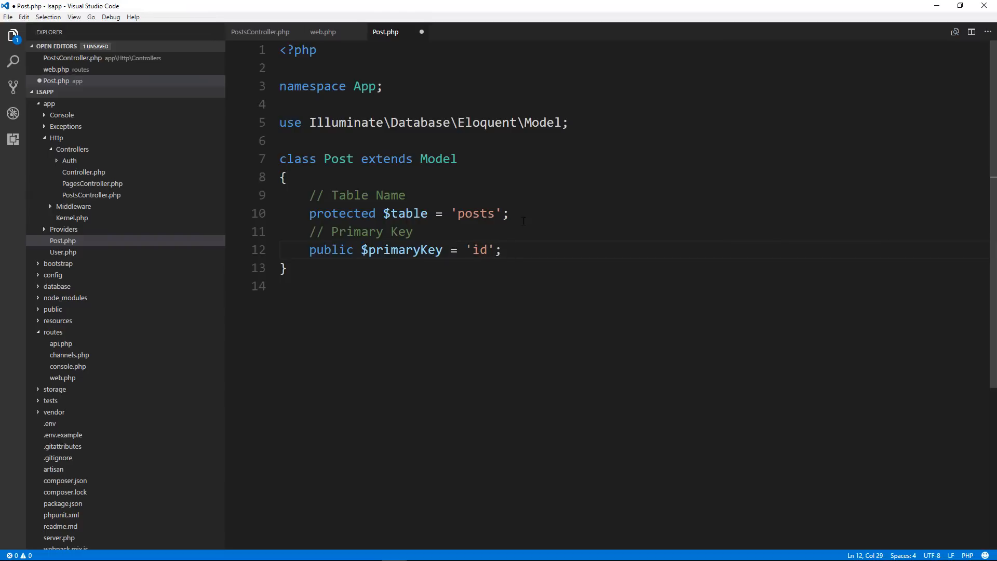
text(iti)
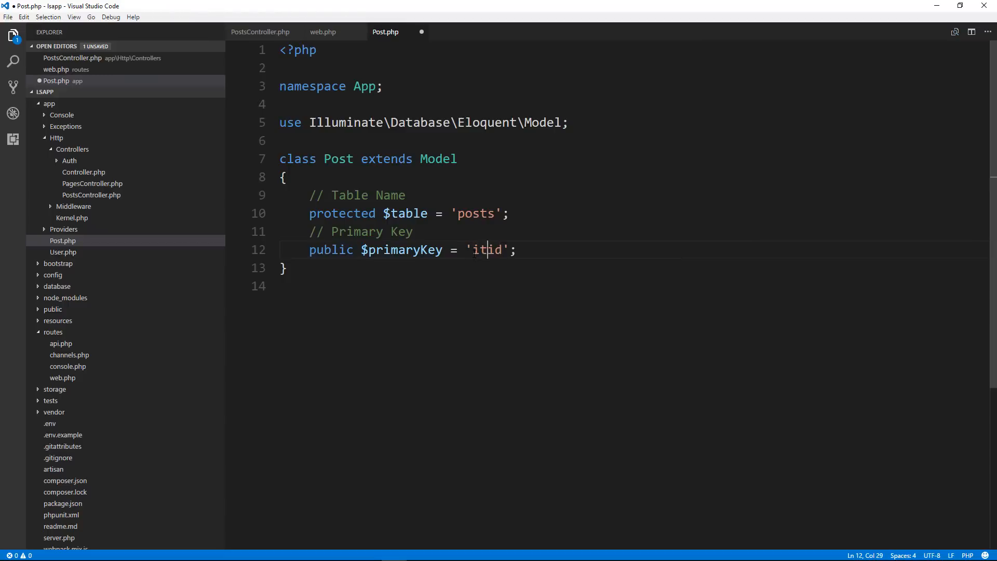
key(Backspace)
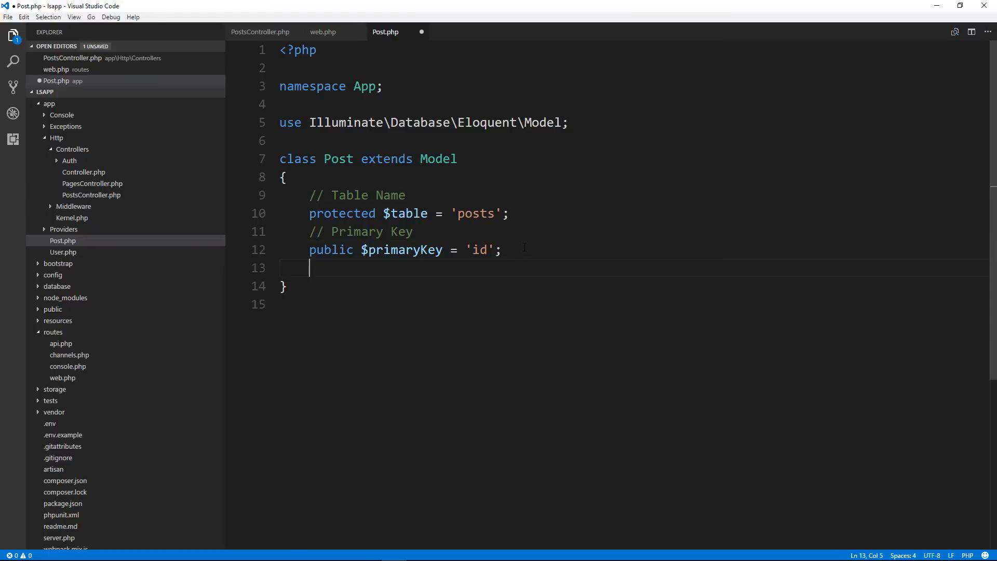
Add a // Timestamps comment followed by public $timestamps = true; in Post.php.
text(// Timestam)
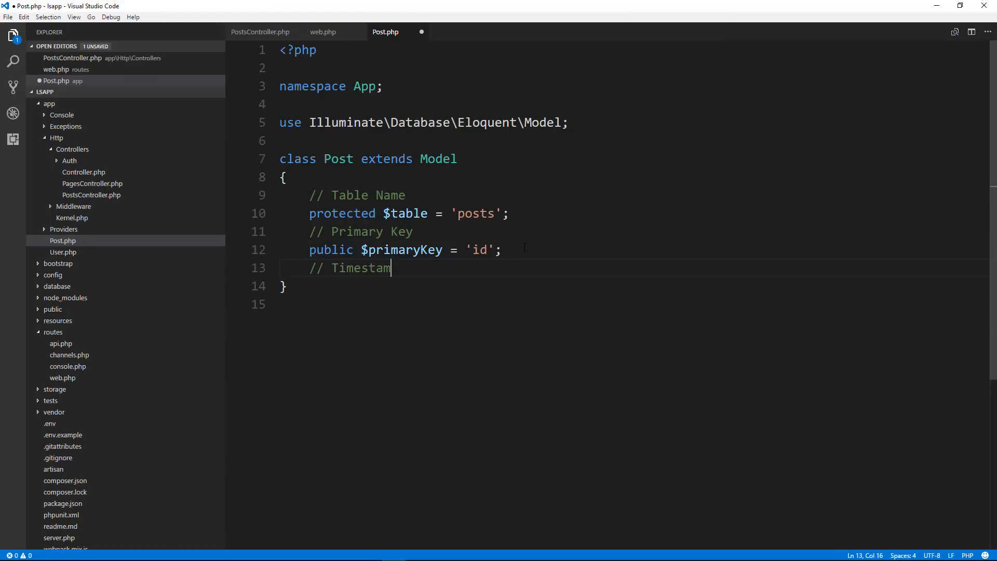
key(Enter)
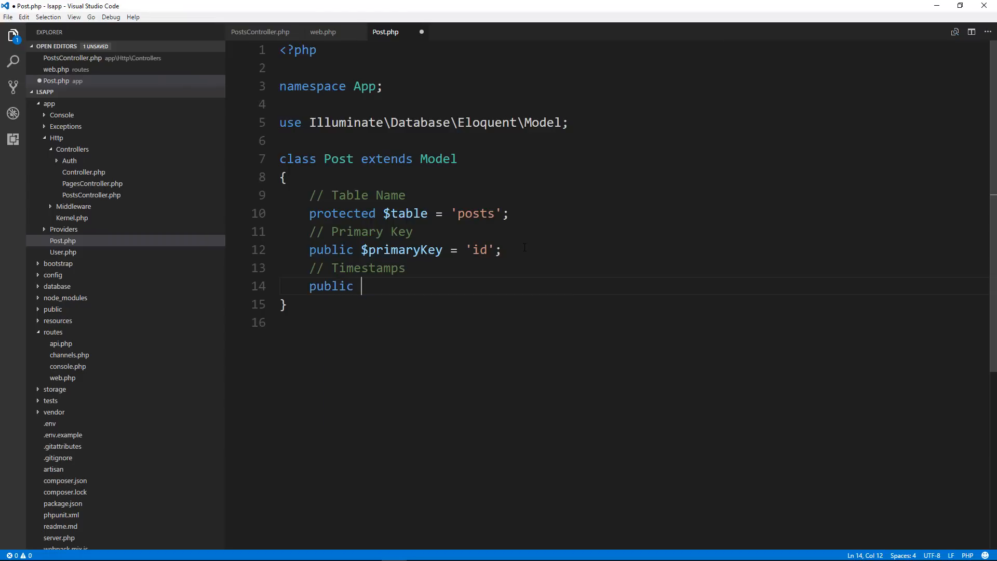
text($times)
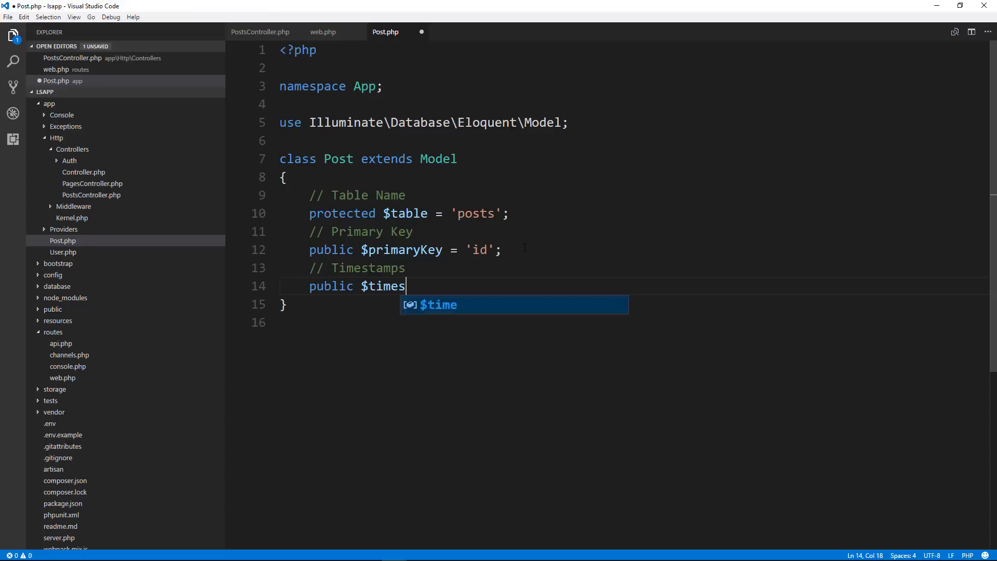
text(tamps =)
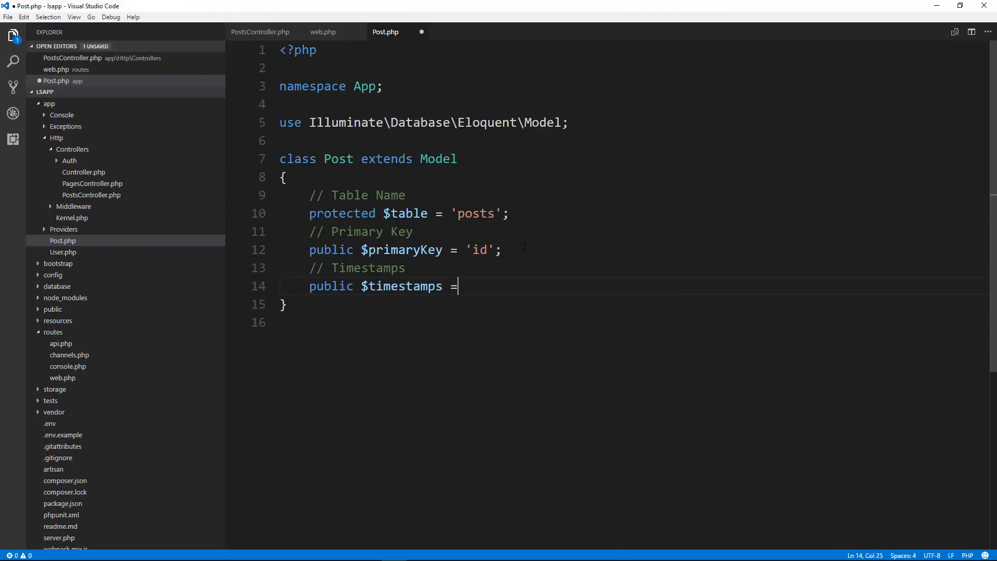
text(true;)
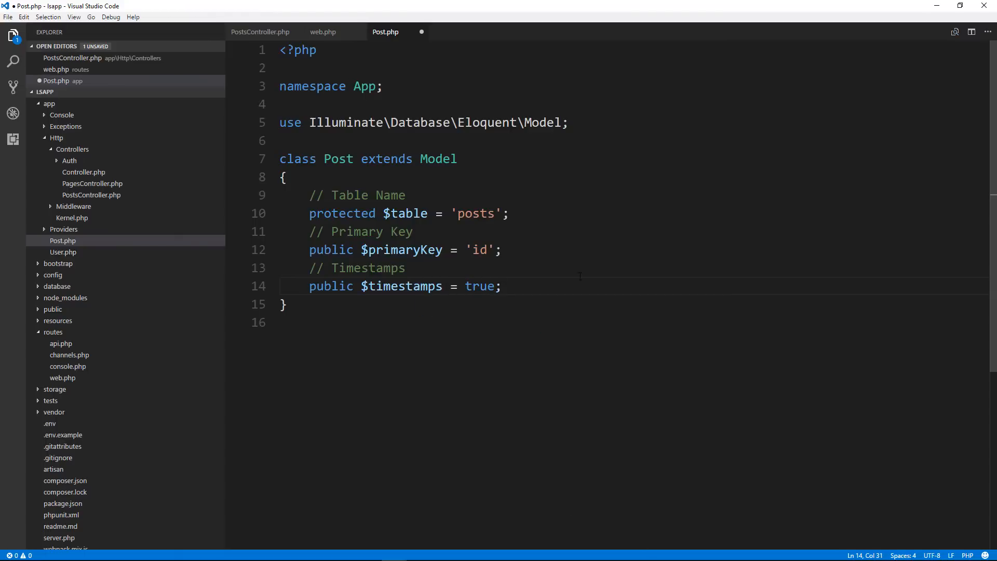
mouse_move(512, 318)
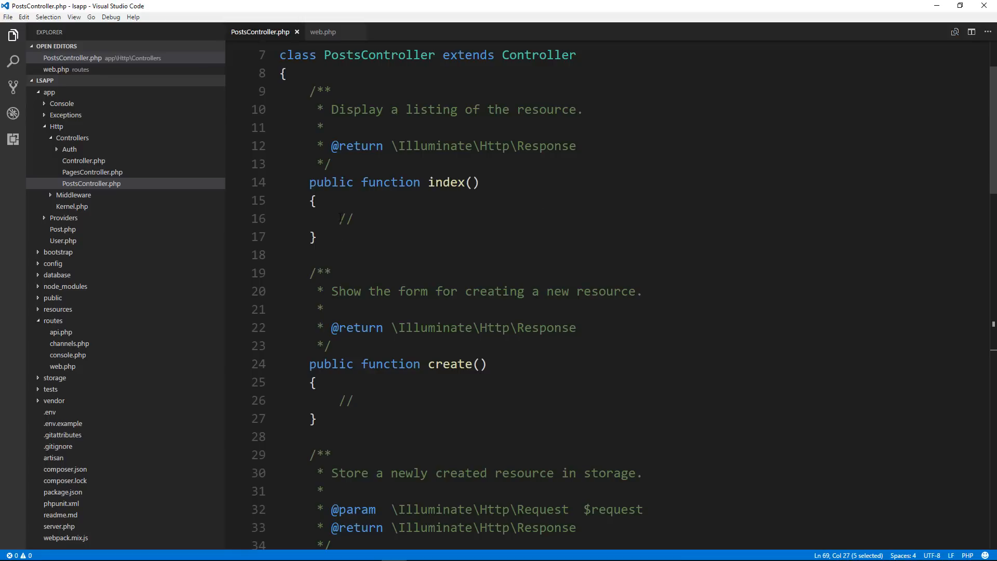
mouse_move(139, 549)
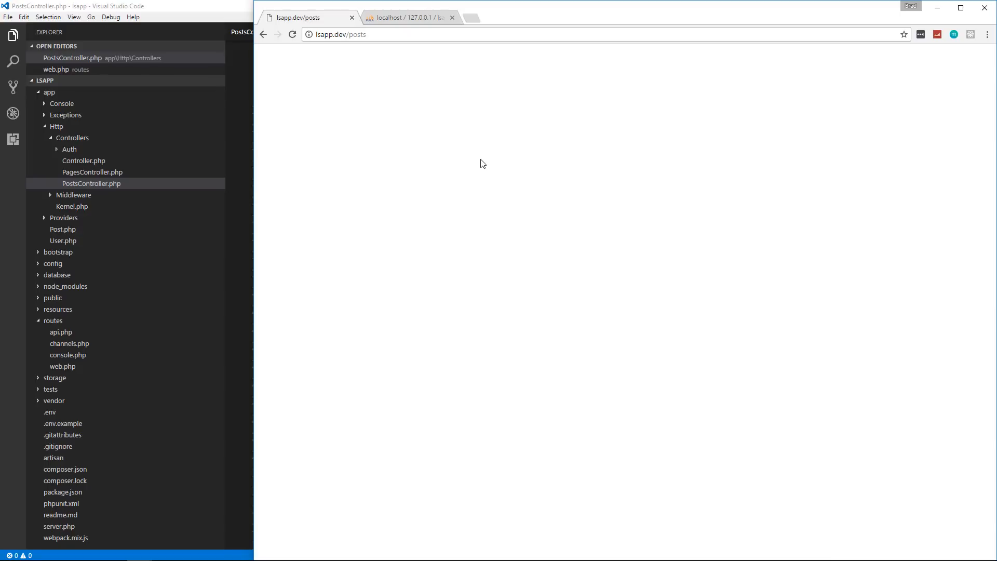
mouse_move(248, 3)
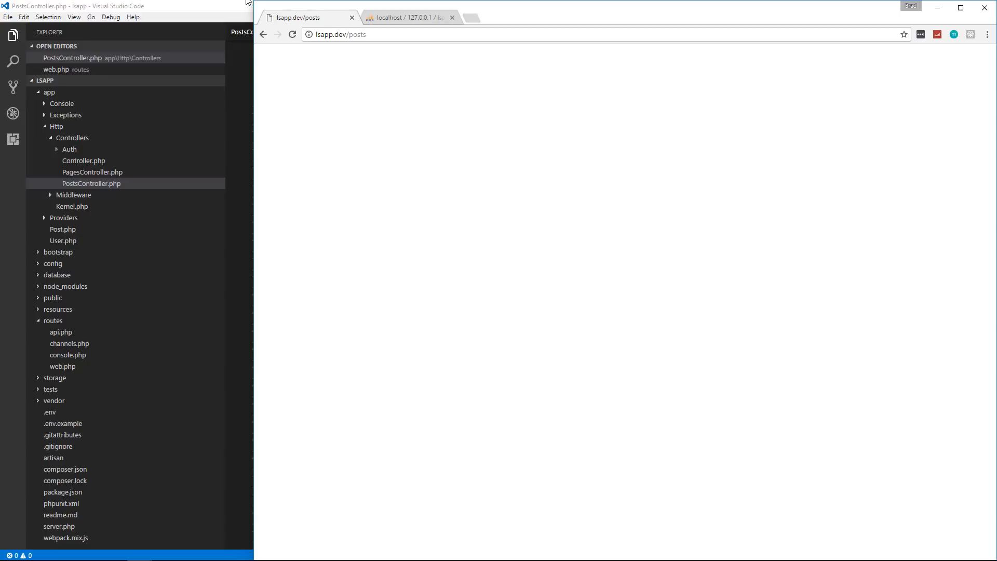
mouse_move(235, 18)
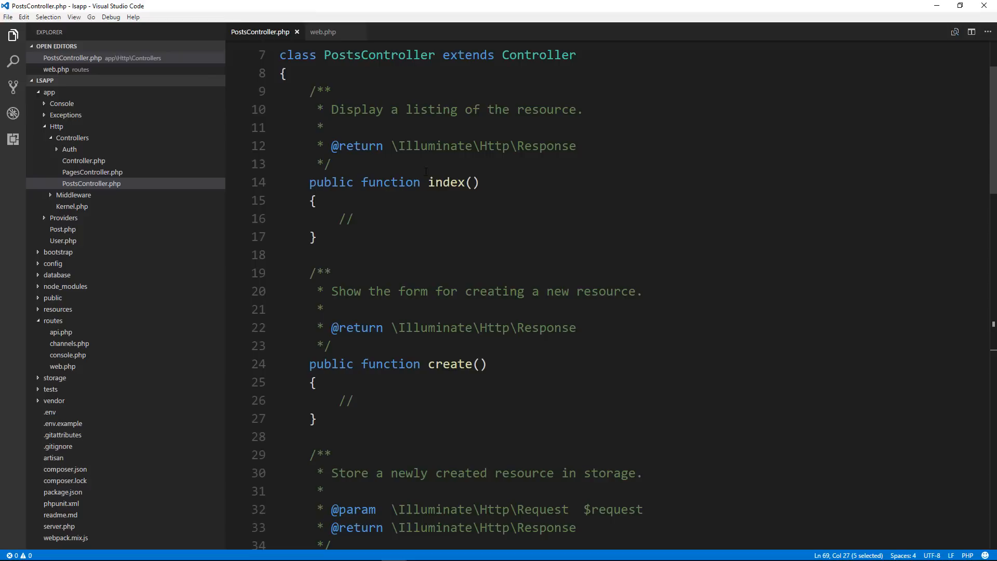
Replace the index() placeholder comment with return view('posts.index');.
click(354, 218)
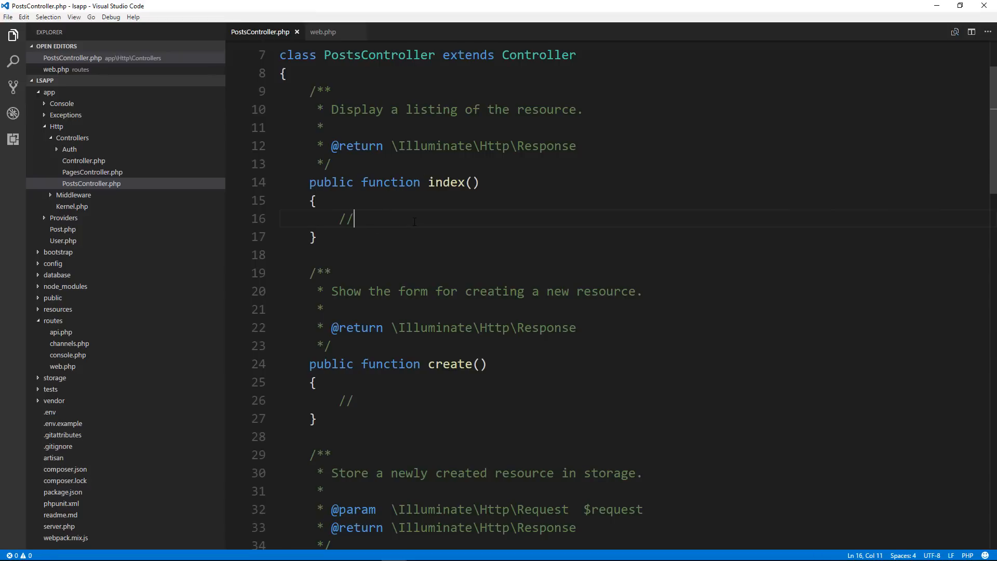
key(BackSpace)
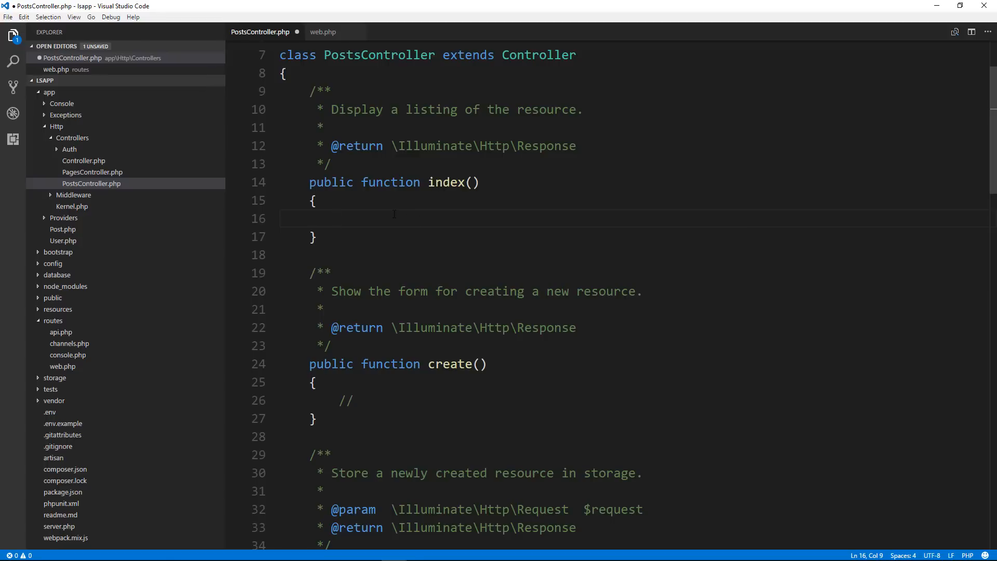
text(return)
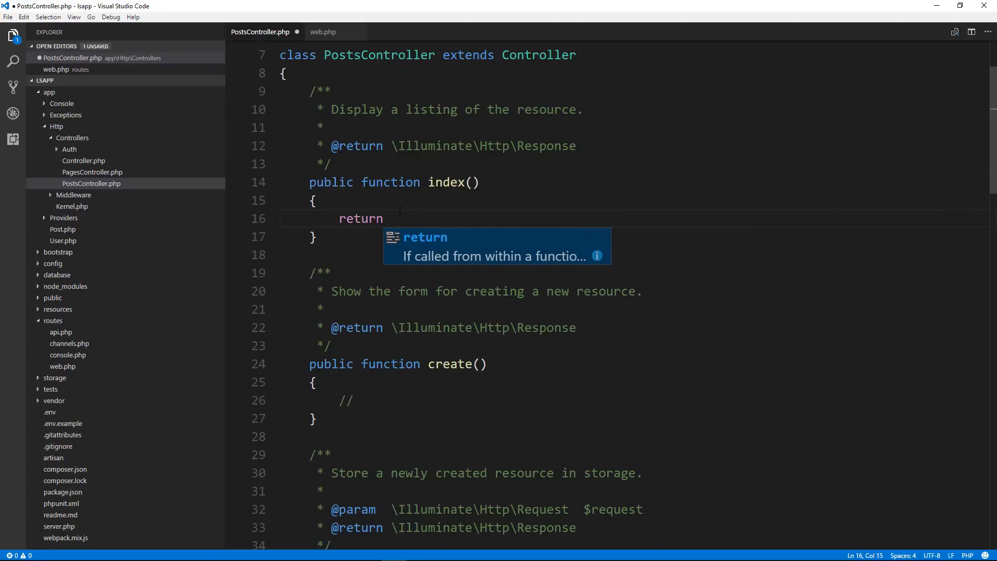
text(view)
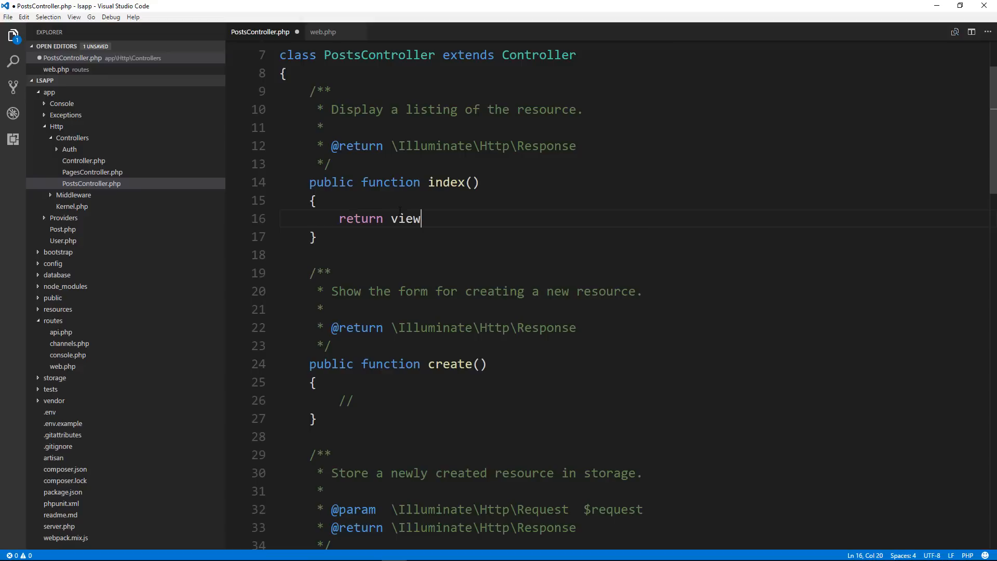
text(('');)
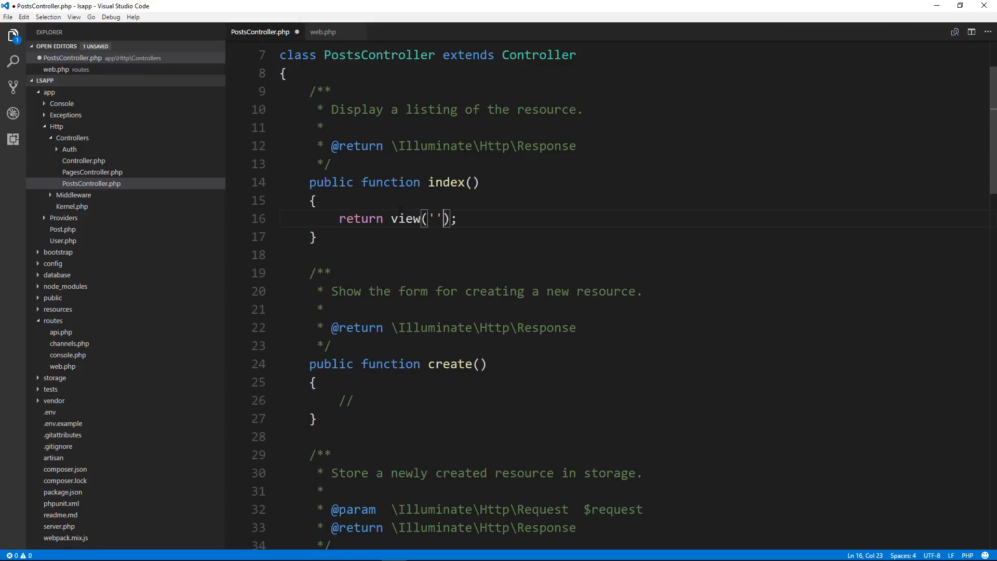
text(posts)
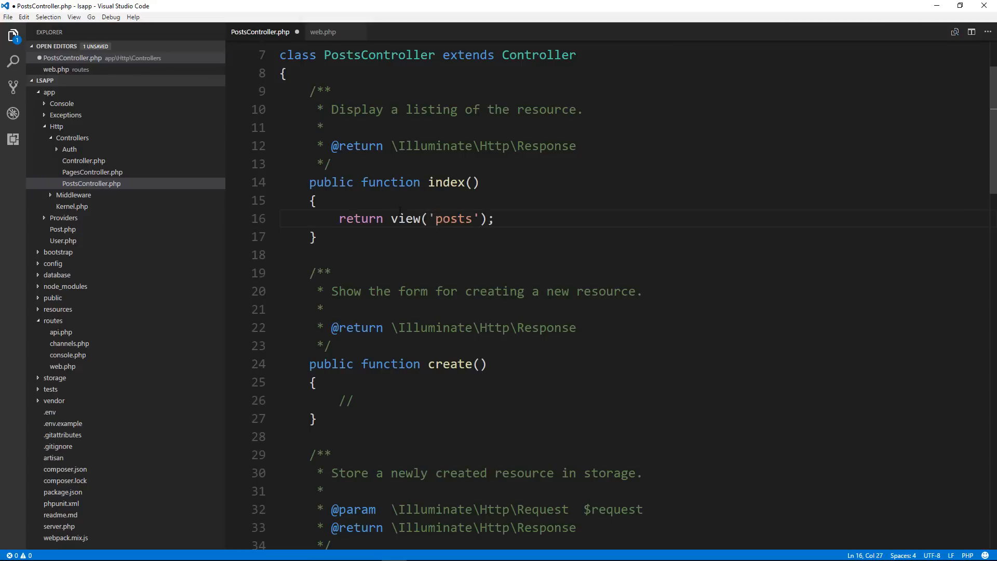
text(.)
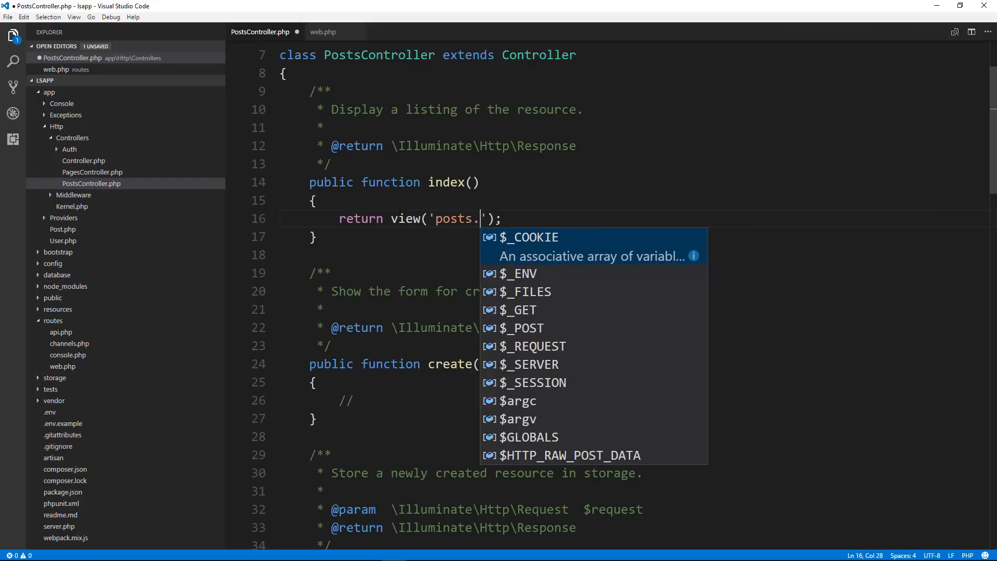
text(index)
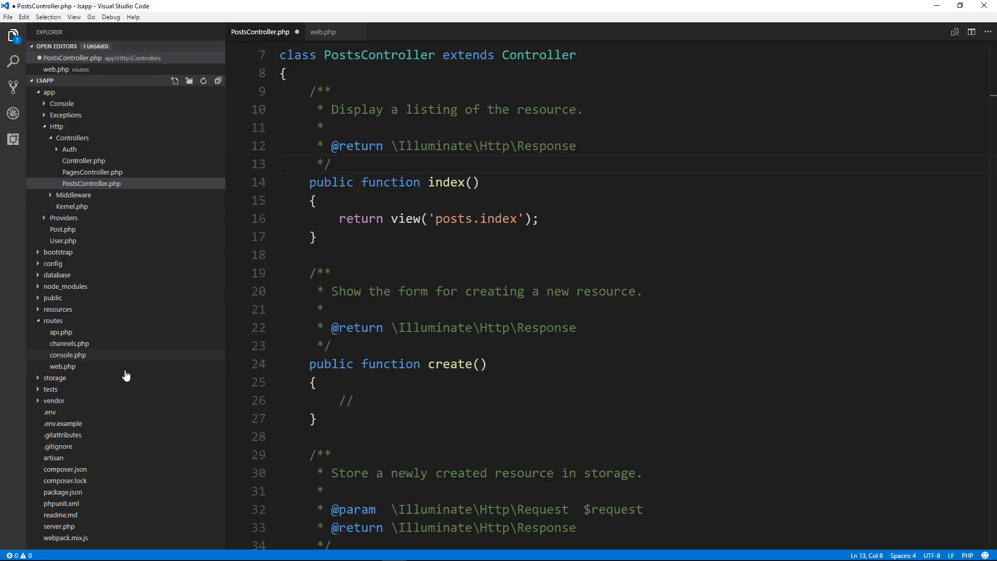
click(53, 320)
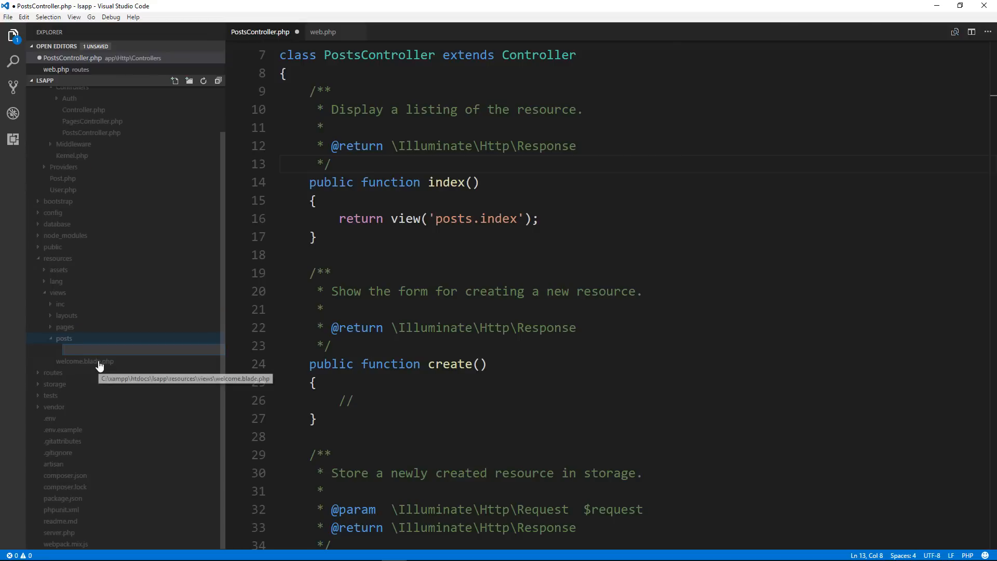
text(index.blade.php)
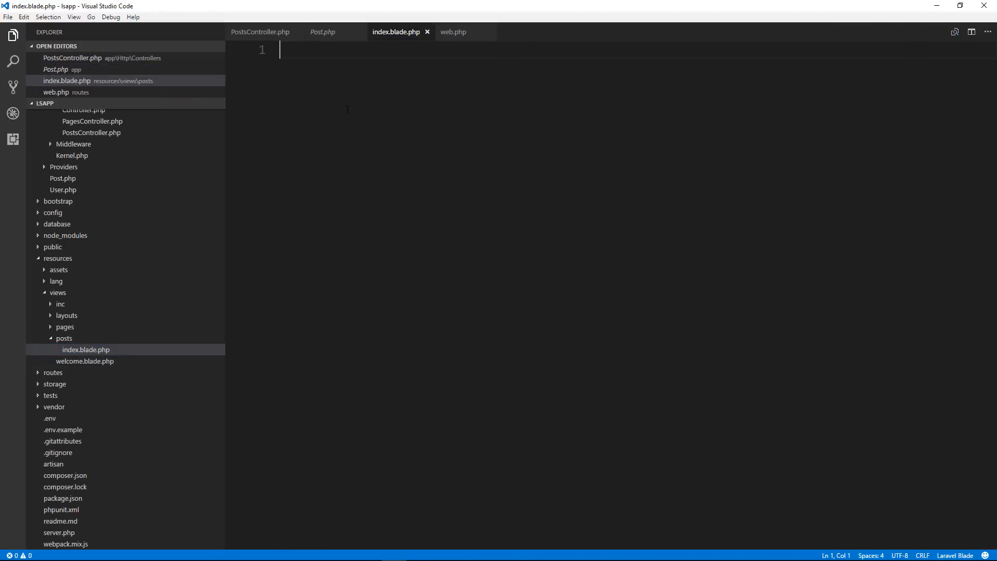
text(@extends()
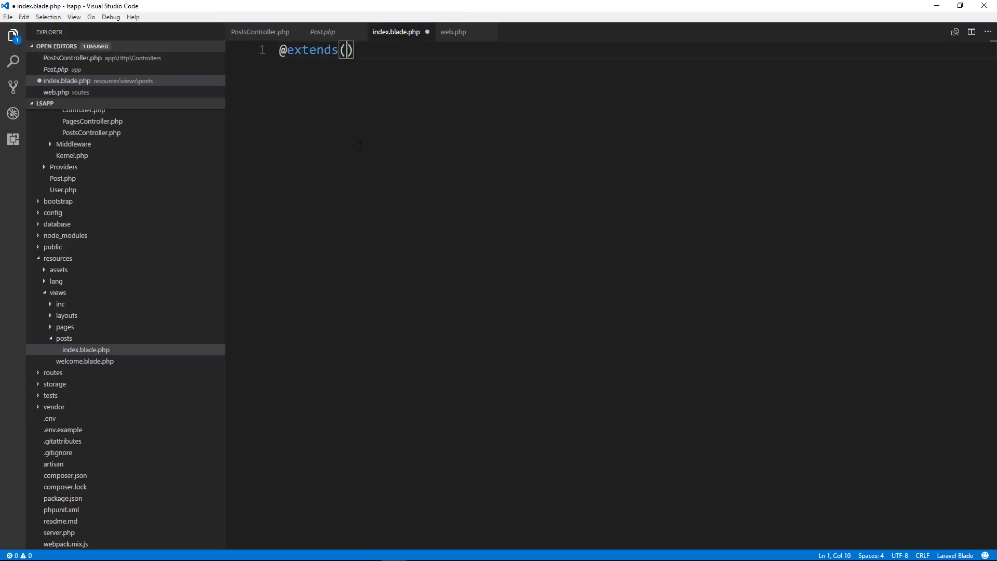
text('layout')
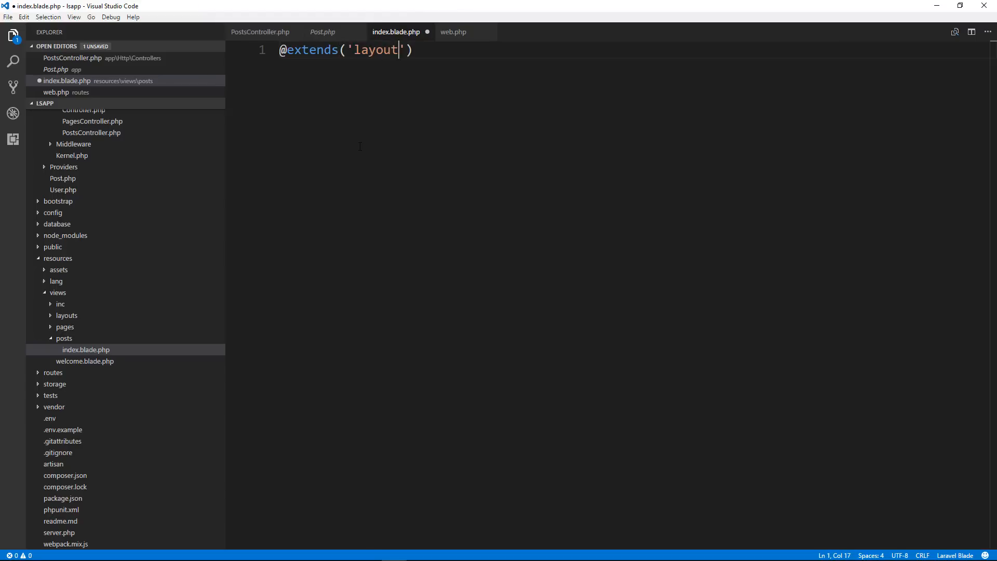
text(s.app)
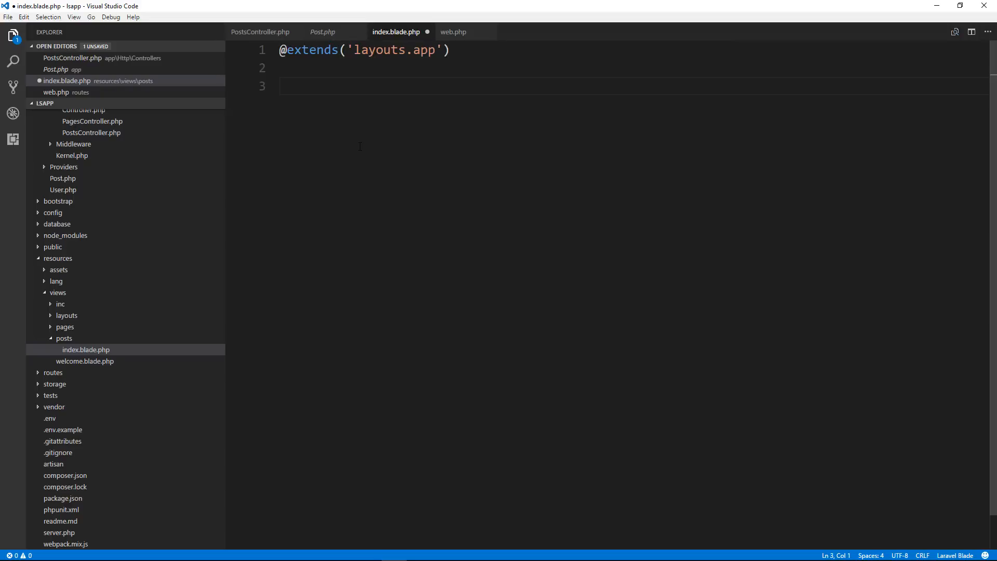
click(66, 315)
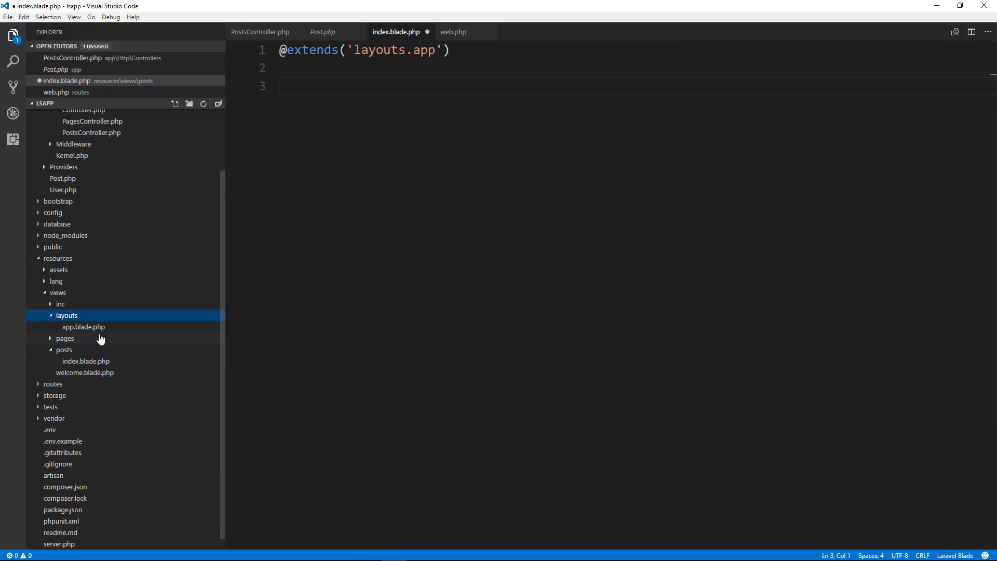
text(@)
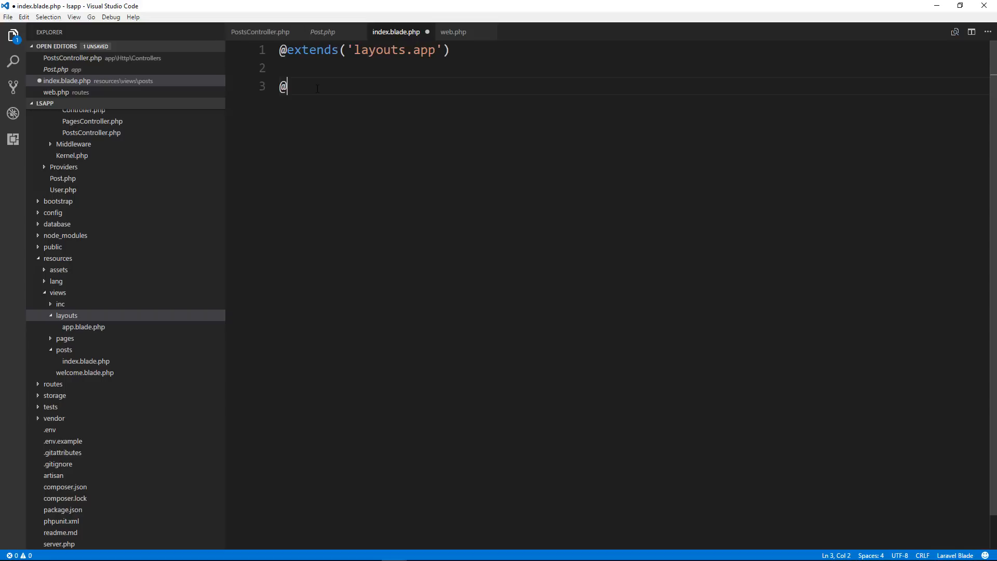
text(section())
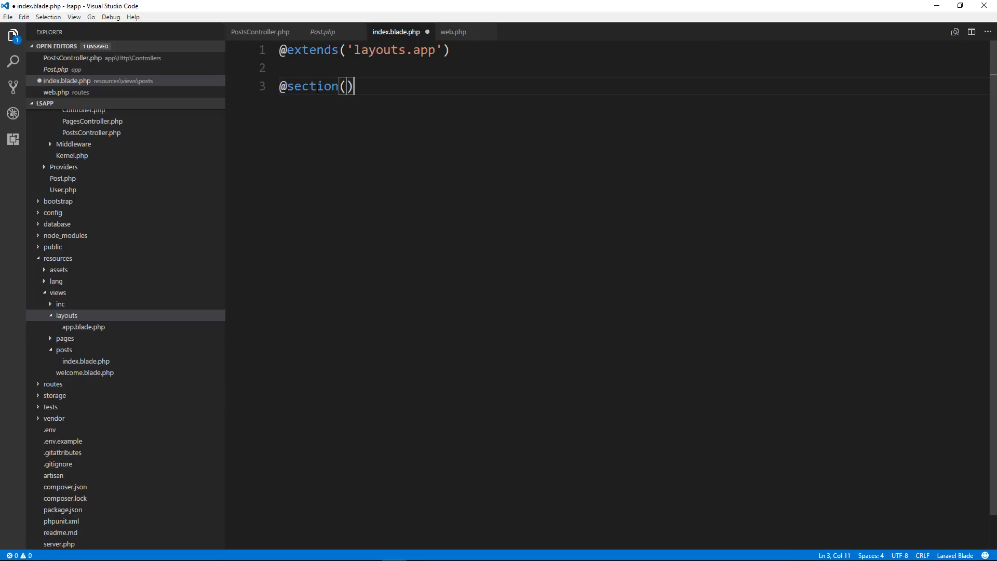
text('content)
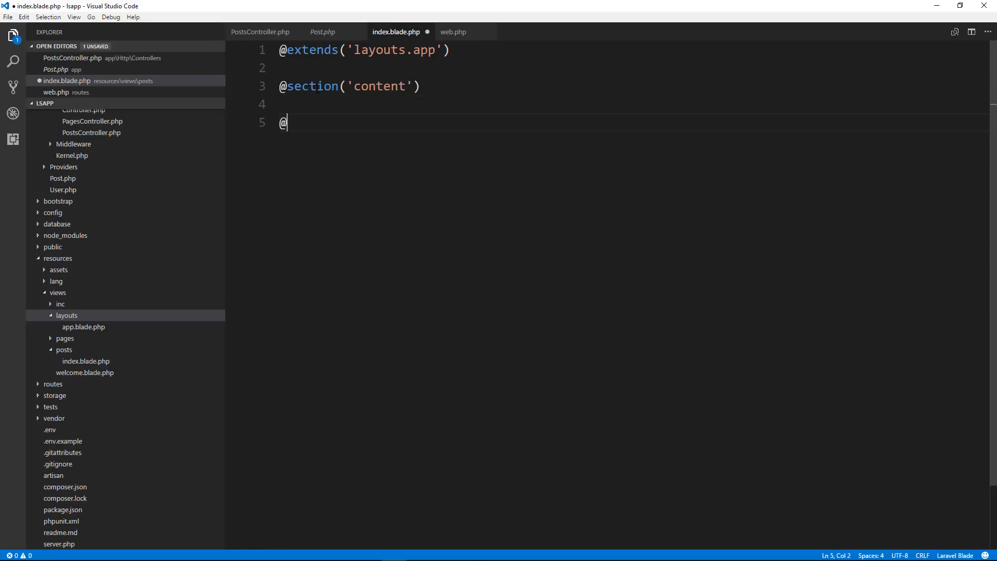
text(endsection)
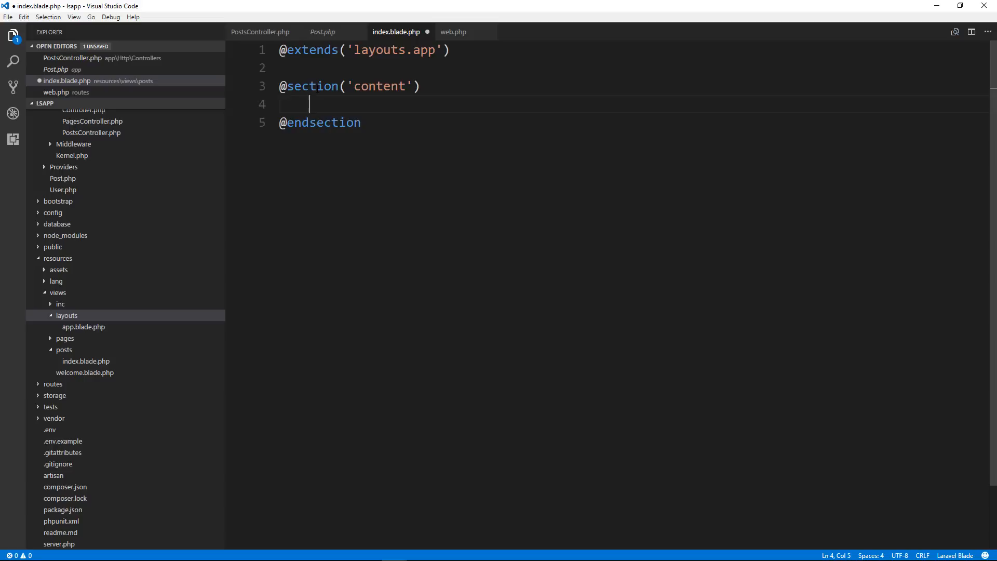
text(<h3>)
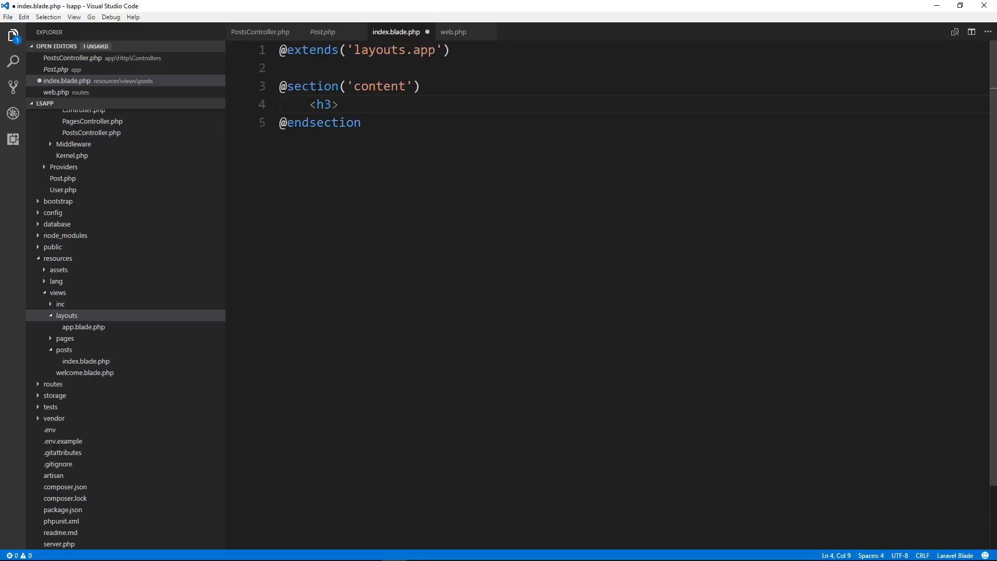
key(Backspace)
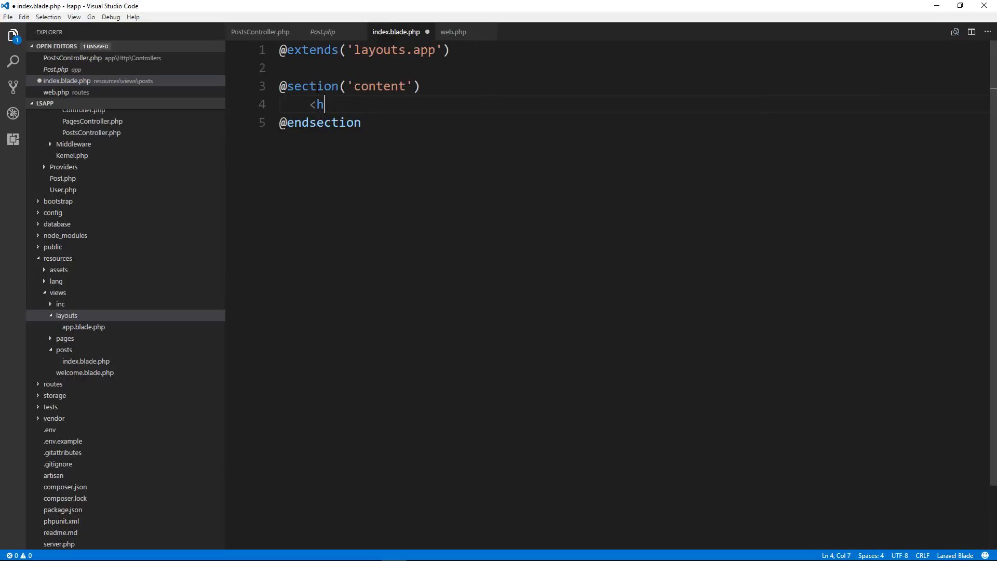
text(1>Posts)
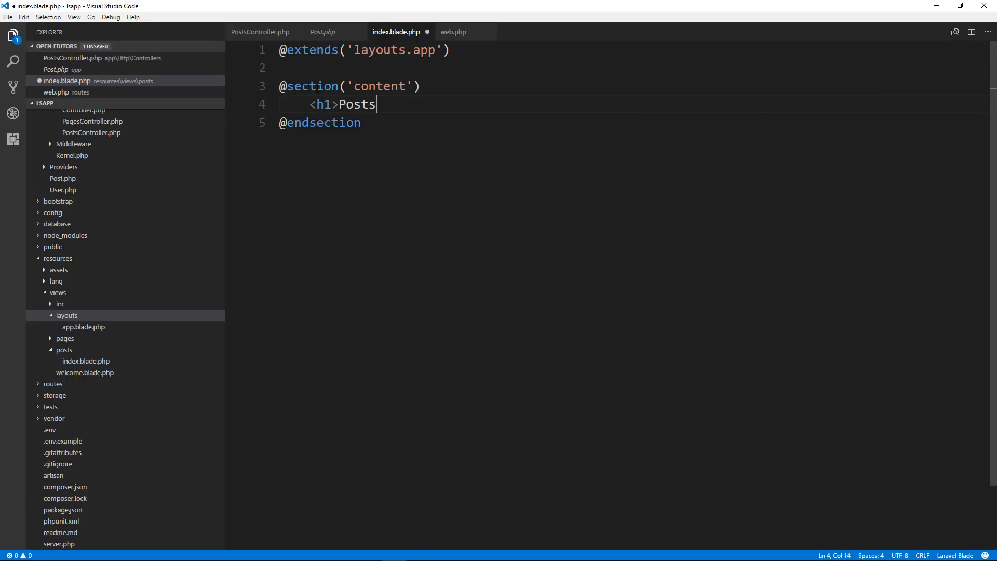
text(</h3>)
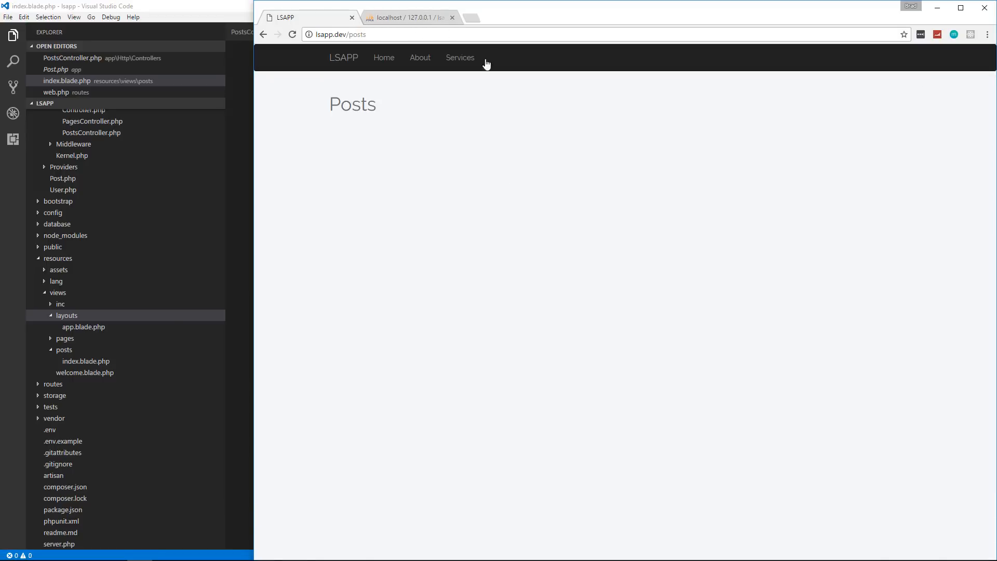
mouse_move(199, 12)
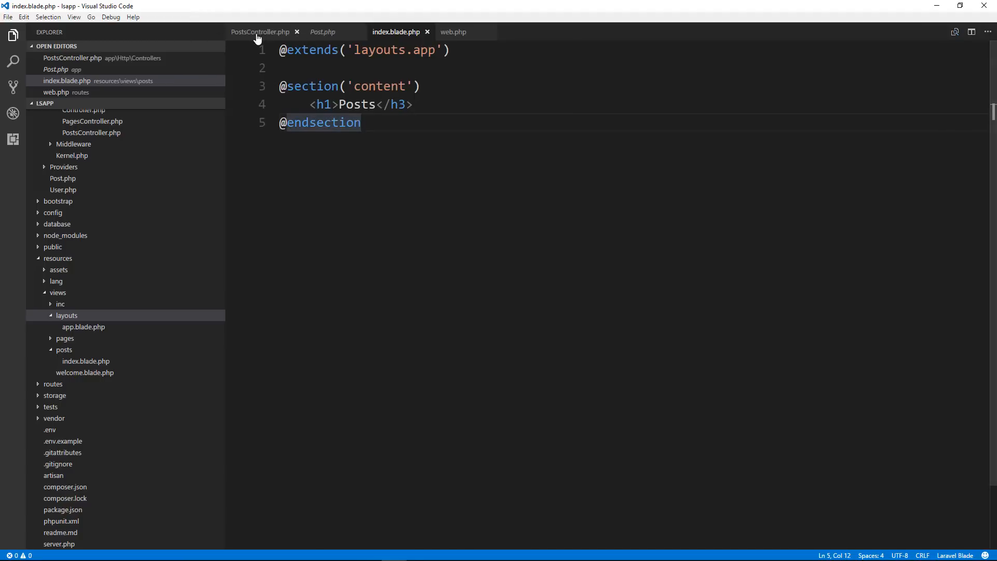
Confirm Post's App namespace, add use App\Post; to PostsController, and start a Post call.
click(260, 32)
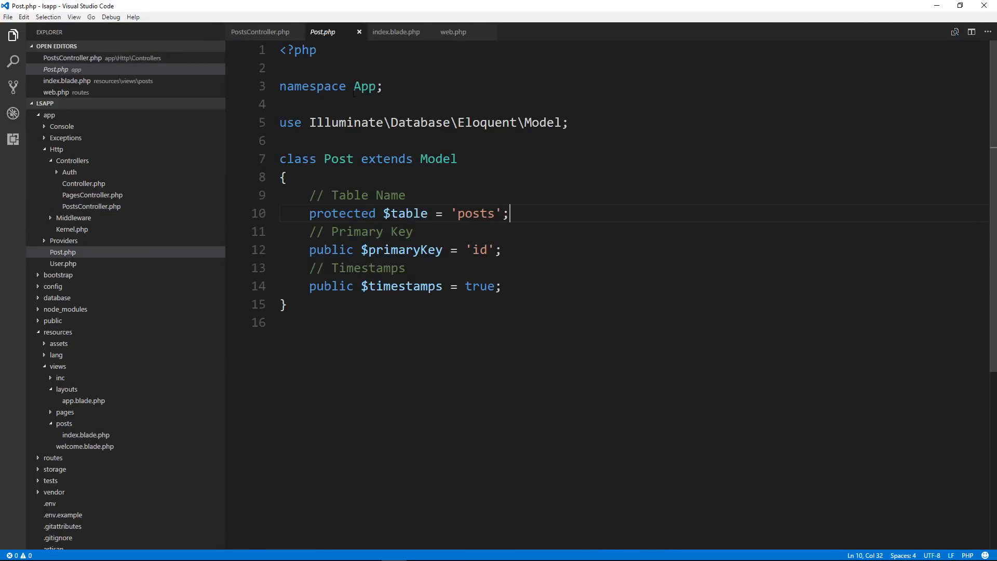
double_click(365, 86)
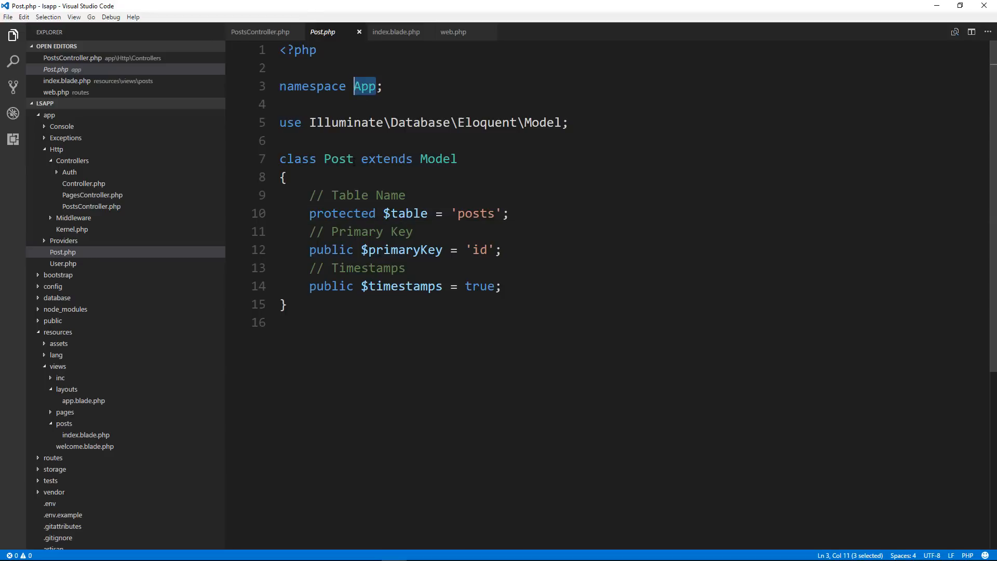
click(260, 32)
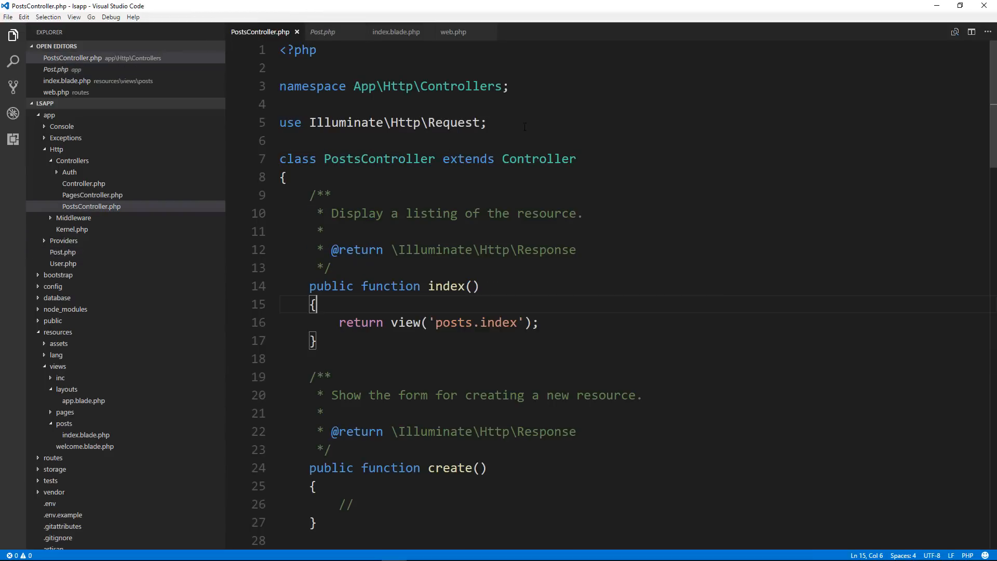
text(u)
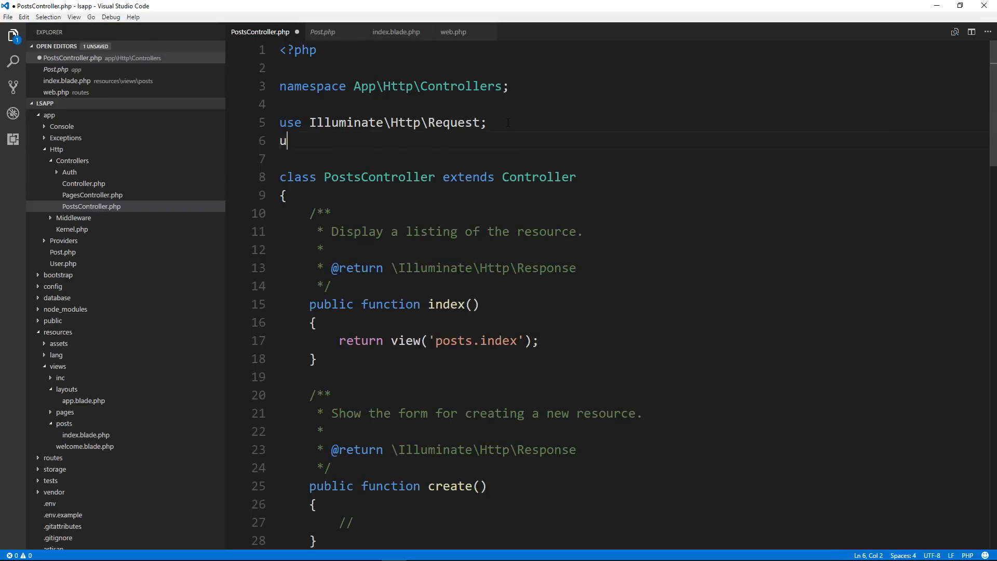
text(se App)
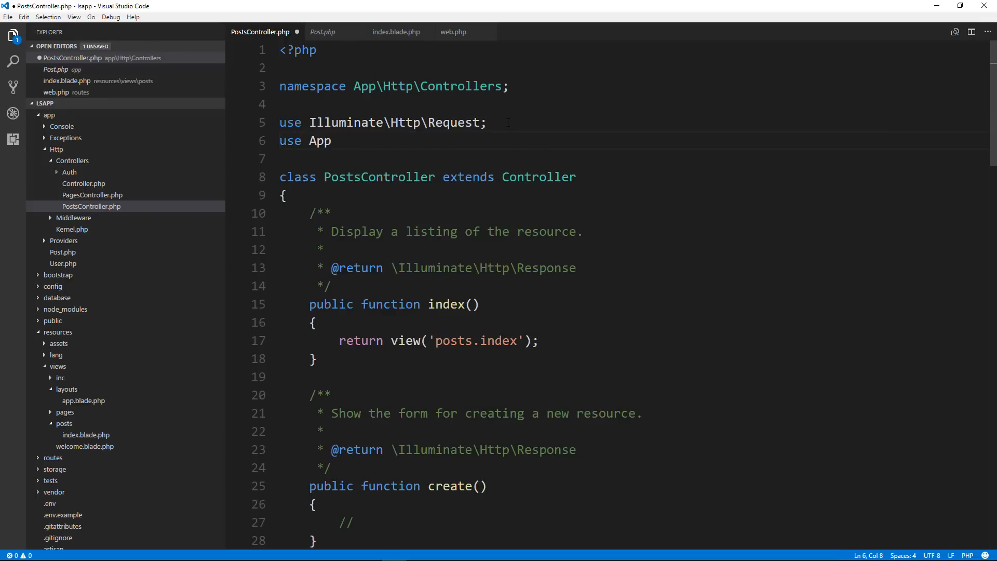
text(\Po)
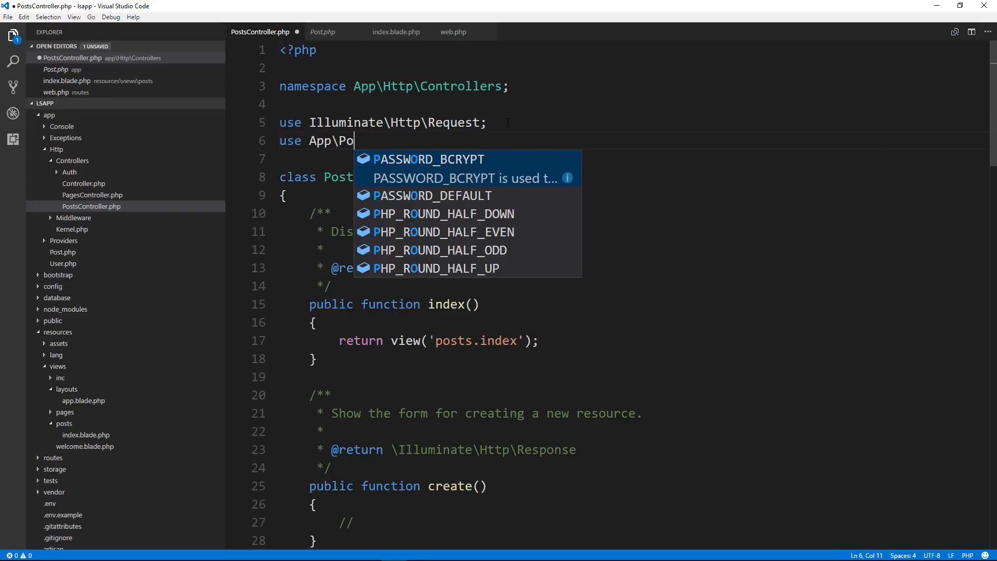
text(st;)
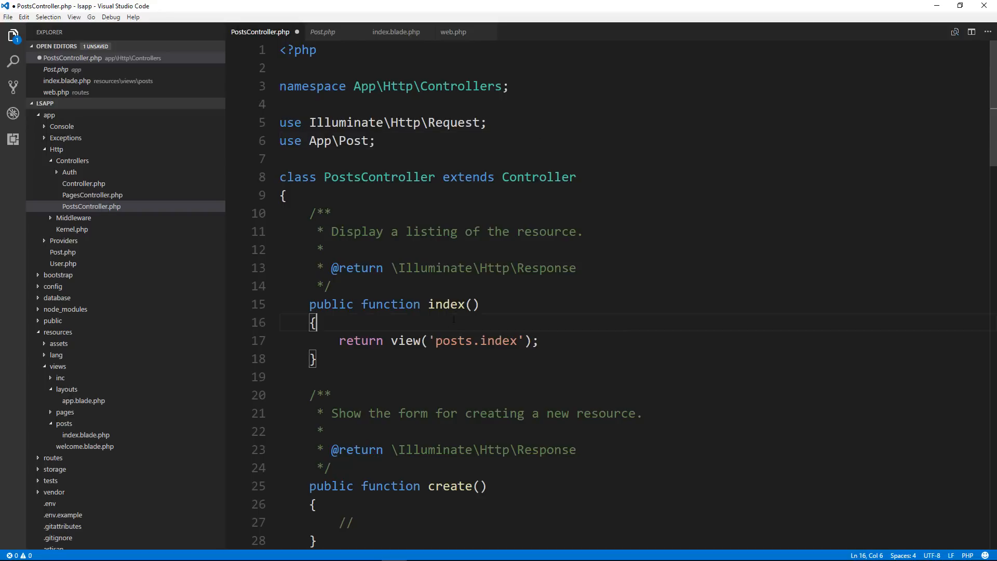
text(POst)
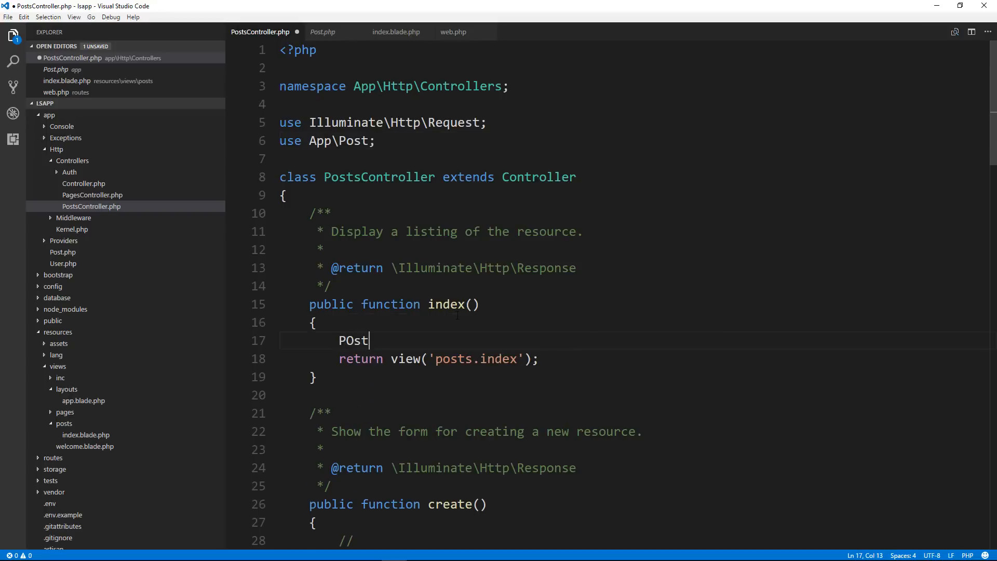
Make index() return Post::all(); and check the JSON posts in Chrome.
text(Post)
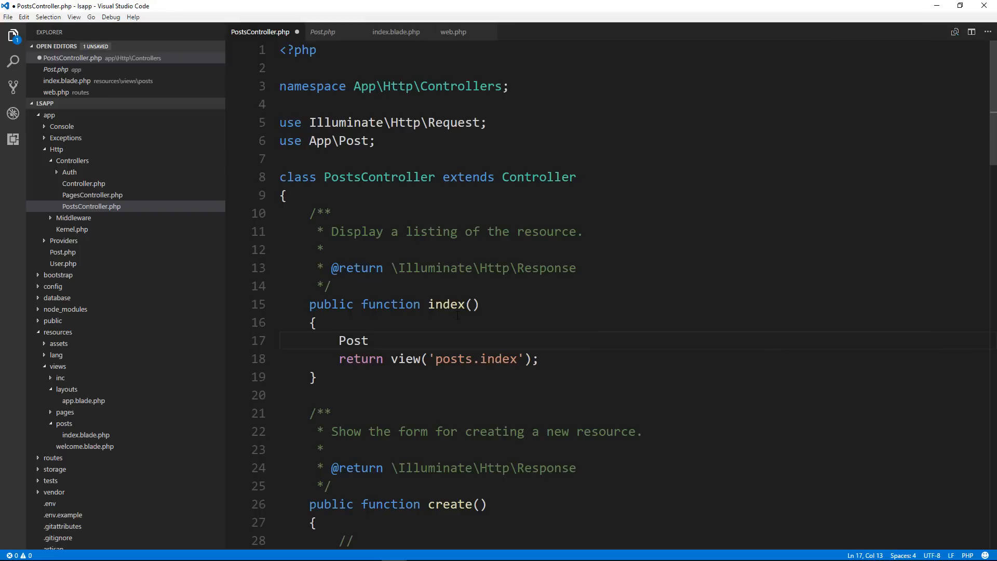
text(:)
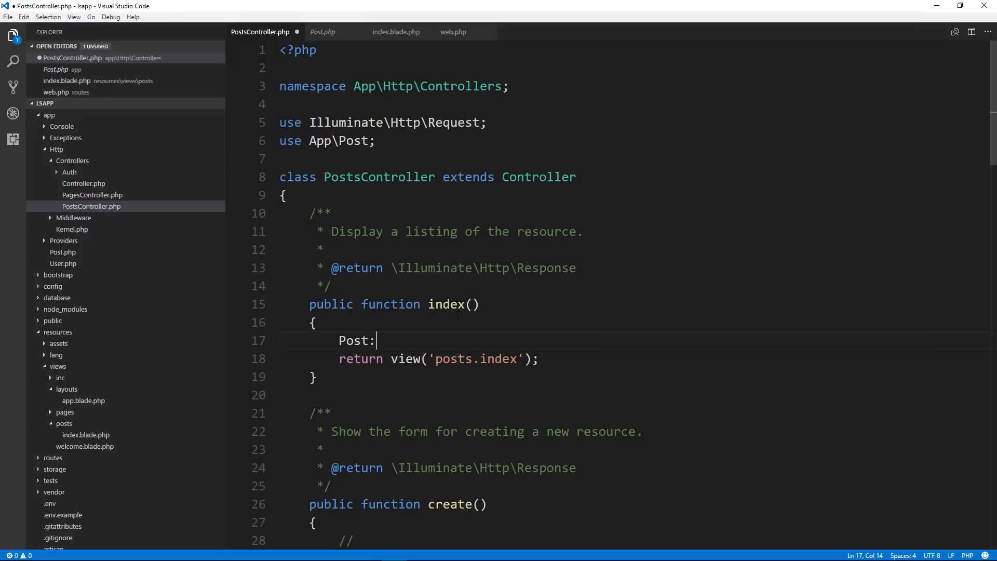
text(:al)
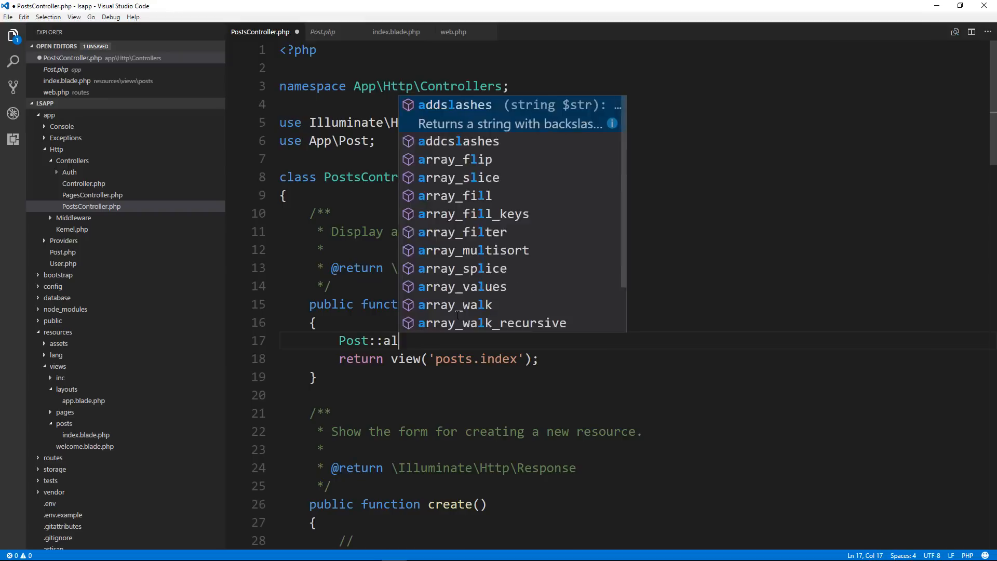
text(l();)
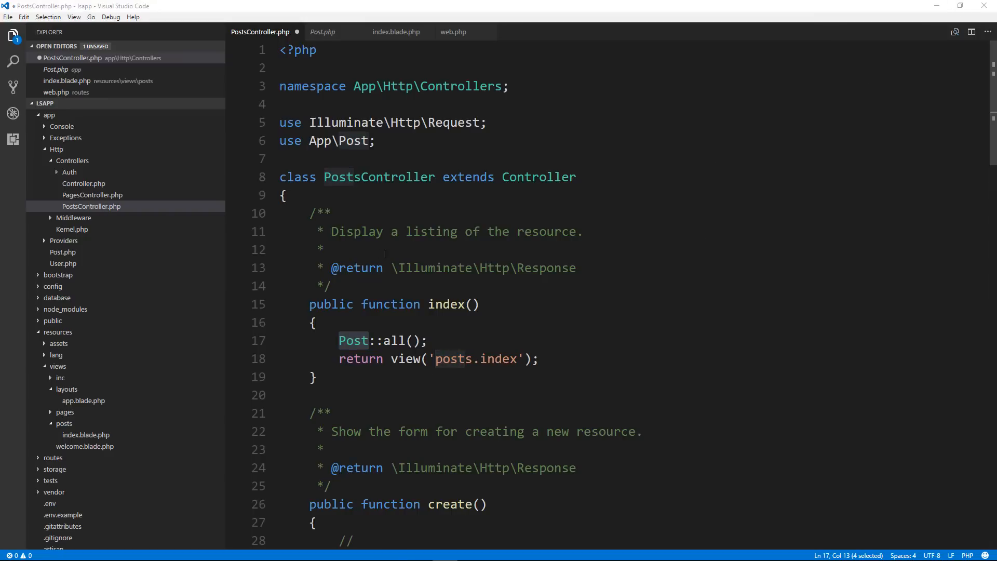
text(return)
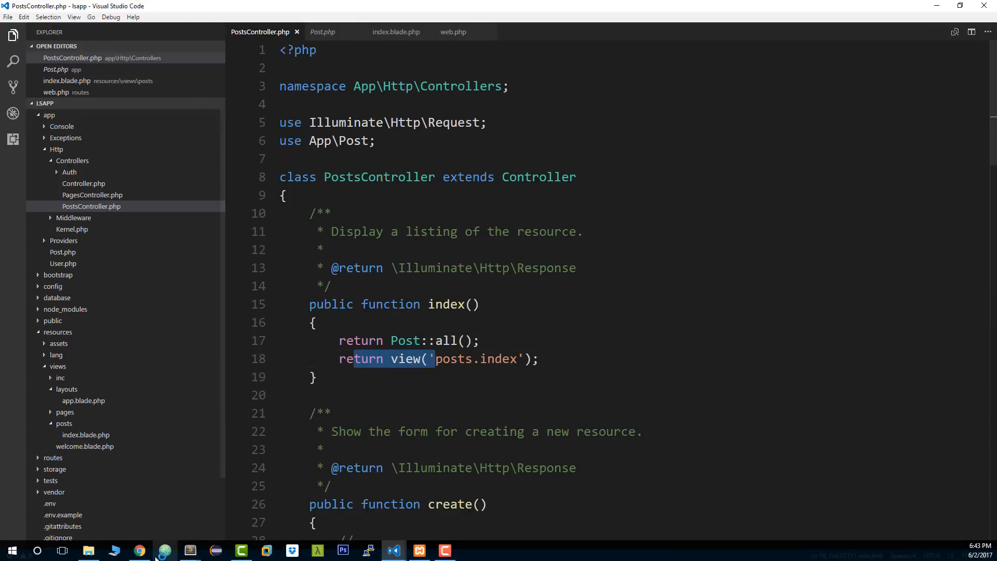
click(139, 551)
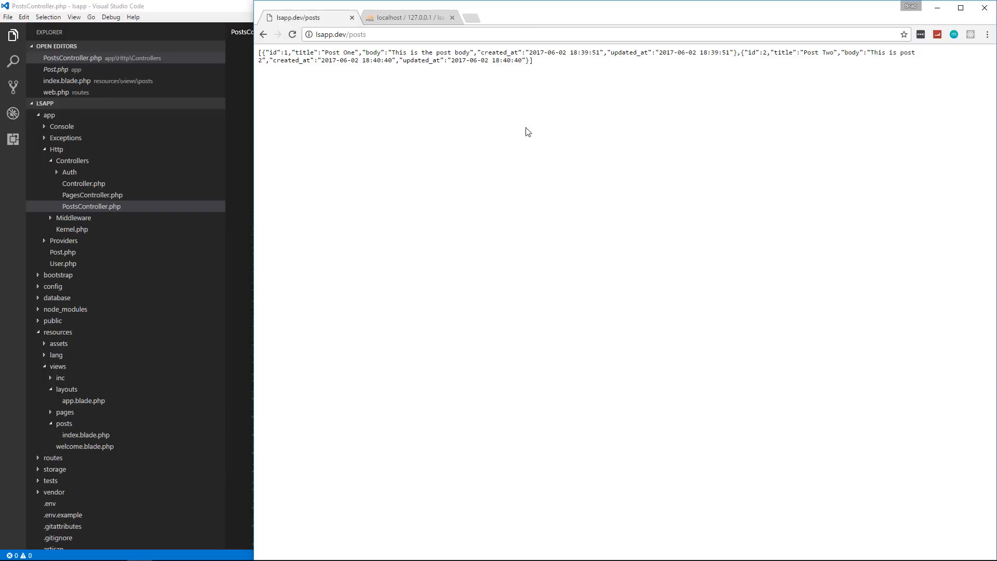
mouse_move(165, 38)
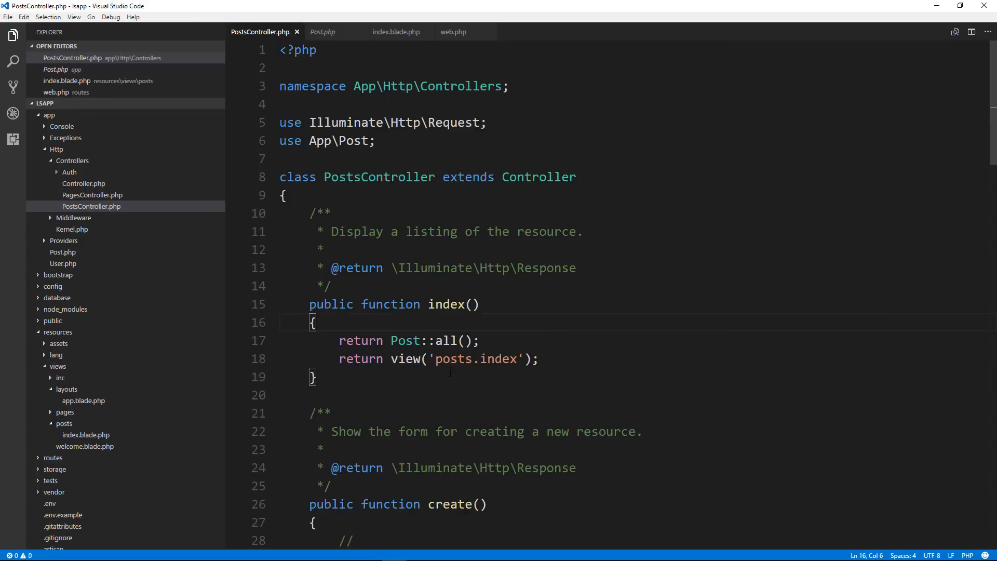
Assign Post::all() to $posts and pass it to the view via ->with('posts', $posts).
double_click(360, 340)
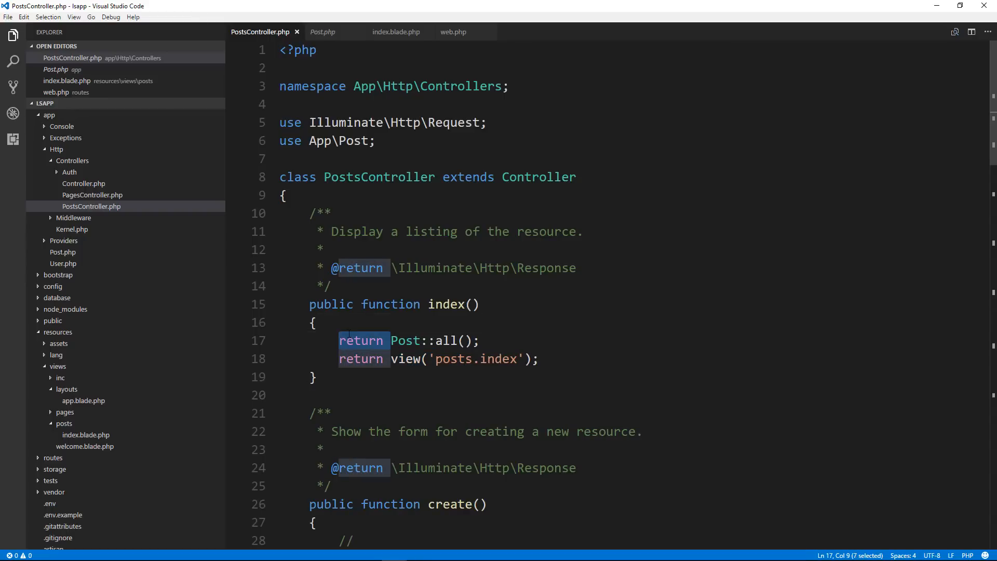
text($posts =)
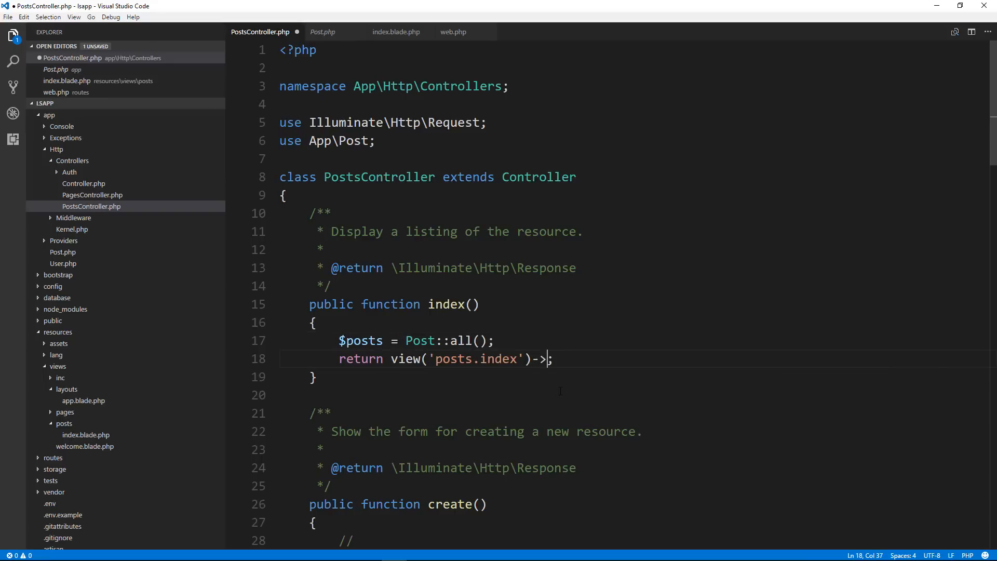
text(with()
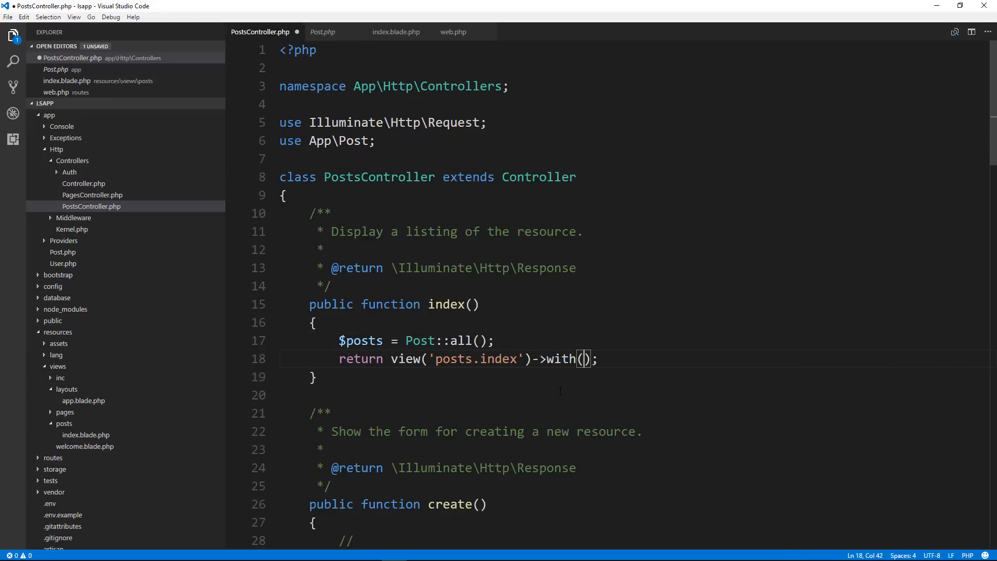
text('posts')
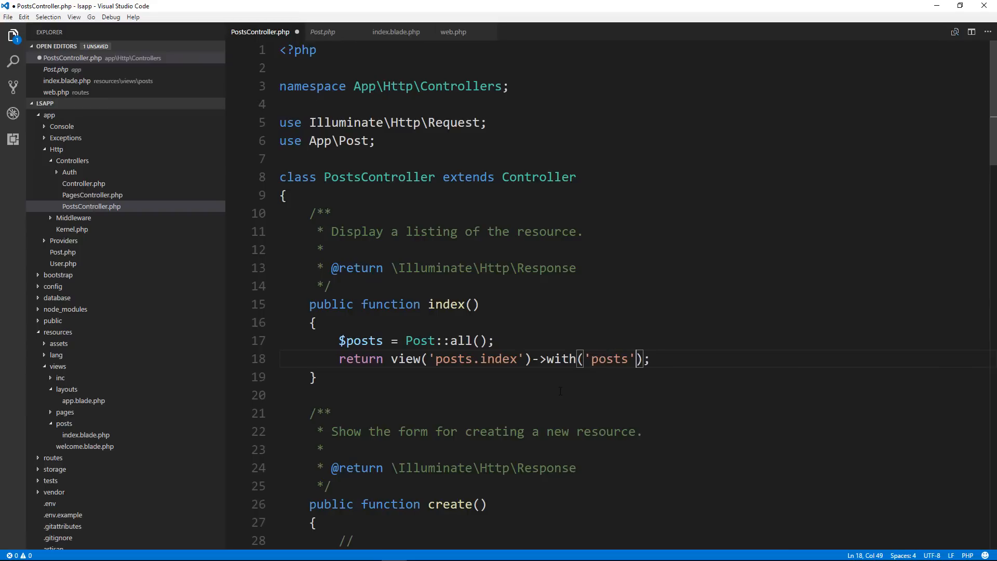
text(, $posts)
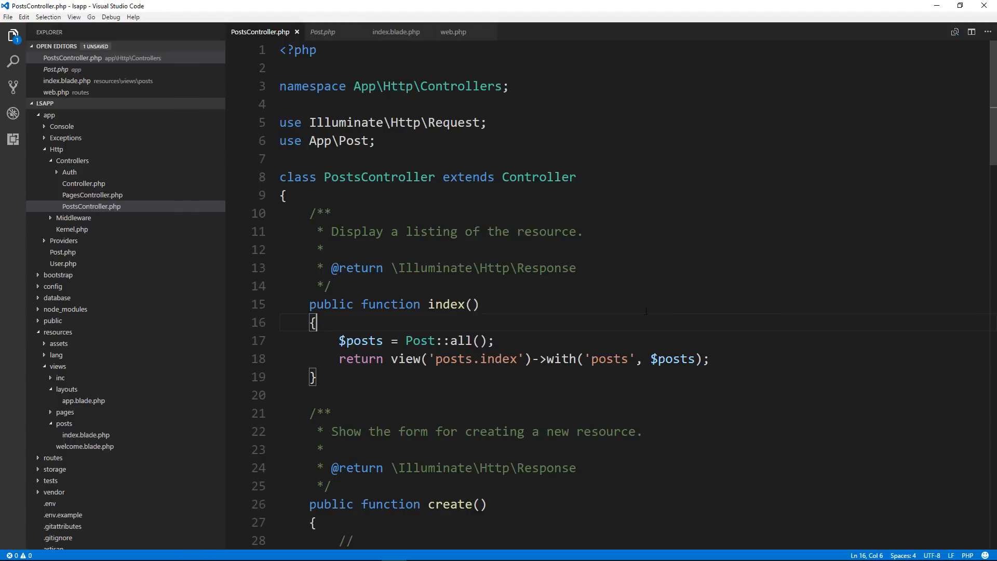
click(395, 32)
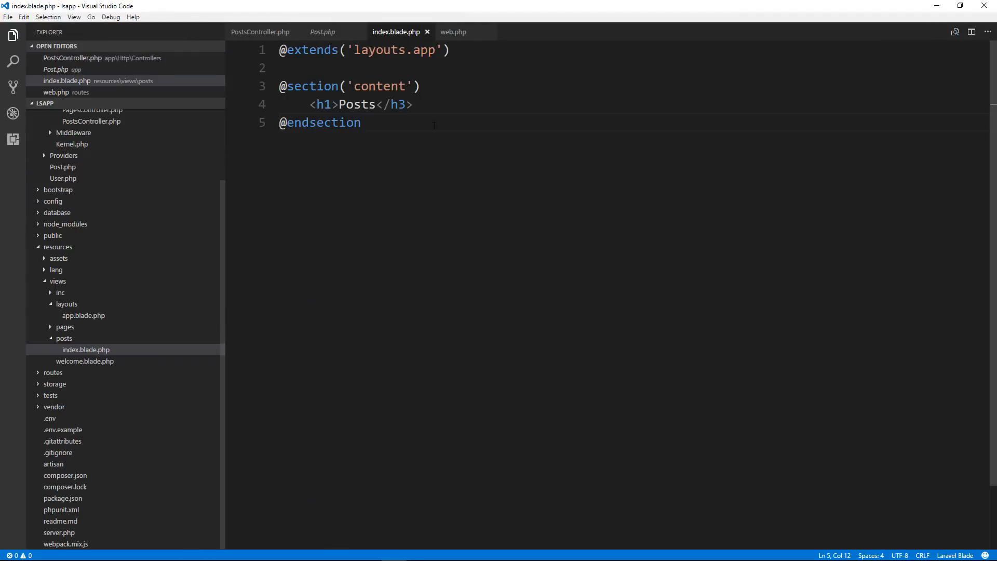
text(@)
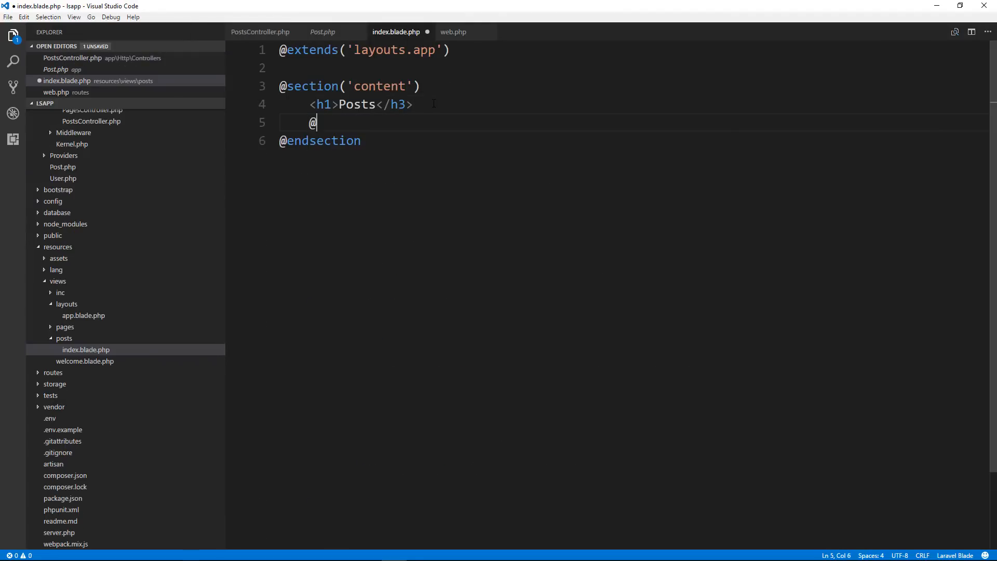
text(if($)
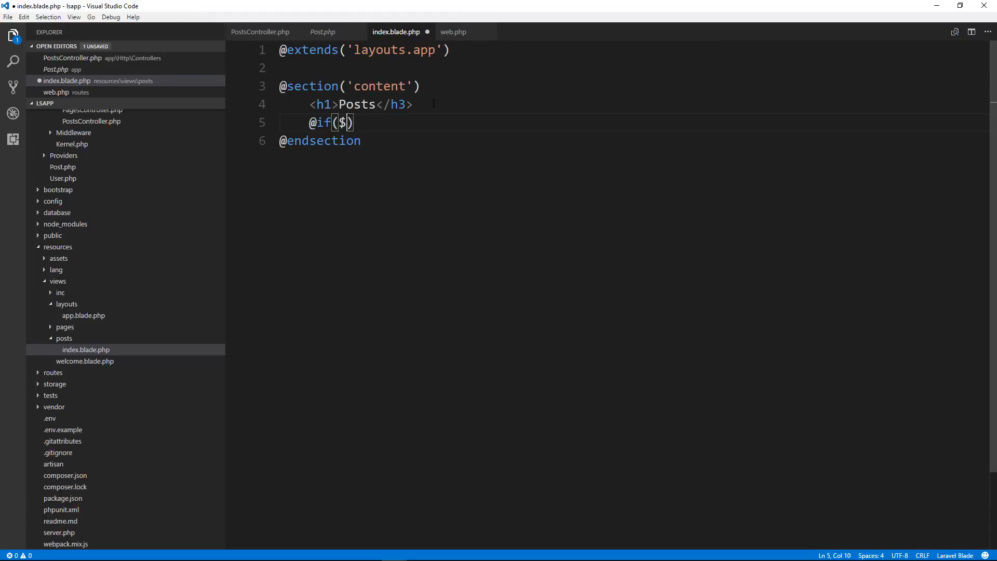
text(coun)
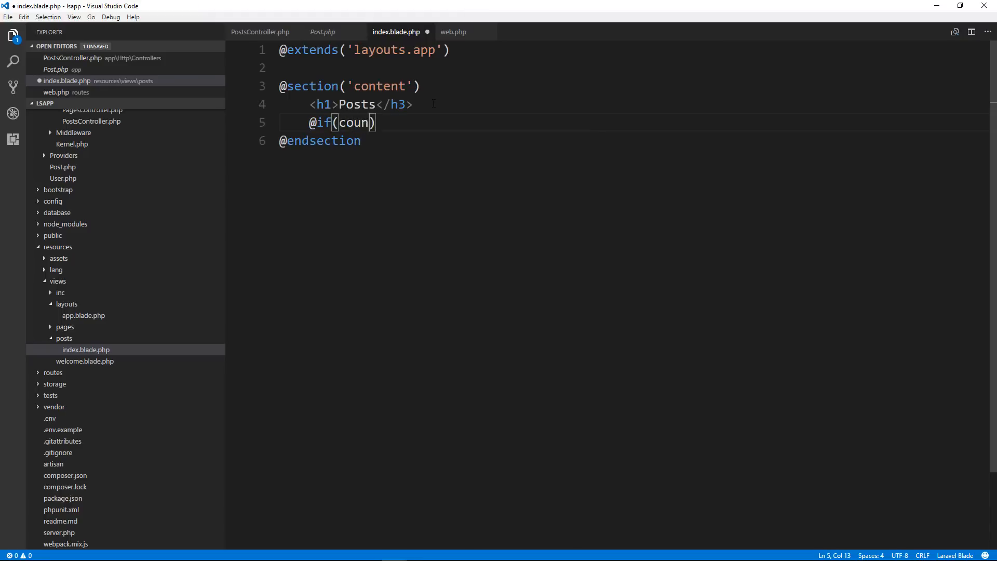
text(t($posts)
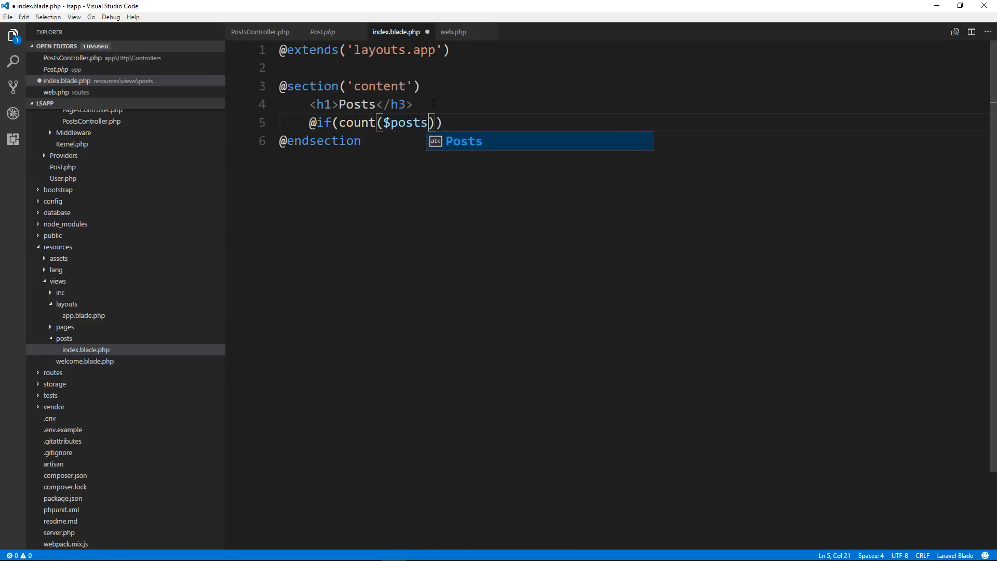
text(> 1)
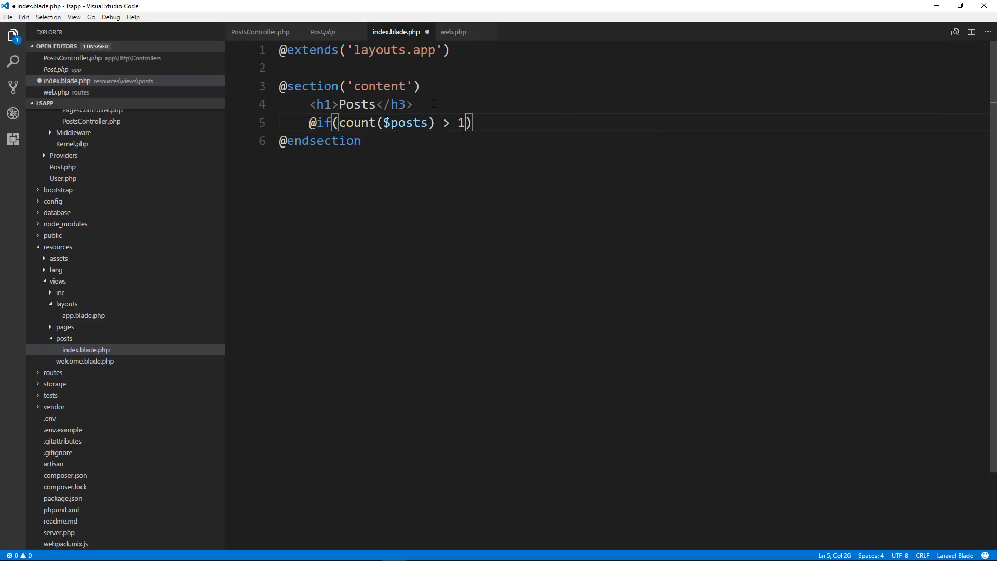
key(Enter)
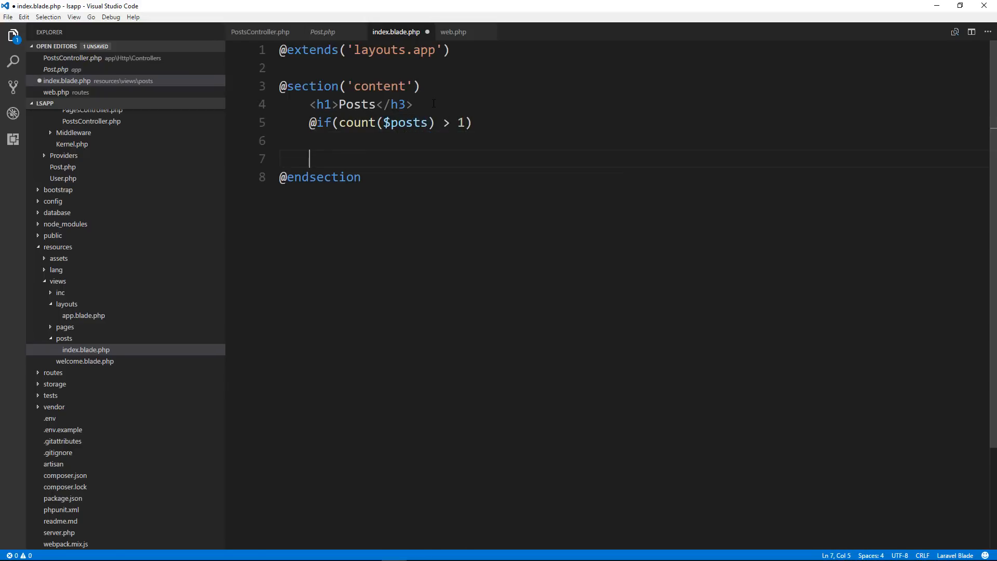
text(@else)
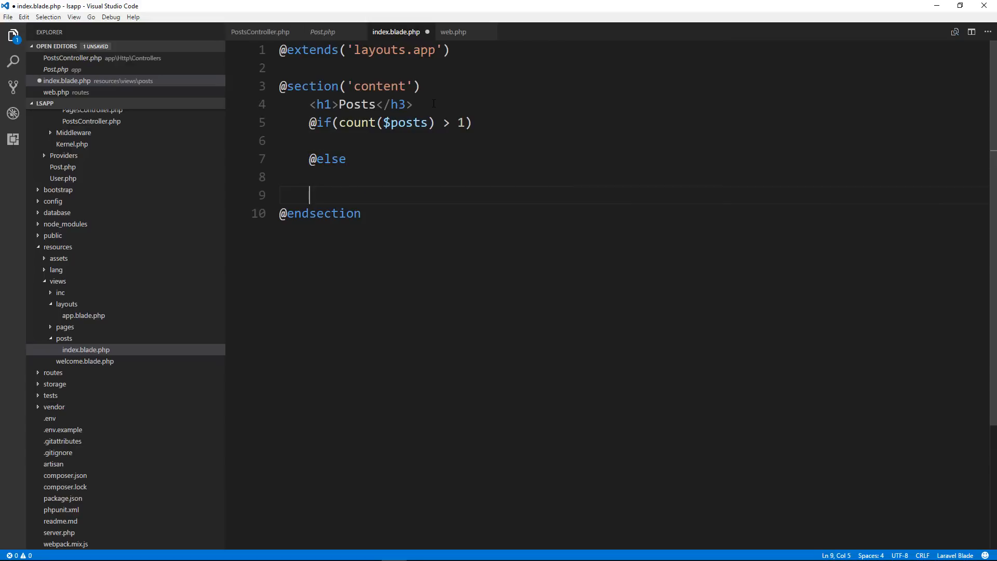
text(@endif)
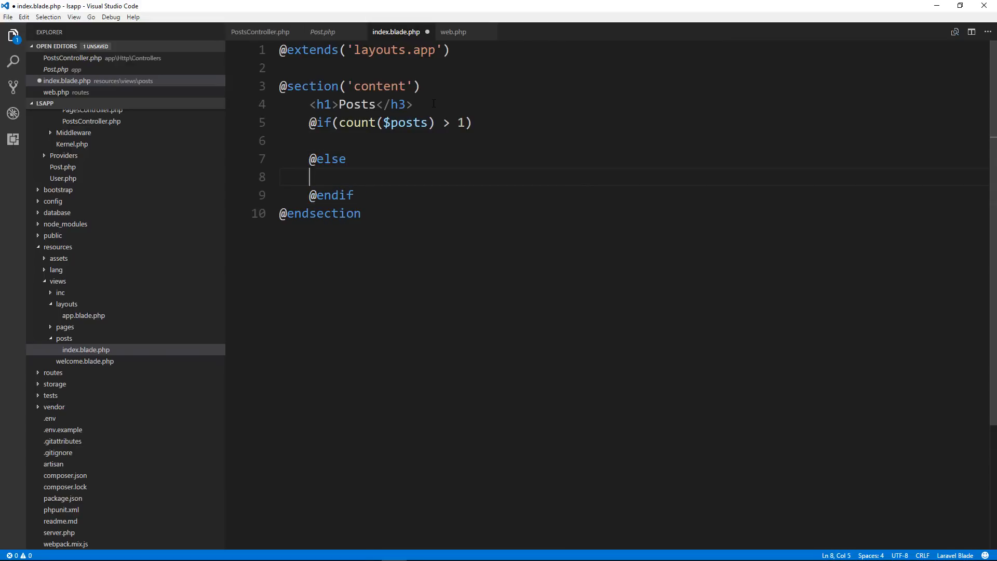
text(<p>)
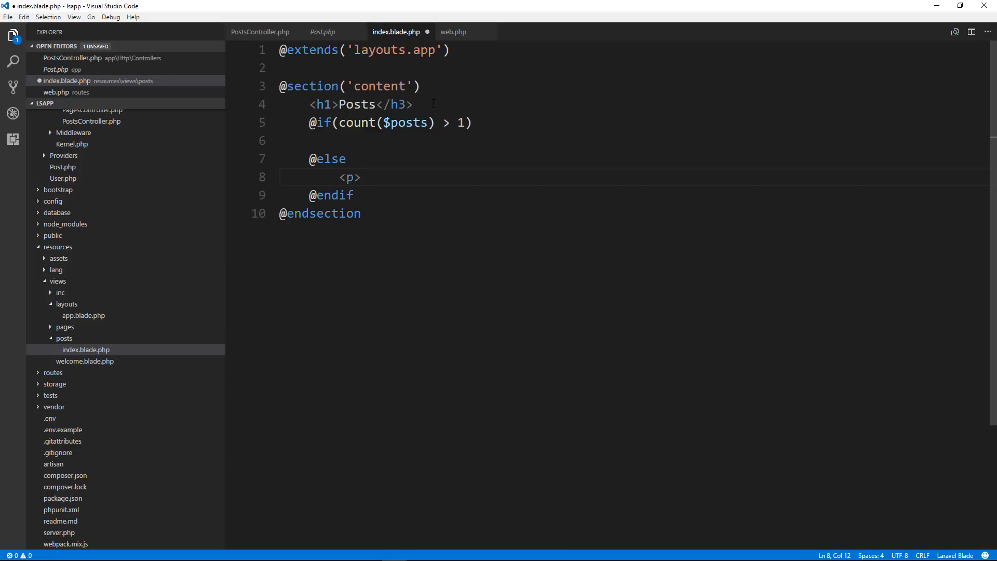
text(No posts found)
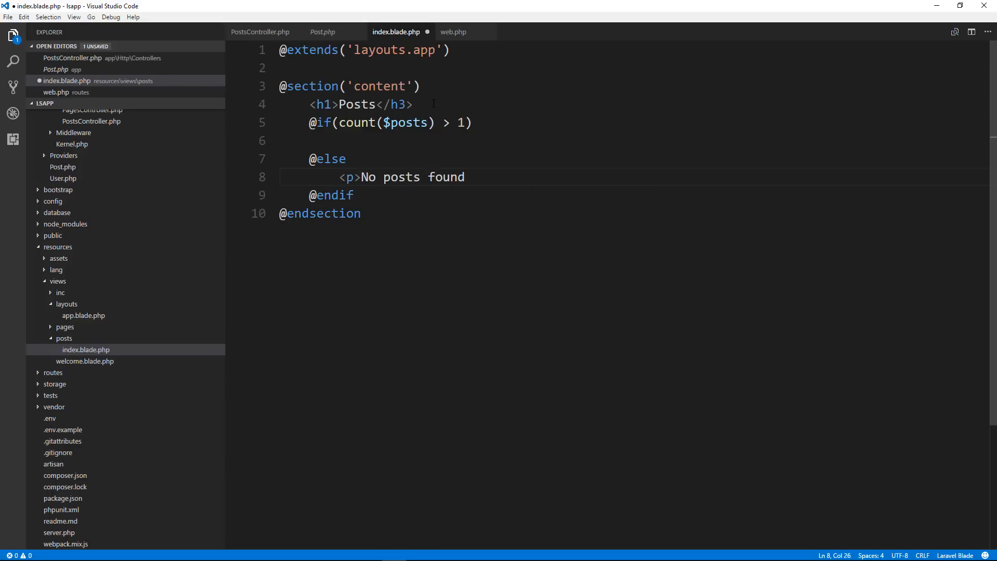
text(</p>)
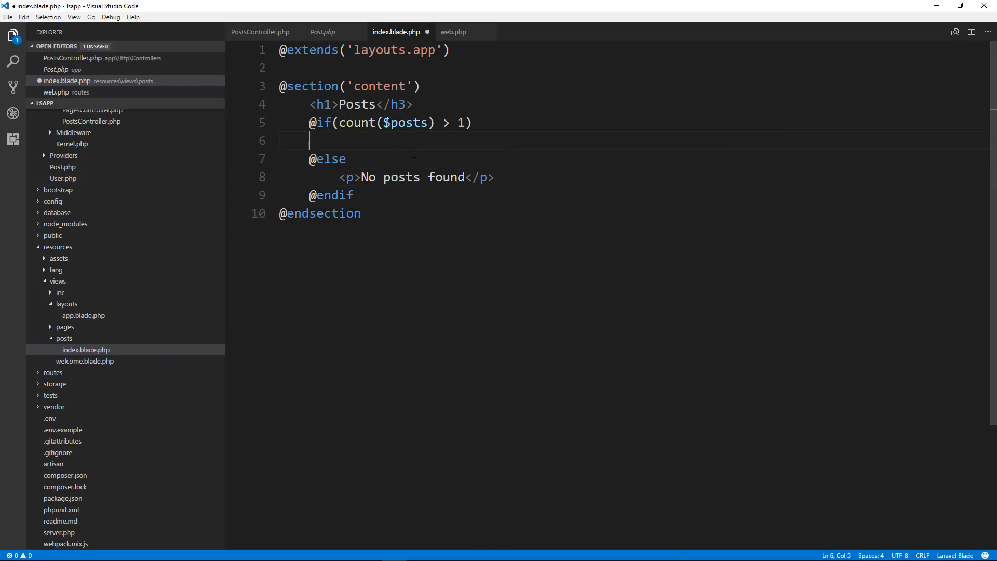
text(@foreach()
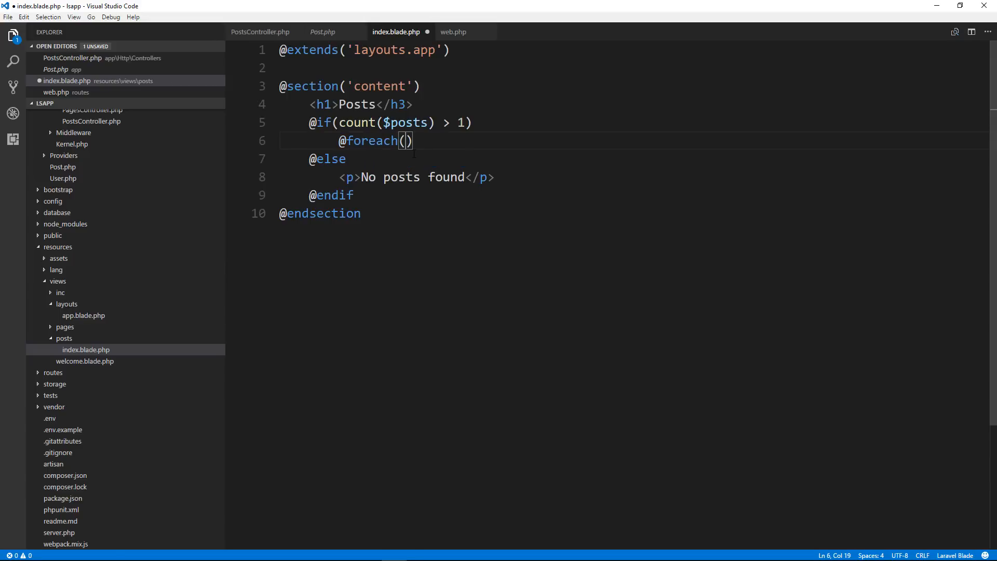
text($posts as $po)
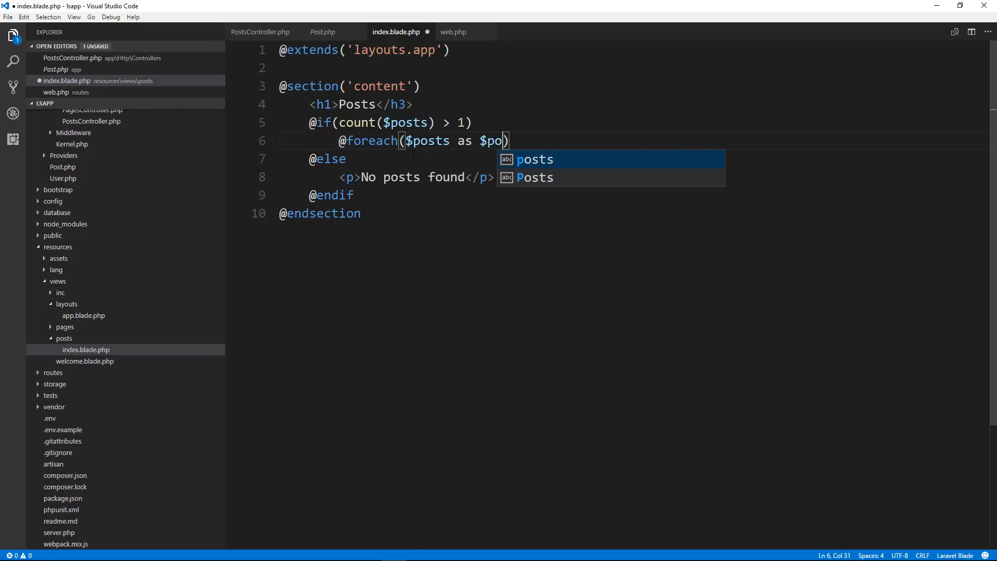
key(Enter)
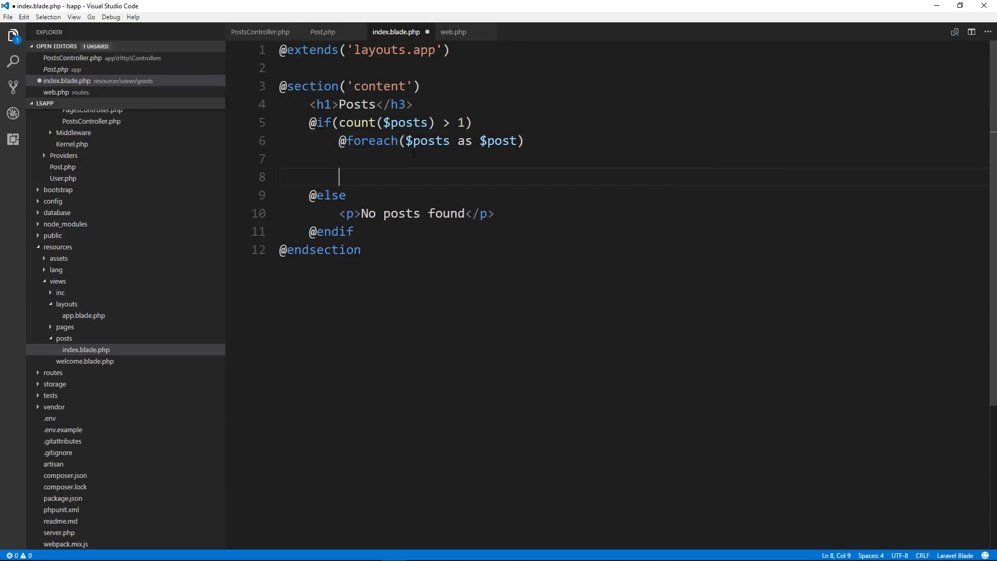
text(@endforeach)
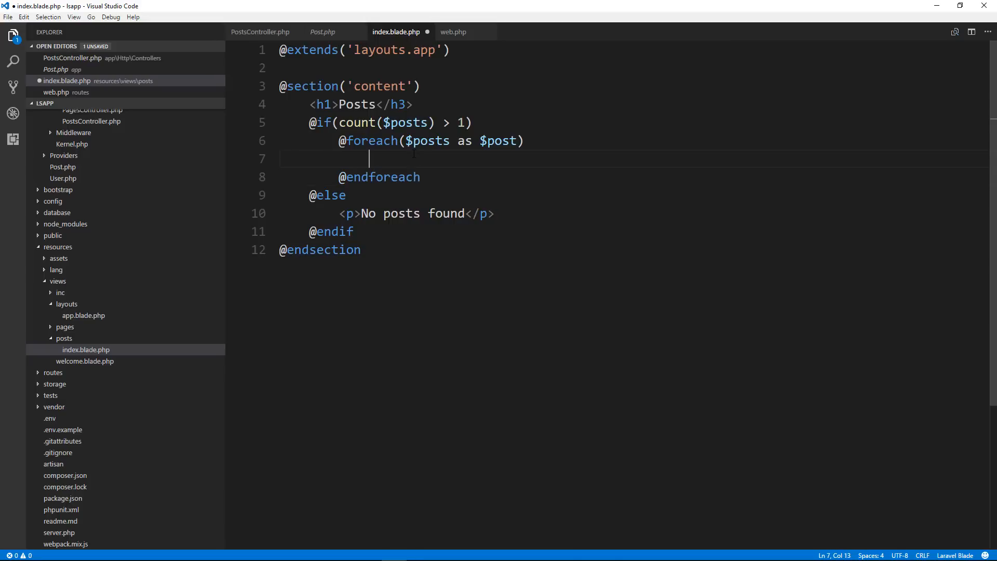
Inside the loop, add a well div containing <h3>{{$post->title}}</h3>.
text(<div class="">)
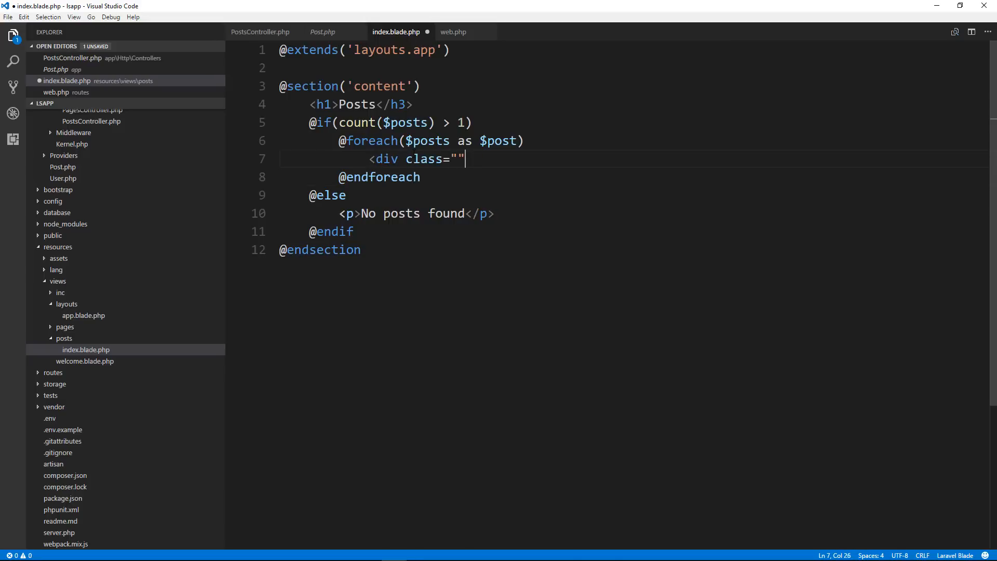
key(Backspace)
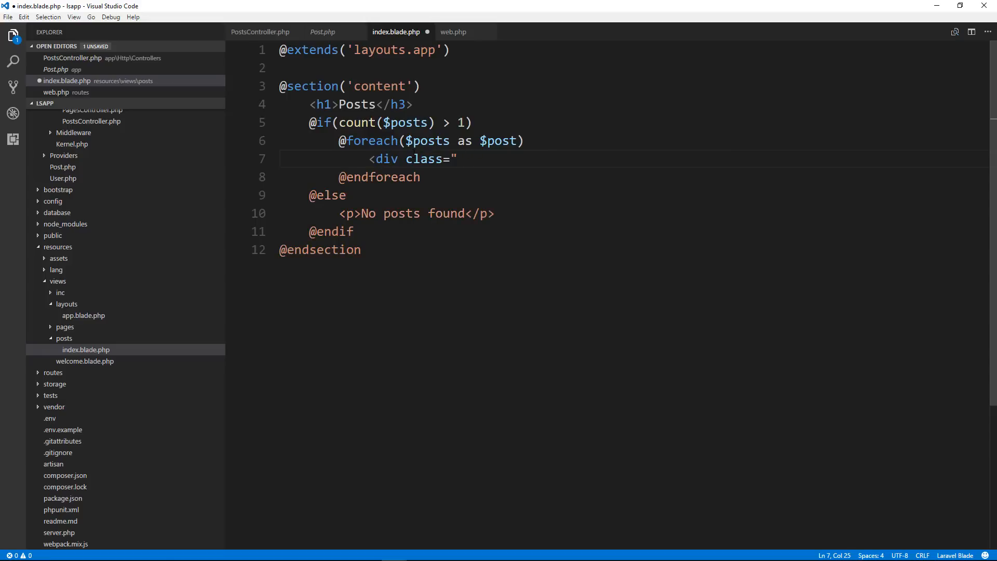
text(well">)
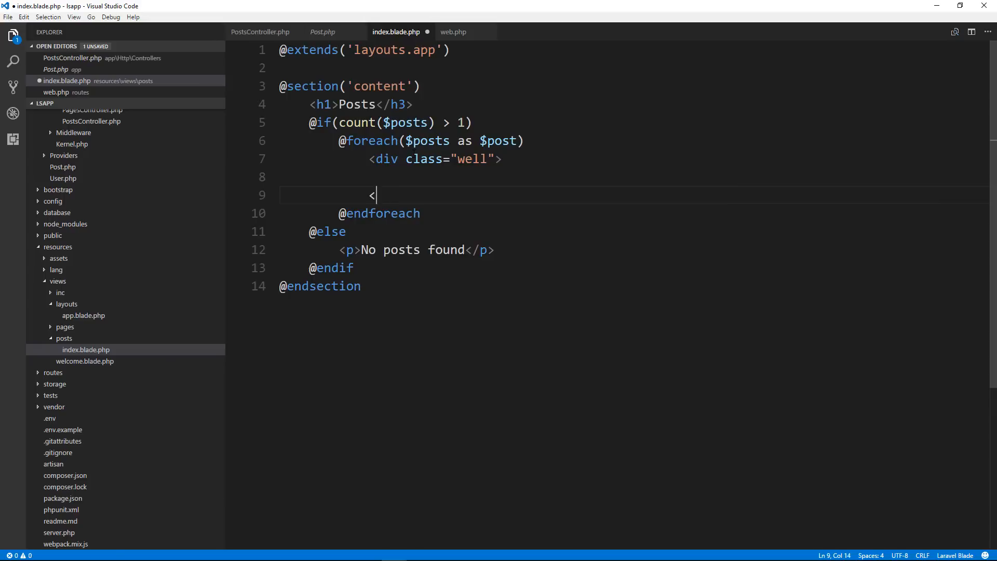
text(/div>)
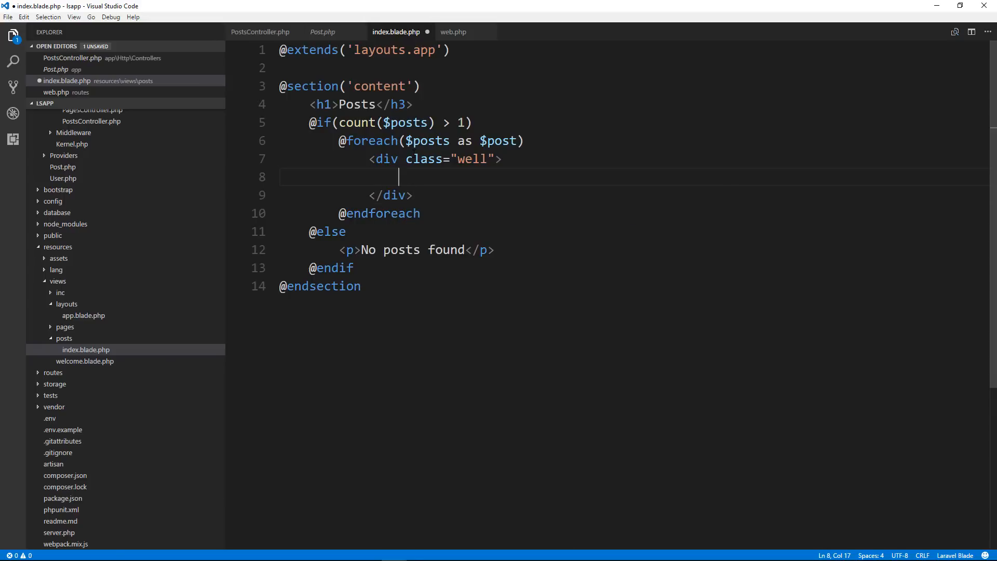
text(<h3>{{$)
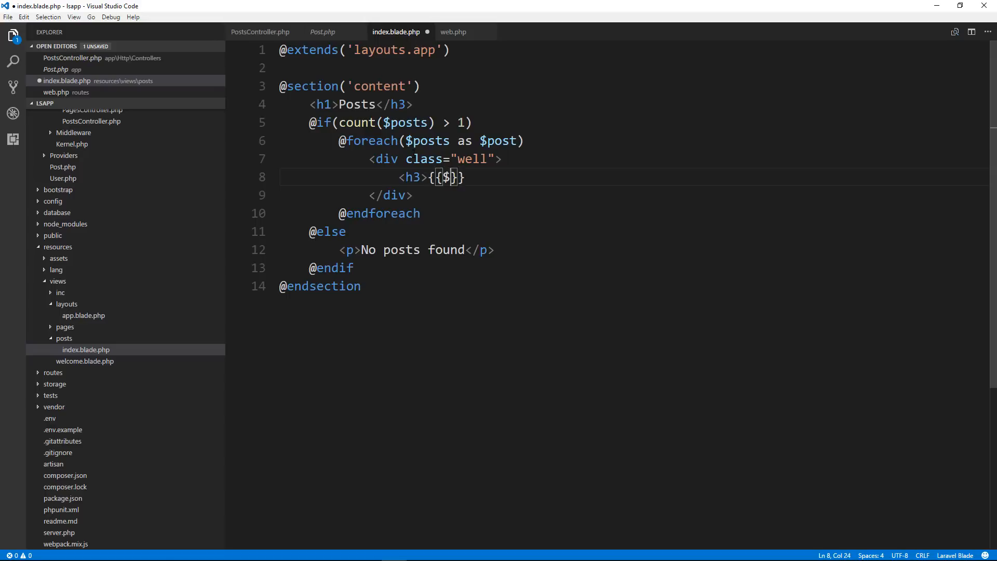
text(post->title)
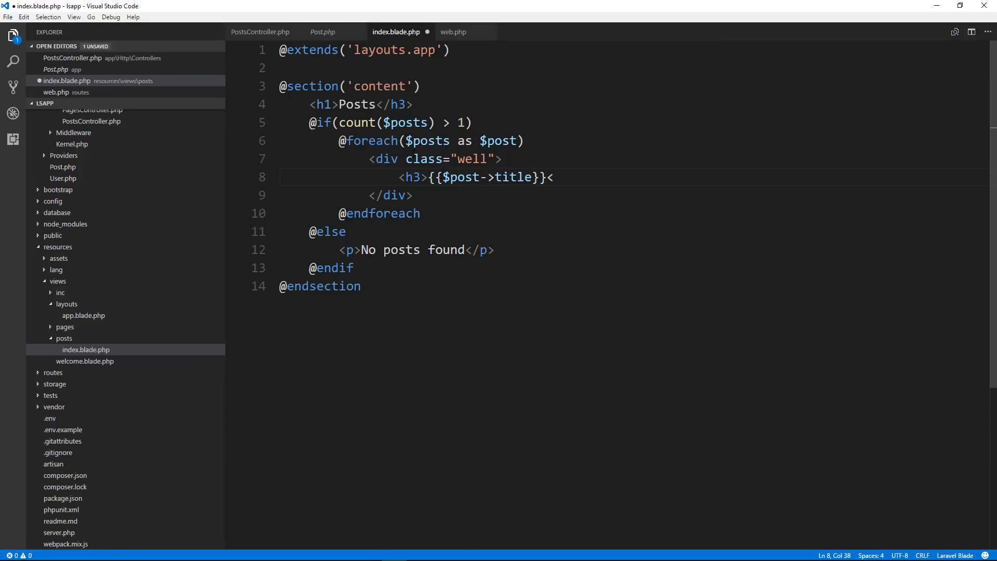
text(</h3>)
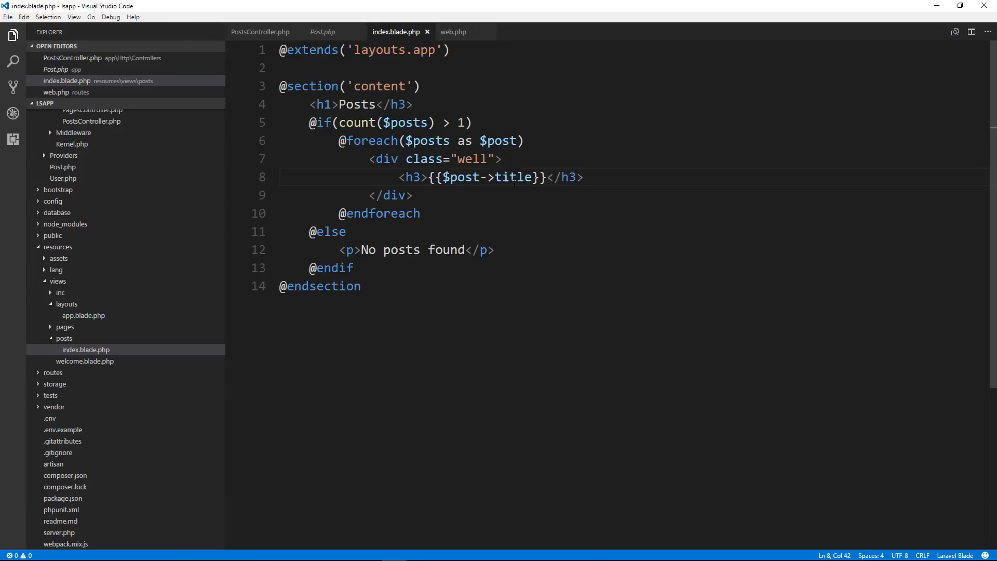
Add <small>Written on {{$post->created_at}}</small> below each post's h3 title.
text(<s)
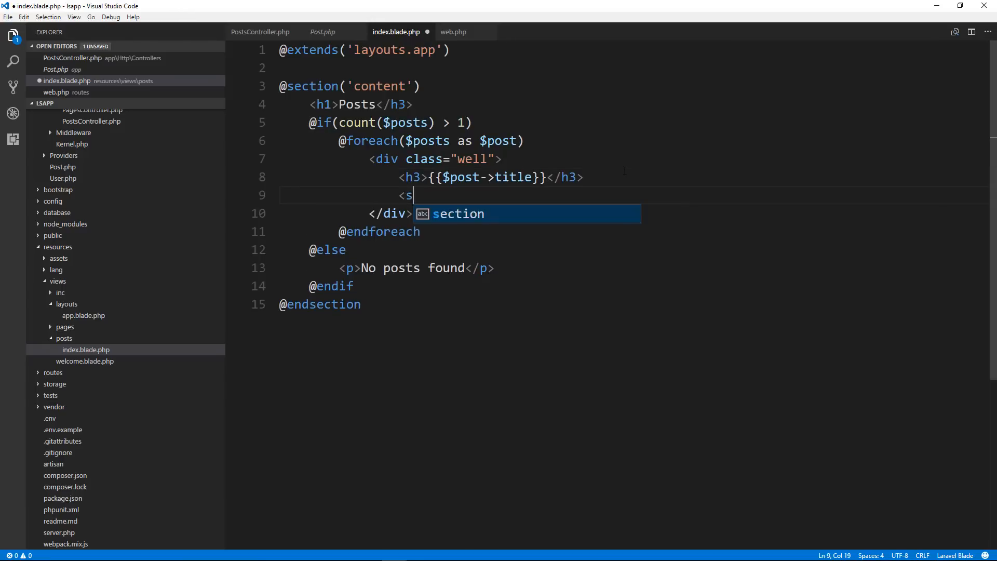
text(mall>Written on {{$post->creat)
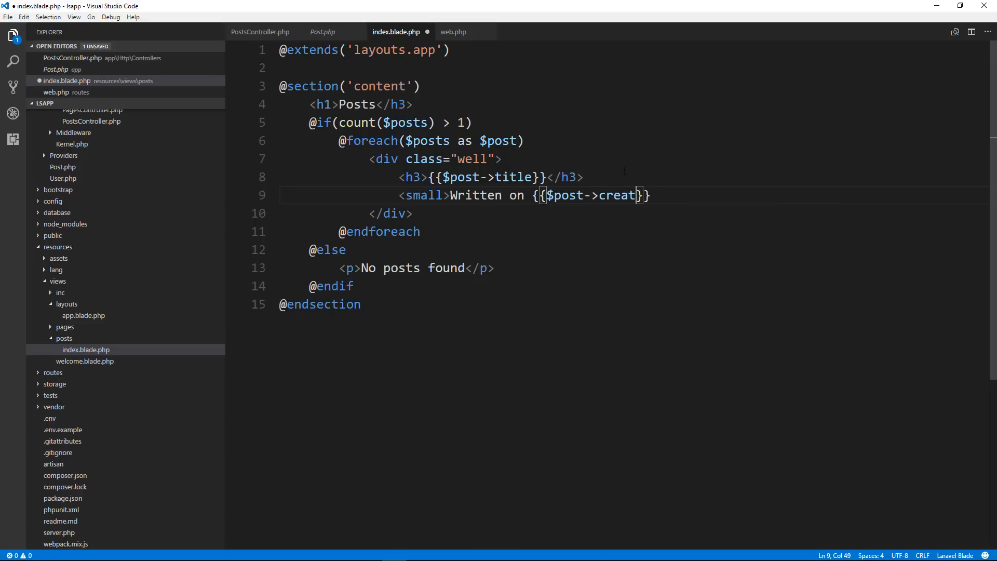
text(ed_at)
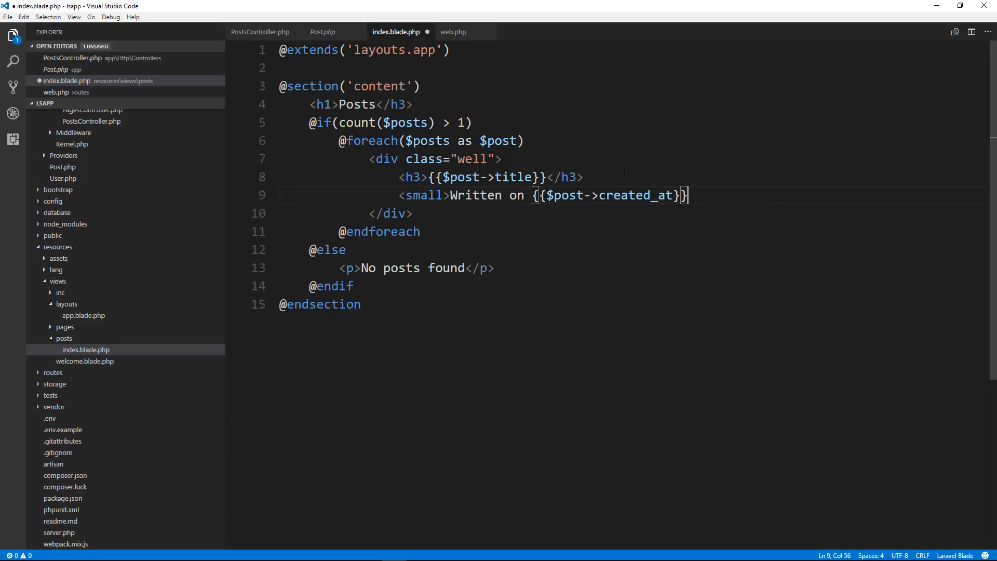
text(</smal)
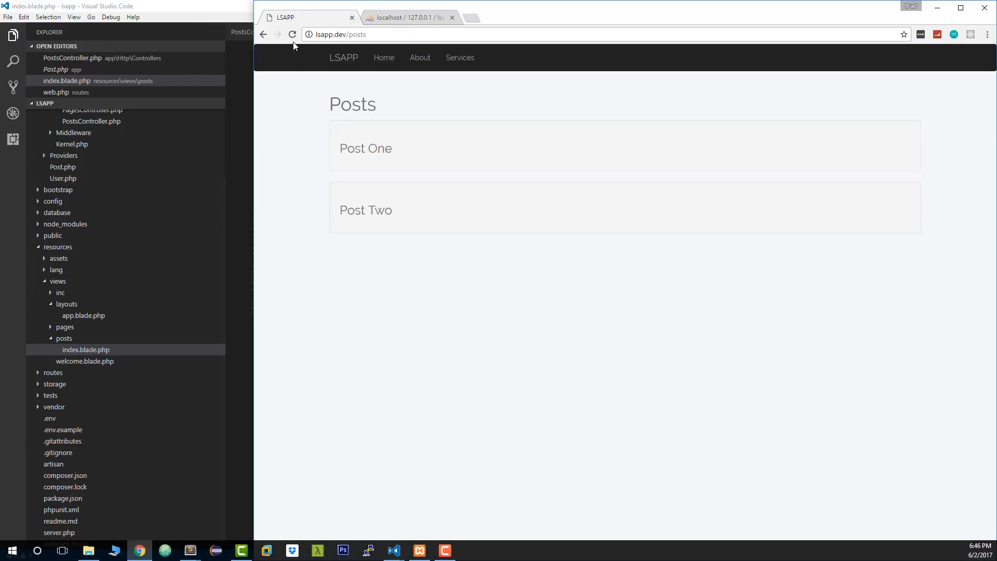
Reload lsapp.dev/posts in Chrome to check the dates, then return to the editor.
click(292, 34)
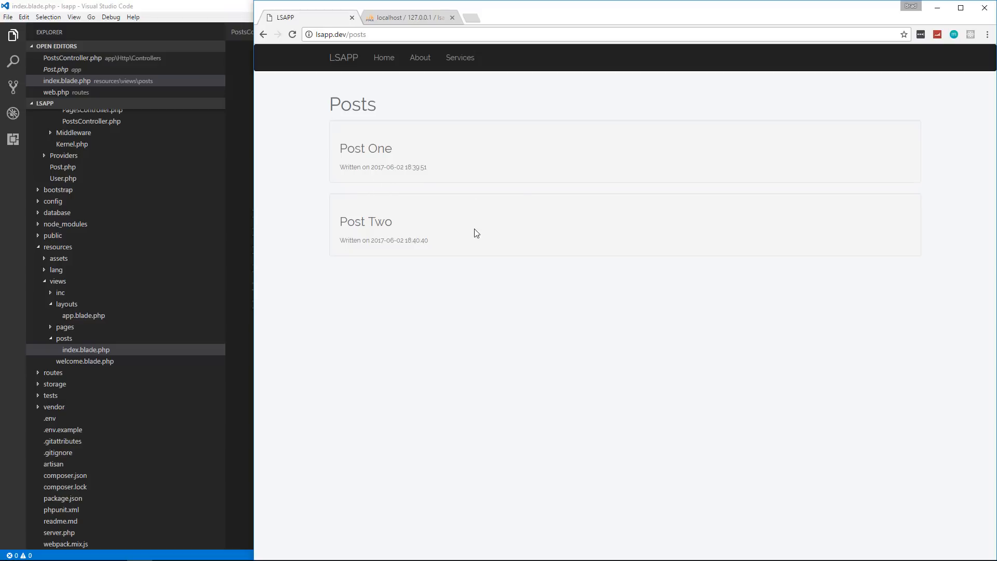
mouse_move(447, 264)
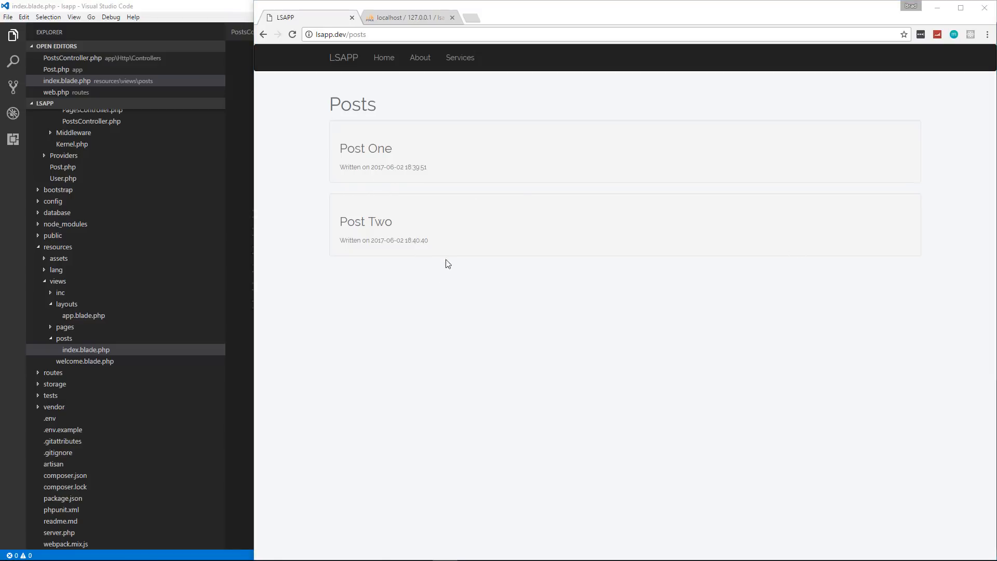
mouse_move(178, 11)
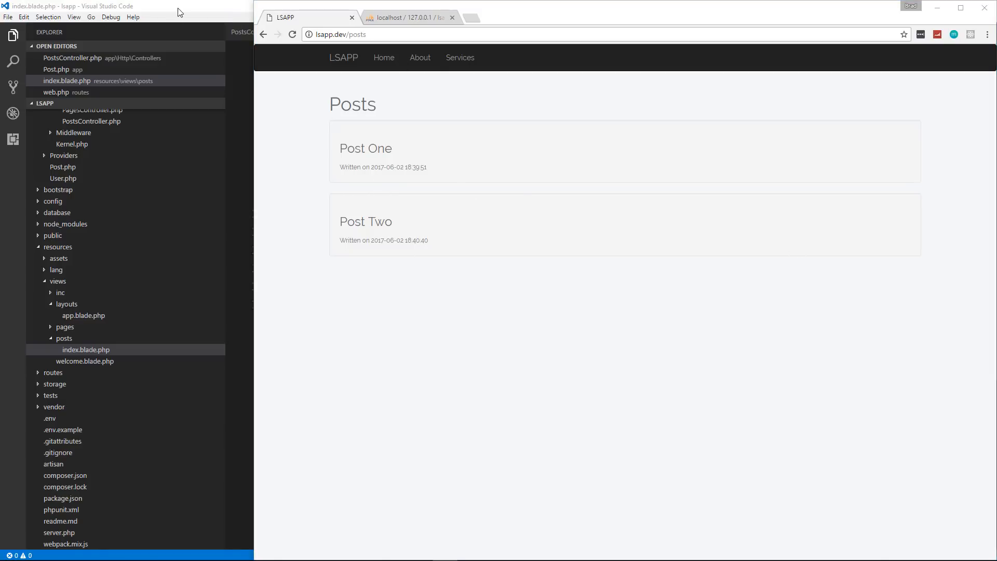
click(60, 292)
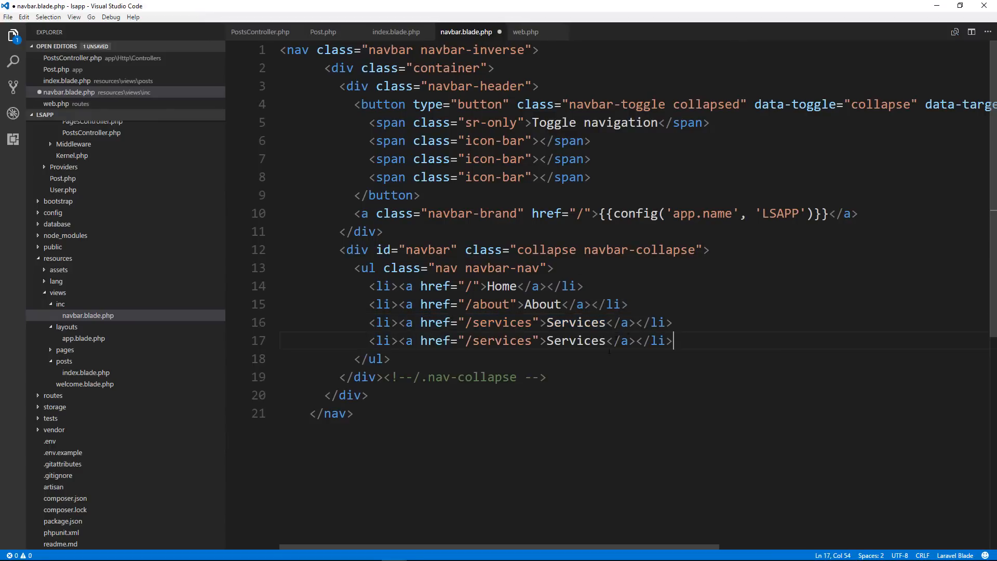
Change the duplicated Services link text to Blog and its href to posts.
text(Blog)
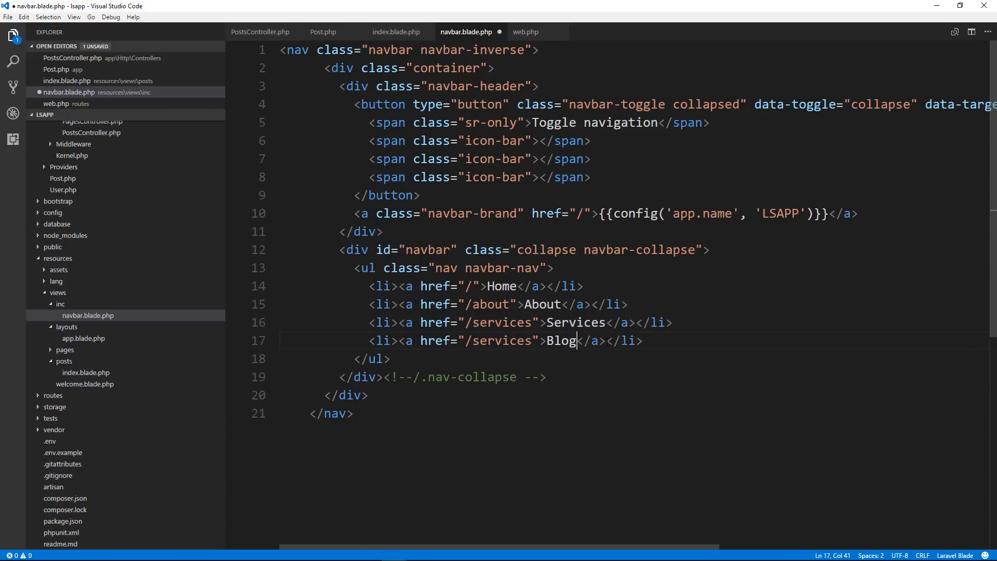
double_click(502, 340)
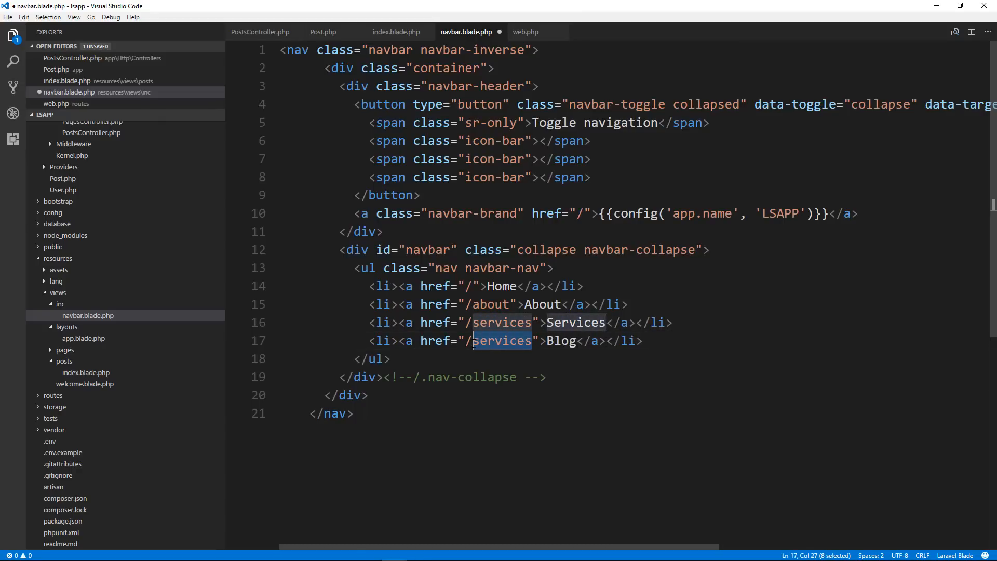
text(posts)
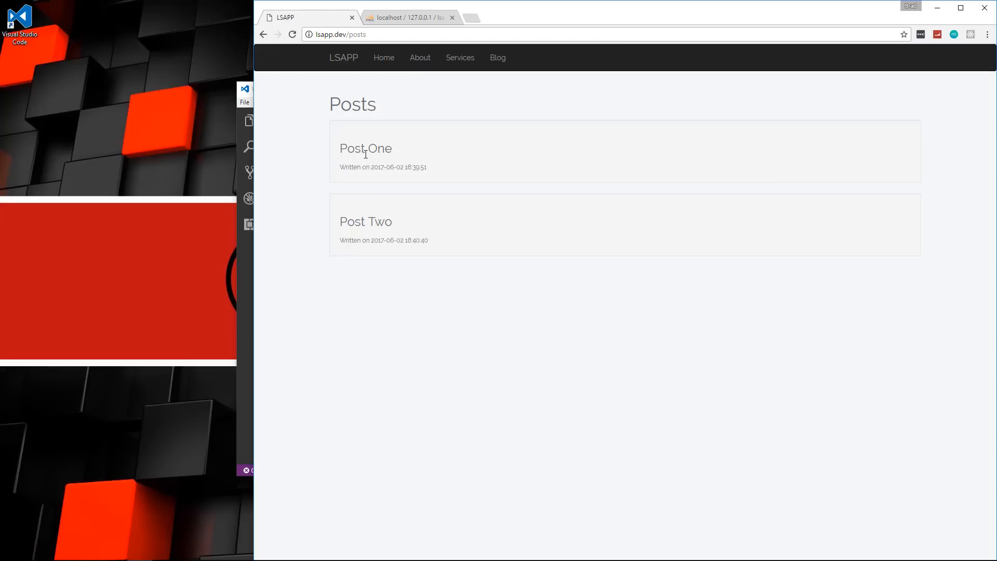
mouse_move(267, 323)
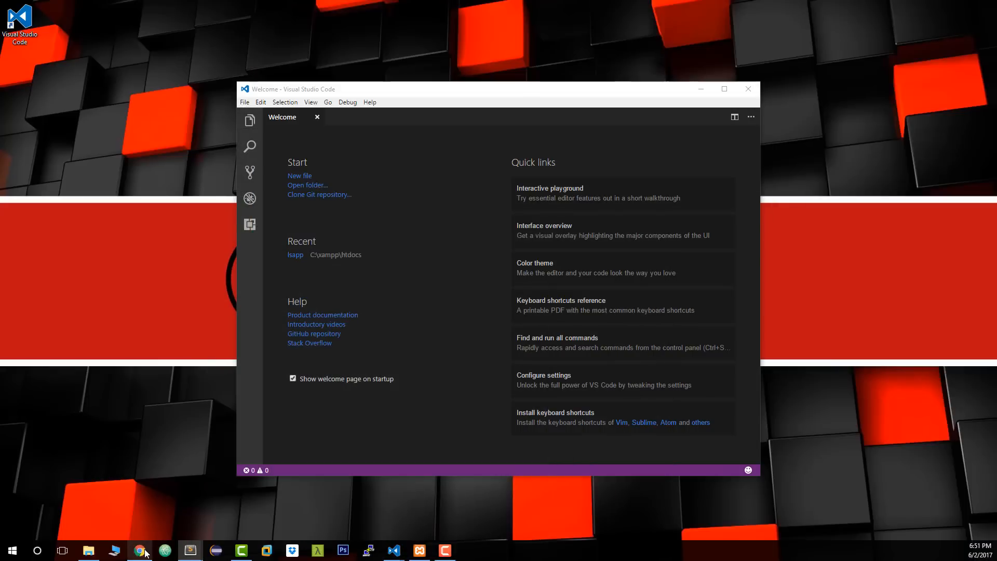
Check the Blog link in Chrome, then return to the navbar file.
click(140, 550)
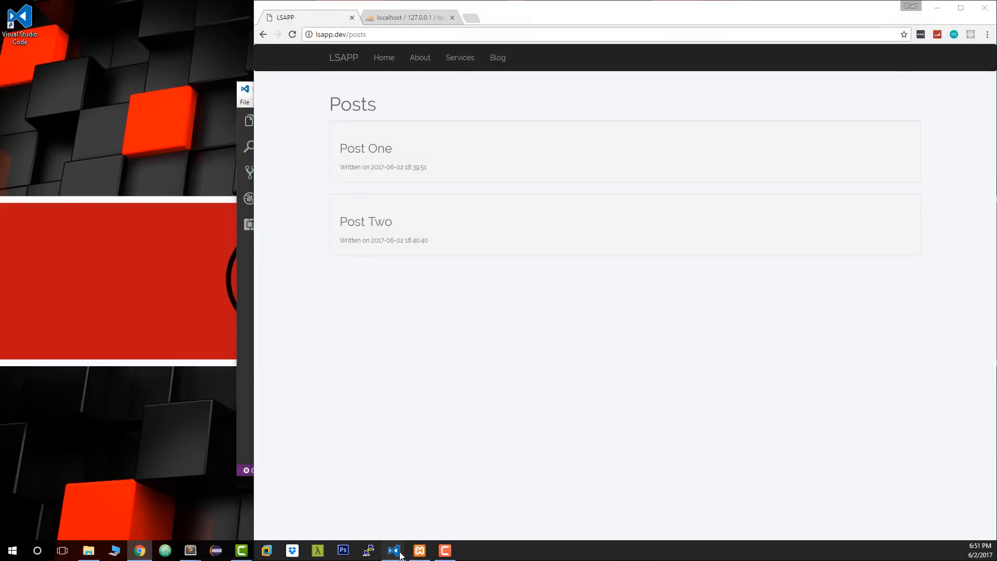
click(393, 550)
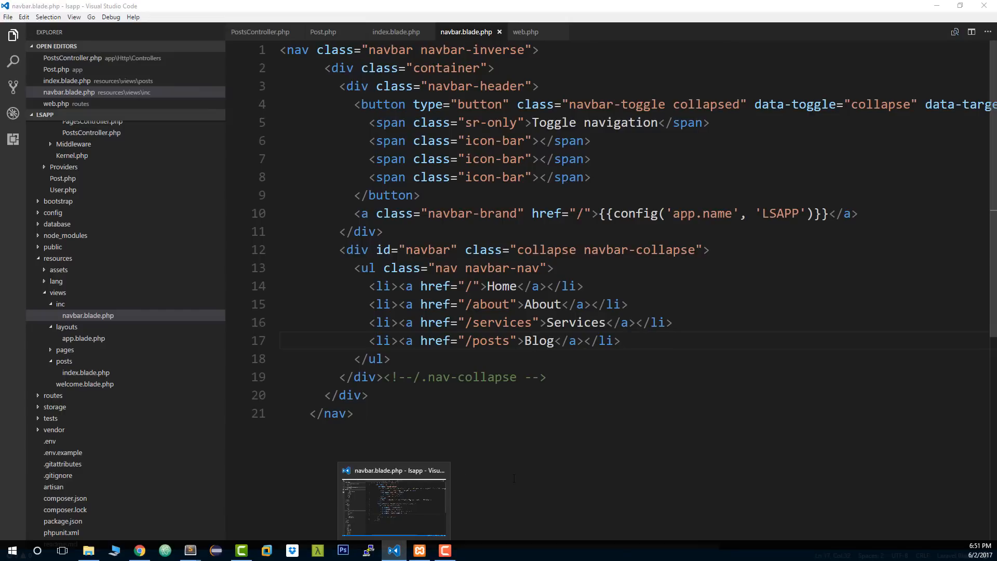
click(396, 31)
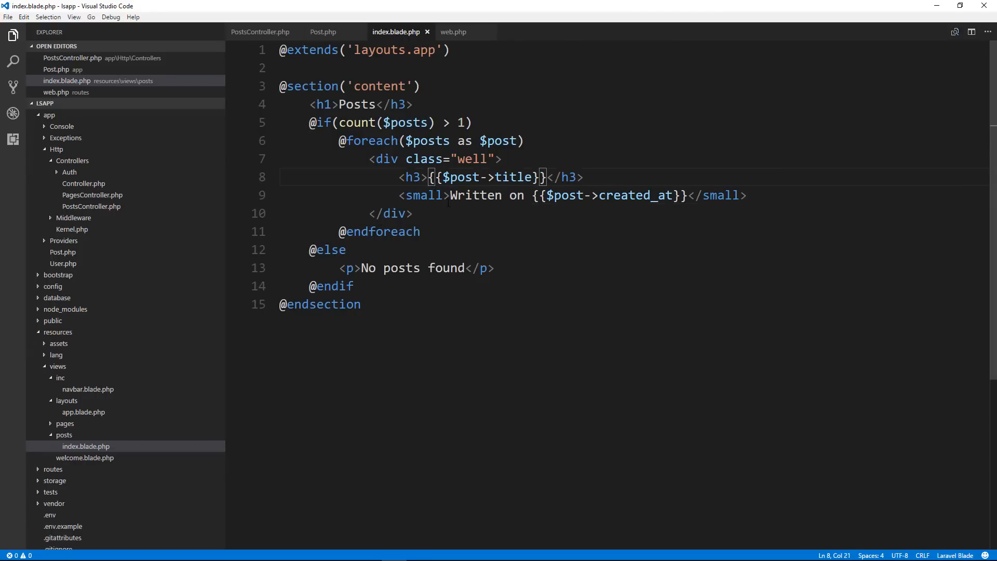
Wrap each post title in <a href="/posts/{{$post->id}}"> and save.
text(<a href=")
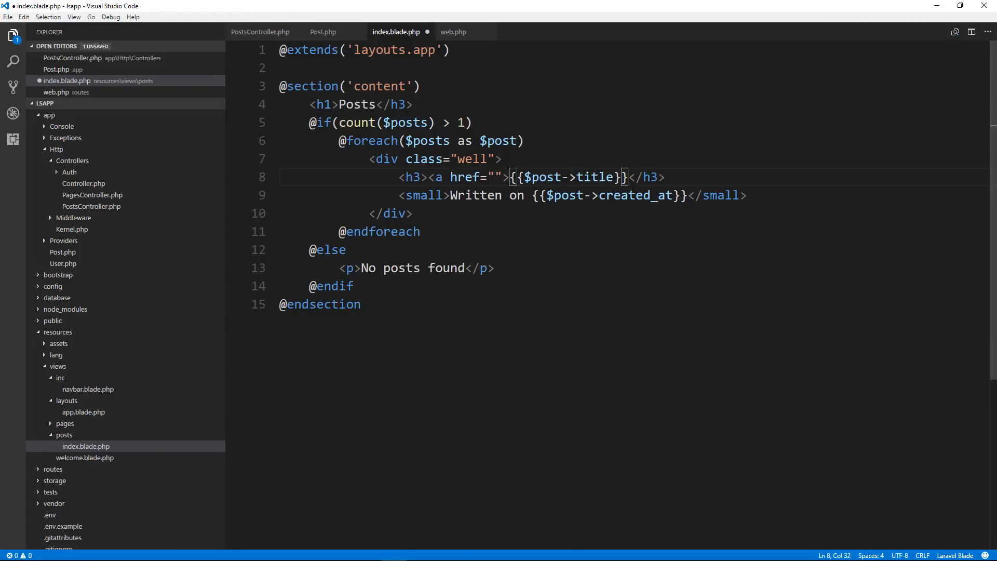
text(</a><)
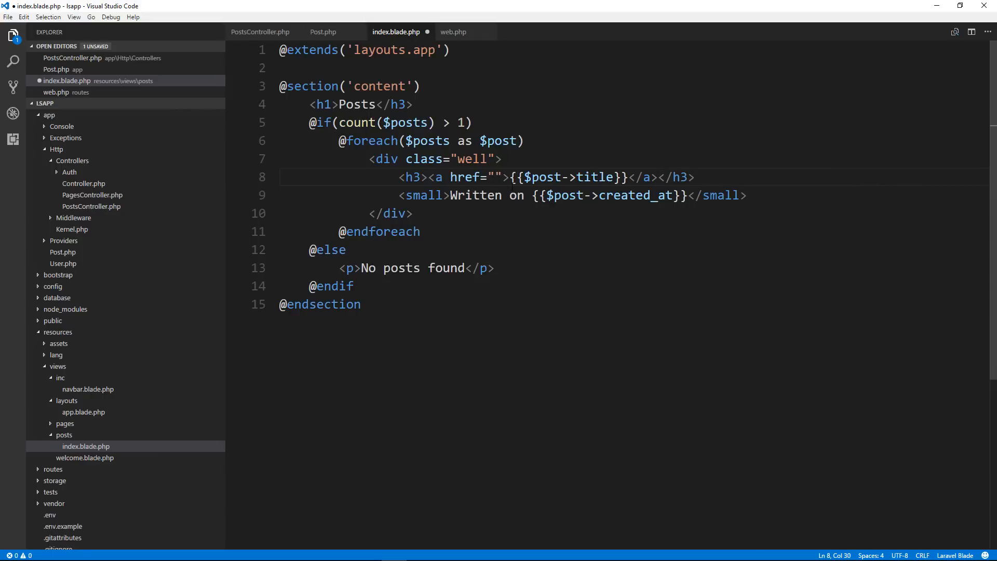
text(/posts/)
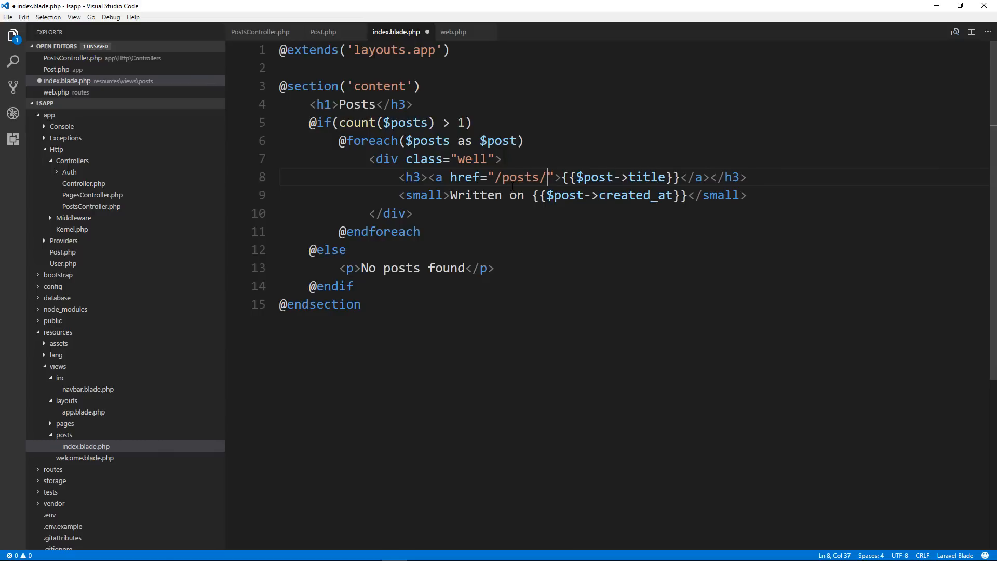
text({{$post->id)
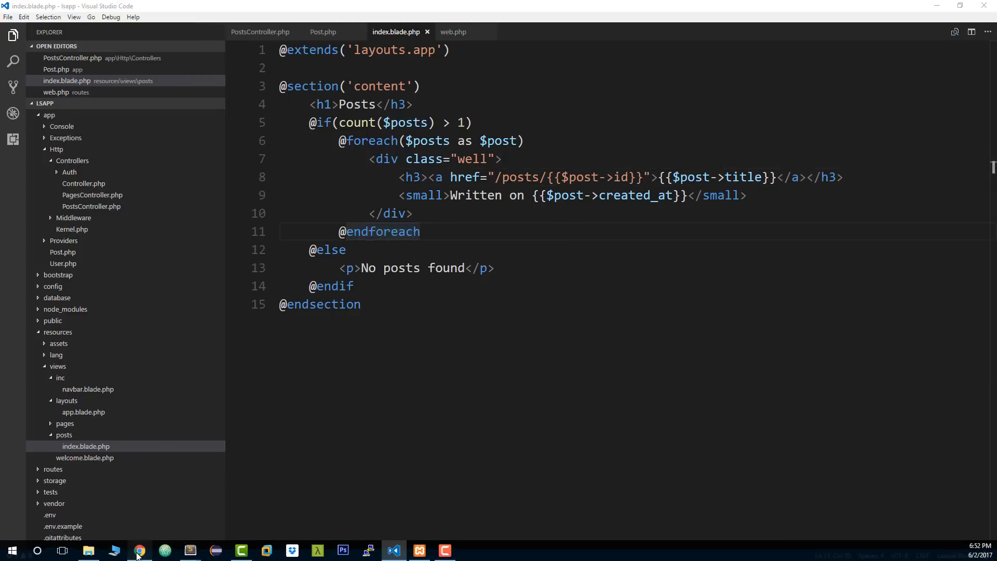
click(139, 550)
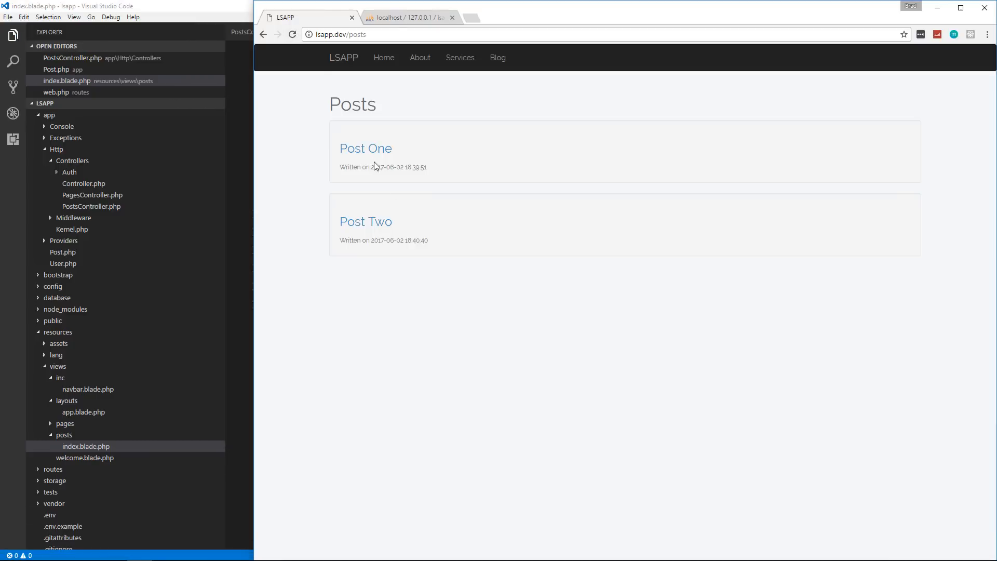
click(365, 148)
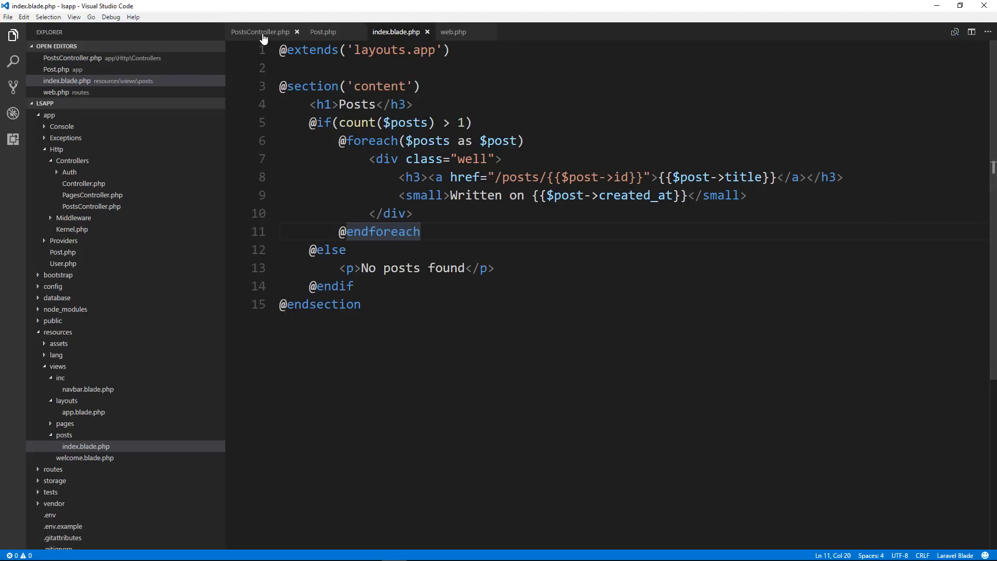
In PostsController's show method, add return Post::find($id);.
click(260, 31)
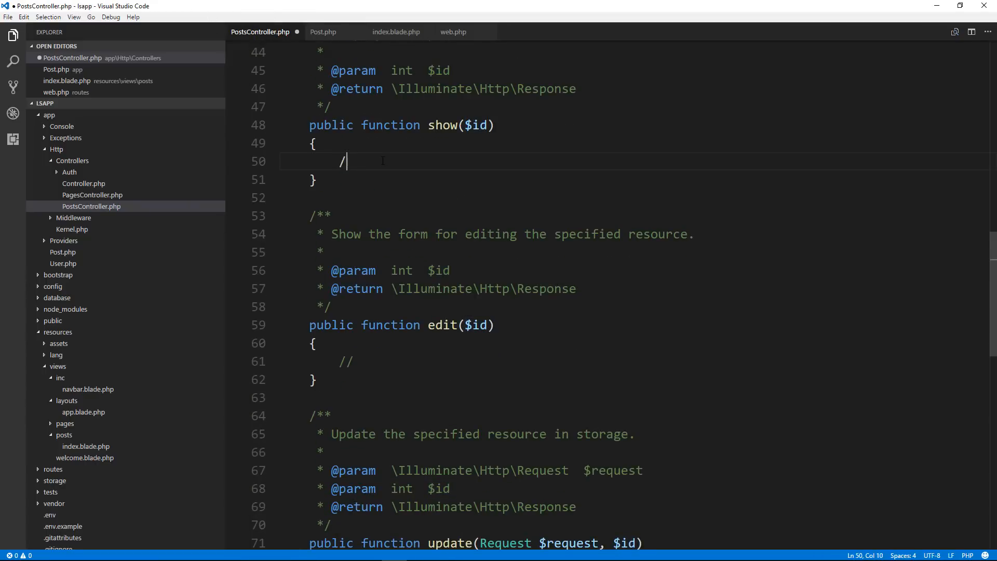
text(return)
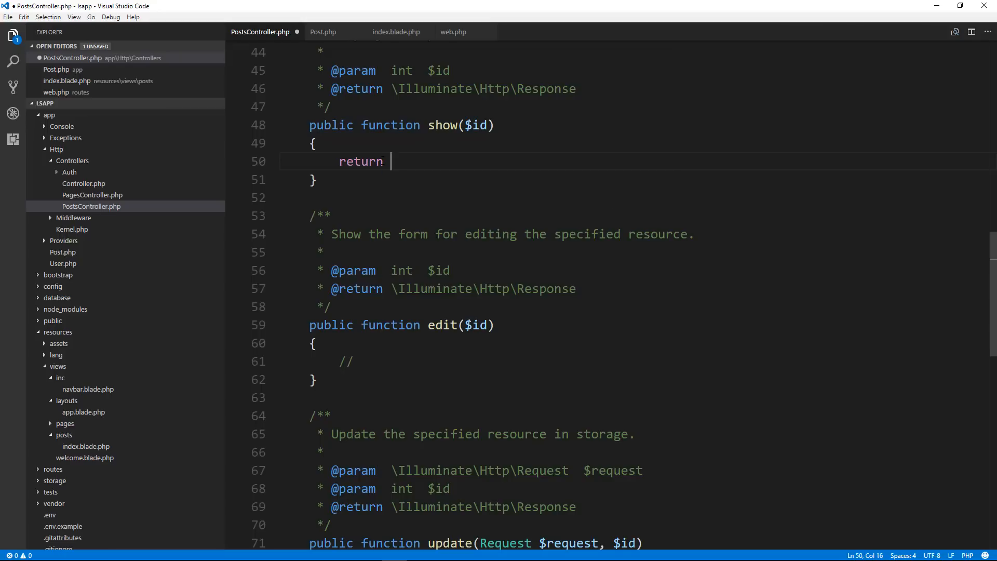
text(P)
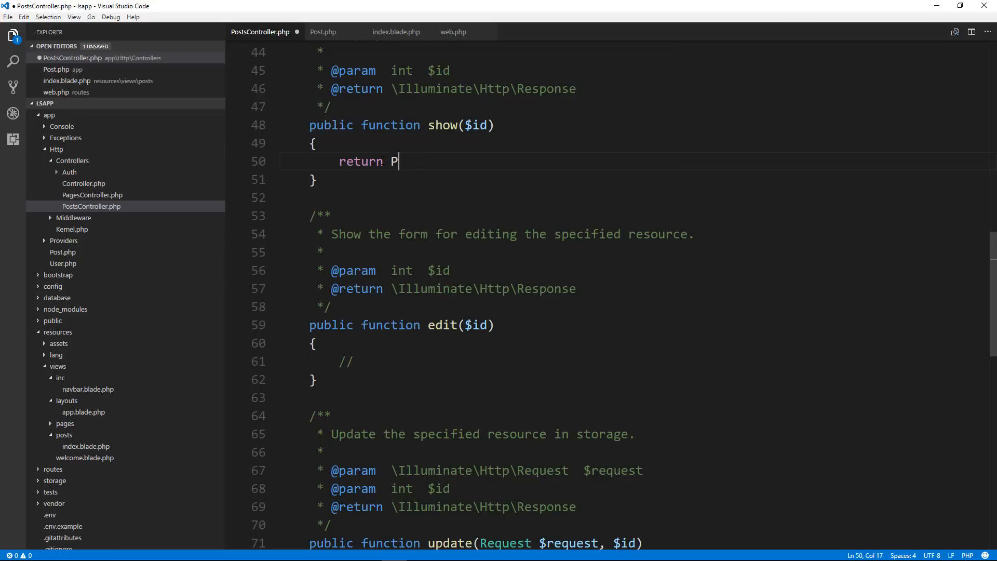
text(ost::)
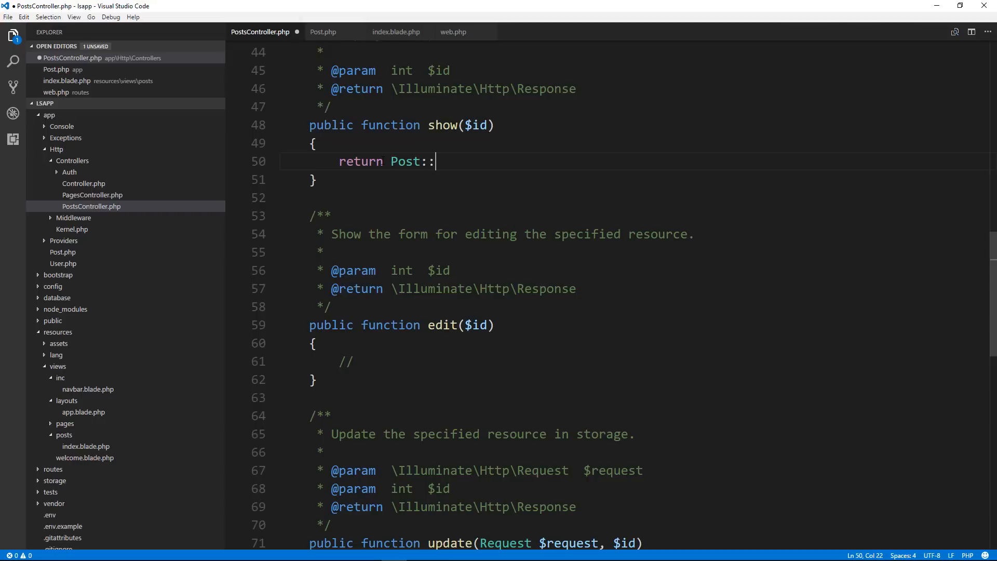
text(find();)
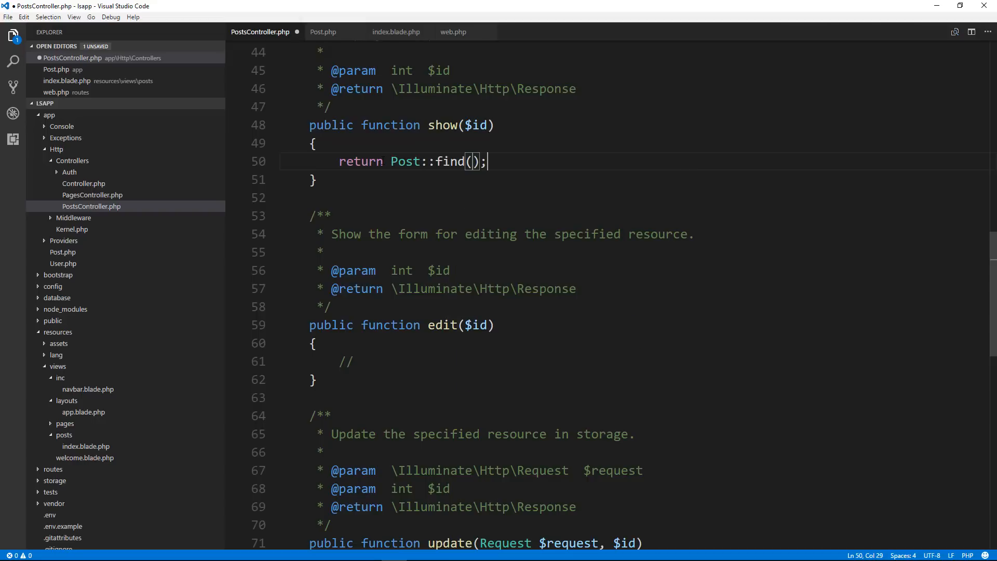
text($id)
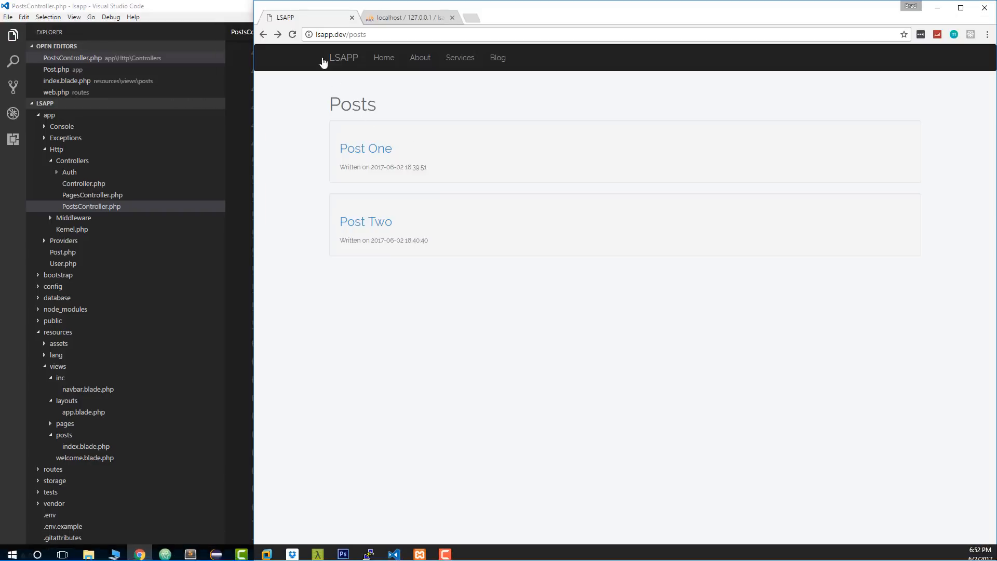
Review the posts page, then assign Post::find($id) to $post instead of returning it.
click(366, 148)
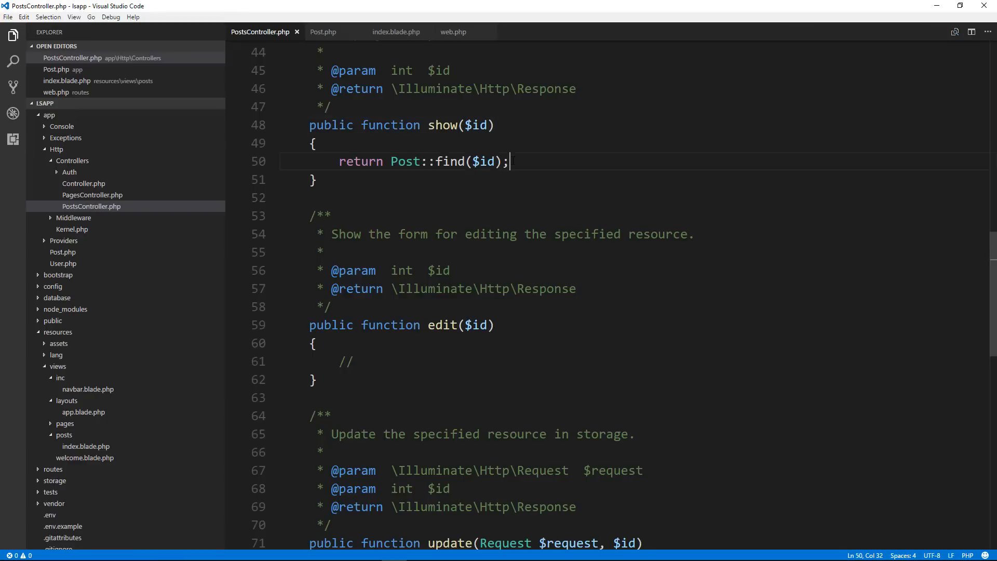
drag(508, 161, 339, 161)
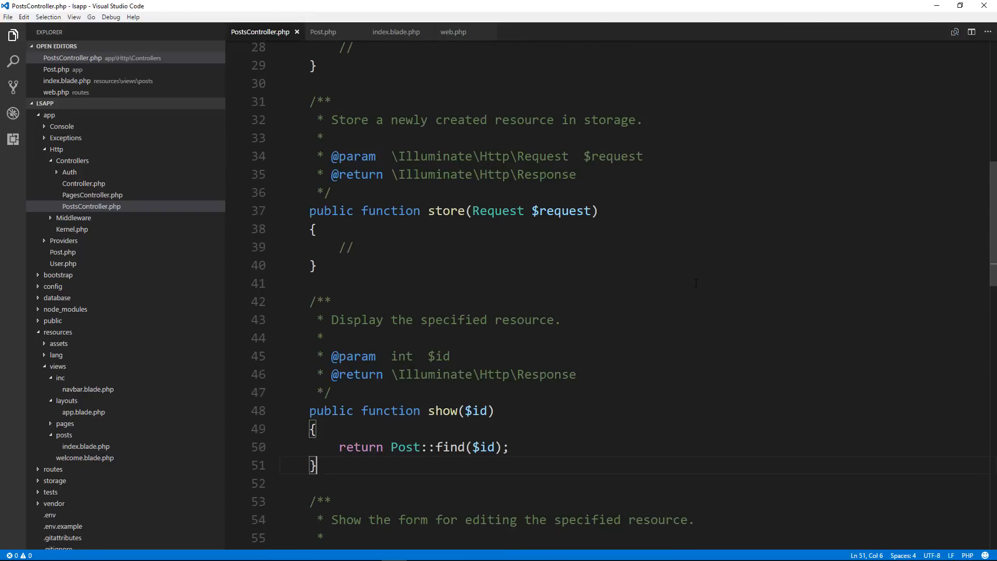
scroll(down, 3)
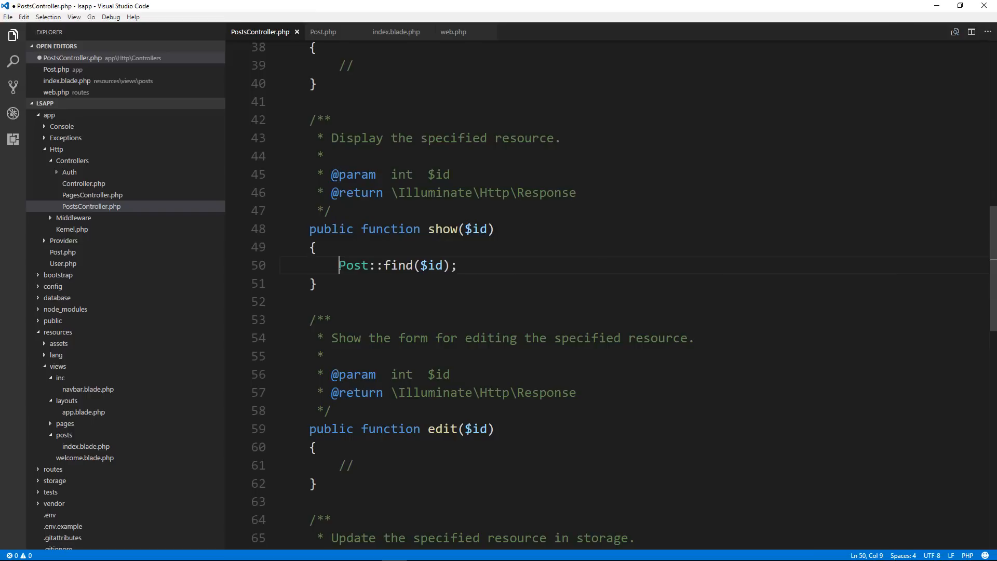
text($post =)
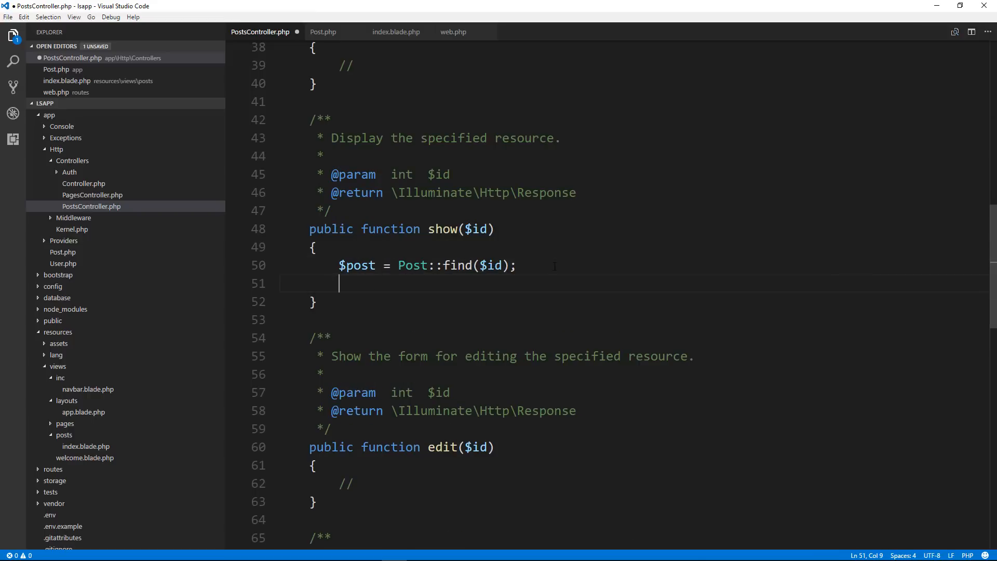
Return view('posts.show')->with('post', $post) from the show method.
text(re)
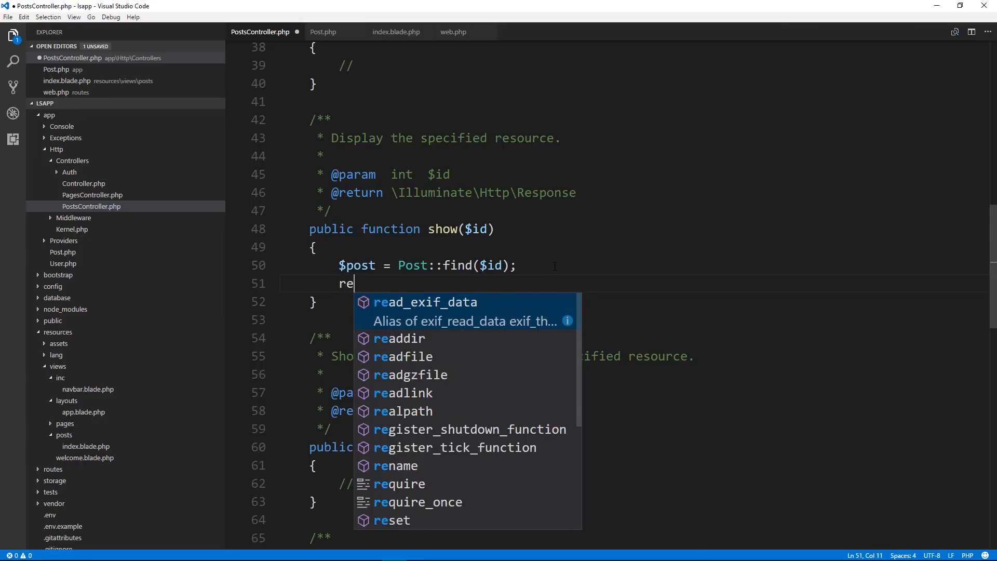
text(turn view('');)
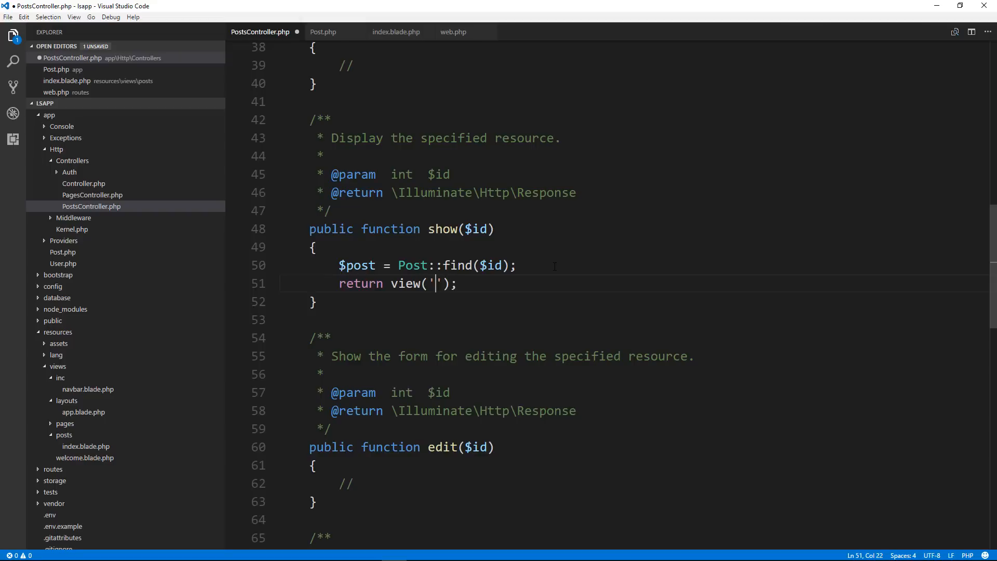
text(posts.)
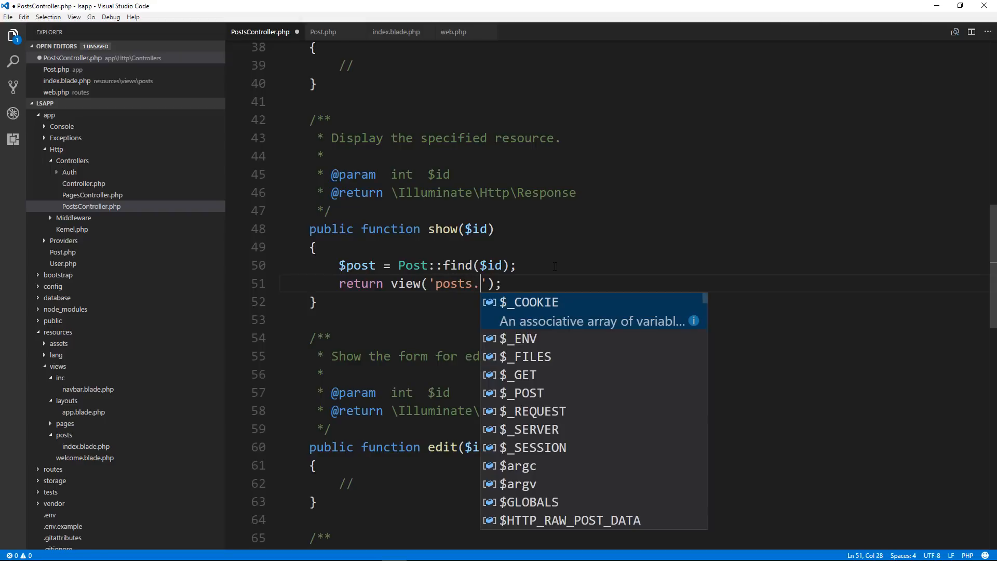
text(show)
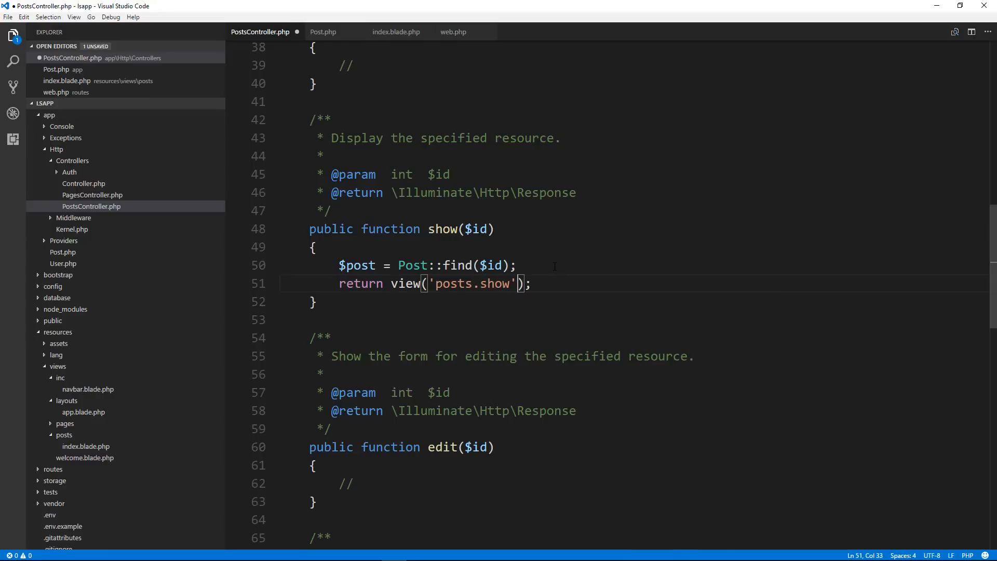
text(->with(')
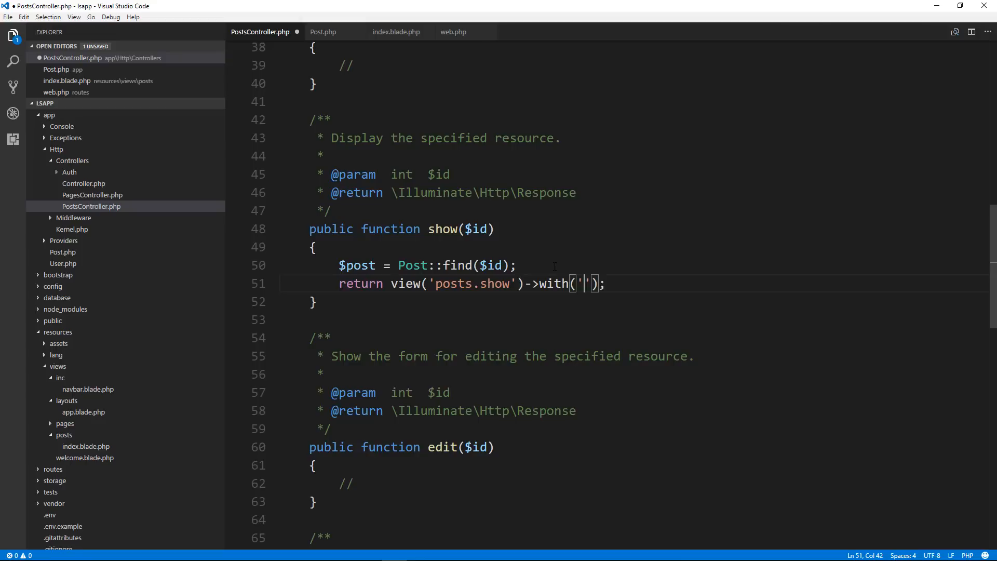
text(post)
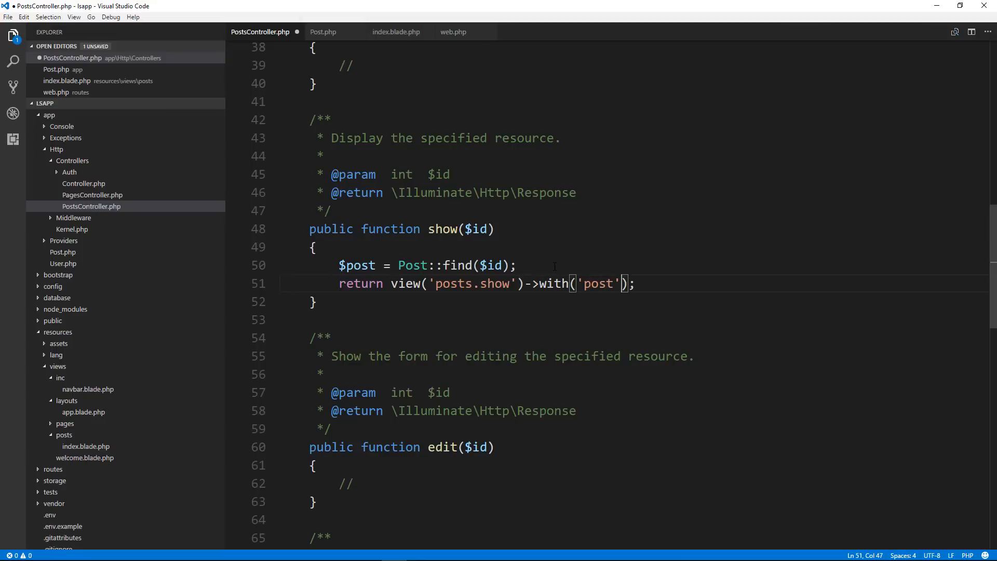
text(, $post)
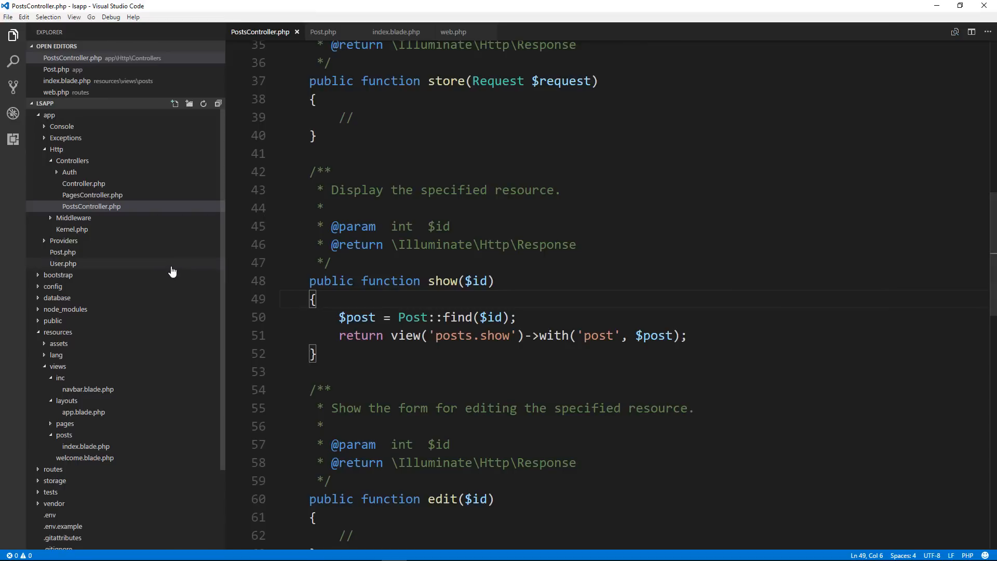
mouse_move(91, 206)
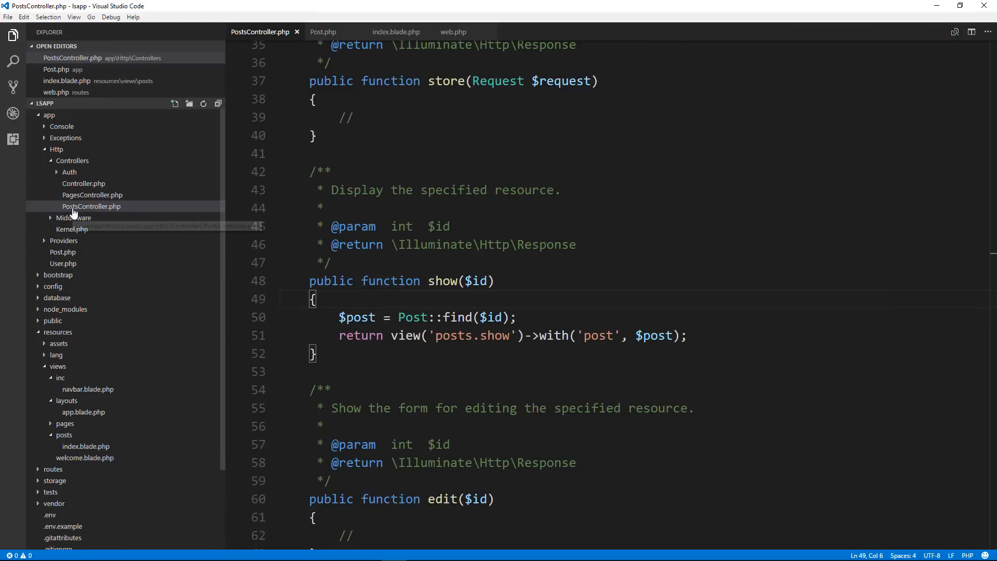
mouse_move(91, 206)
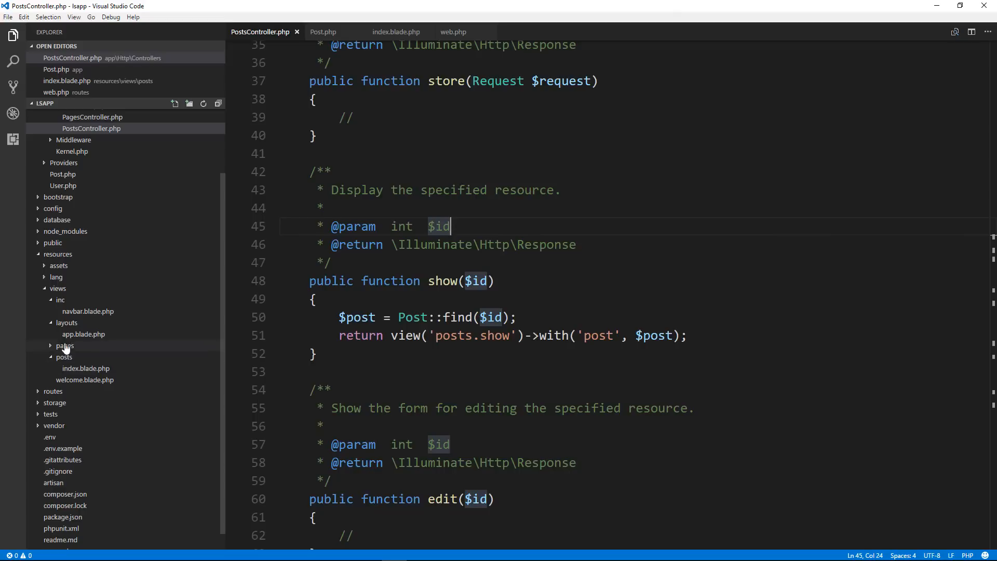
Create show.blade.php in the posts folder, filled with the index view's contents.
right_click(64, 357)
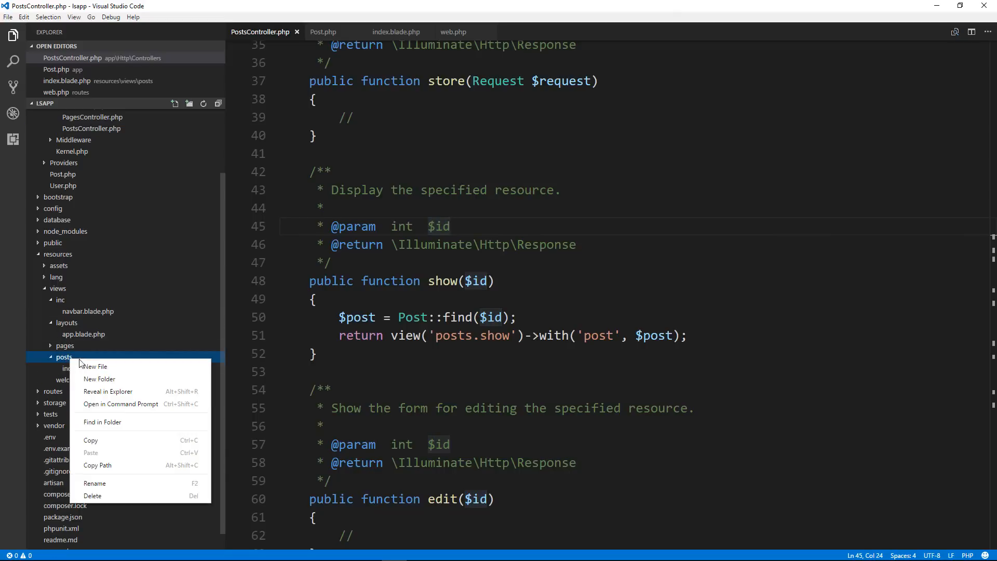
click(94, 366)
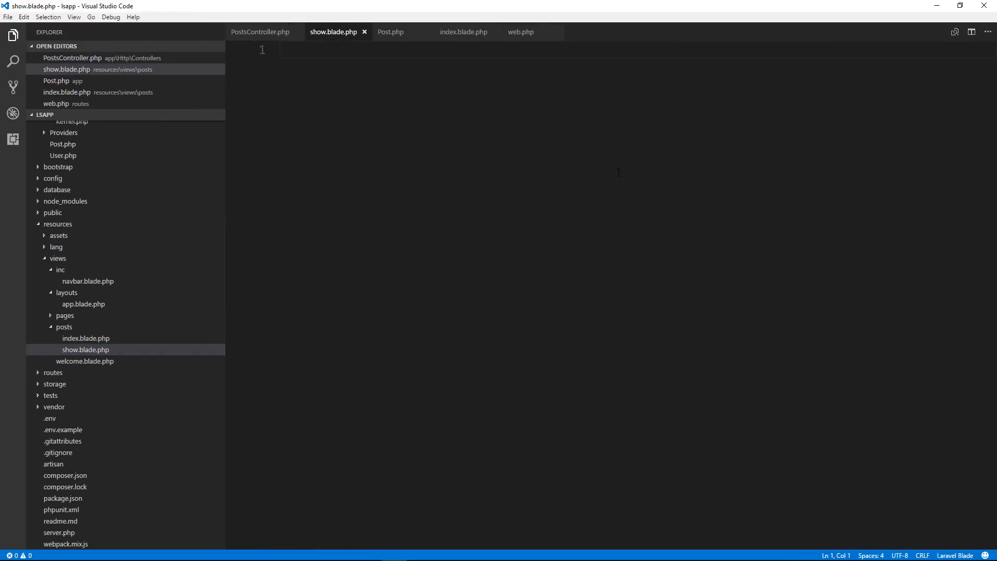
click(86, 337)
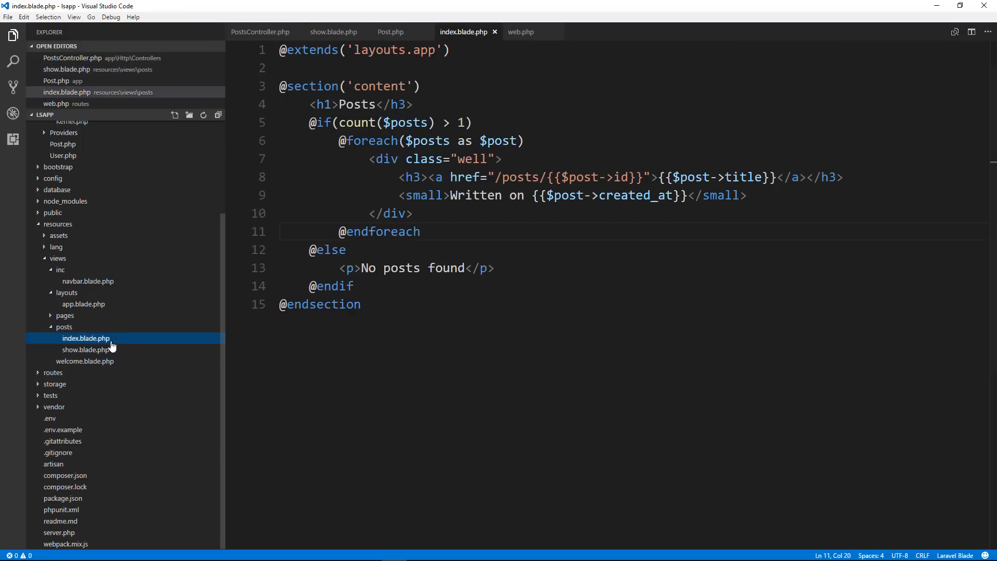
key(ctrl+a)
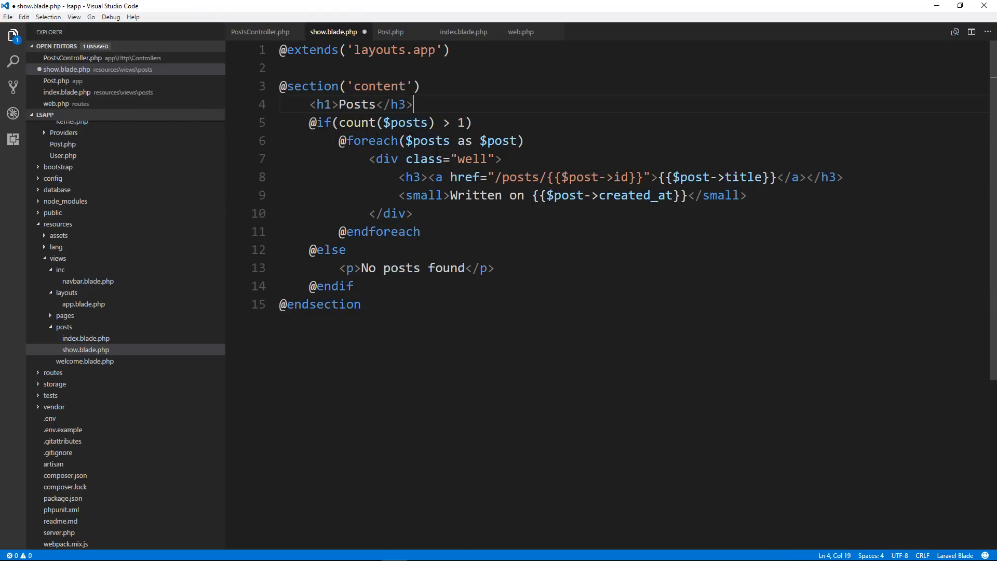
click(86, 338)
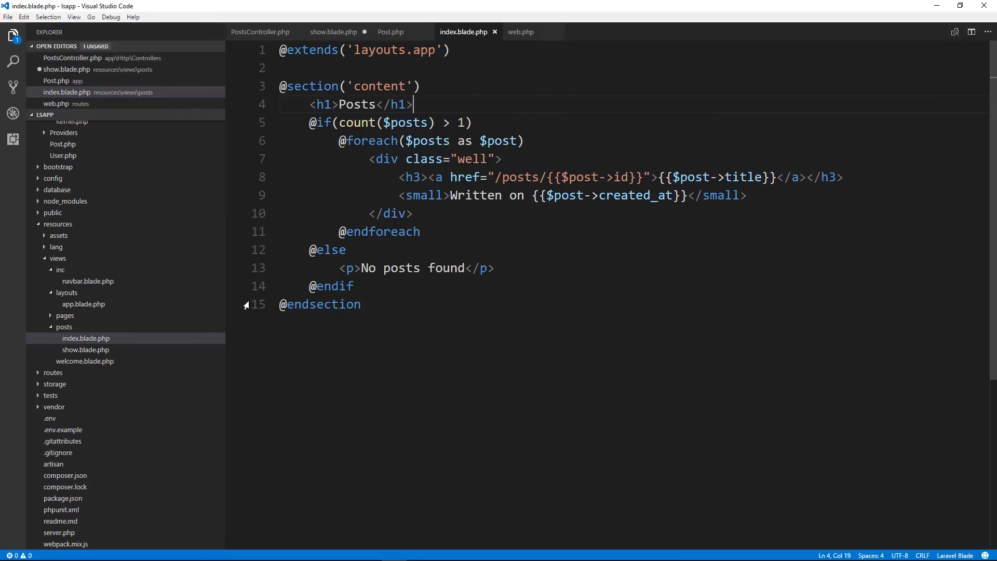
click(85, 349)
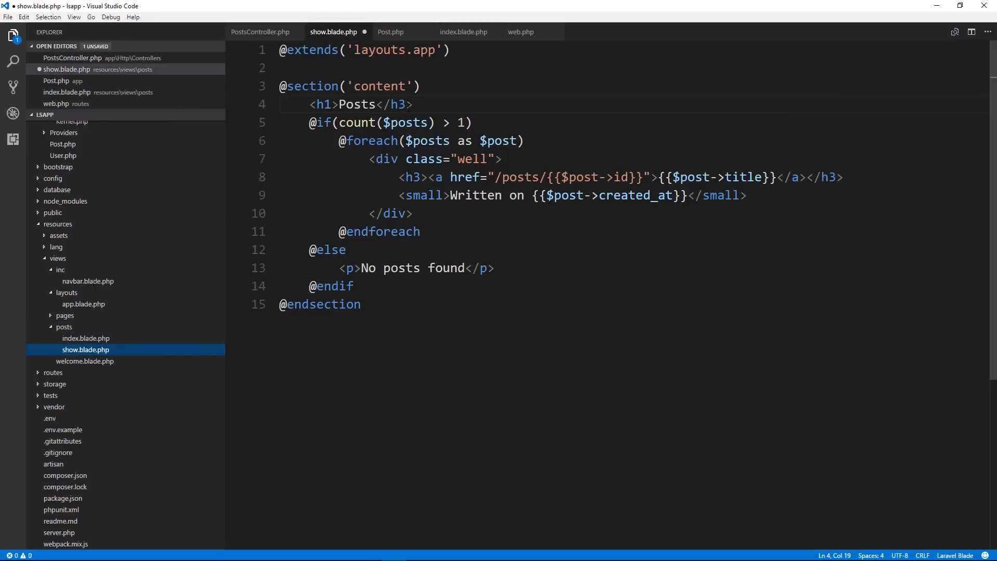
text(1)
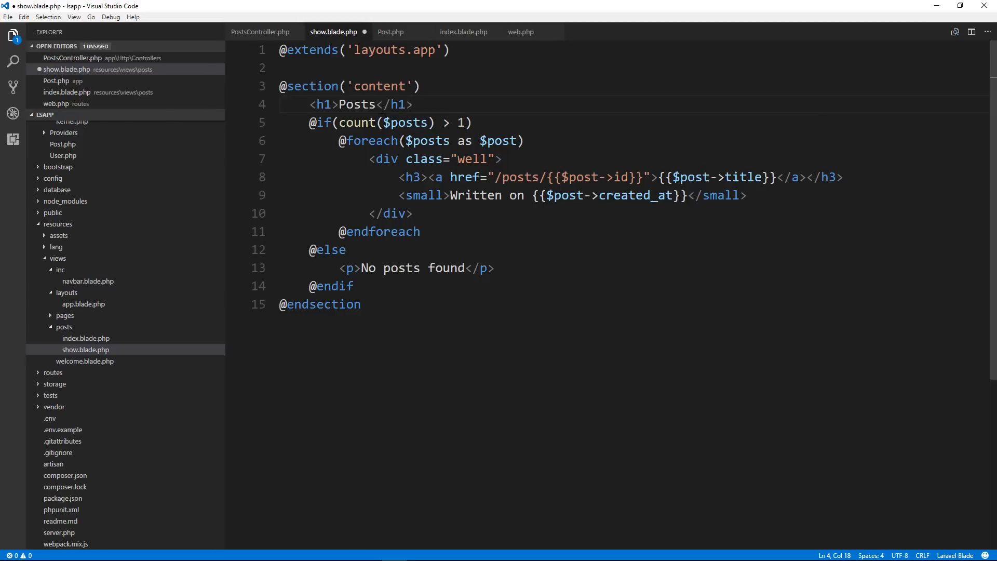
Replace the Posts heading with {{$post->title}} and delete the leftover loop block.
double_click(356, 104)
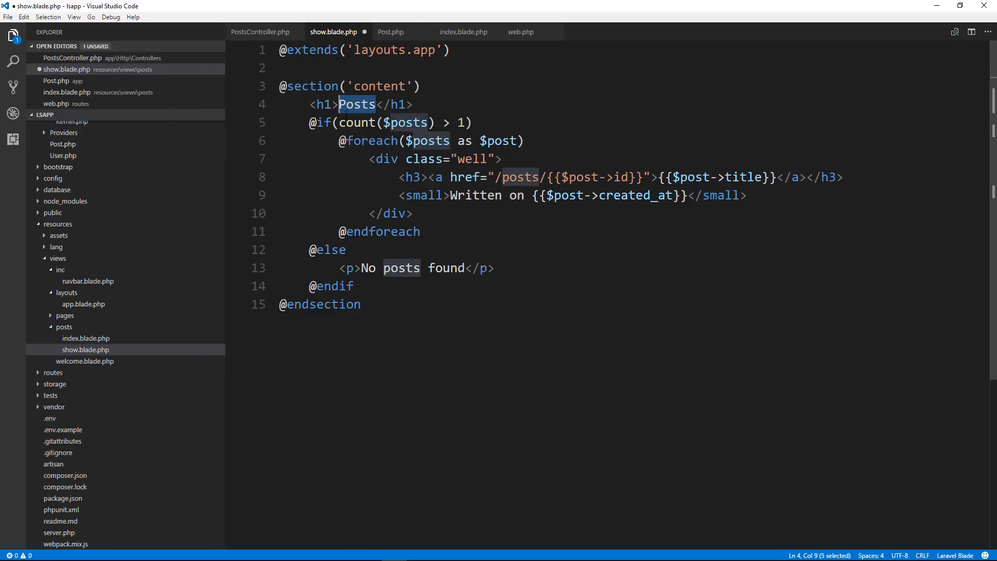
text({{)
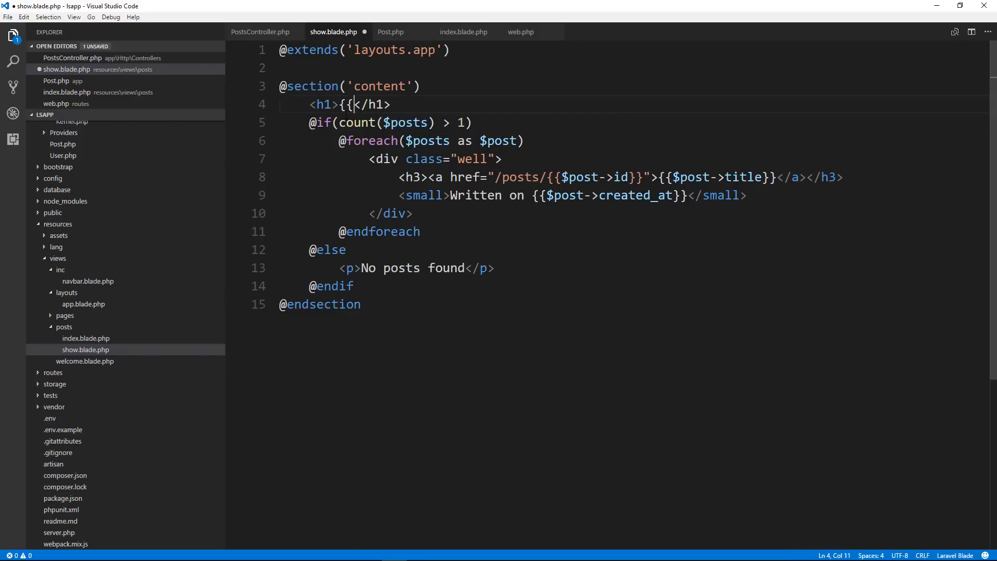
text($post->title)
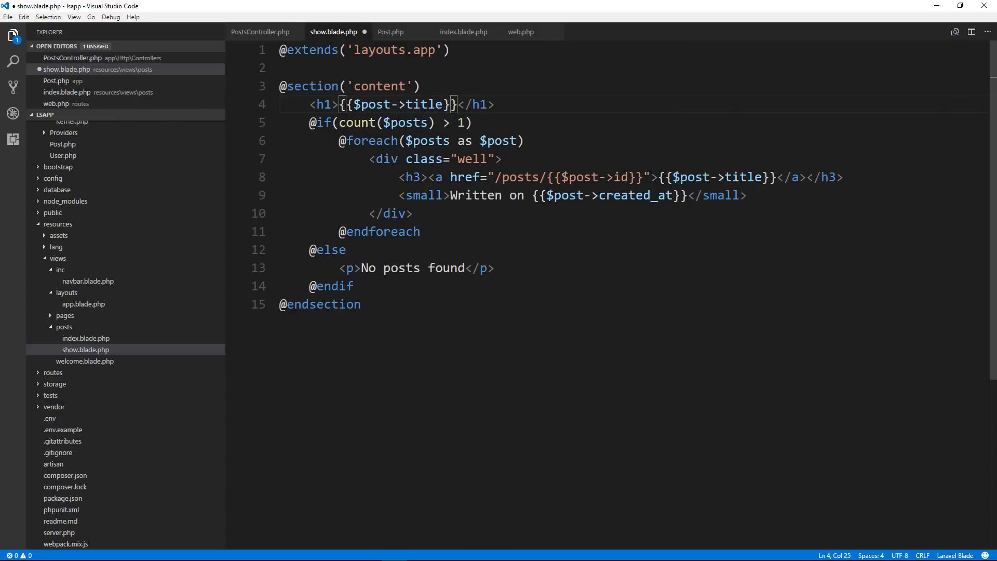
drag(309, 123, 399, 268)
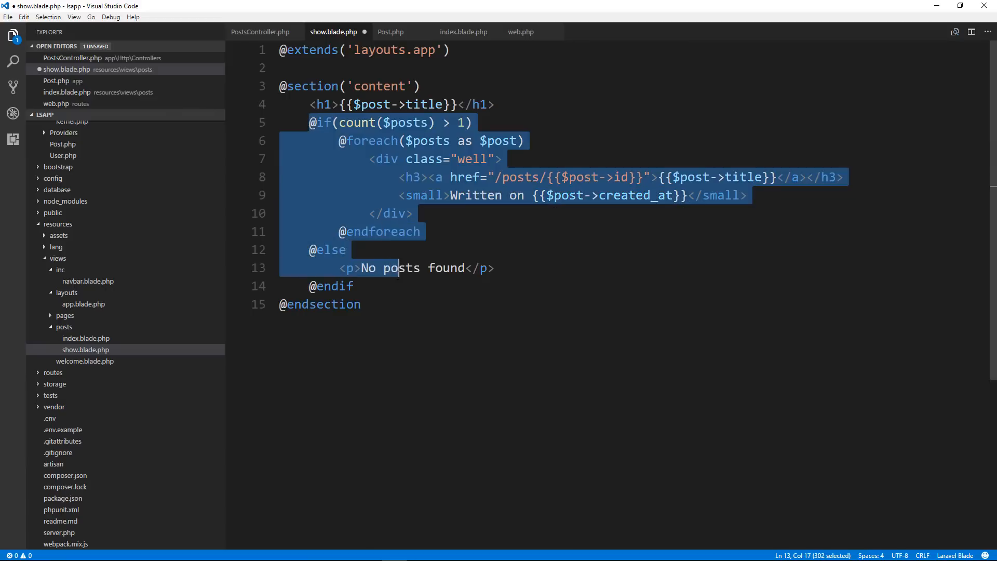
key(Delete)
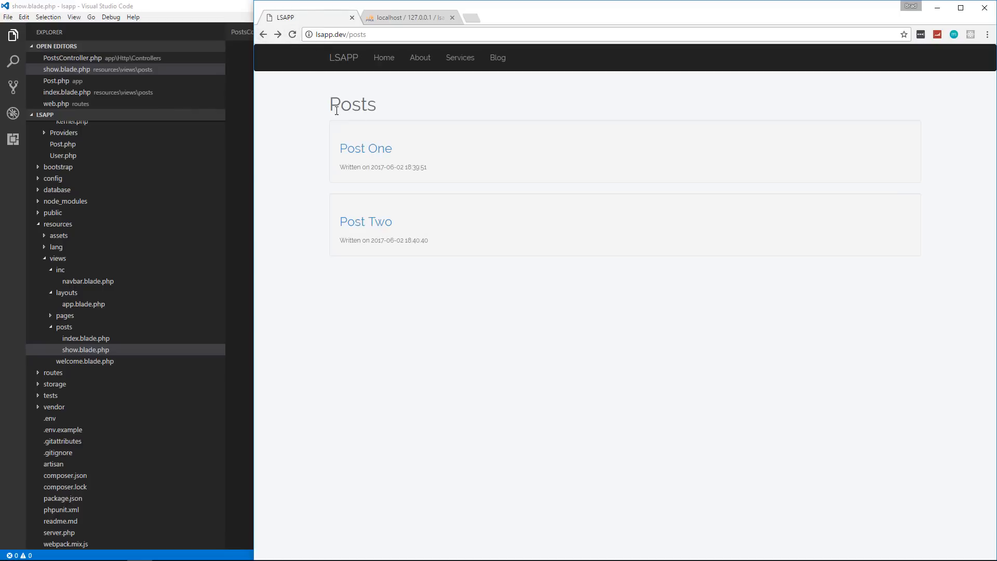
Open Post One's /posts/1 page from the posts list in Chrome.
click(366, 148)
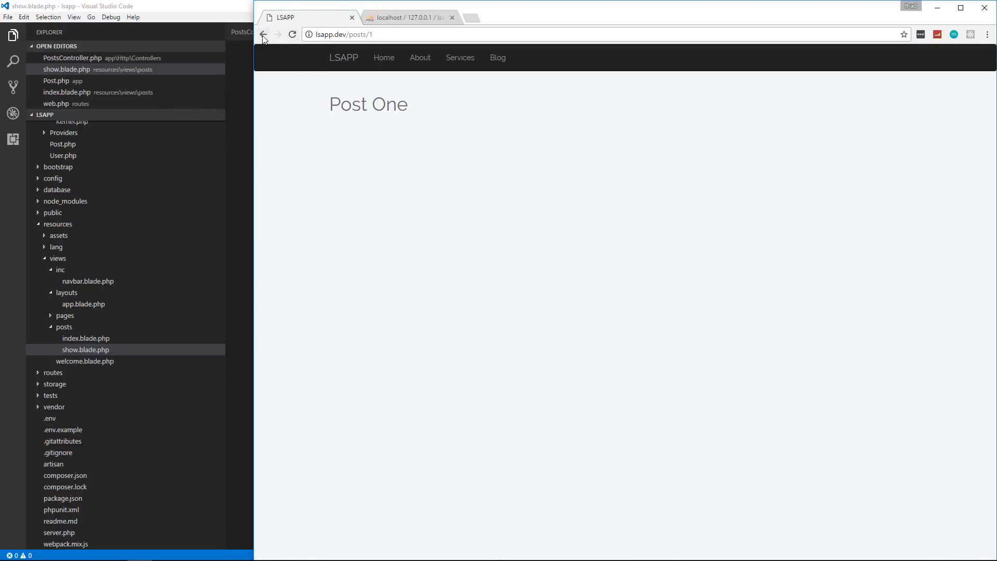
click(264, 35)
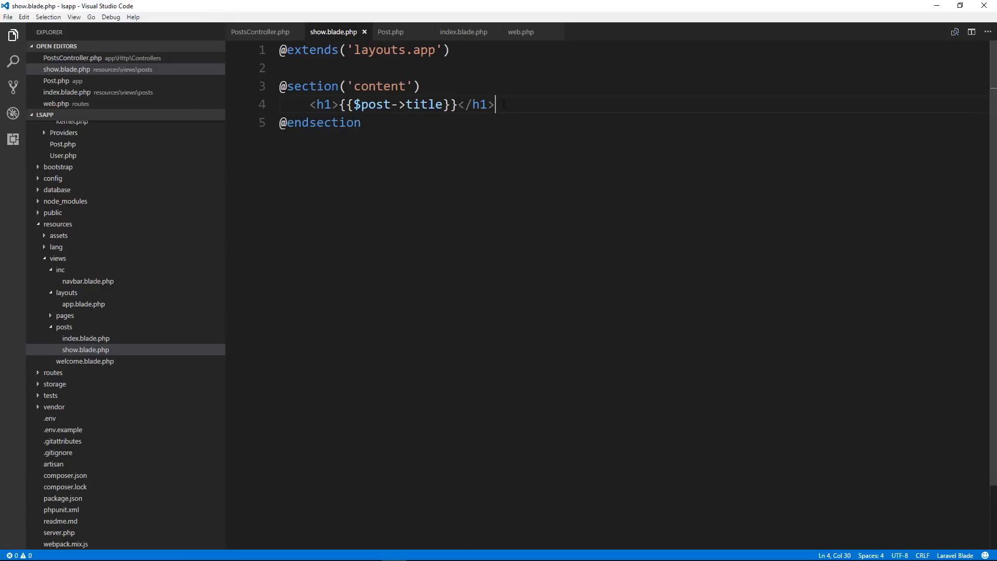
Add a 'Written on {{$post->created_at}}' small line and a div with the post body under the title, then save.
key(Enter)
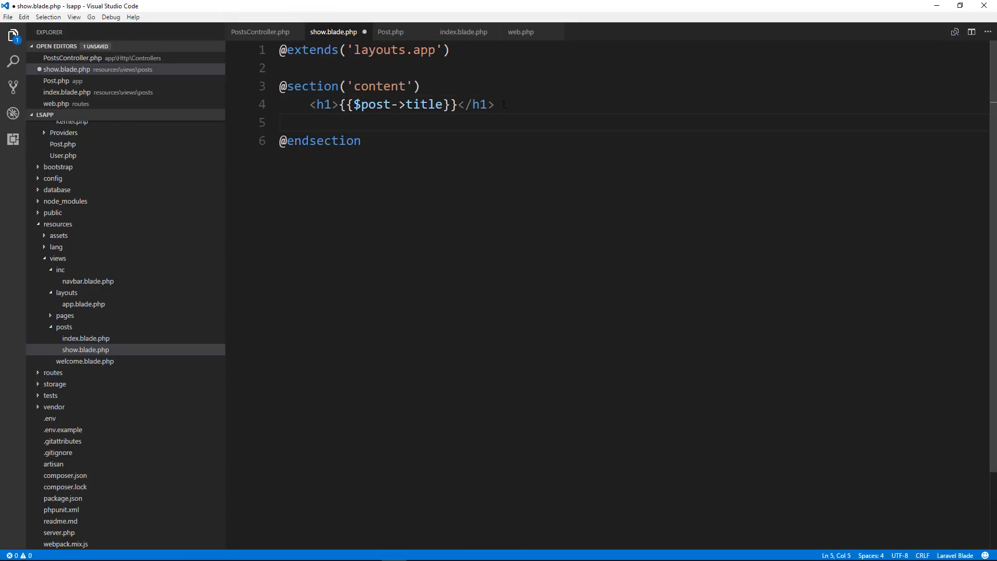
text(<small>)
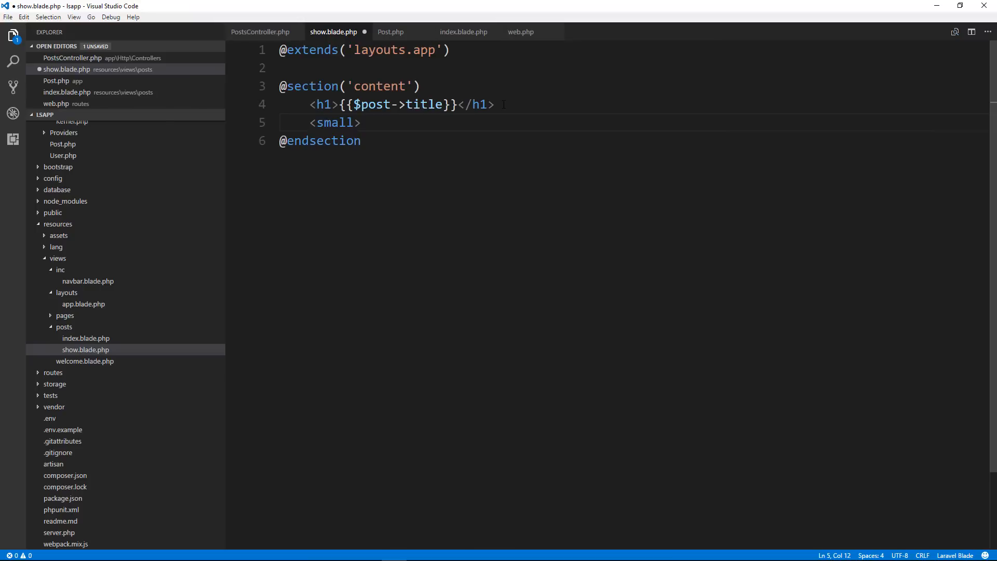
text(Writtern)
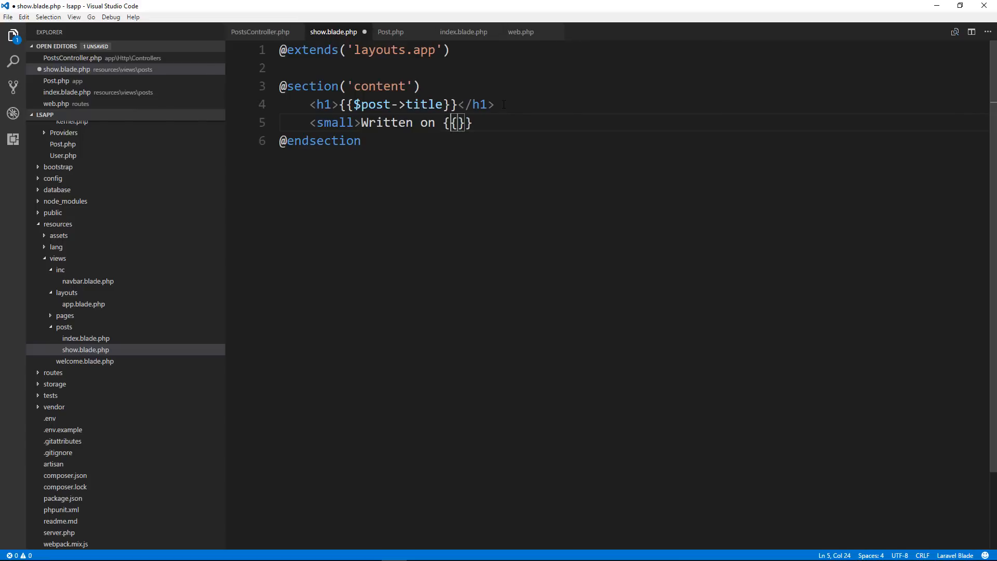
text($post->)
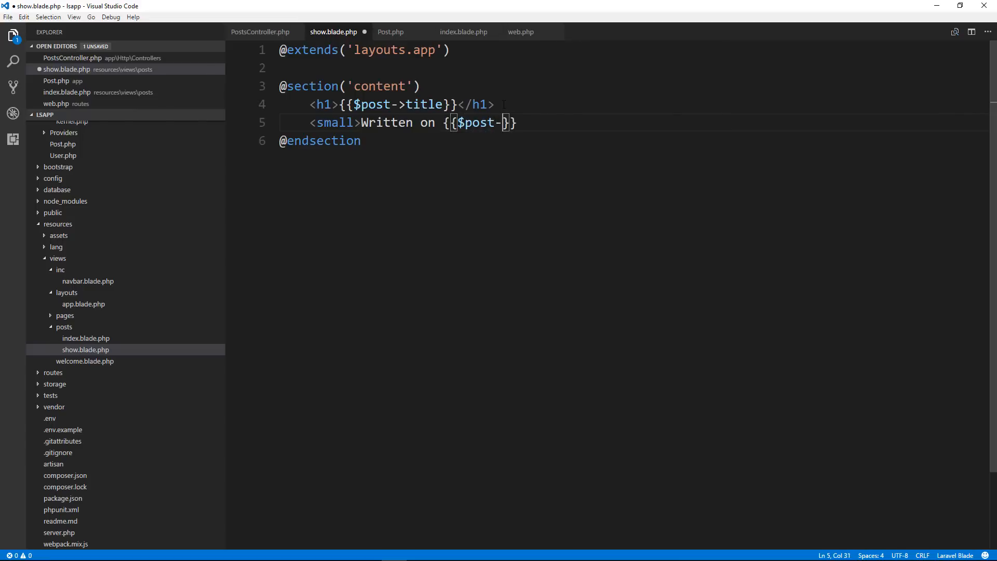
text(created_at)
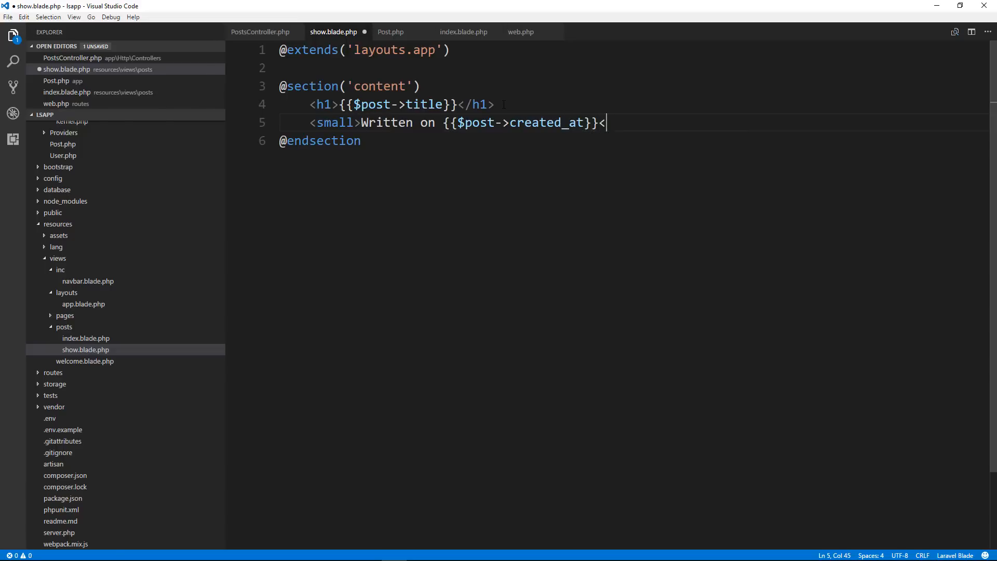
text(/small>)
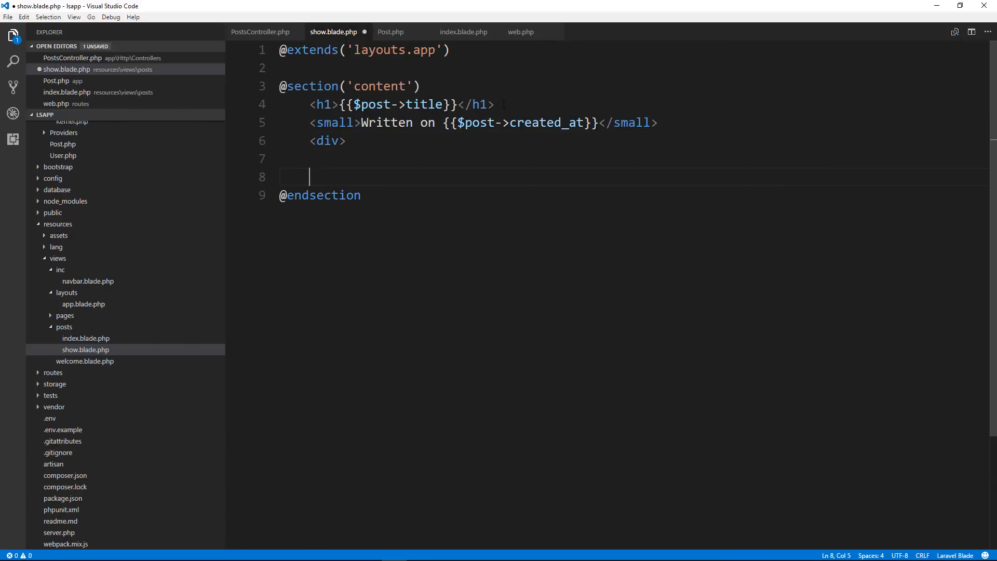
text(</div>)
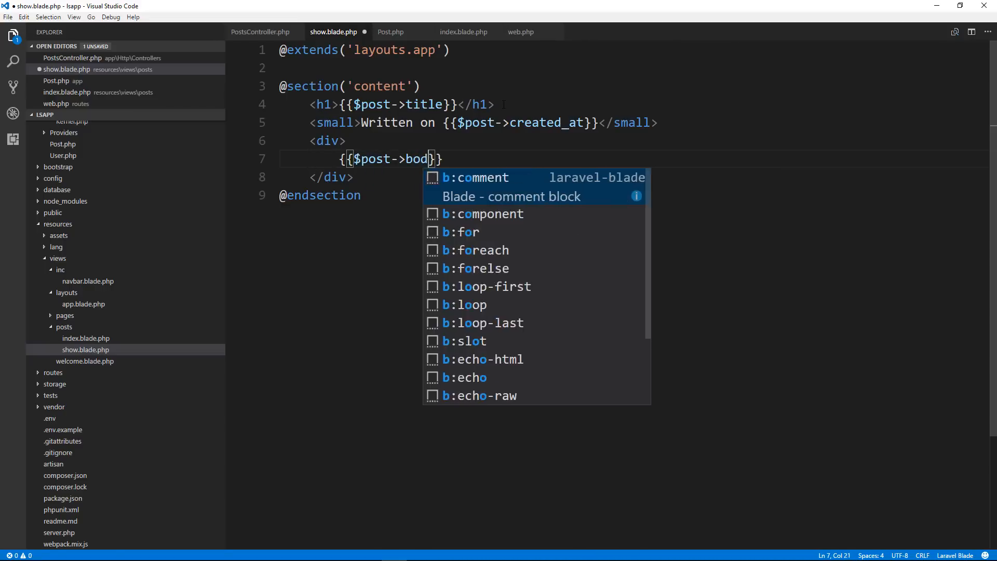
text(y)
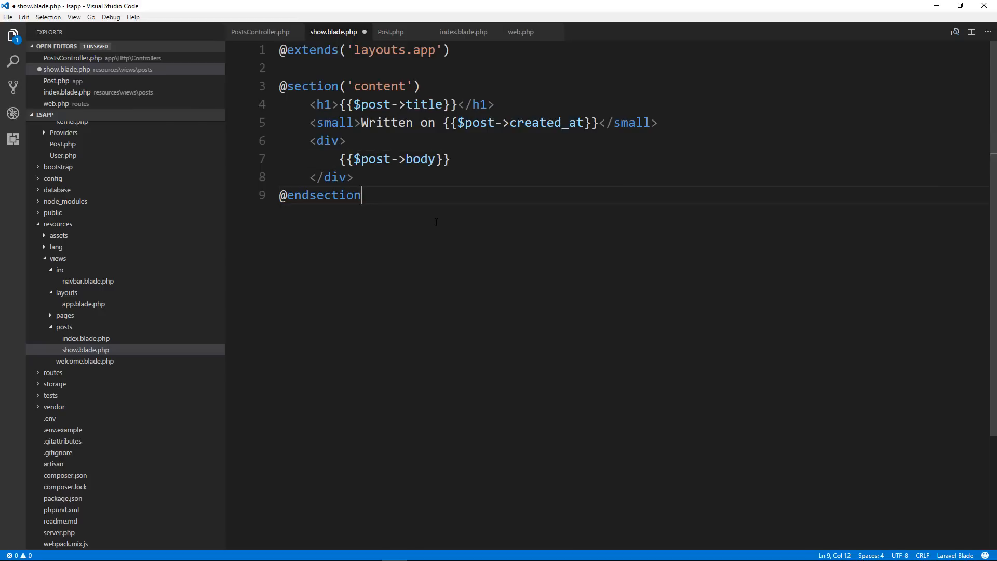
key(ctrl+s)
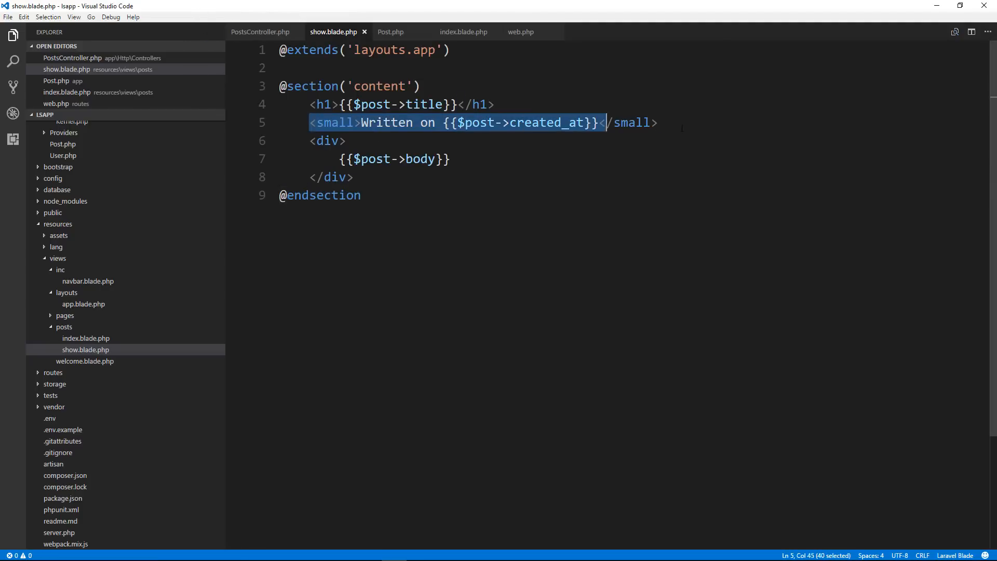
Move the 'Written on' date line below the body after an <hr>, and reload Post One's page.
key(Delete)
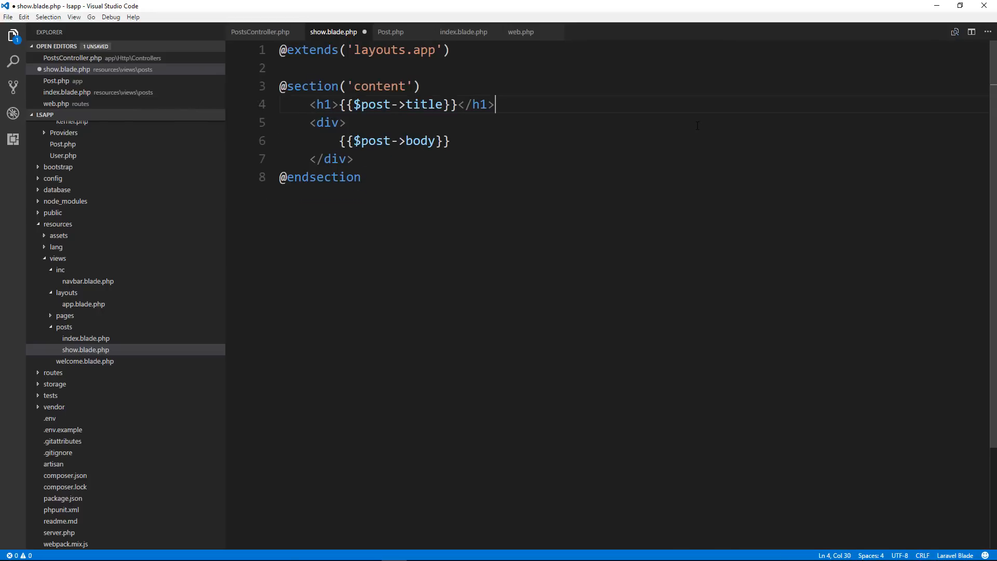
key(Enter)
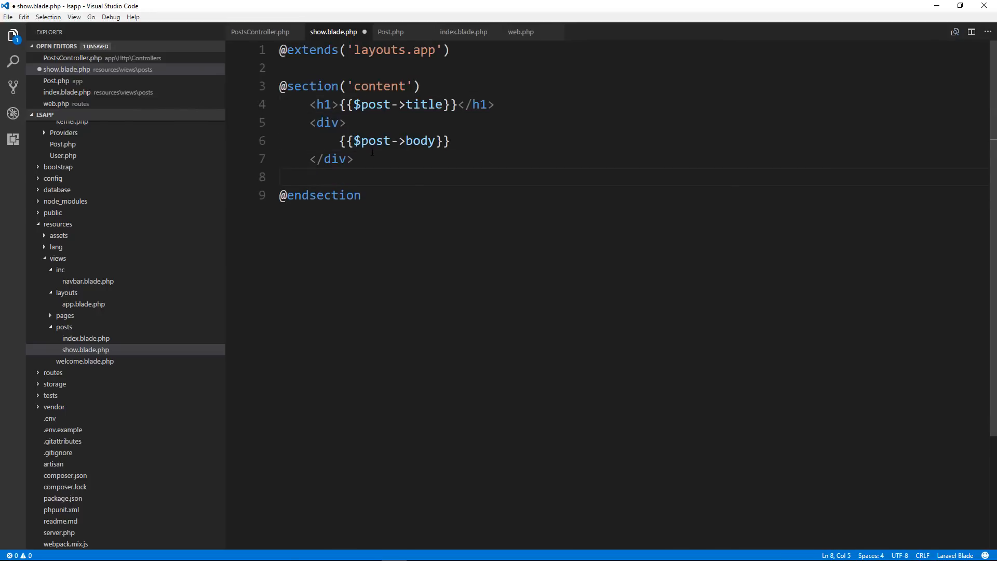
text(<hr>)
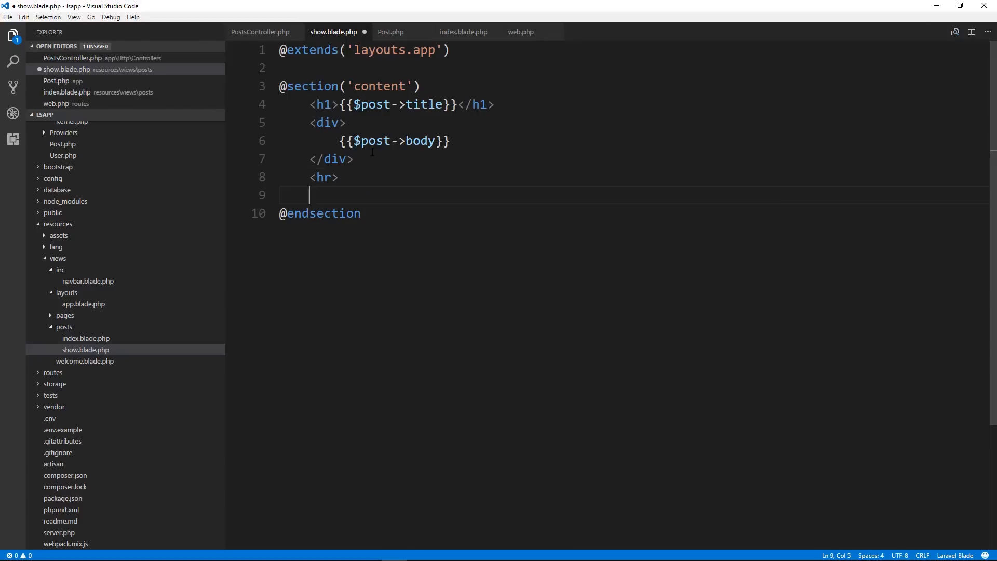
text(<small>Written on {{$post->created_at}}</small>)
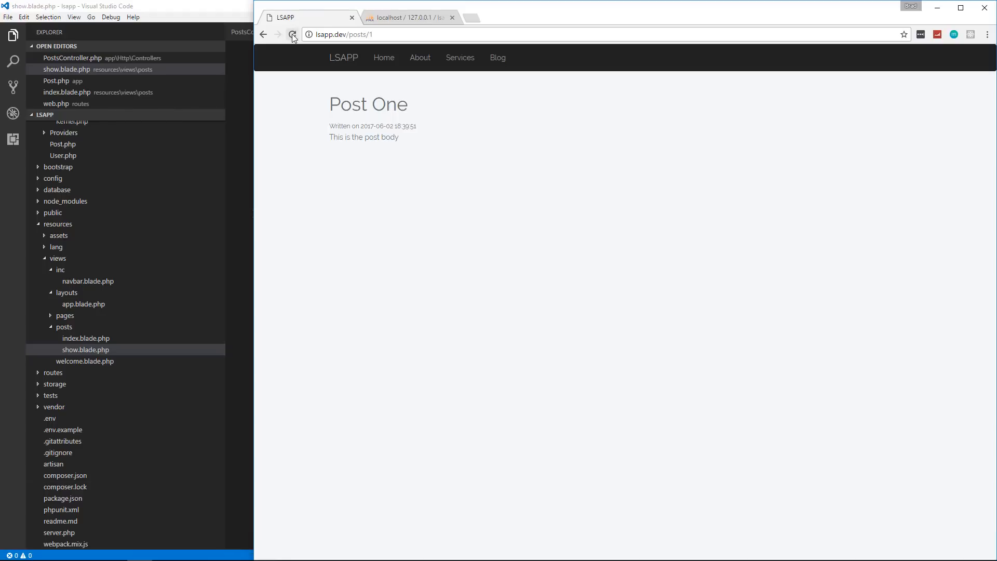
click(292, 35)
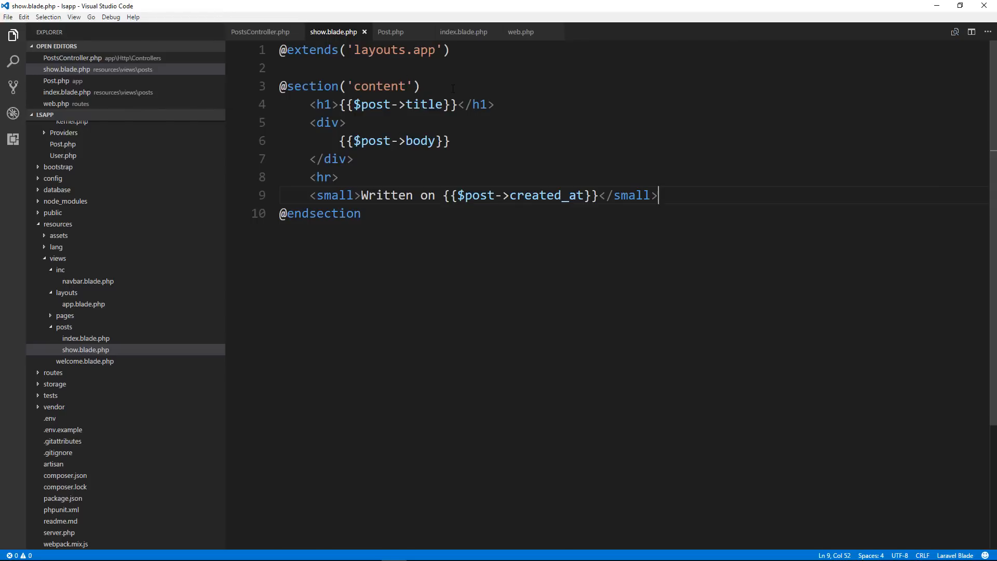
Add a Go Back link to /posts styled 'btn btn-default' above the title, then return to PostsController.
key(Enter)
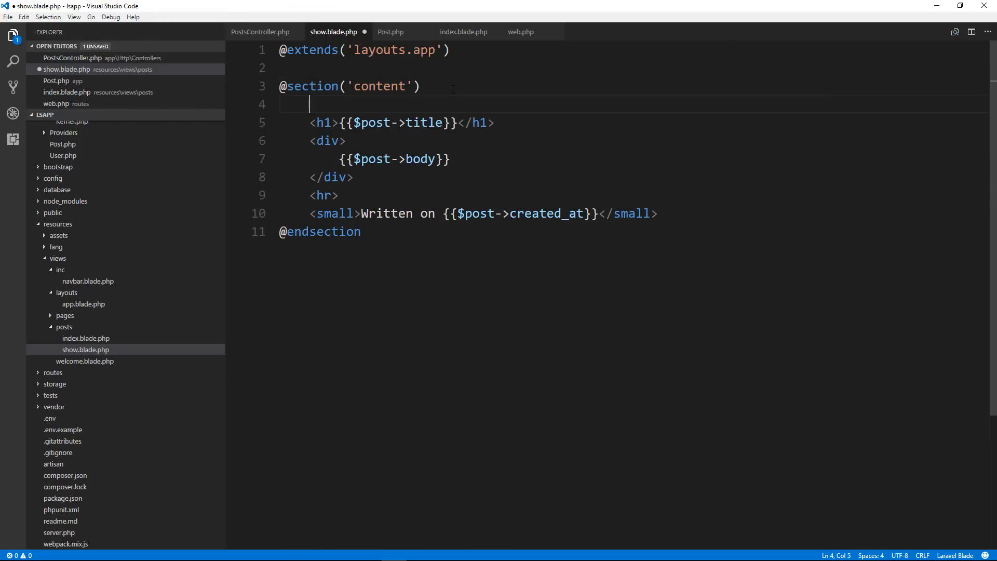
text(<a h)
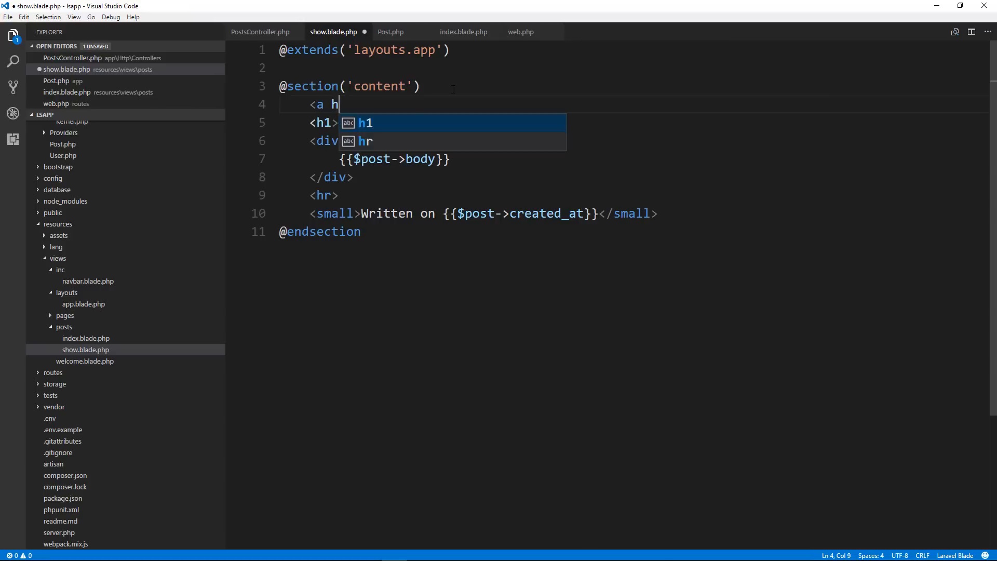
text(ref="">Go Ba</a>)
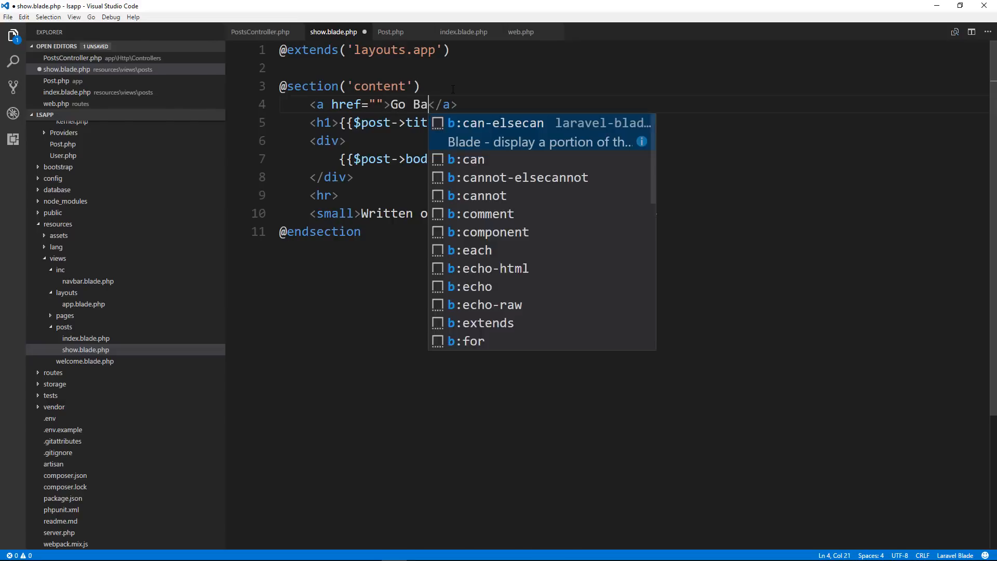
key(Escape)
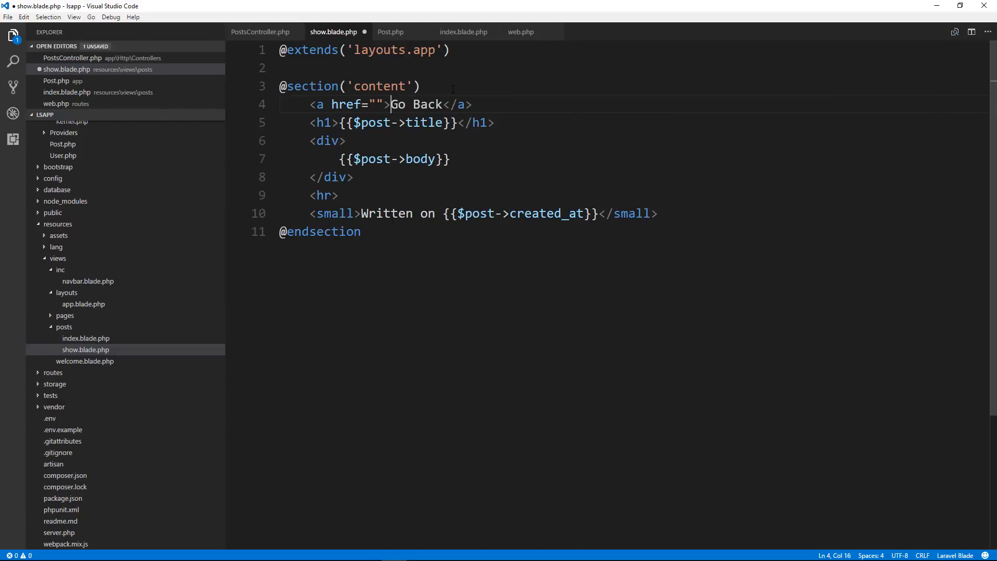
text(/)
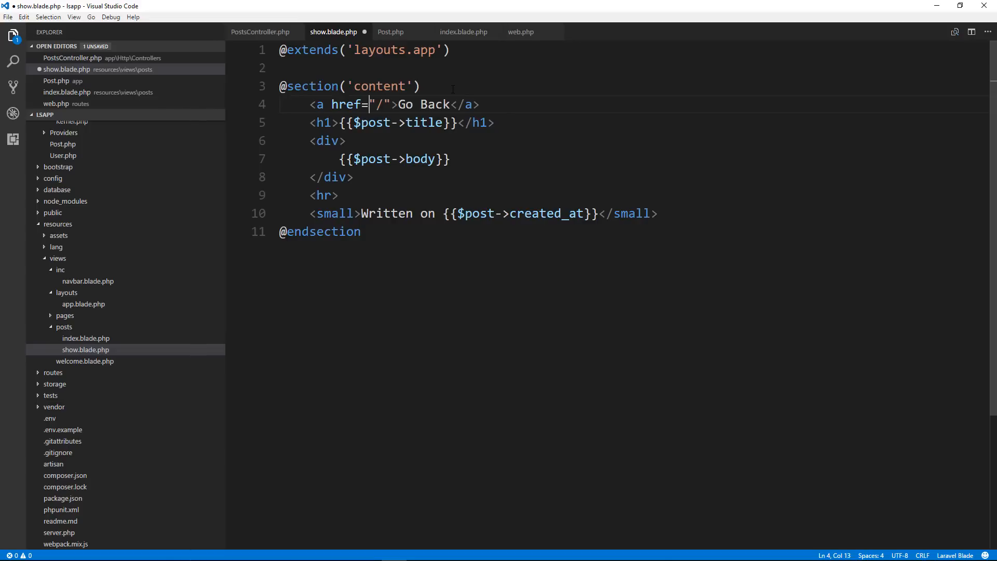
text(posts)
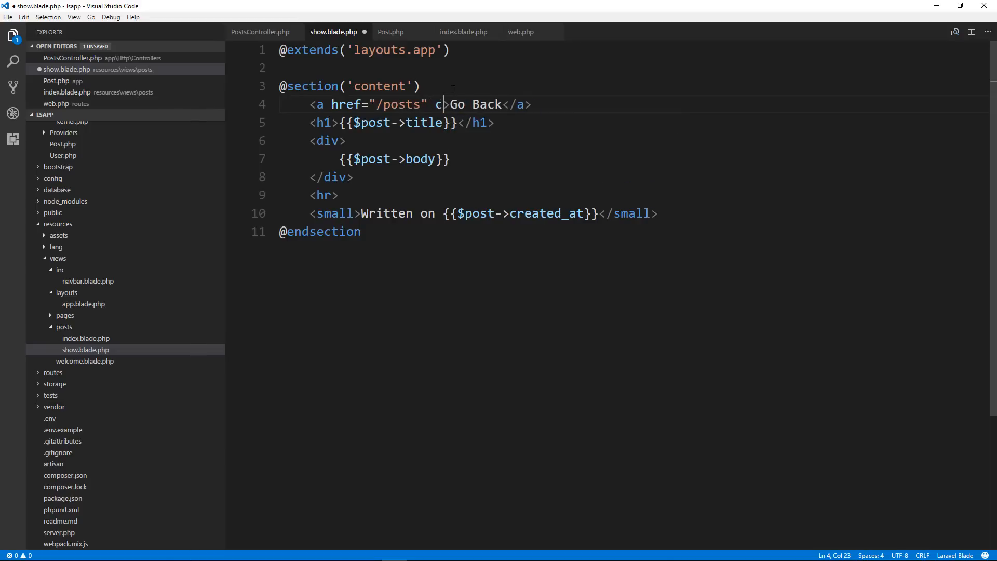
text(lass=")
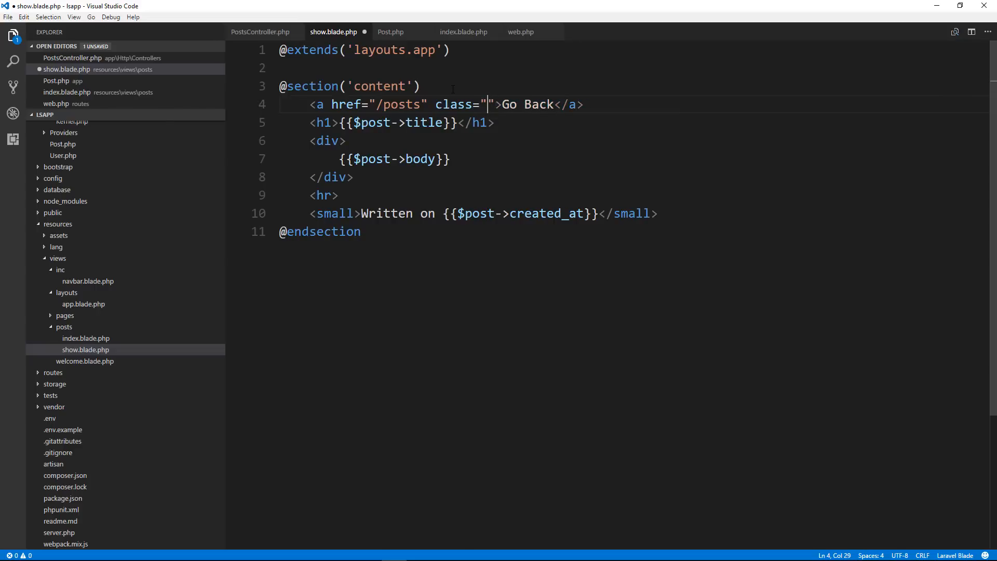
text(btn btn-defa)
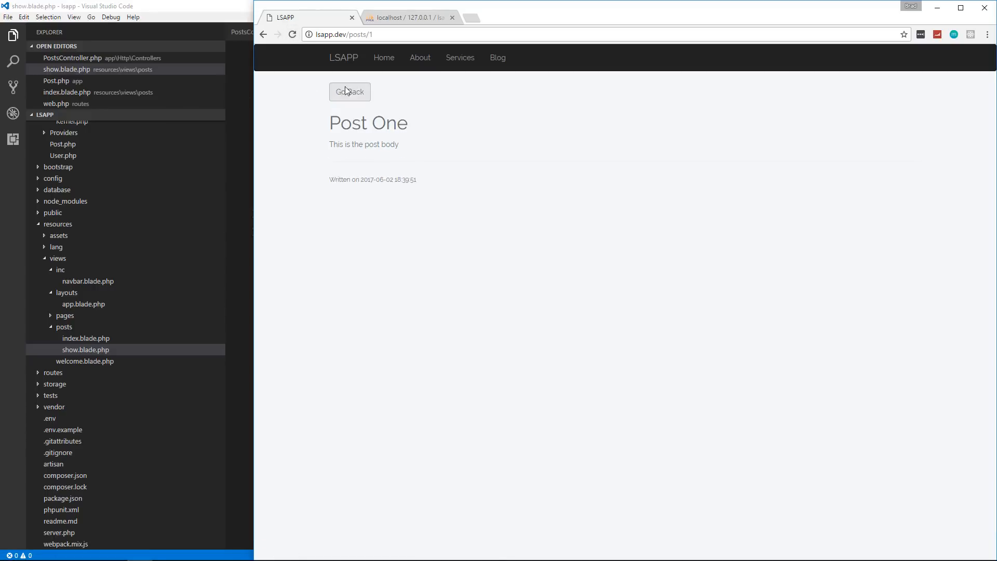
click(349, 91)
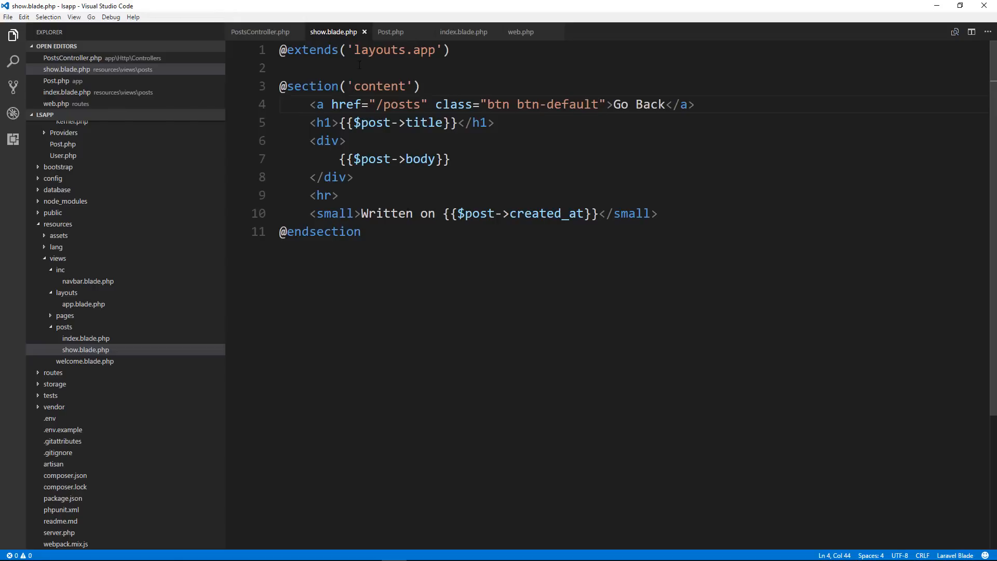
click(259, 32)
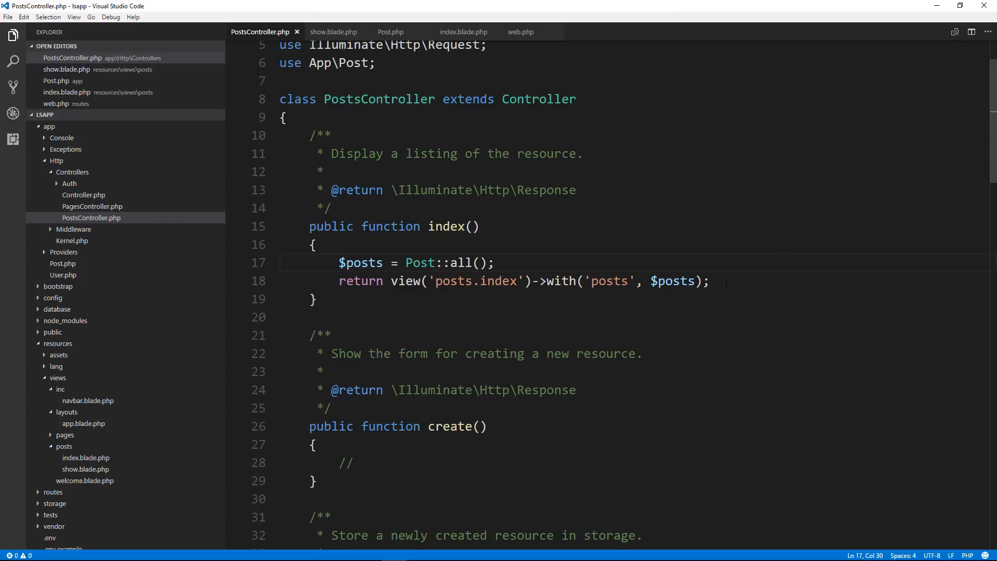
Replace Post::all() with Post::orderBy('title','desc')->get() in the index method.
double_click(459, 262)
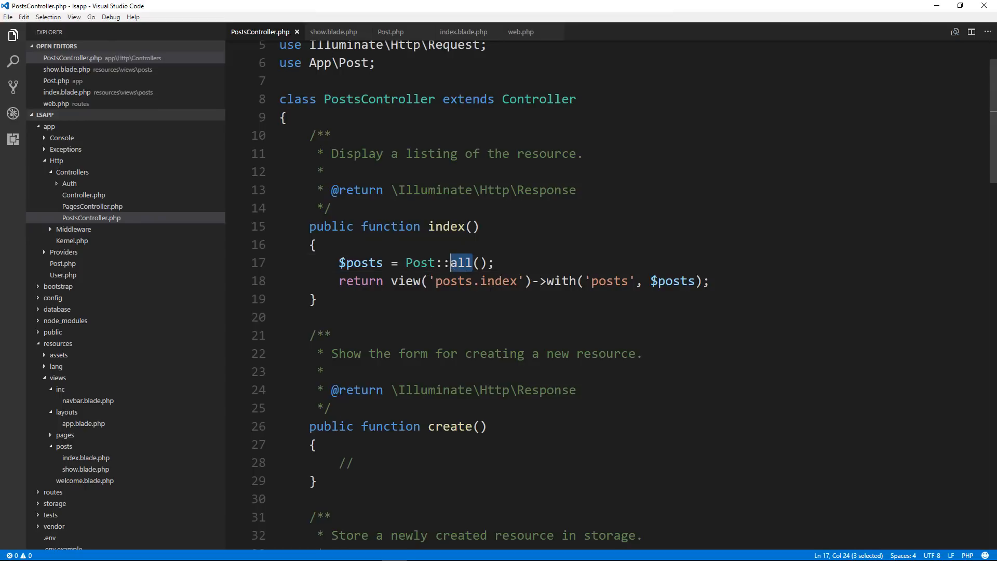
text(orderBy)
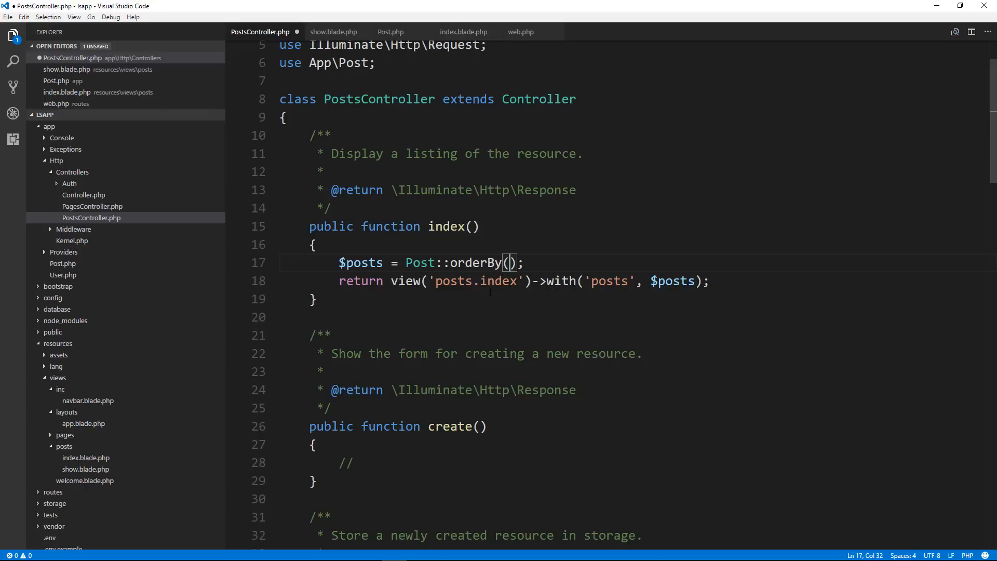
text('')
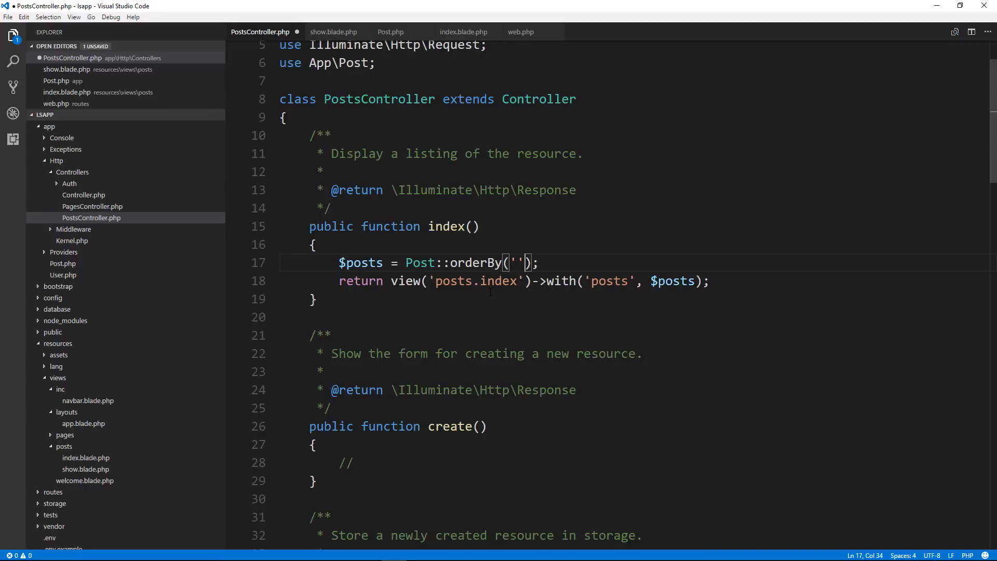
text(title)
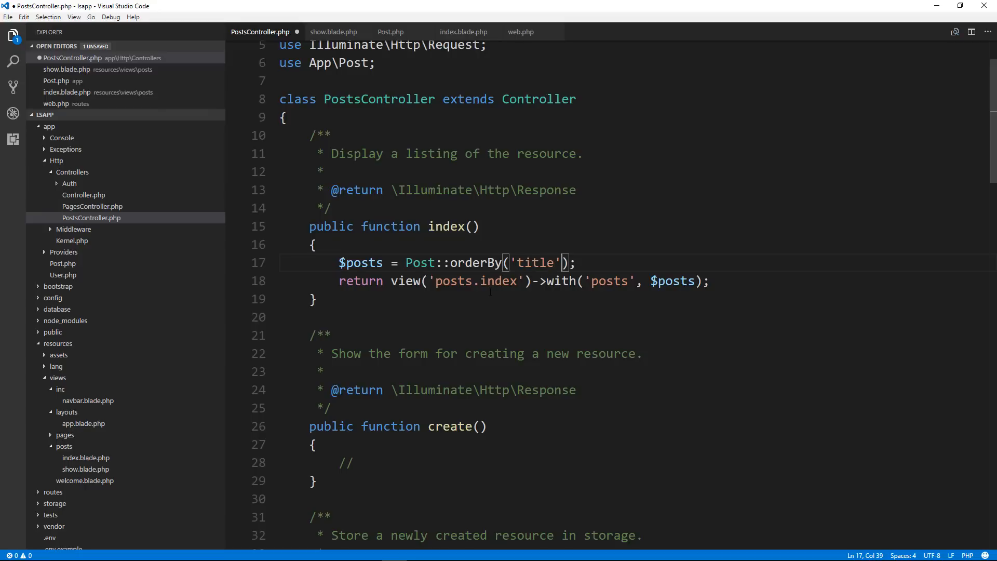
text(,')
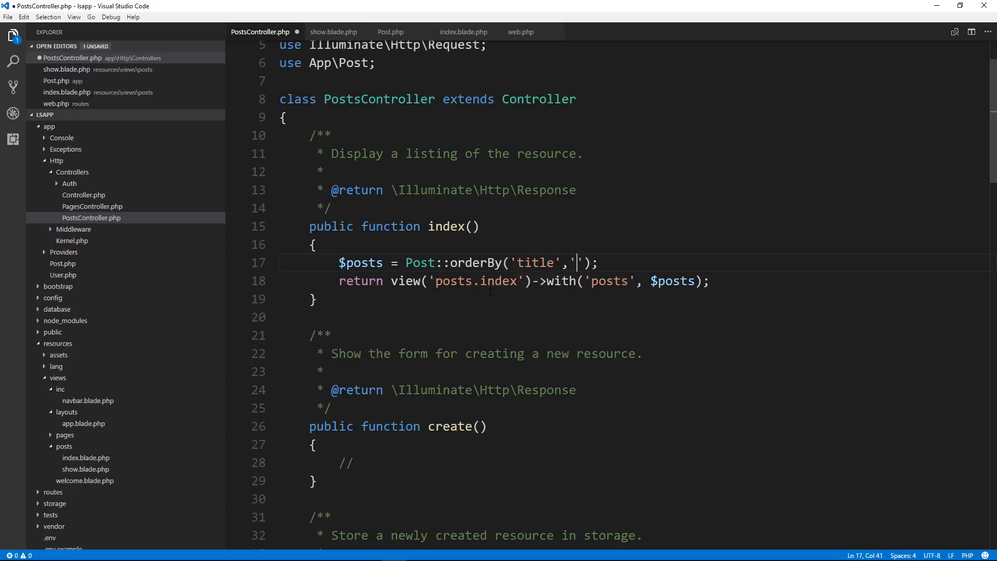
text(asc)
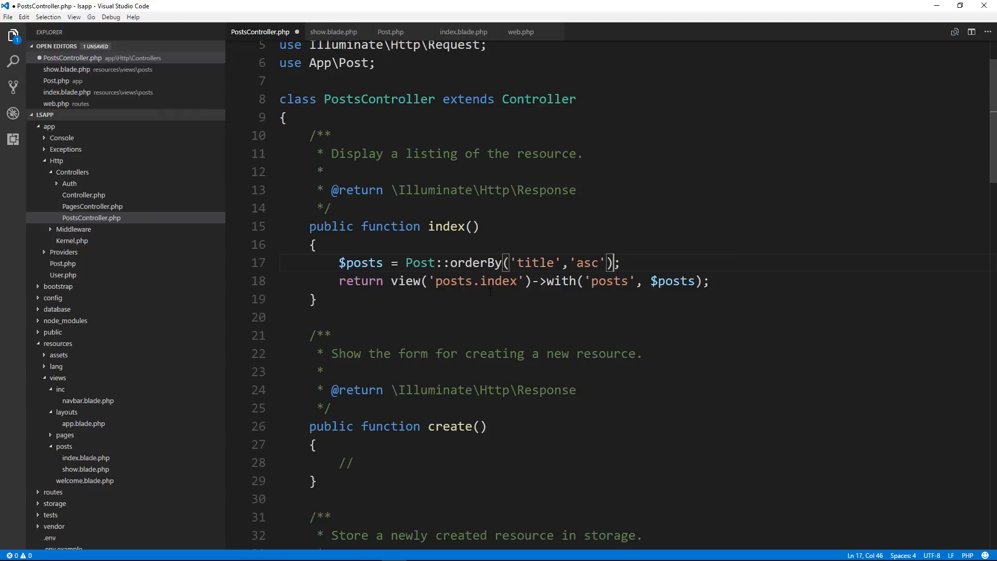
text(->)
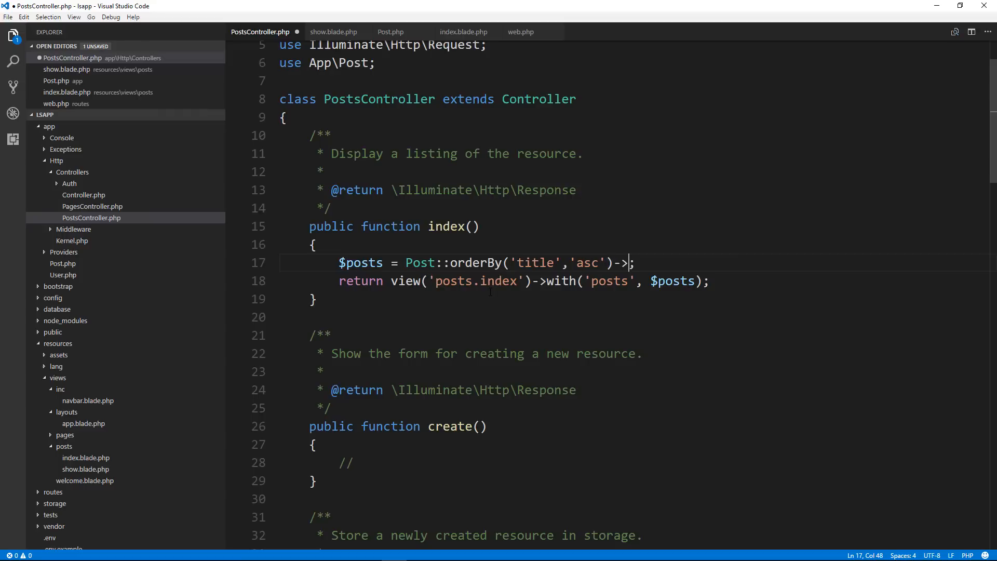
text(get())
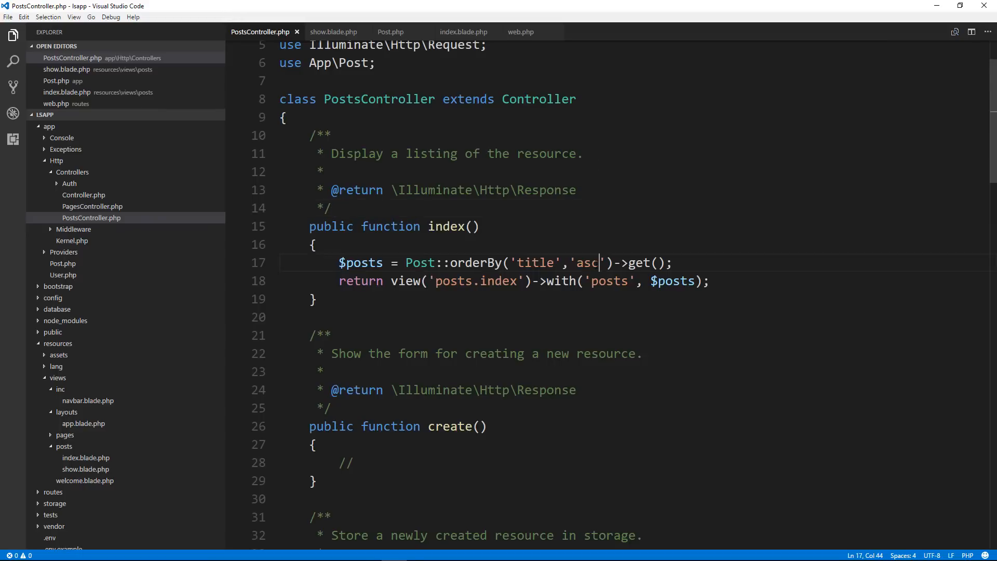
text(desc)
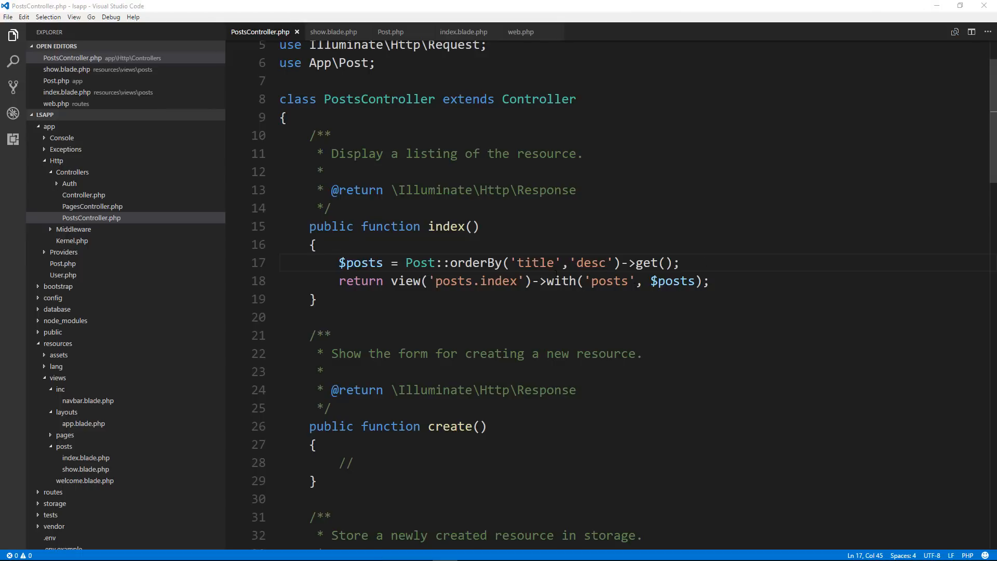
scroll(down, 3)
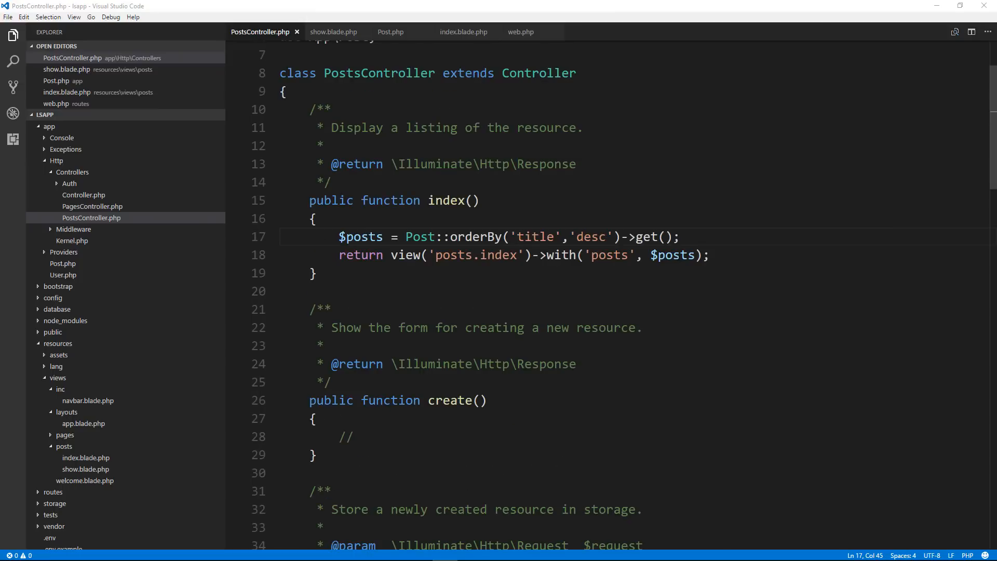
click(710, 255)
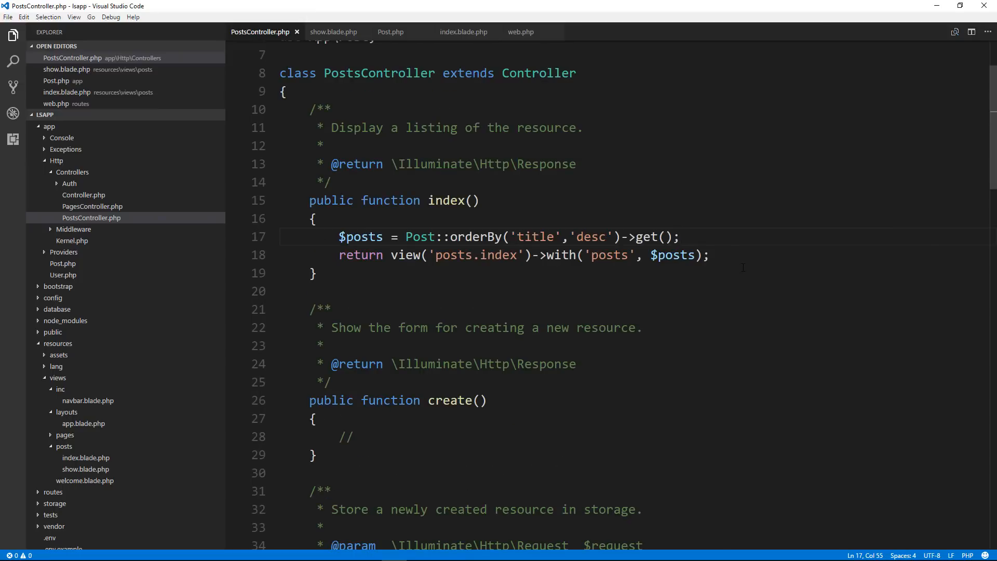
Add a query fetching posts where the title is 'Post Two'.
text($post)
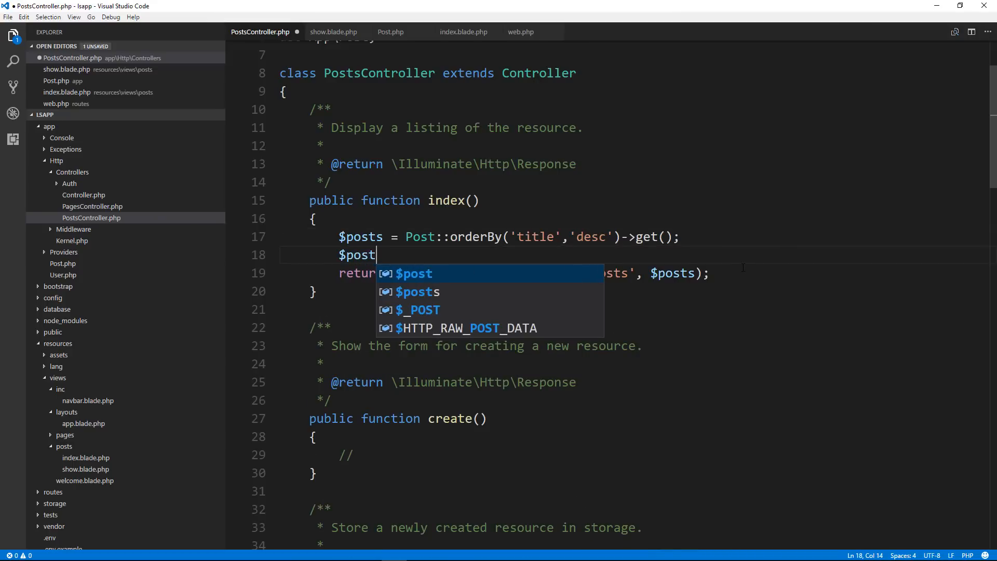
text(=)
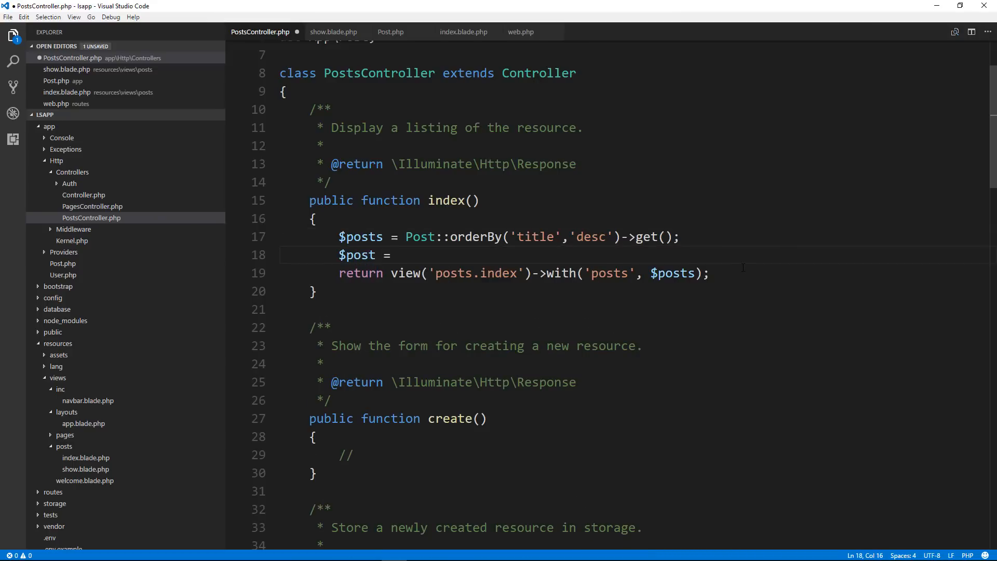
text(Post::)
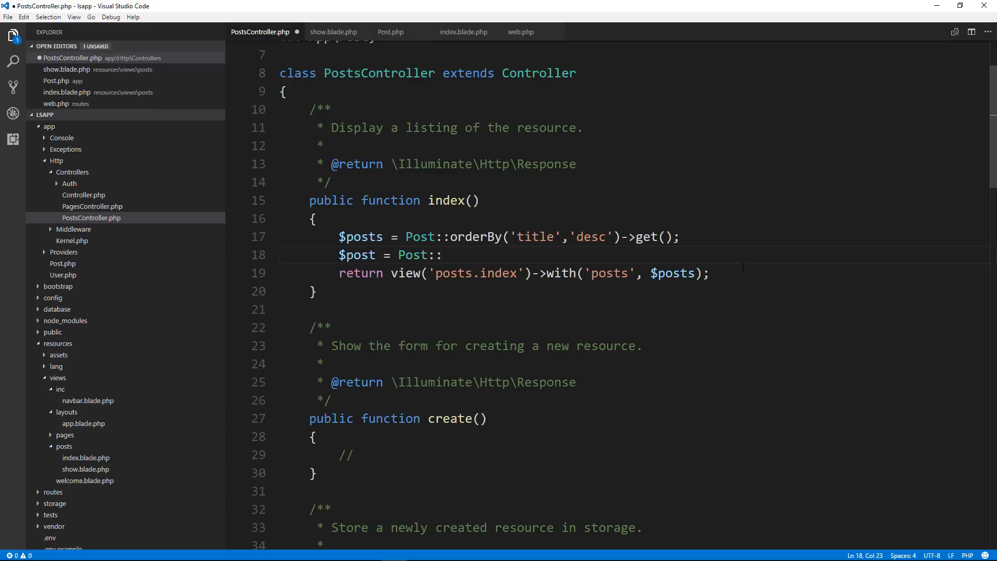
text(where();)
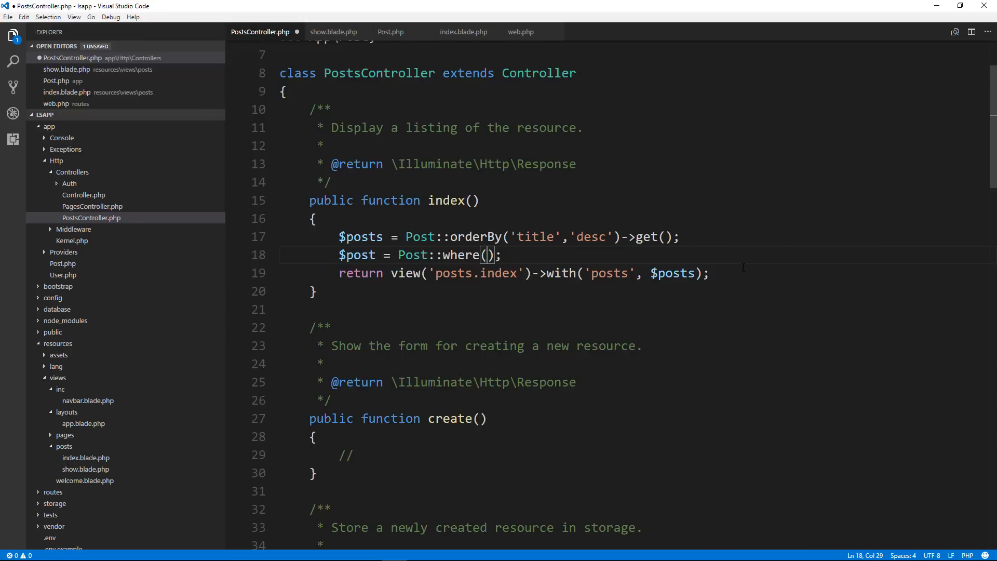
text('')
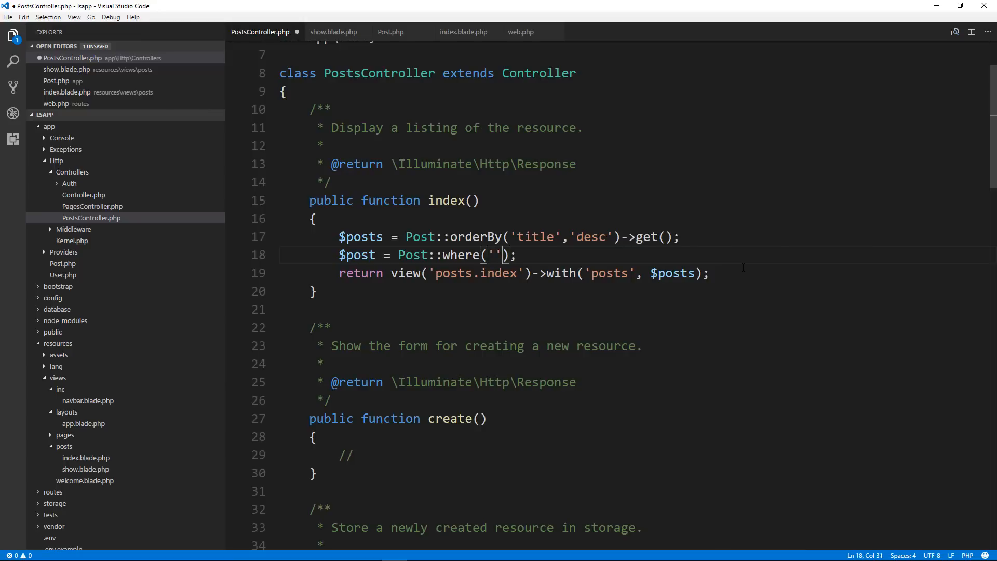
text(title)
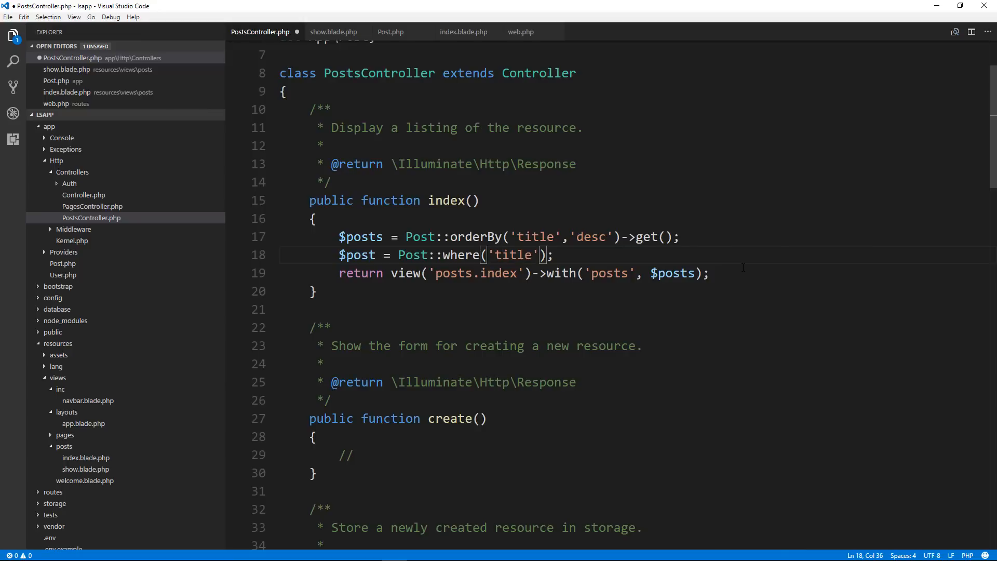
text(, '')
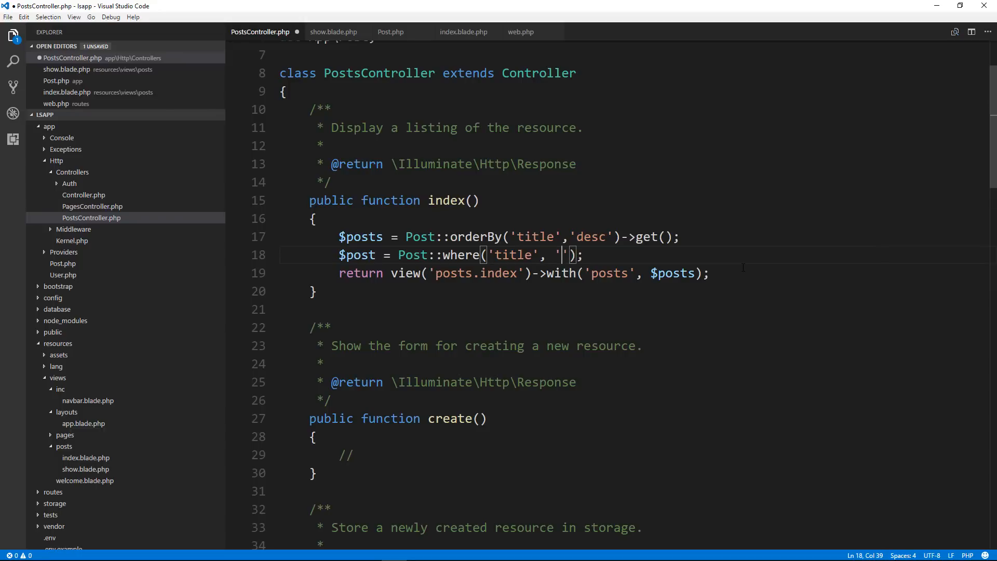
text(Post Two)
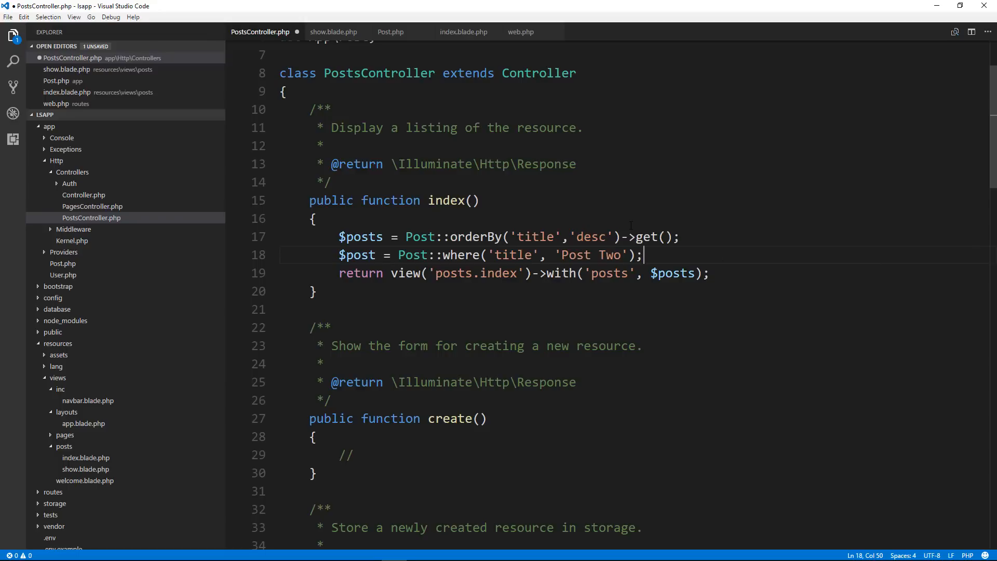
text(->)
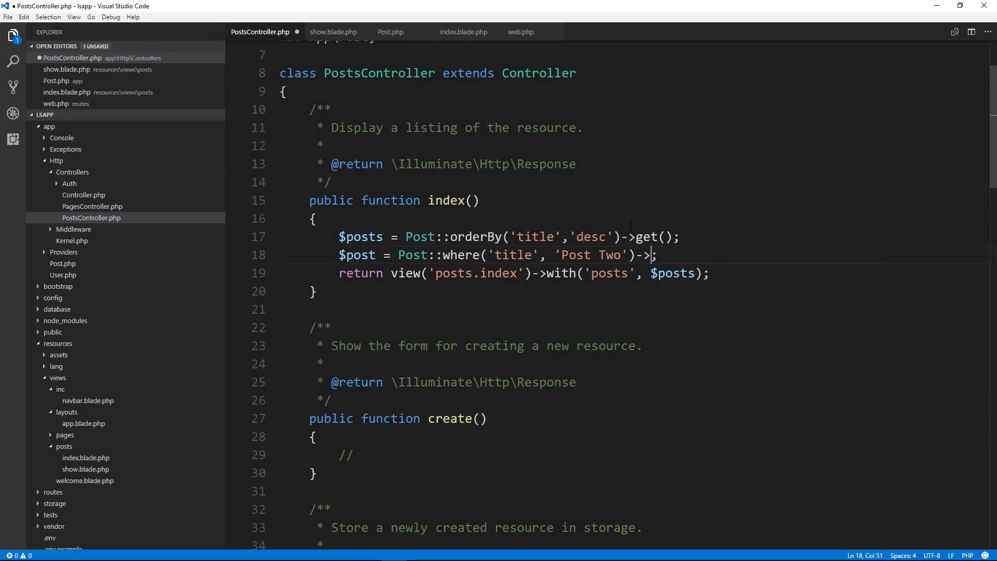
text(get())
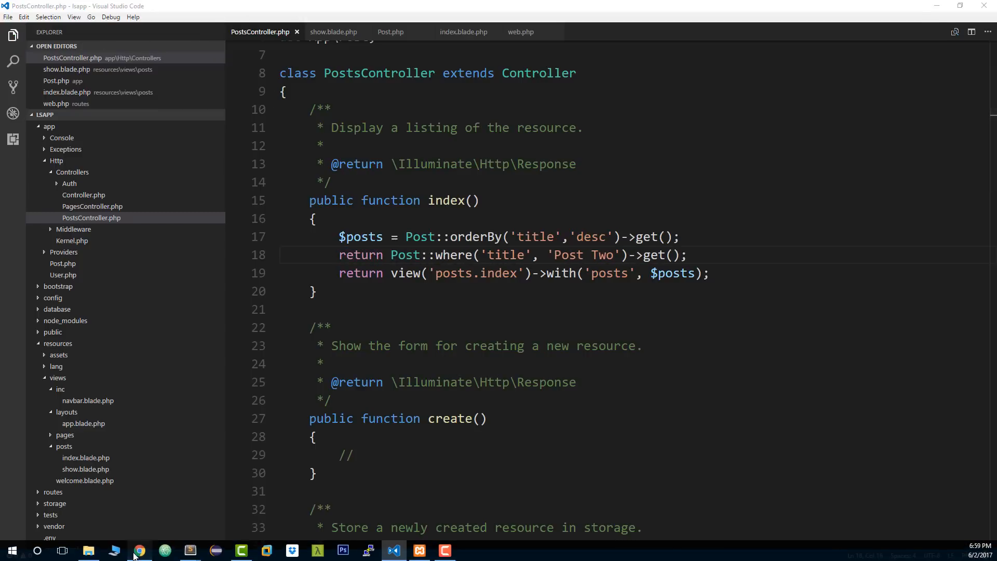
Check the Post Two query result in Chrome, then comment the line out.
click(139, 550)
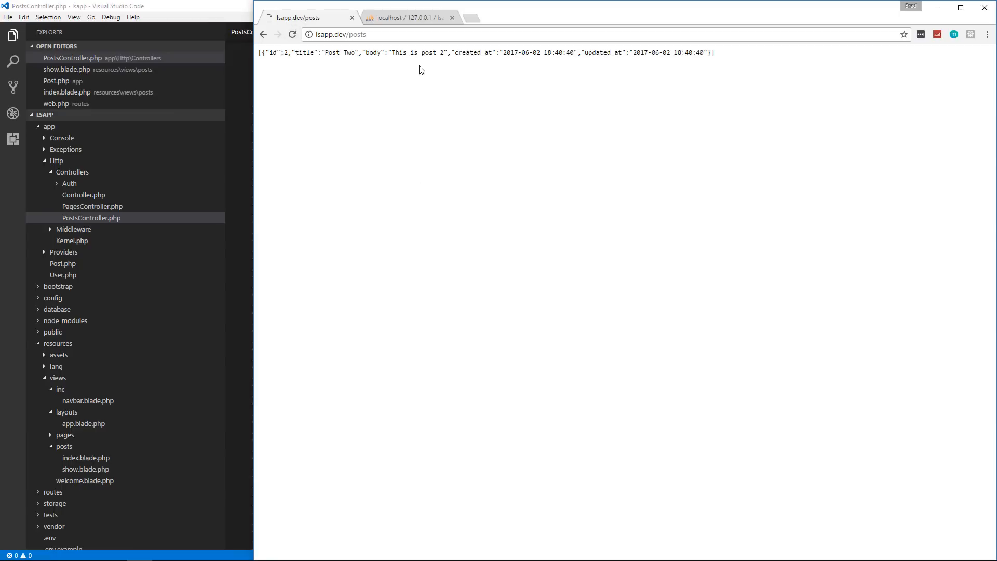
mouse_move(329, 51)
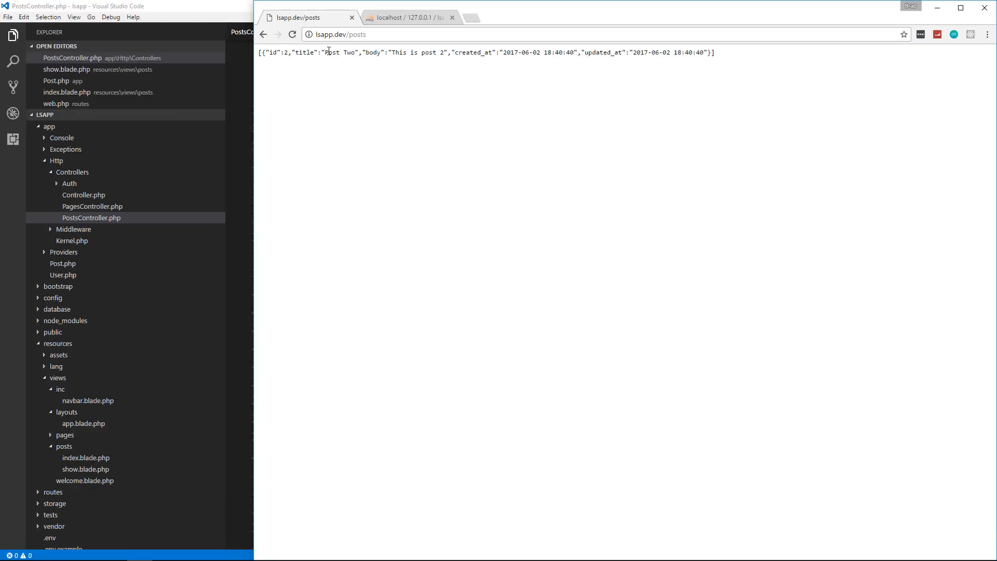
double_click(339, 52)
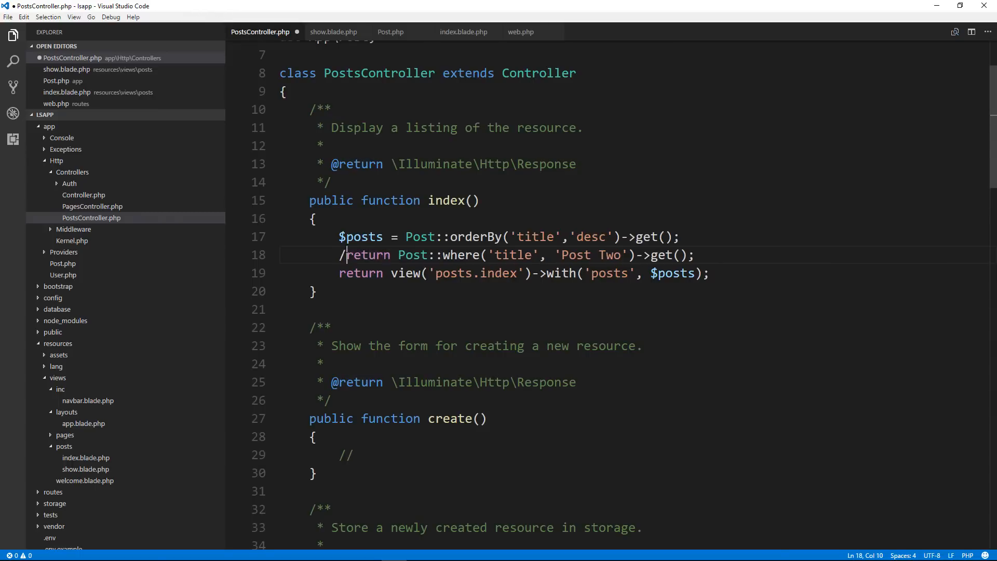
text(/)
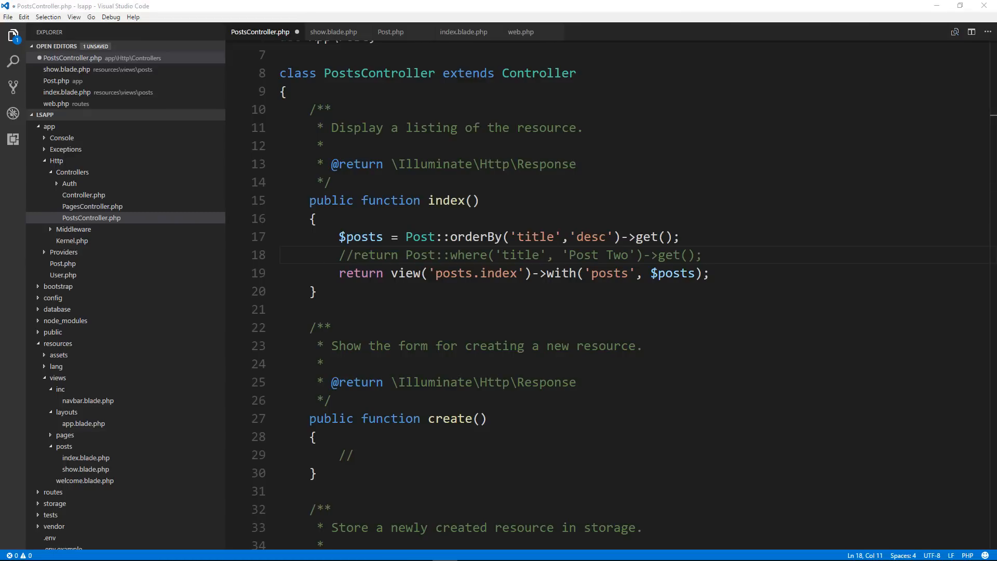
Import DB with a 'use DB' statement below the Post model import.
click(331, 183)
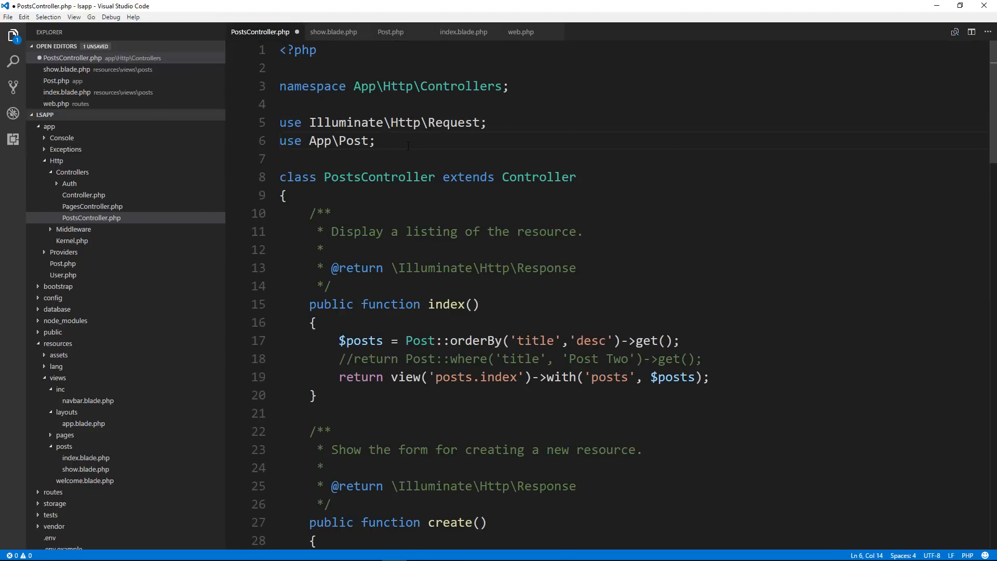
text(use DB)
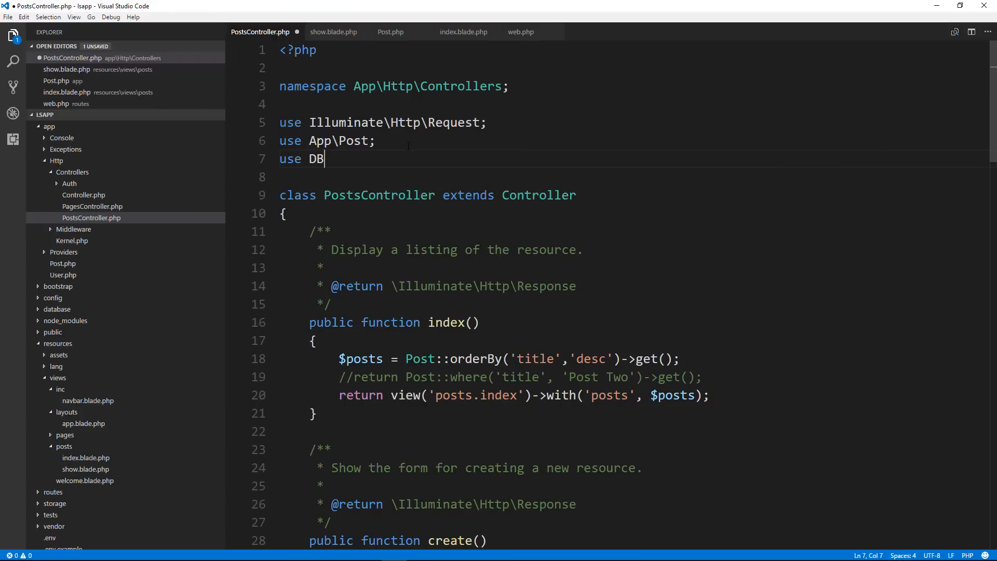
scroll(down, 3)
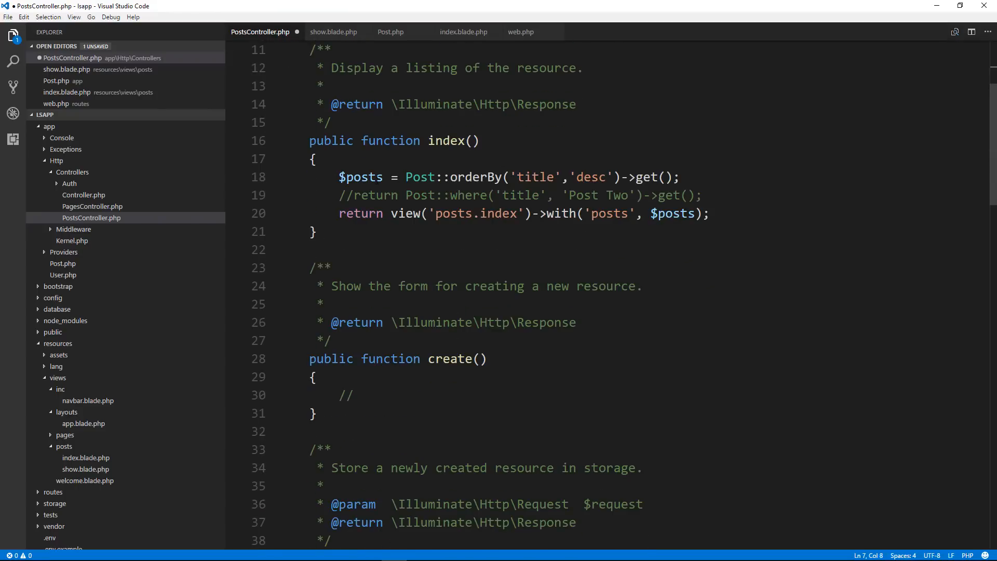
Comment out the orderBy query and start $posts = DB::select('SELECT * ...').
key(ctrl+/)
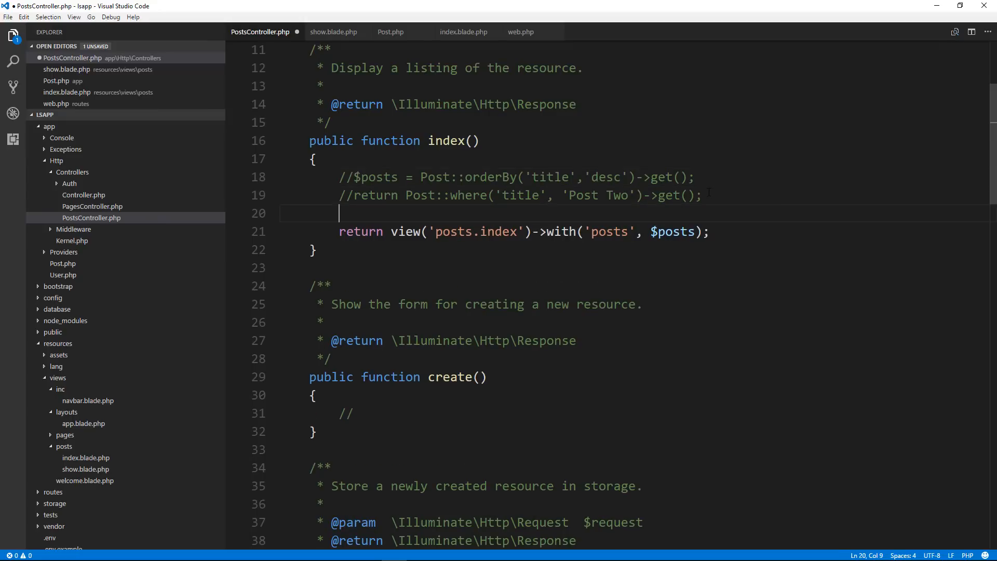
text($p)
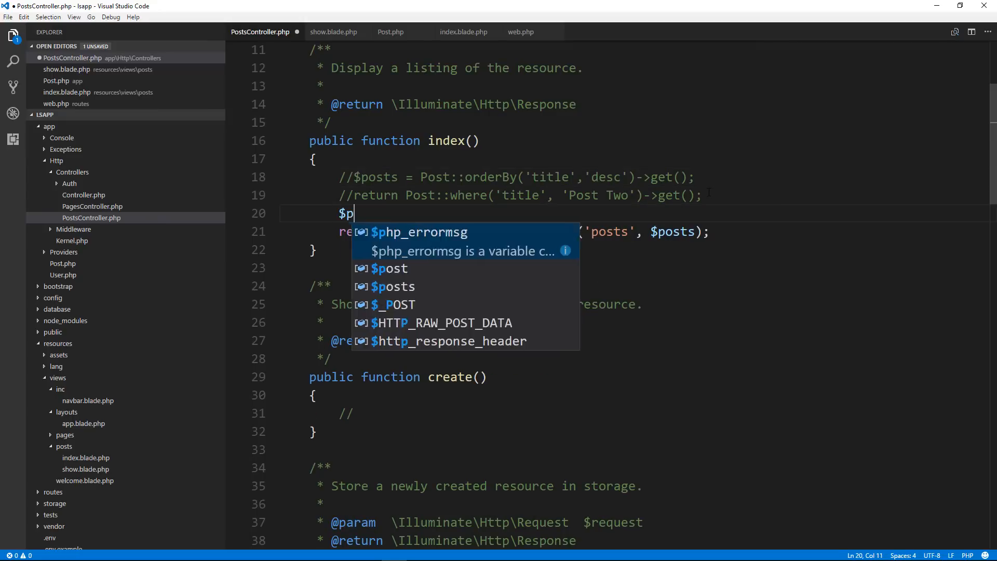
text(osts =)
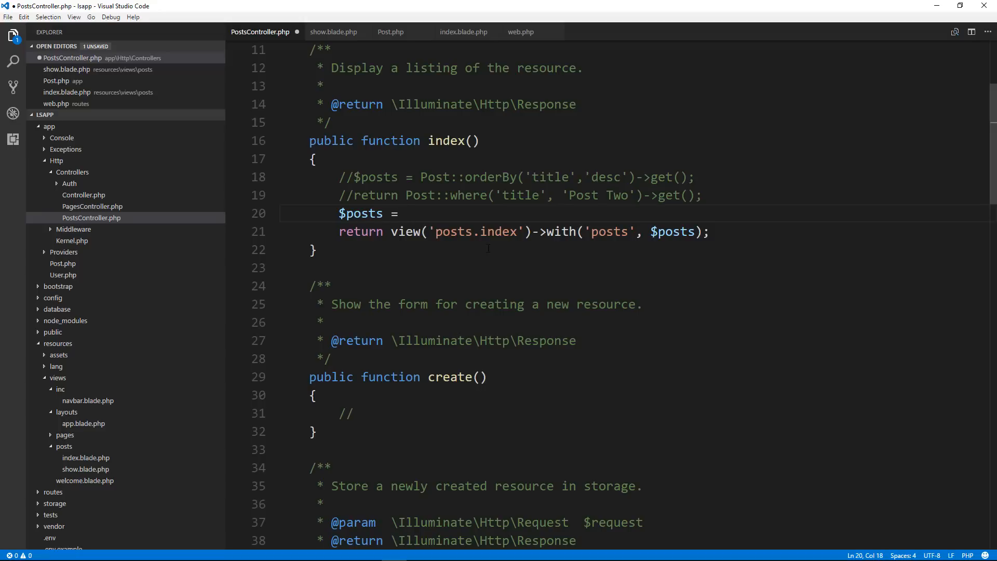
text(DB)
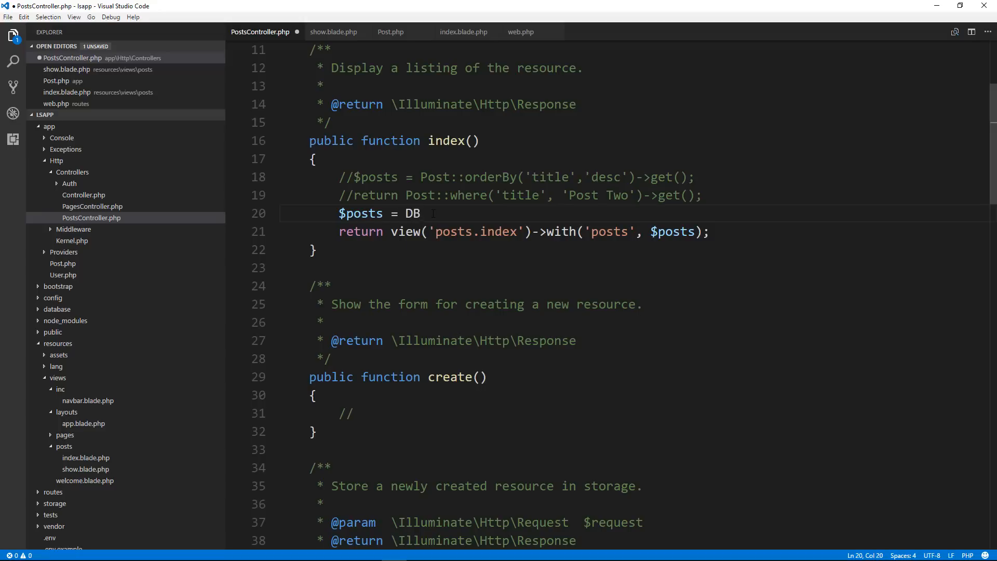
text(::selec)
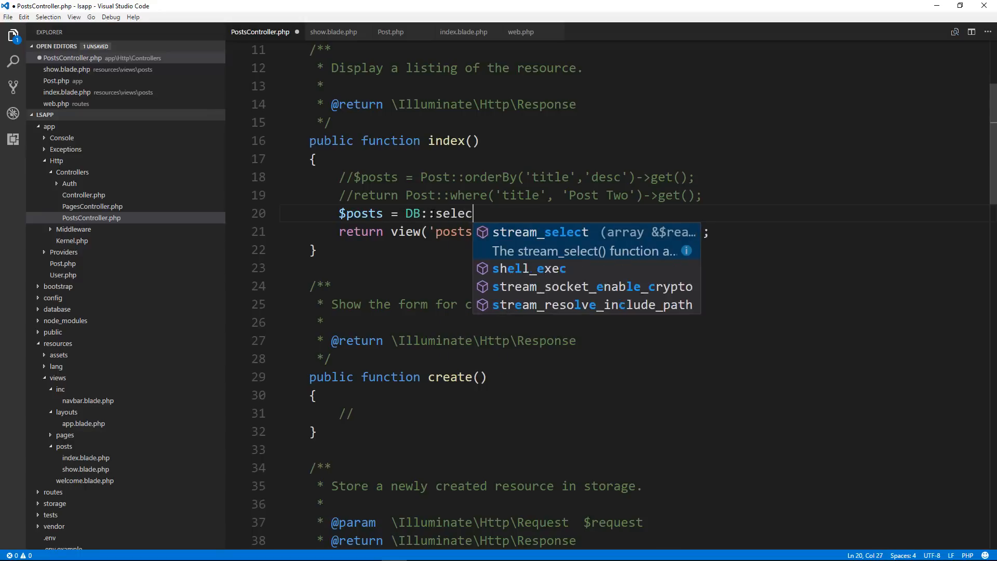
text(();)
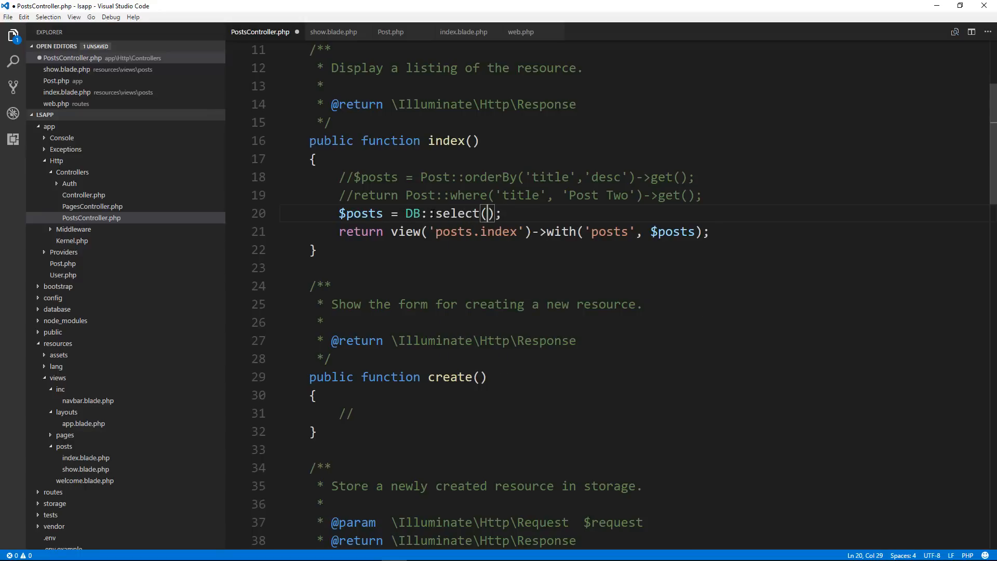
text(')
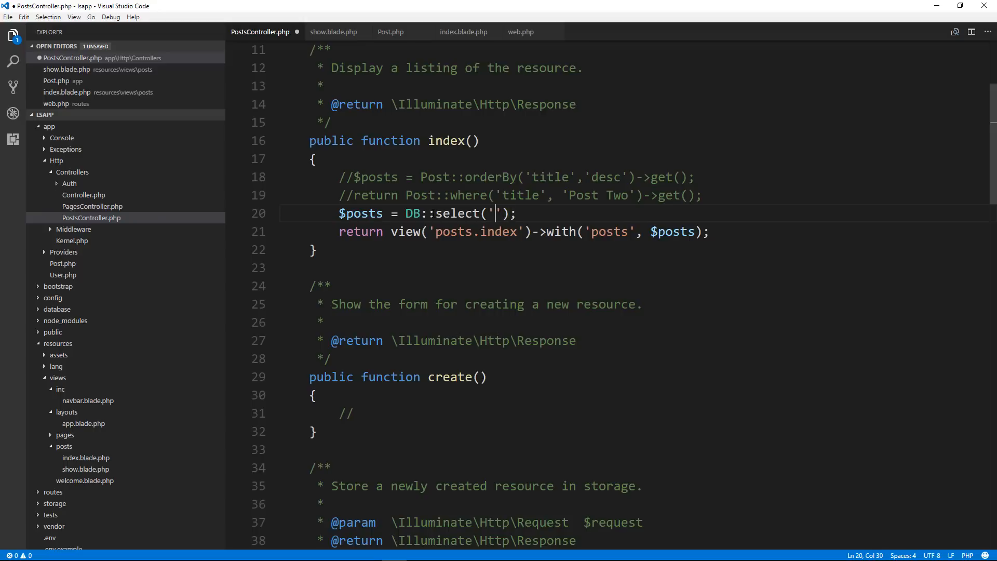
text(SE)
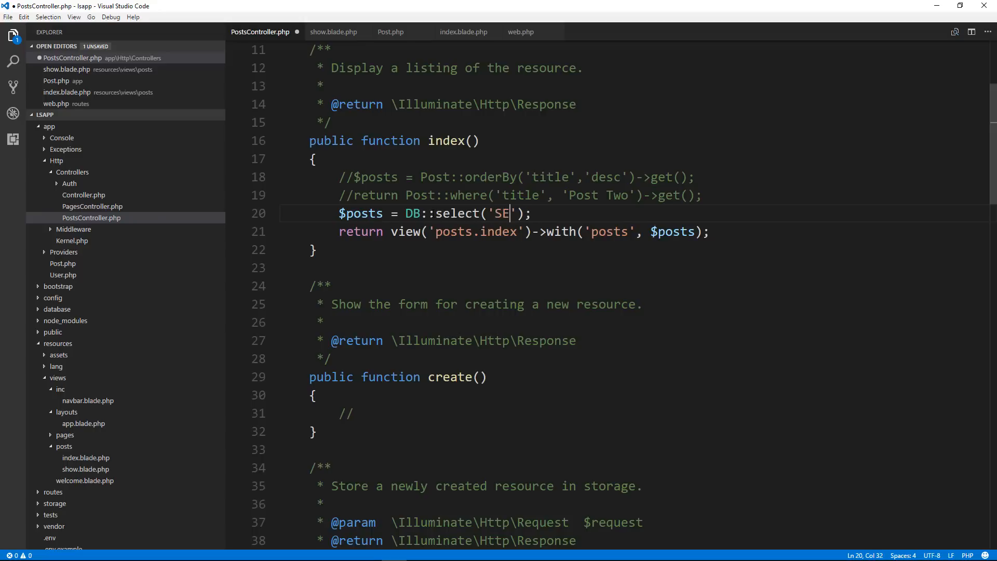
text(LECT * FROM p)
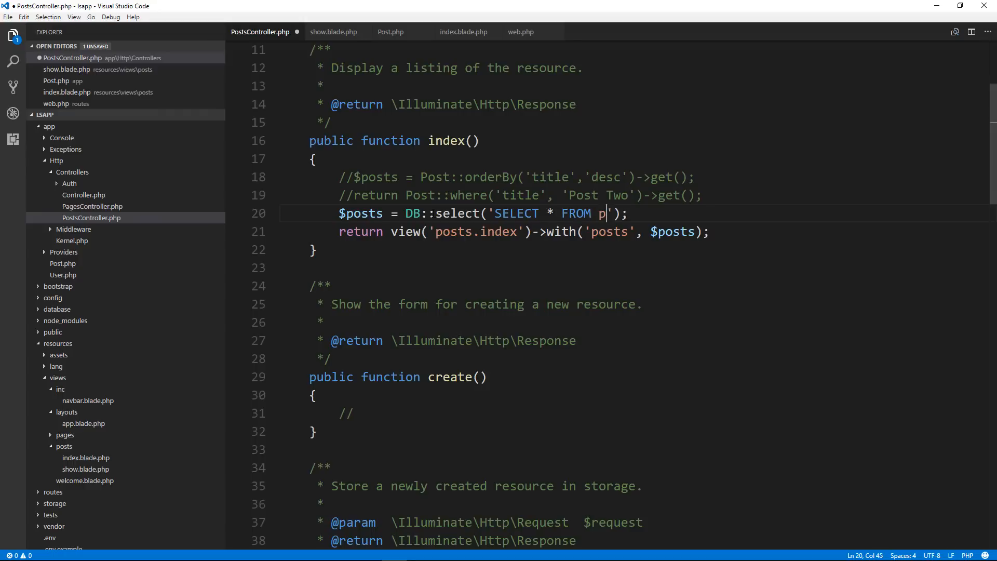
Finish the raw 'SELECT * FROM posts' query and comment it out.
text(os)
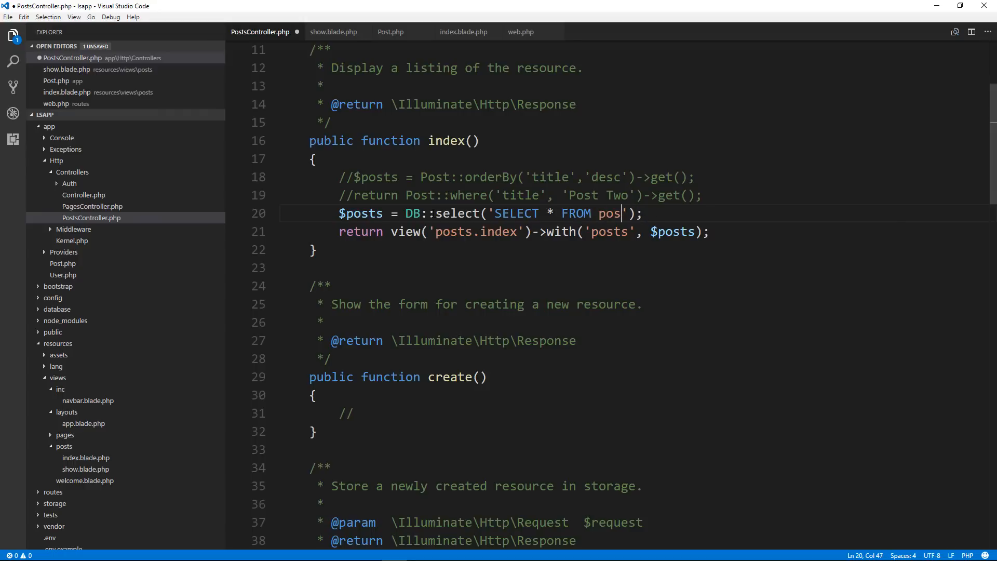
text(ts)
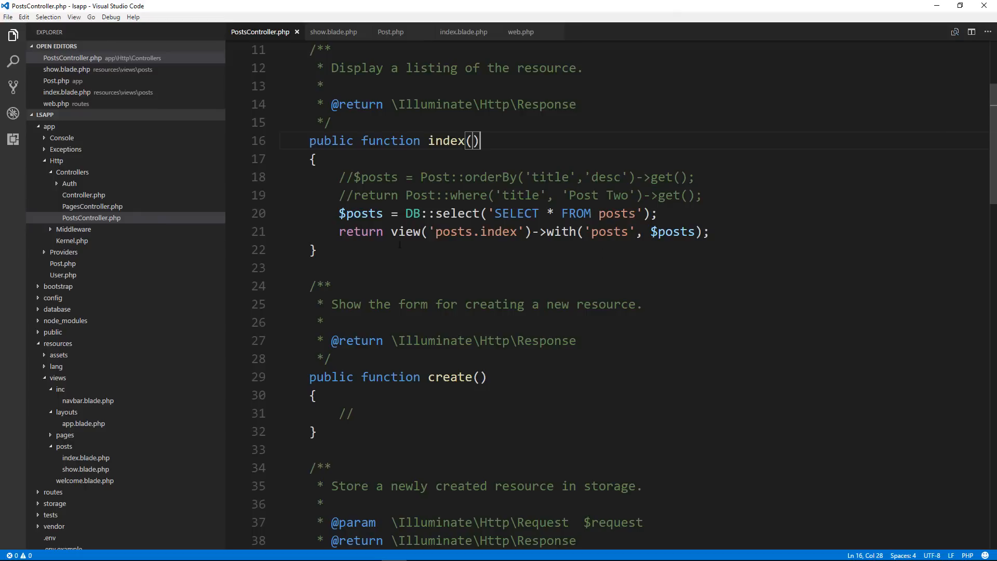
double_click(361, 213)
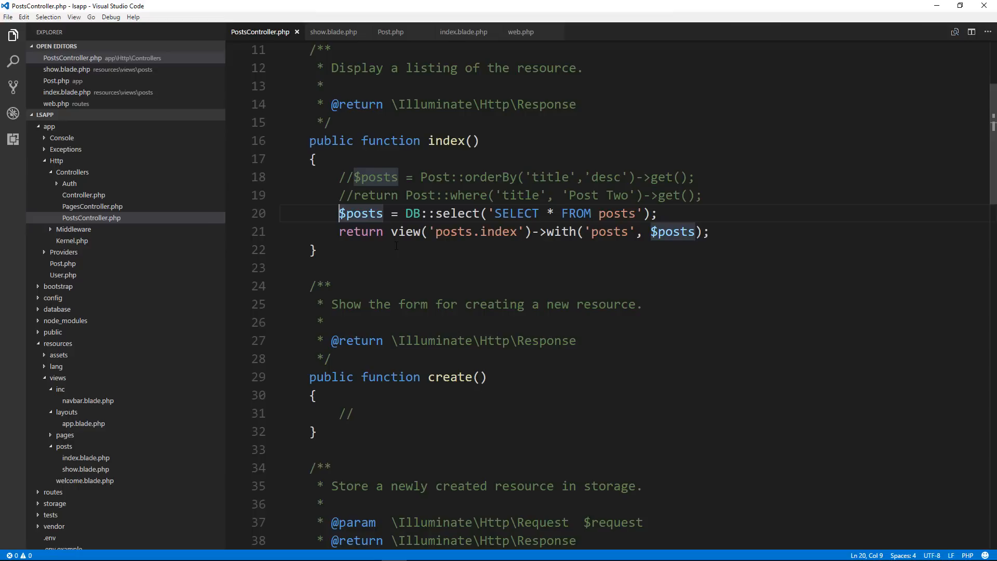
text(//)
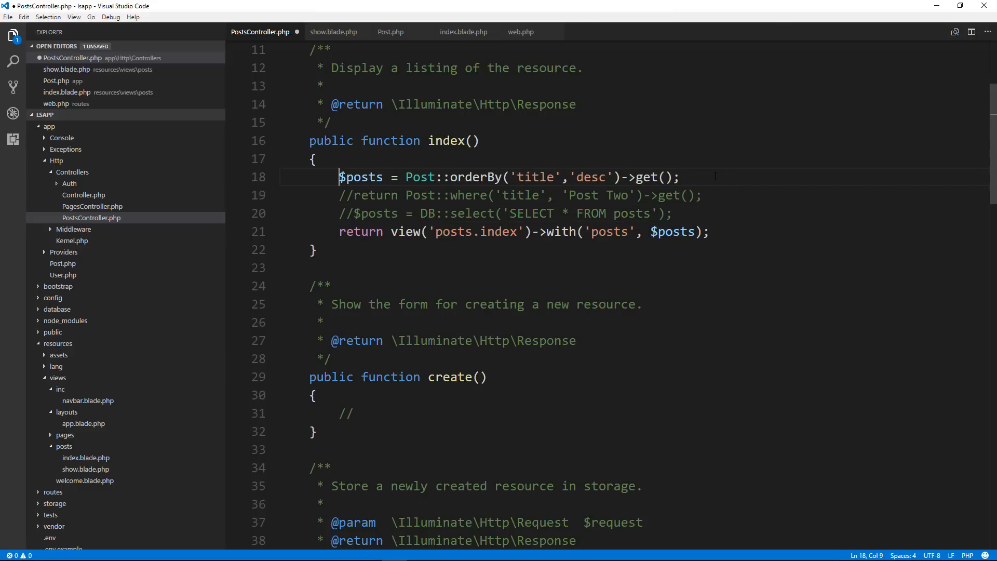
Add a commented Post::all() line and an active Post::orderBy('title','desc')->get() query.
text($)
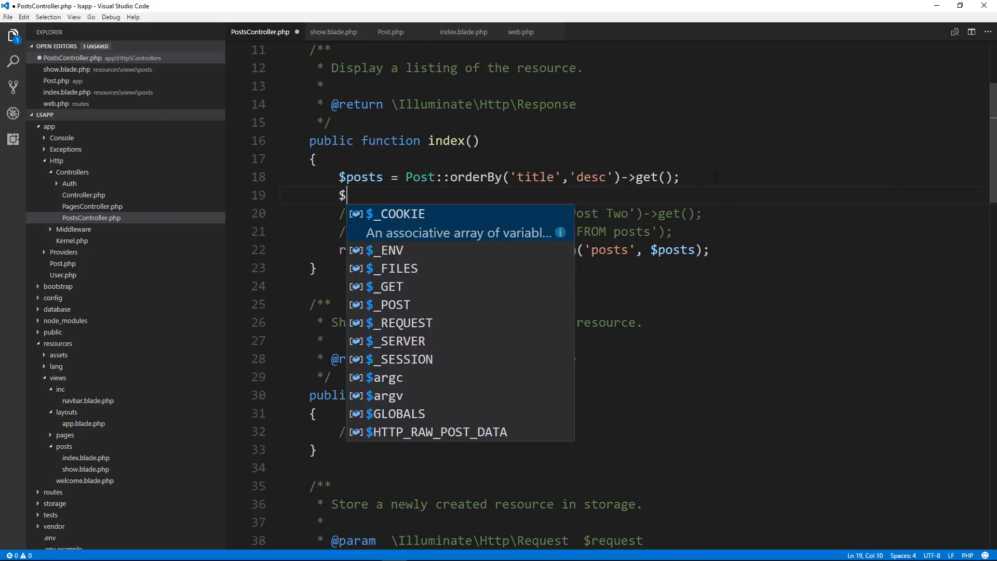
text(postsa)
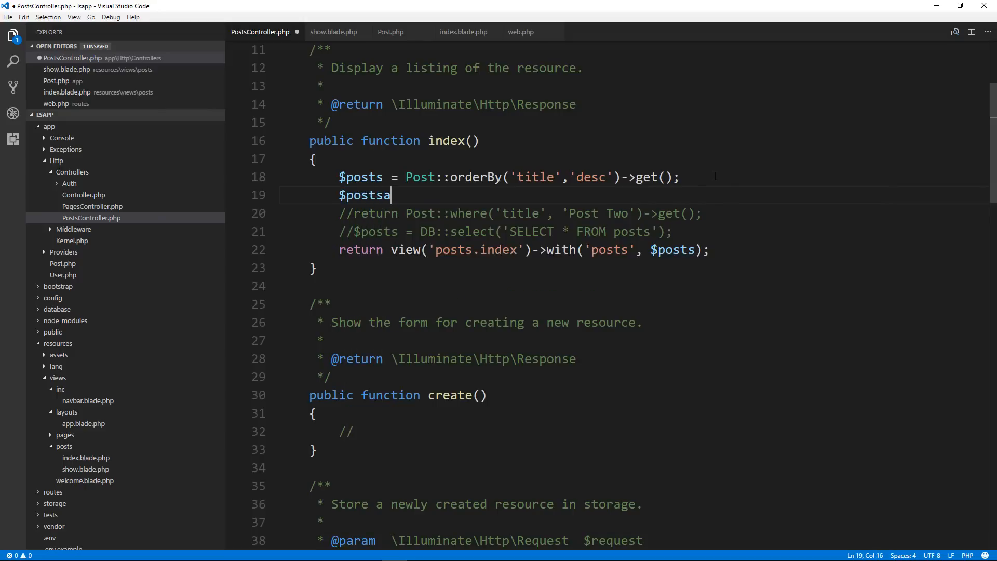
text(= Post)
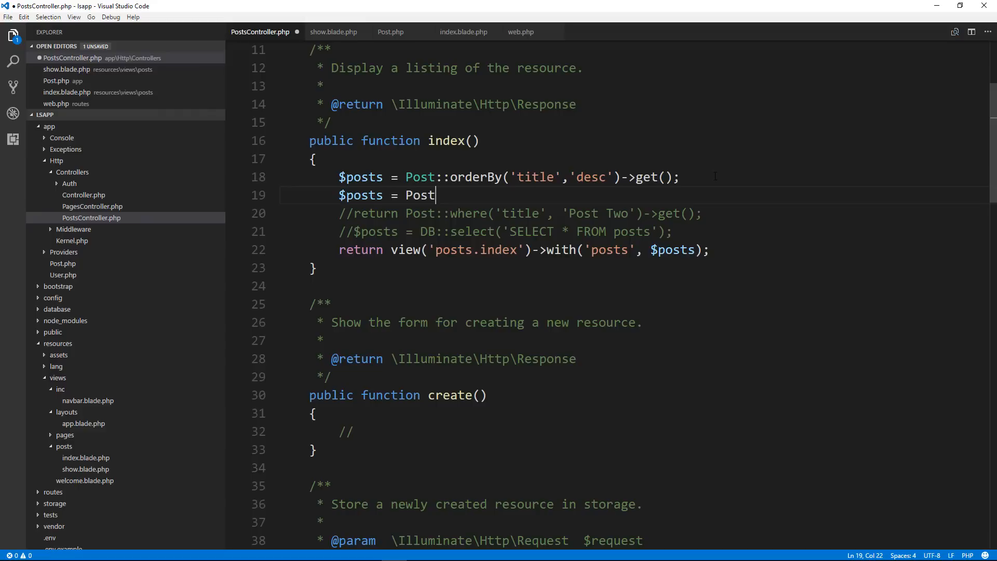
text(::all();)
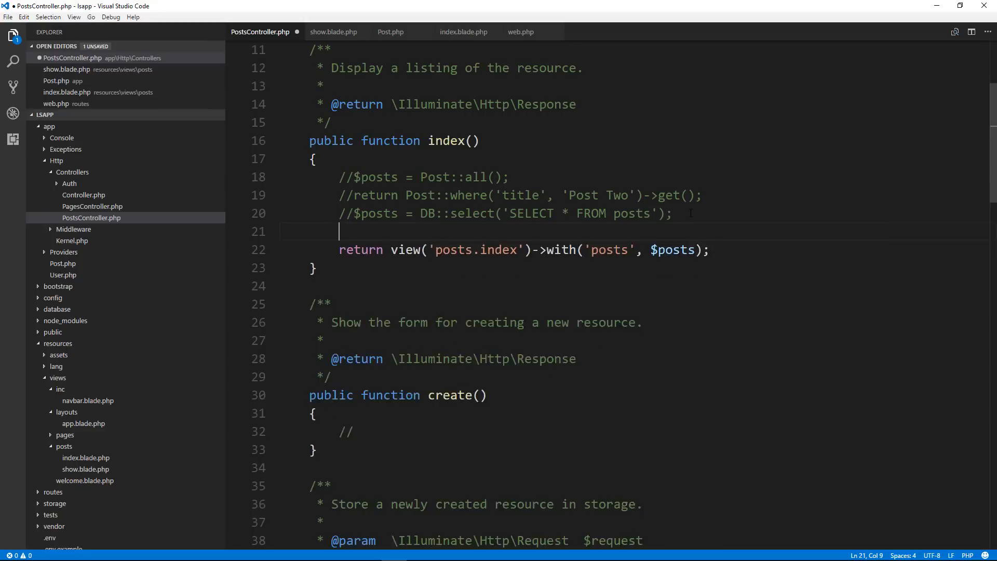
text($posts = Post::orderBy('title','desc')->get();)
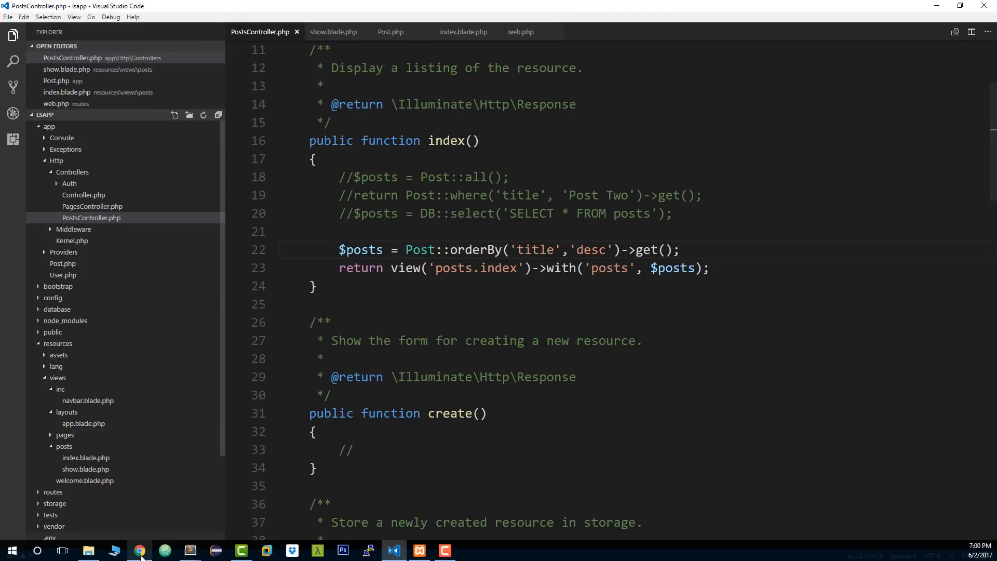
Keep a commented-out copy of the orderBy posts query.
click(140, 550)
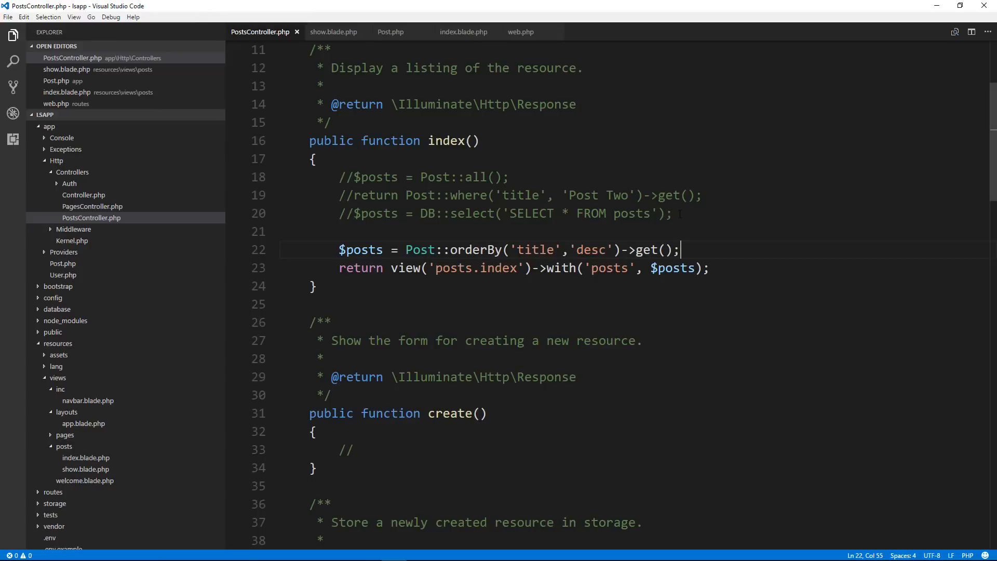
click(672, 213)
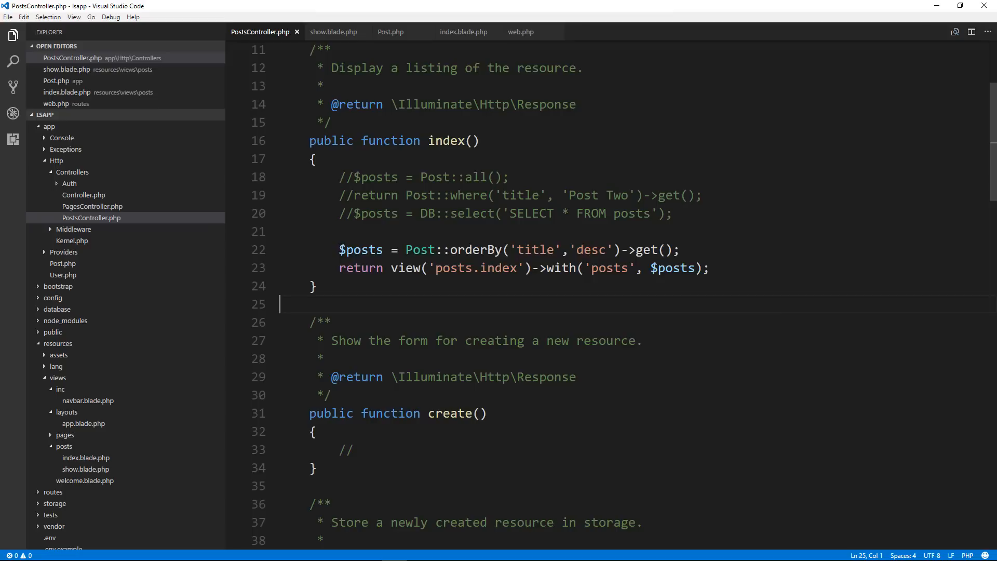
drag(359, 249, 679, 250)
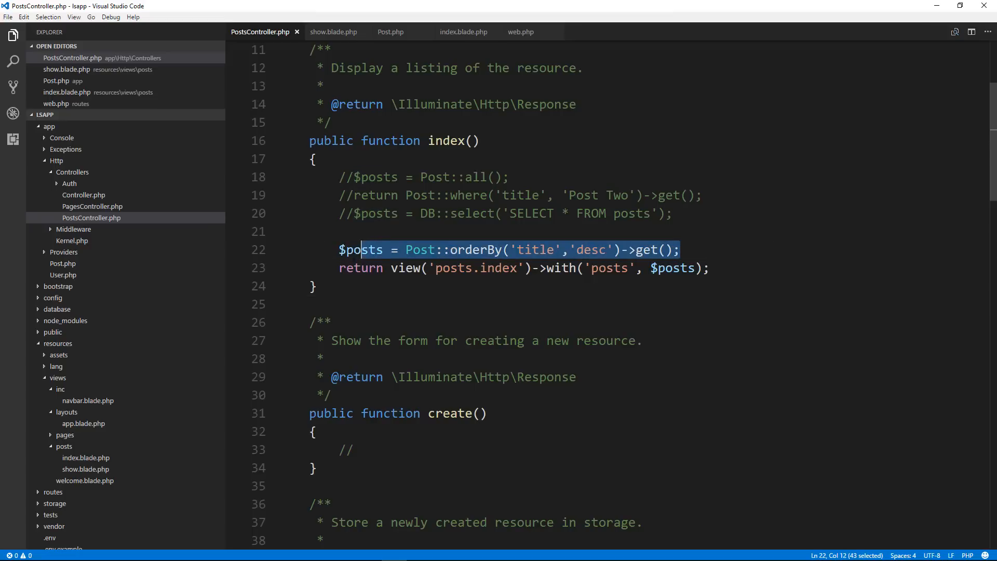
click(679, 250)
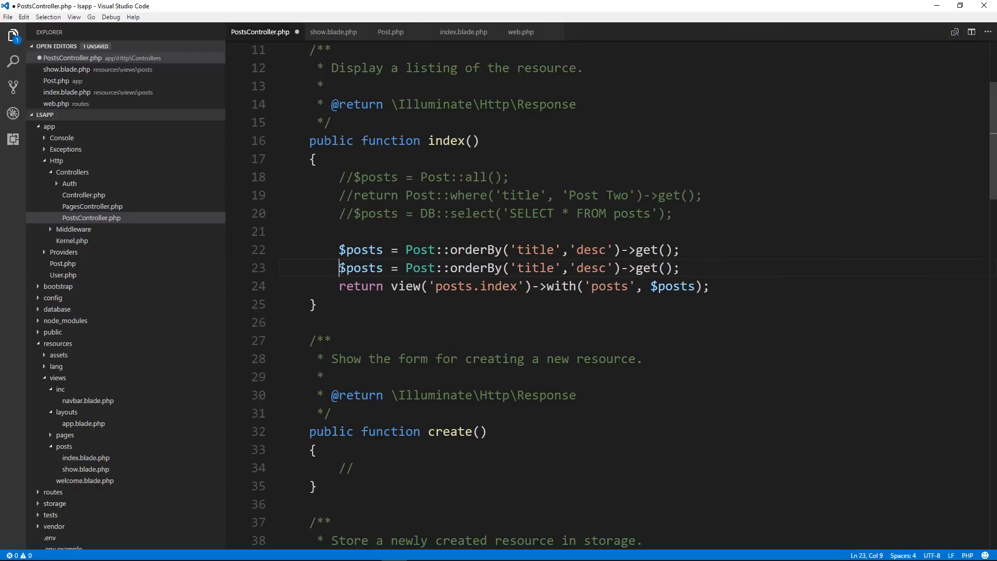
text(//)
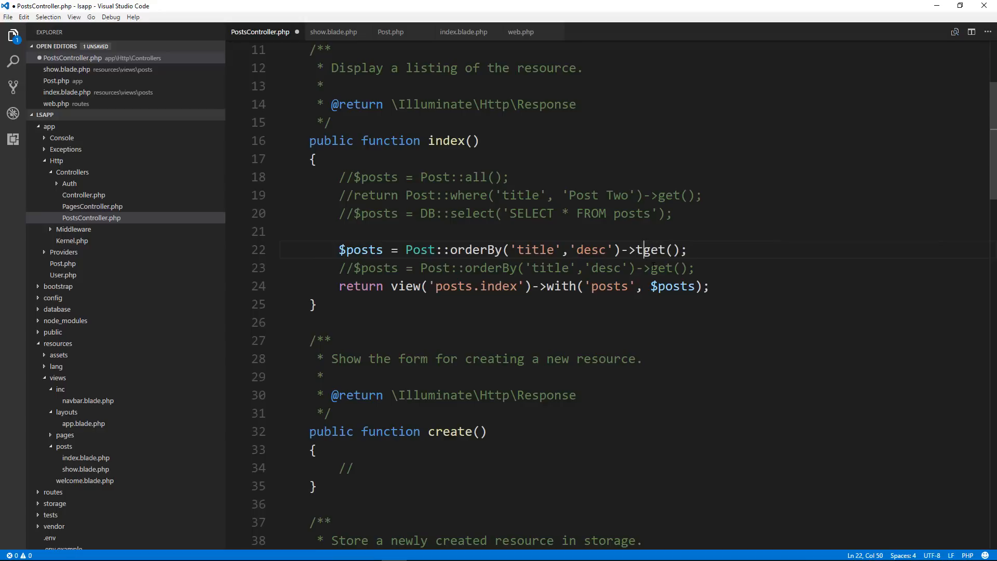
Chain take(1) onto the active orderBy query, save, and start a return statement.
text(take()->)
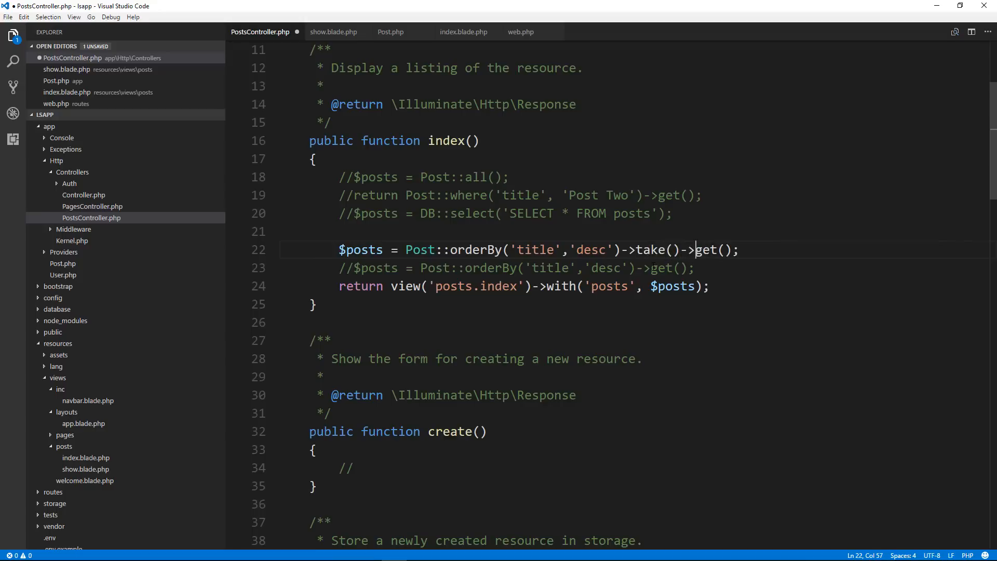
text(1)
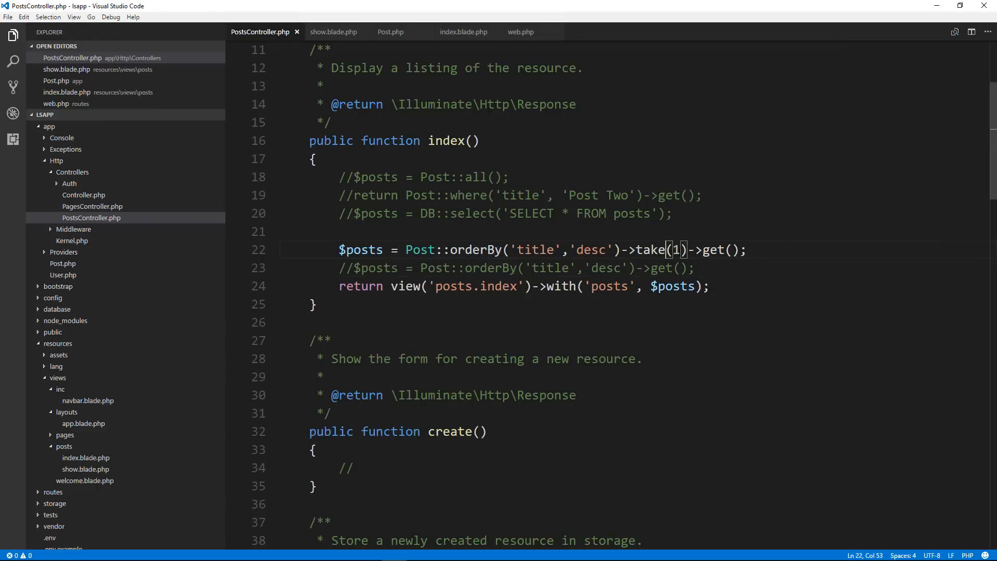
text(=)
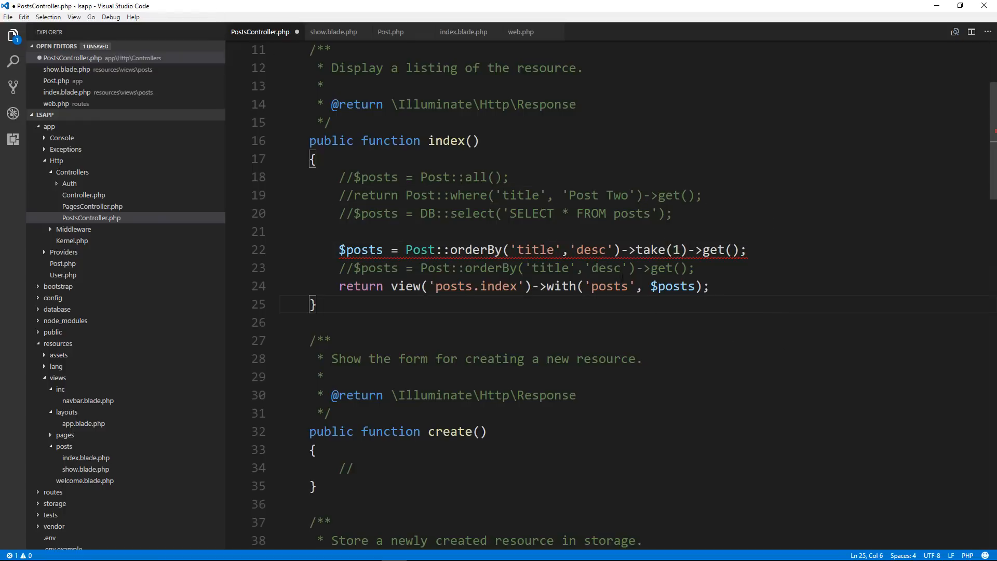
key(ctrl+s)
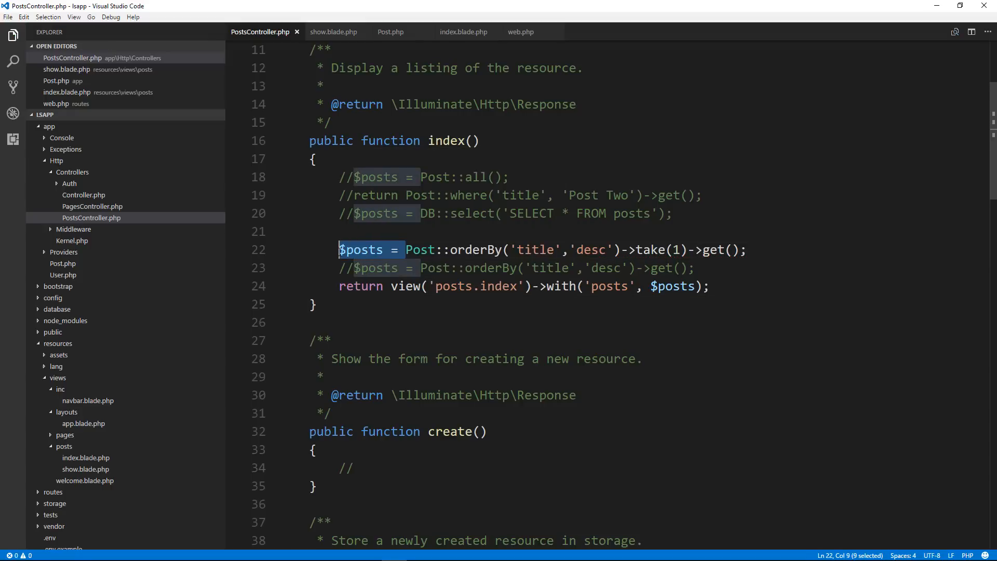
text(retu)
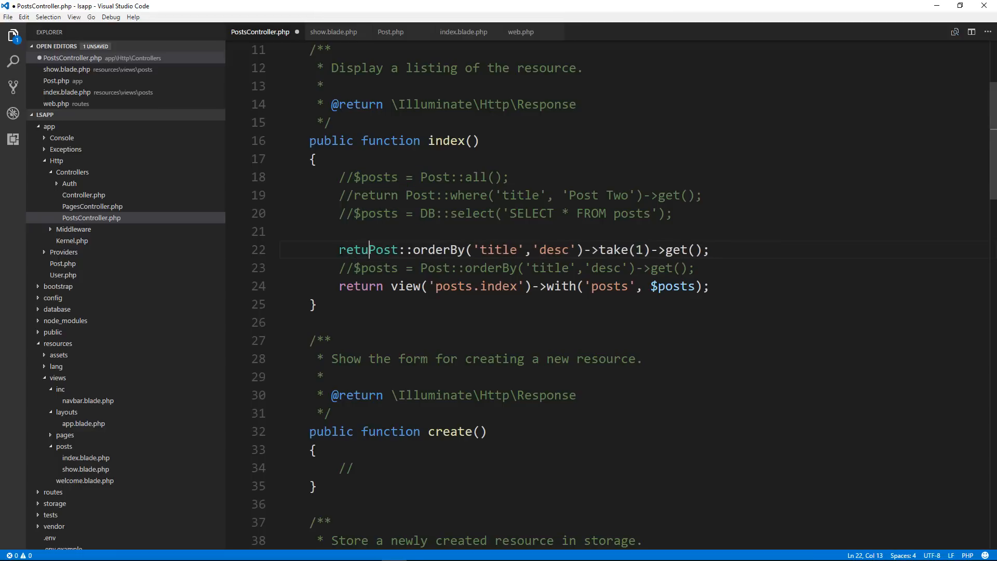
Change take(1) to take(2) and refresh the posts page to show Post Two, Post One.
text(rn)
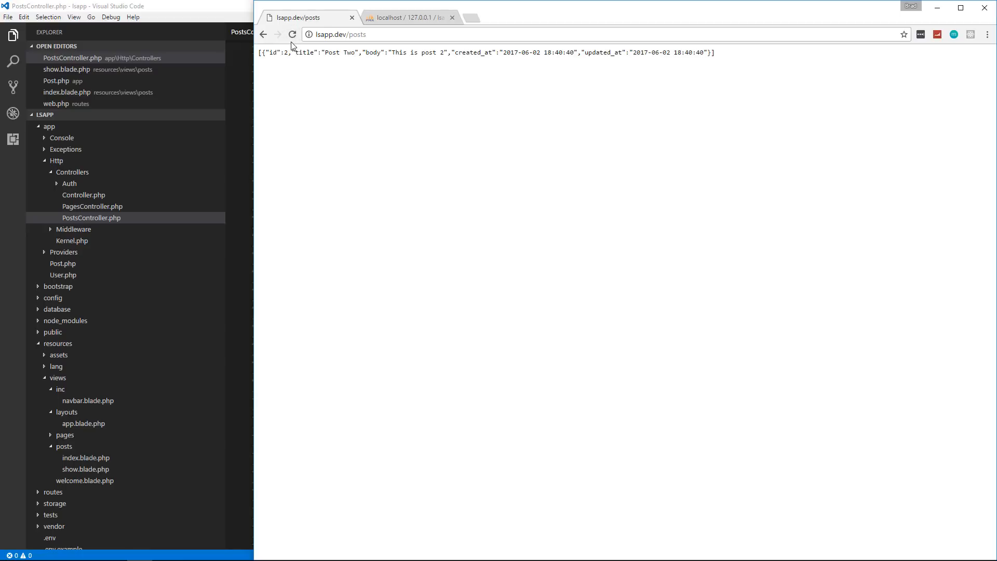
mouse_move(286, 60)
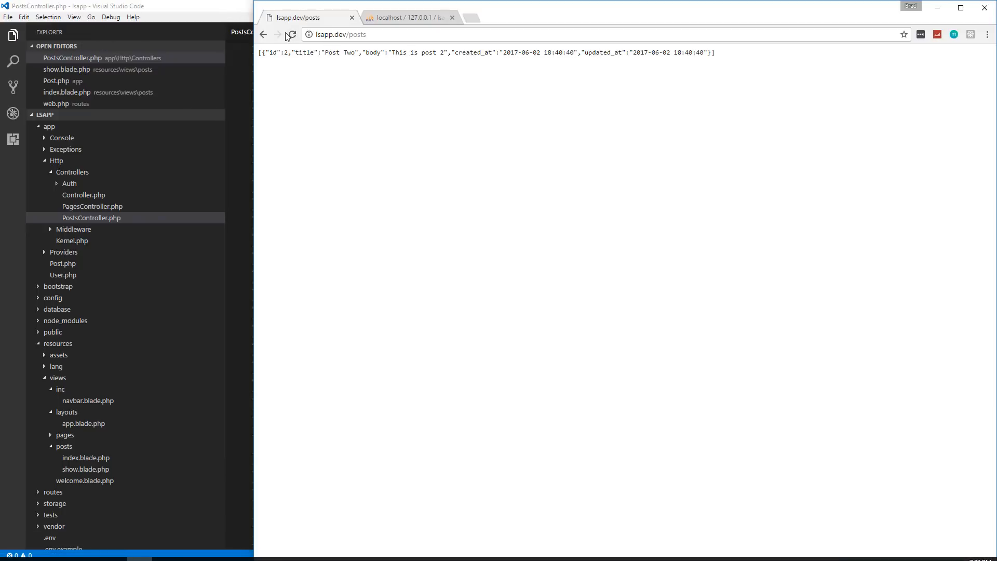
click(292, 34)
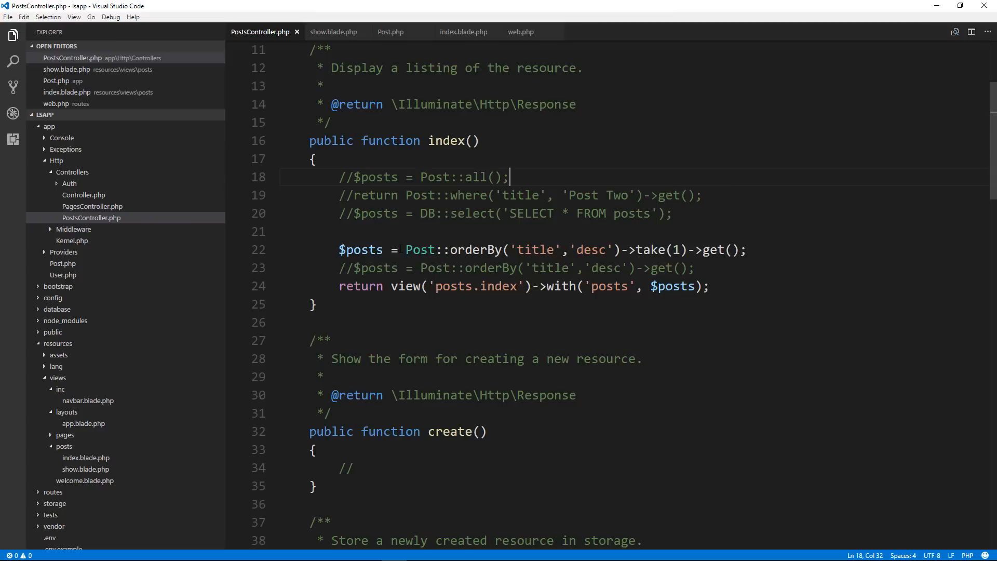
double_click(672, 286)
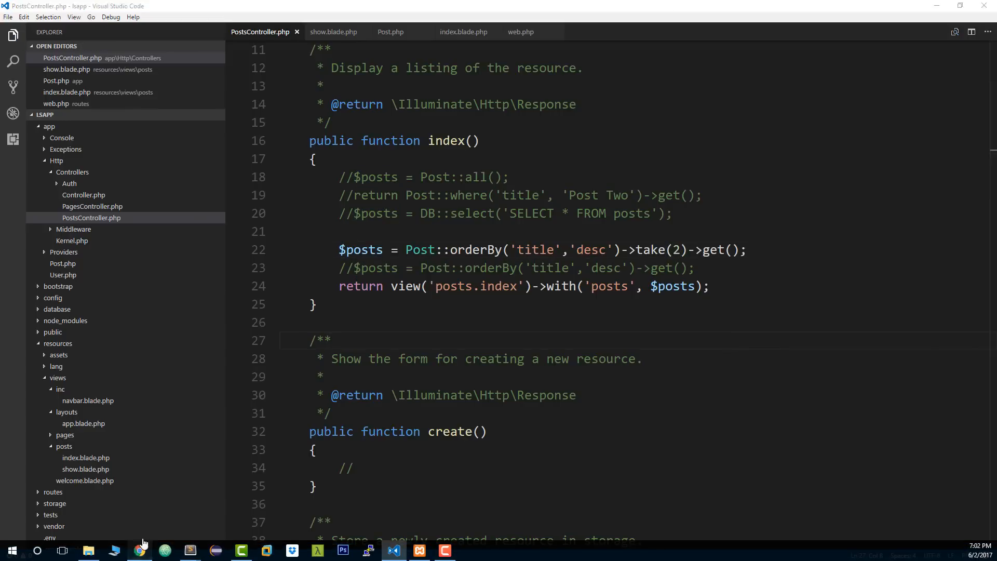
click(138, 550)
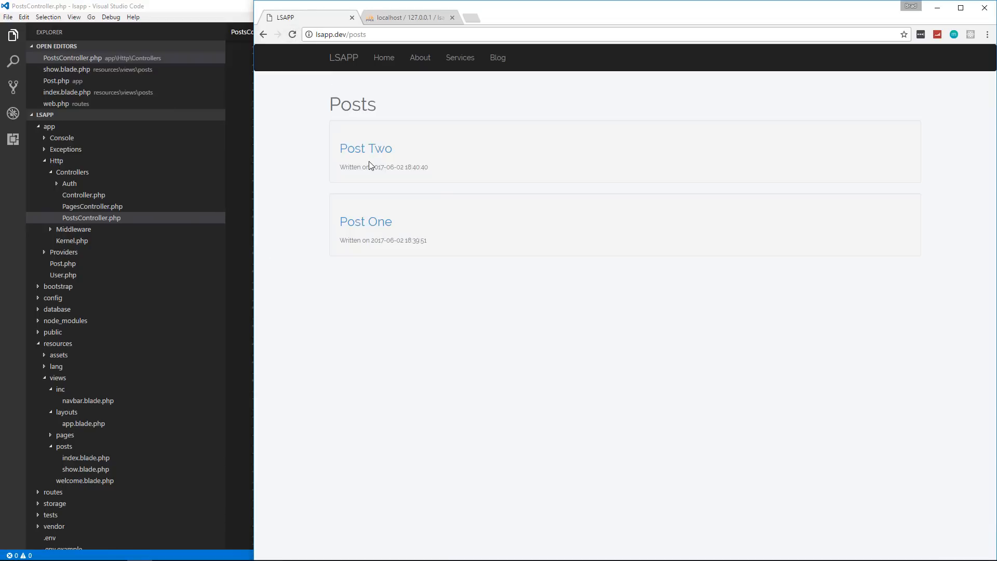
mouse_move(227, 11)
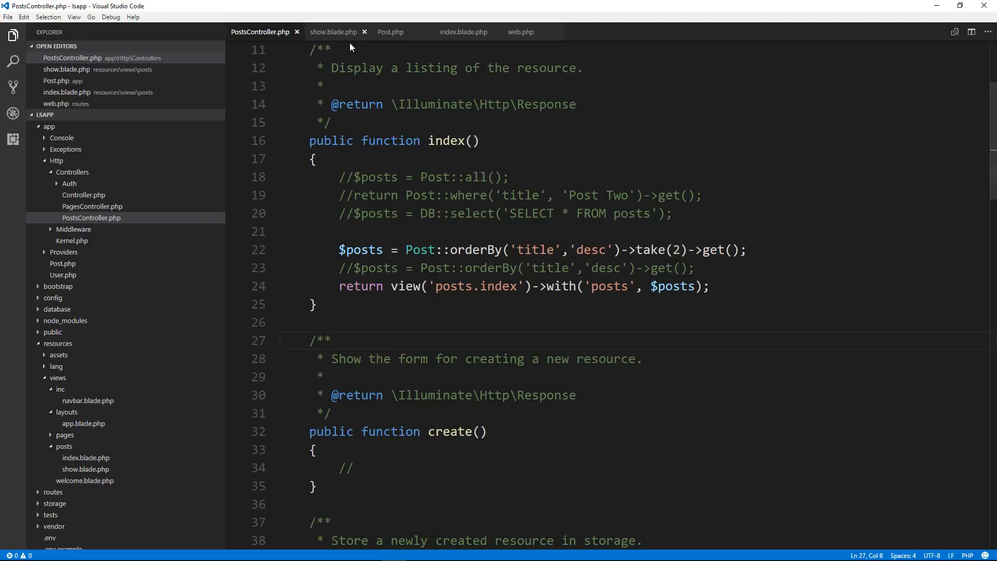
Save index.blade.php with its count($posts) > 0 check and return to PostsController.
click(463, 31)
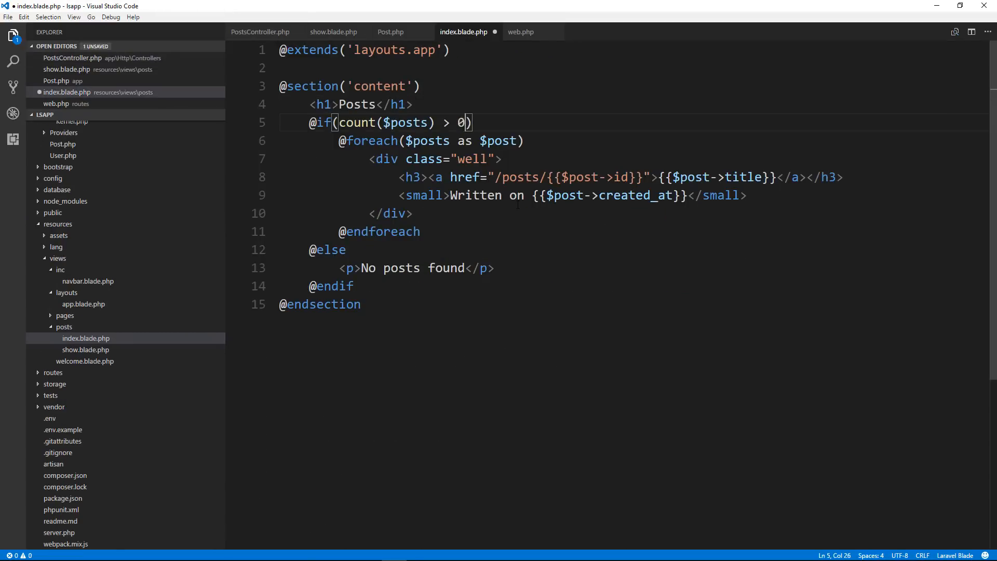
key(ctrl+s)
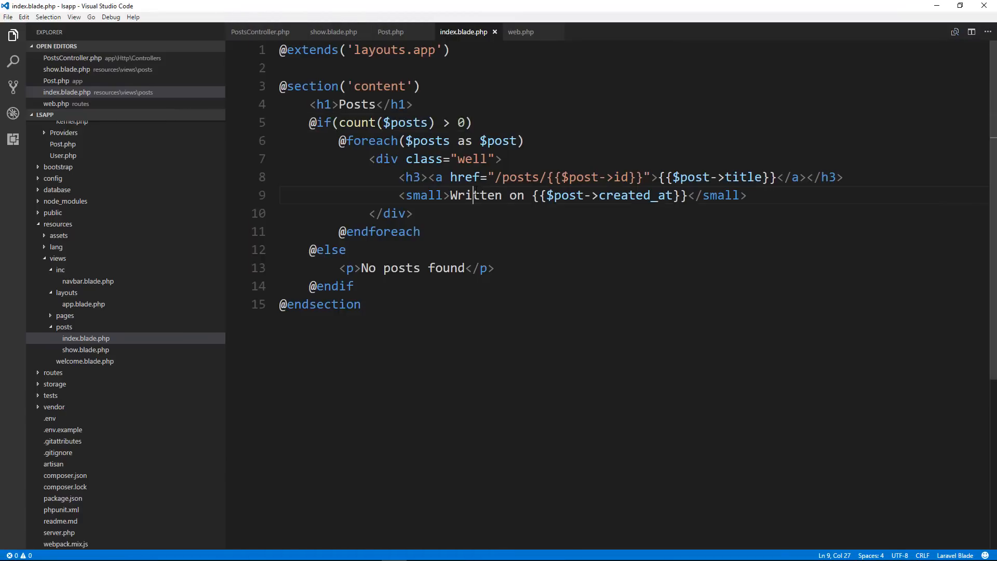
click(259, 32)
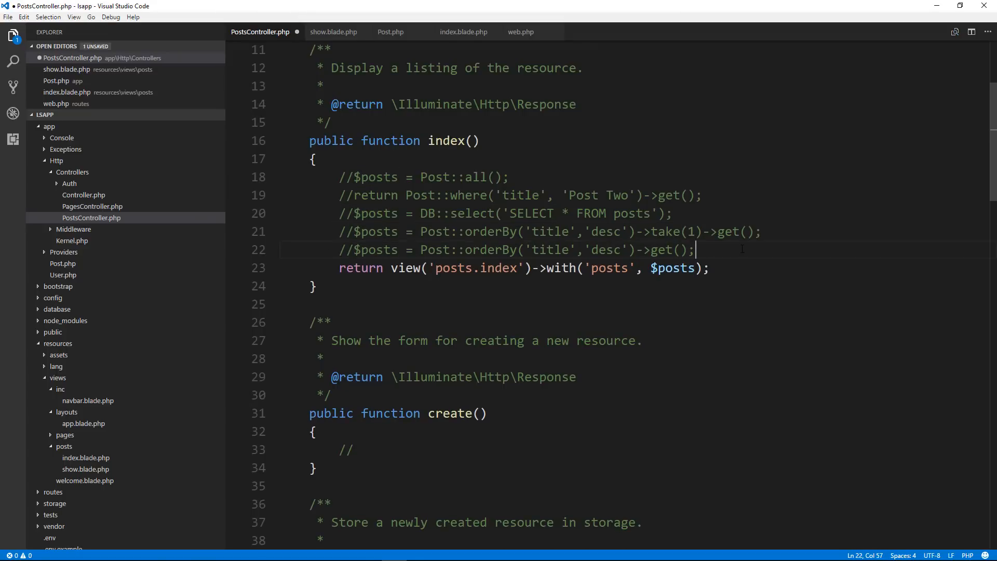
Add $posts = Post::orderBy('title','desc')->paginate(1) below the commented queries.
key(Enter)
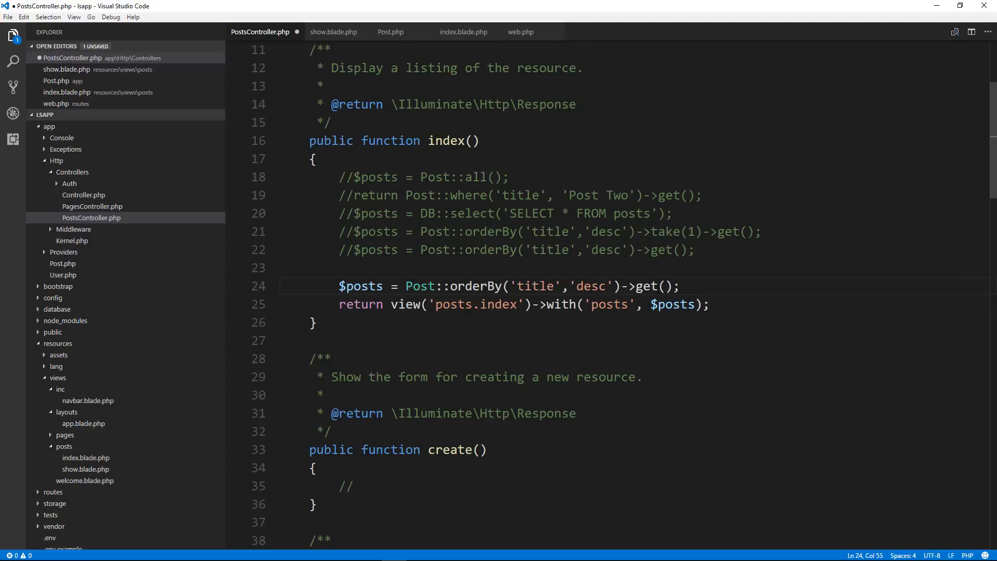
text(p)
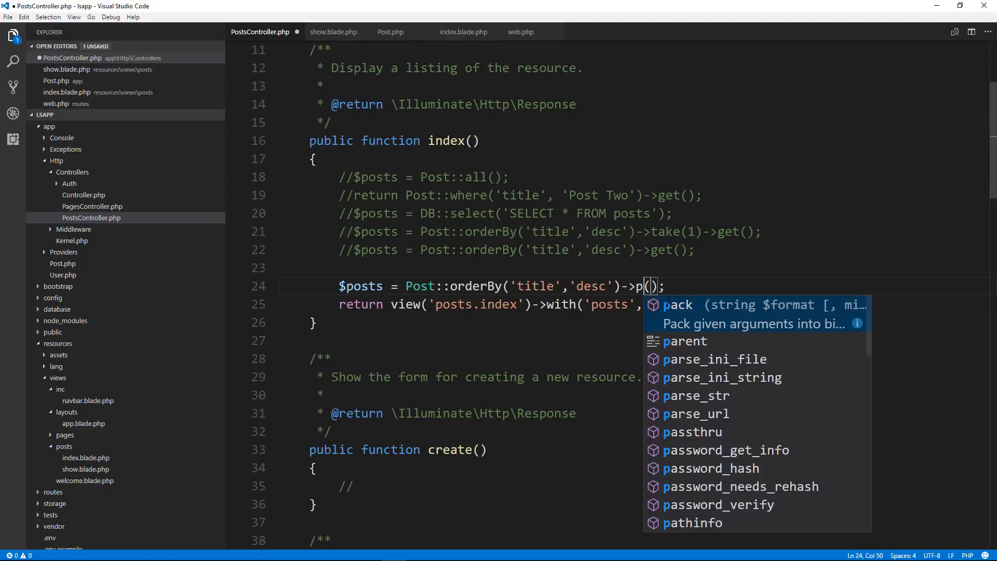
text(aginate)
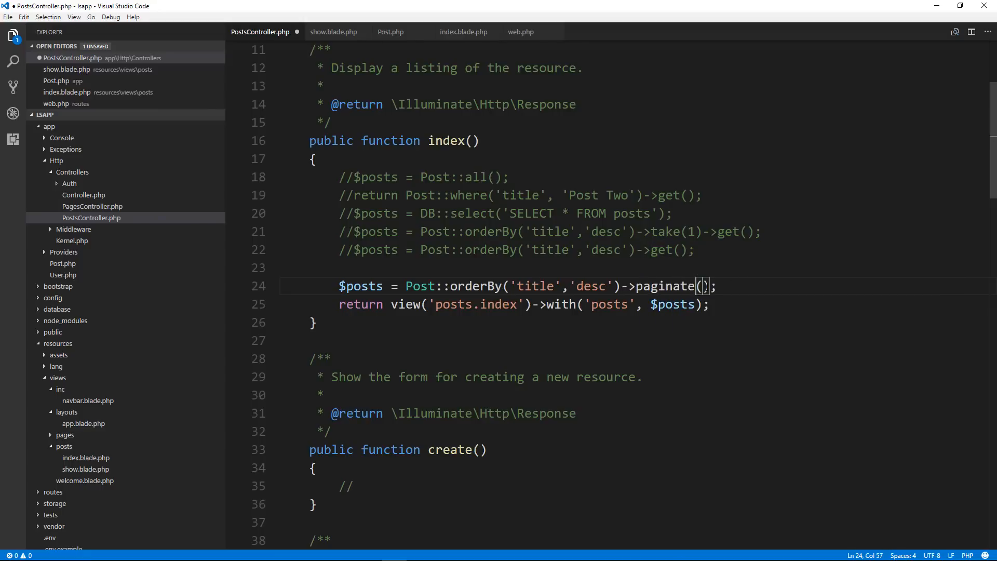
text(1)
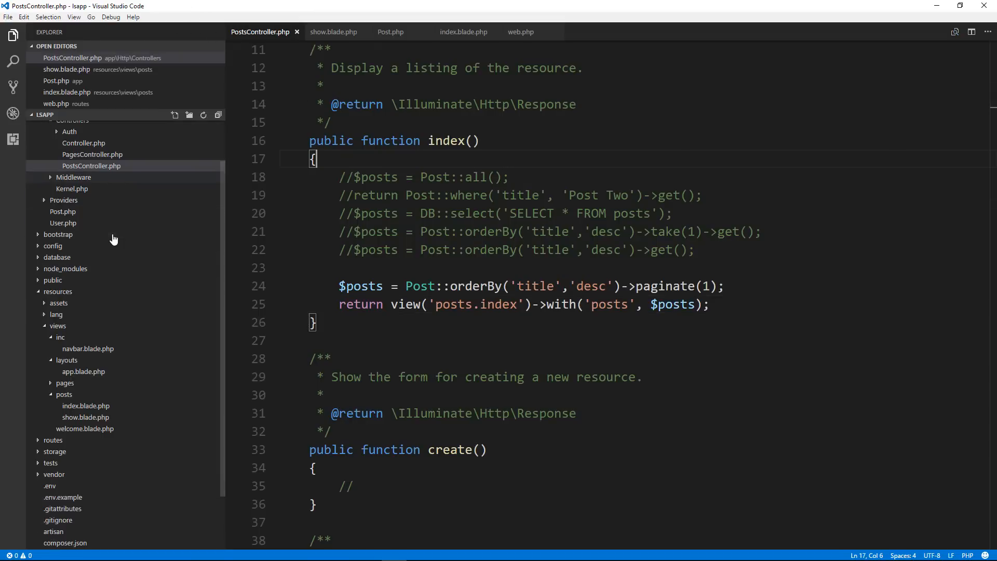
click(86, 405)
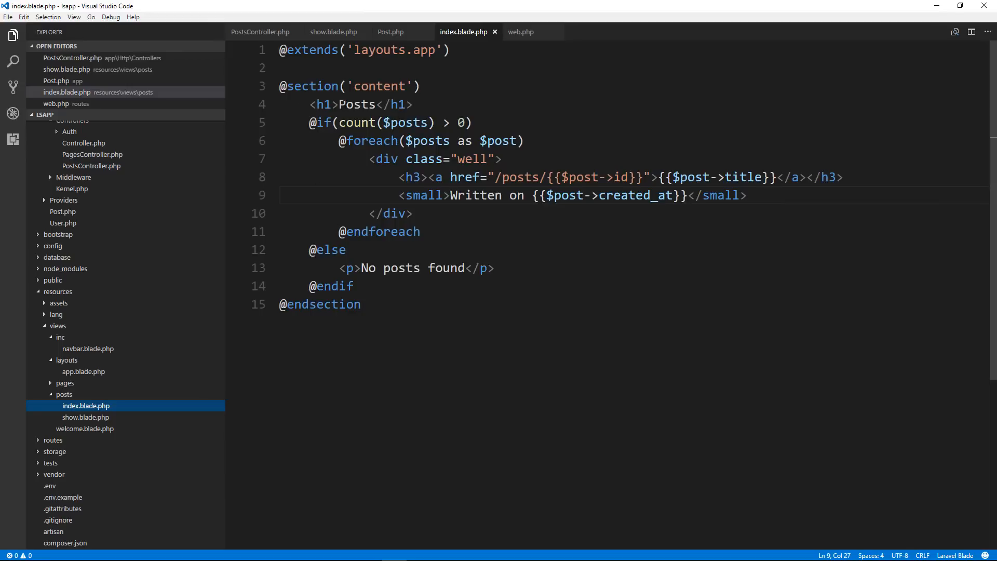
drag(332, 123, 399, 123)
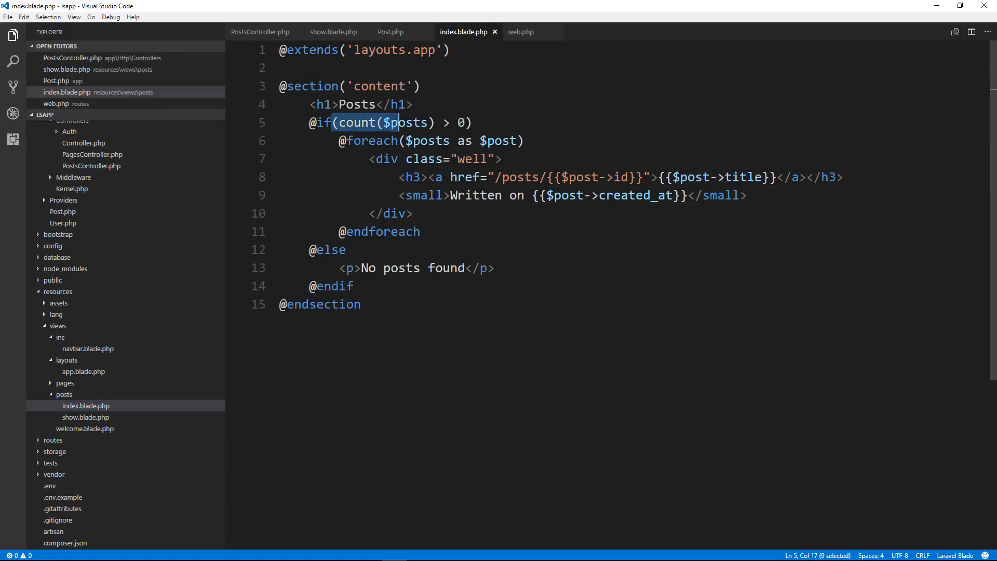
key(Enter)
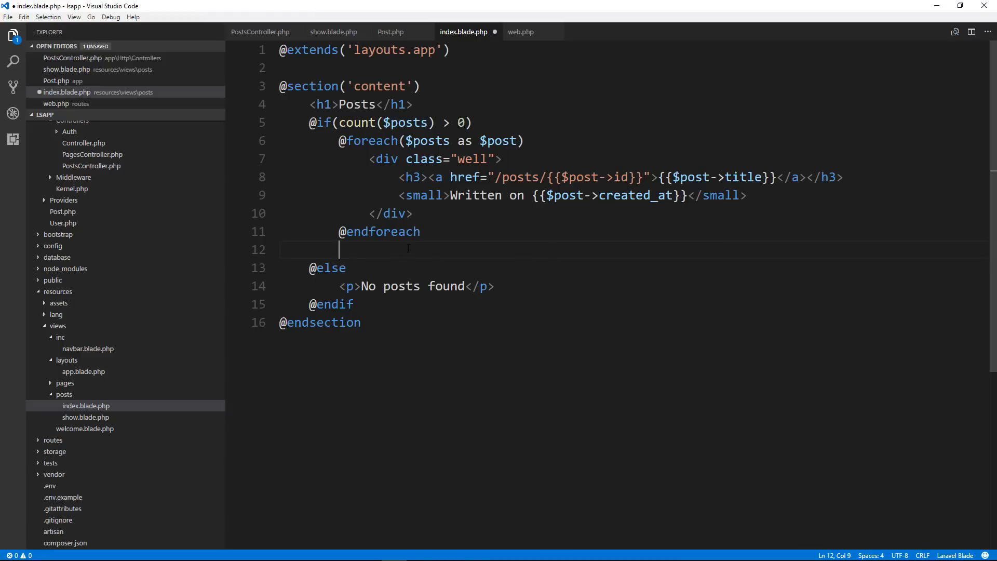
text({{$posts}})
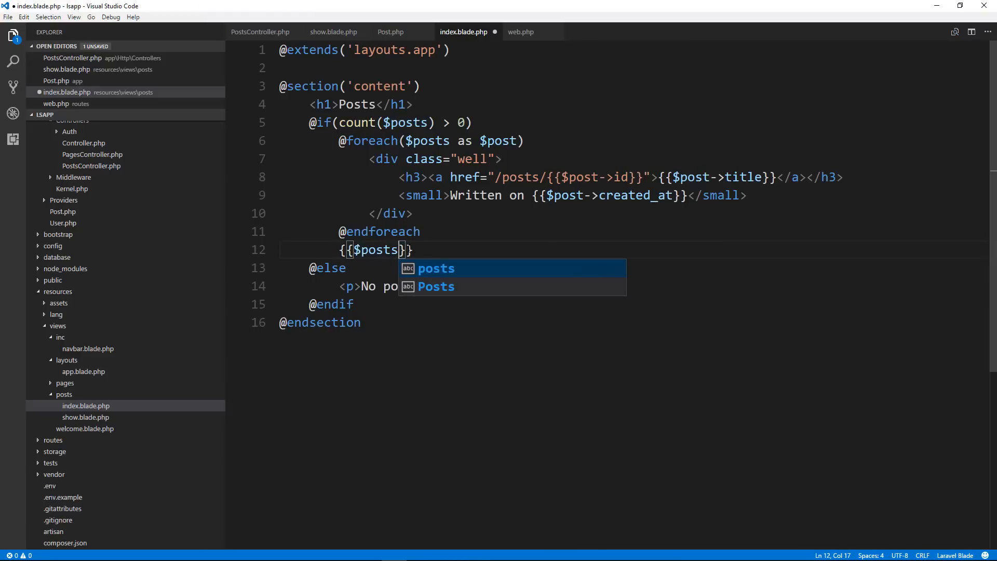
text(->links)
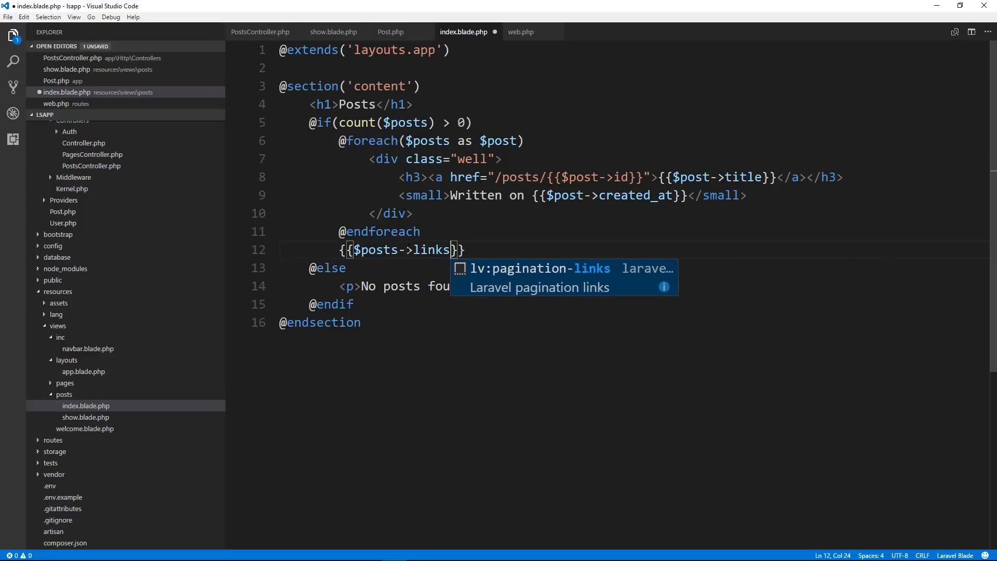
text(())
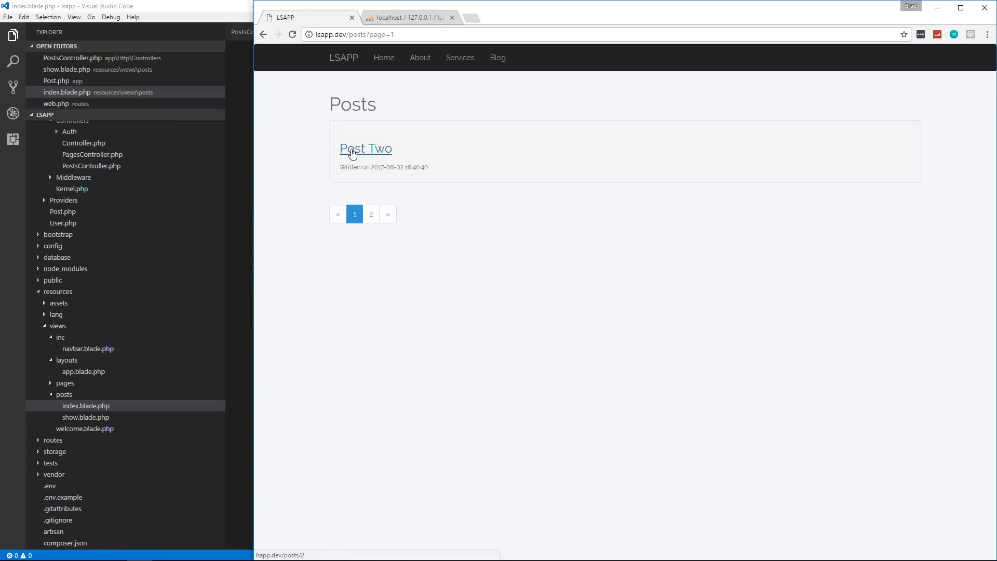
View page 2 of the posts, showing Post One, then return to PostsController.
click(371, 213)
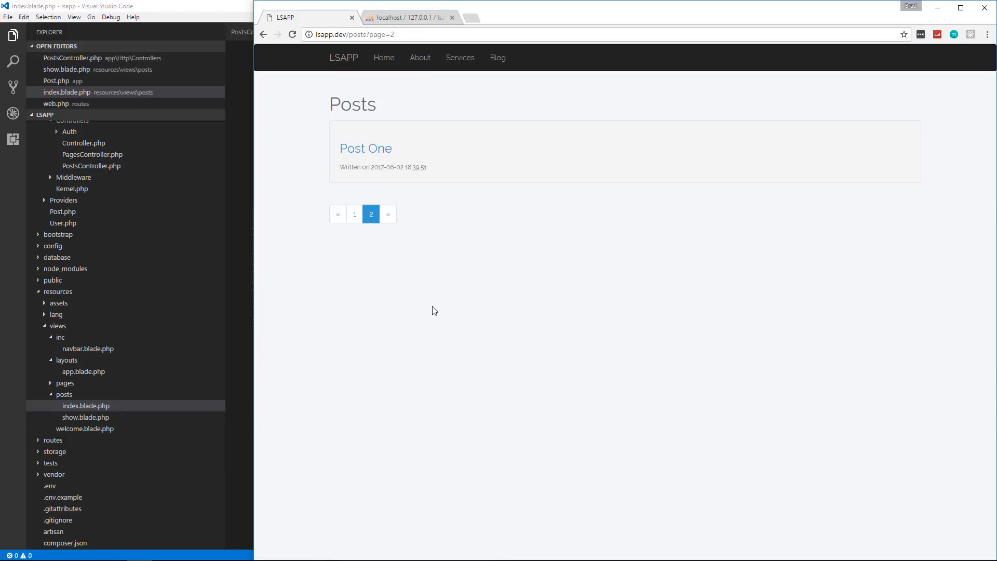
click(354, 214)
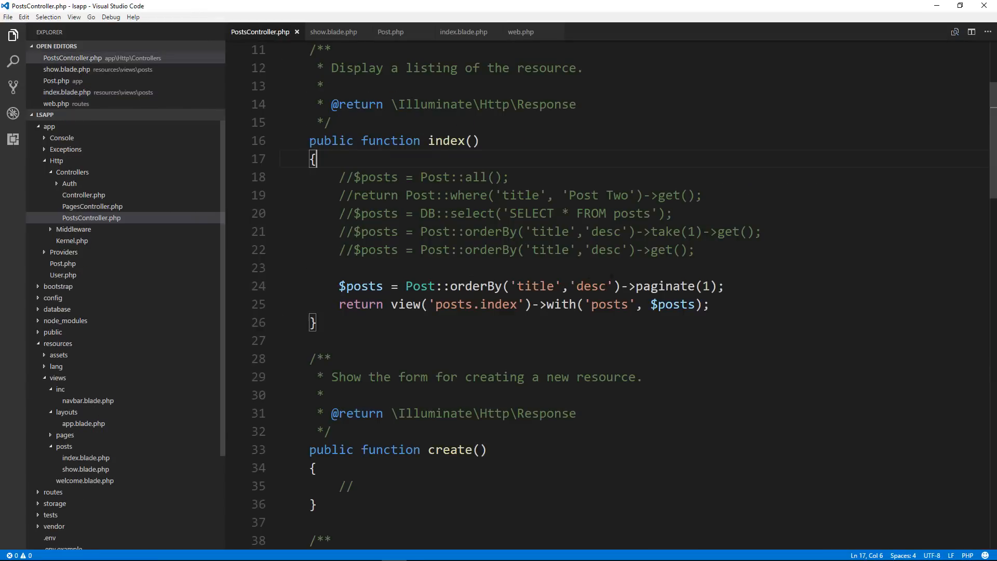
Change paginate(1) to paginate(10) in the PostsController index method.
text(0)
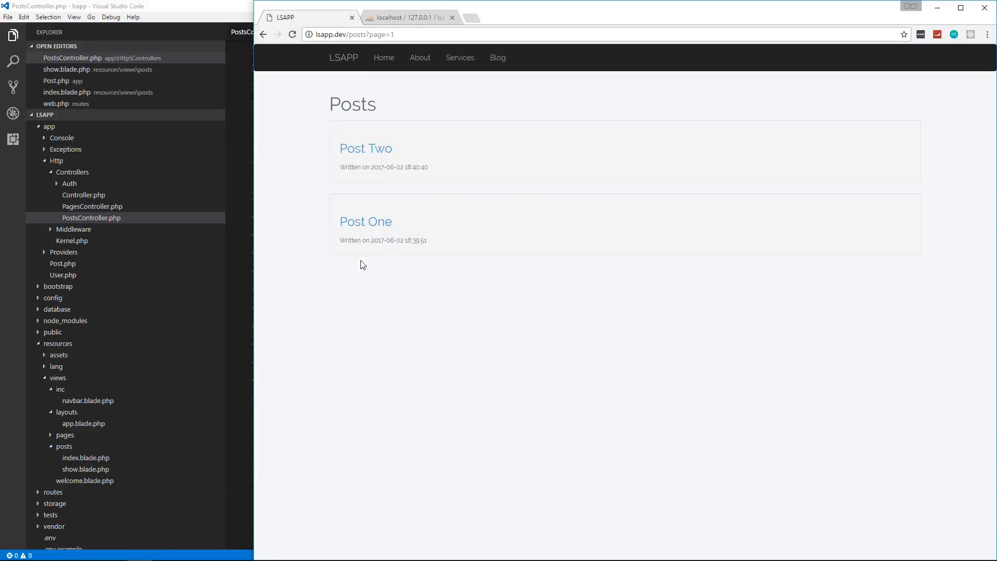
mouse_move(500, 243)
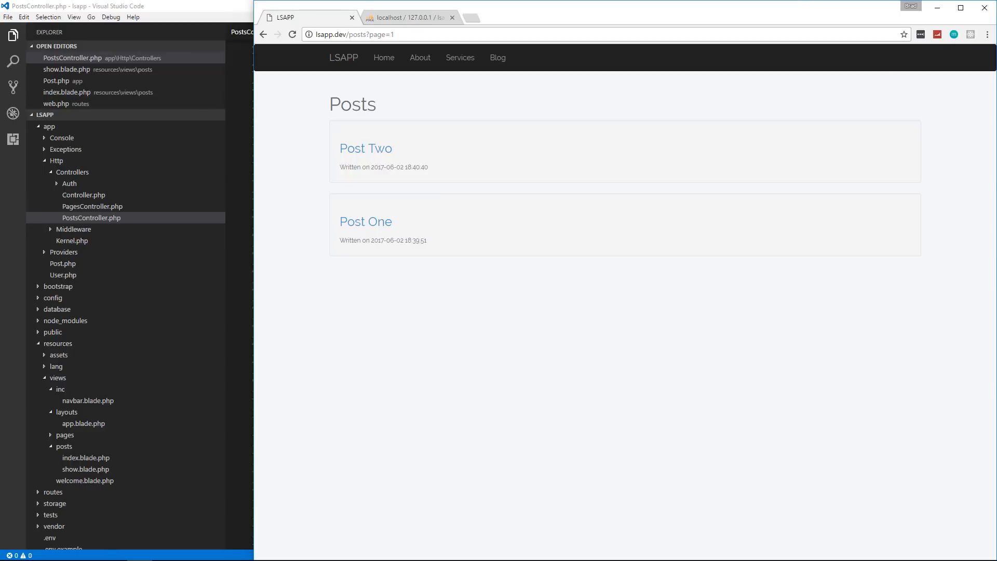
mouse_move(807, 131)
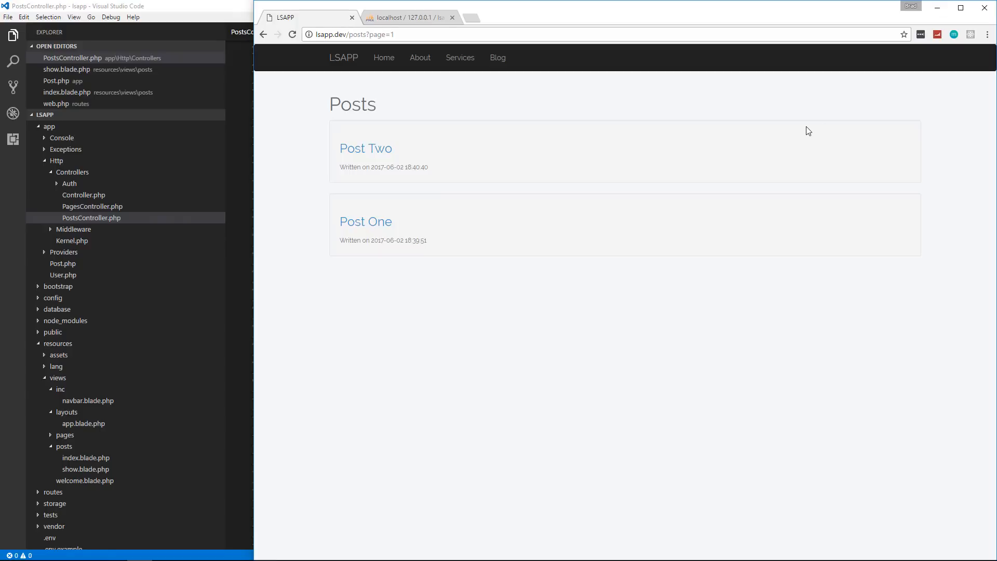
mouse_move(803, 131)
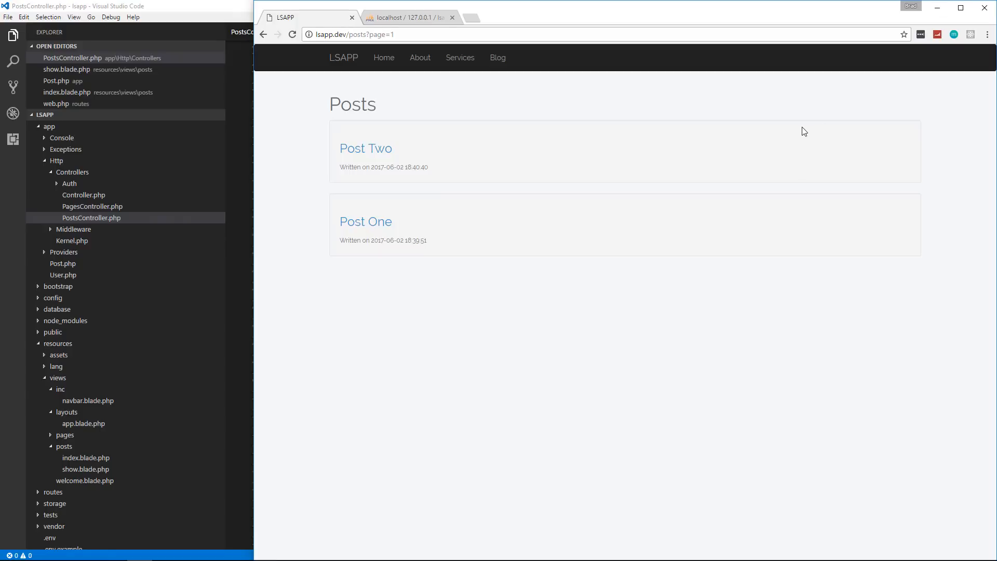